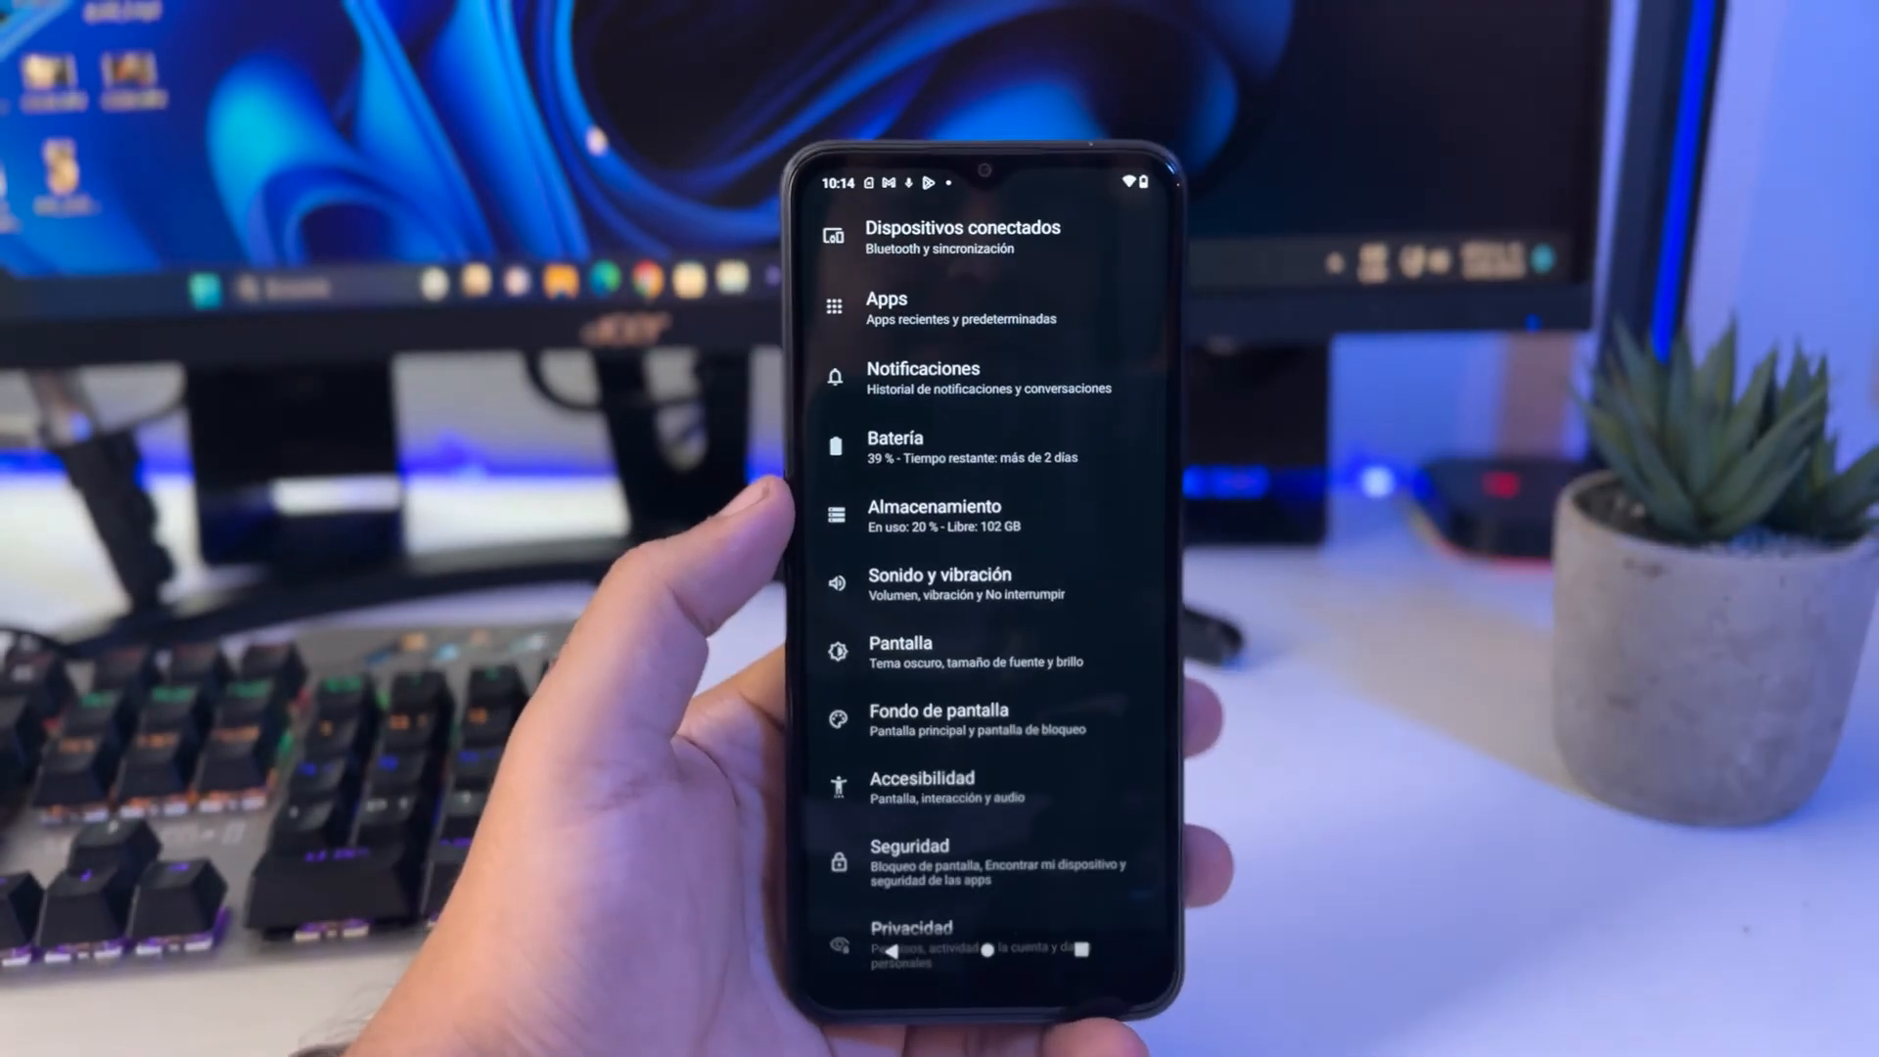
Open System updates to see the security update pending restart, then open quick settings.
scroll(down, 3)
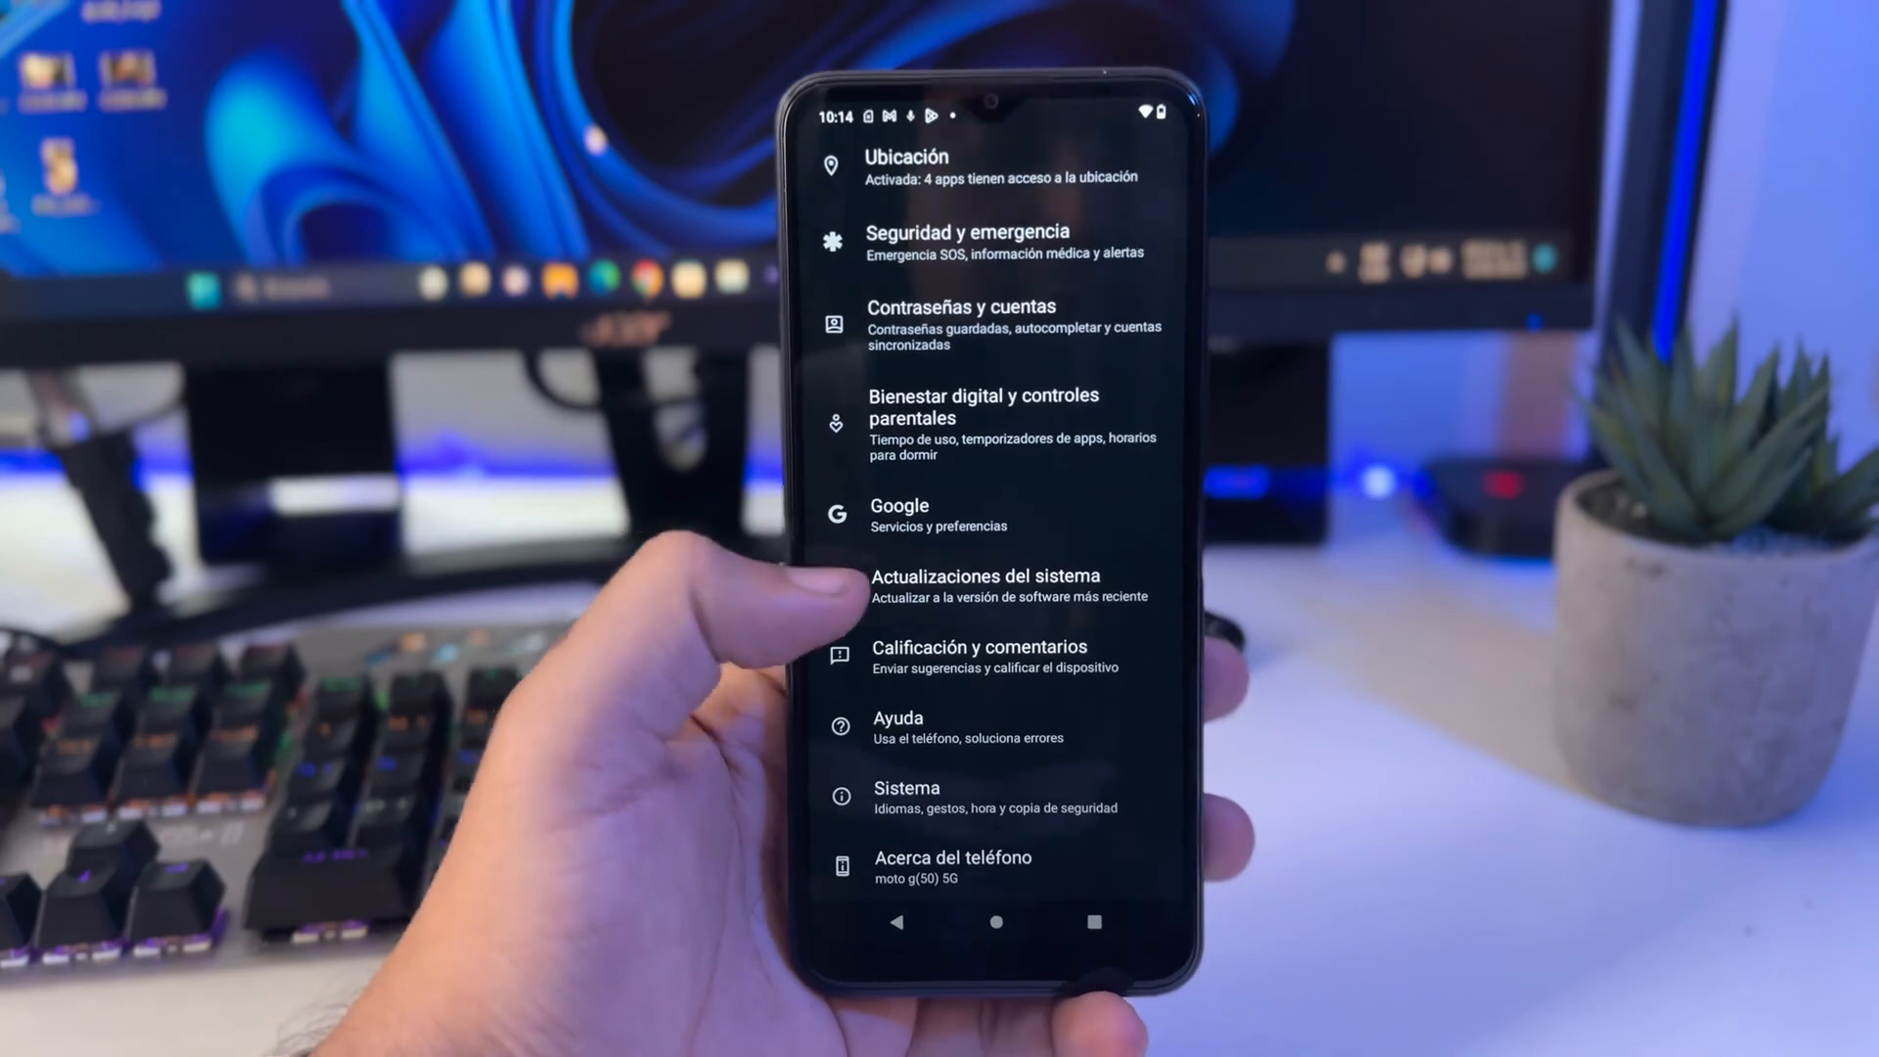
click(998, 585)
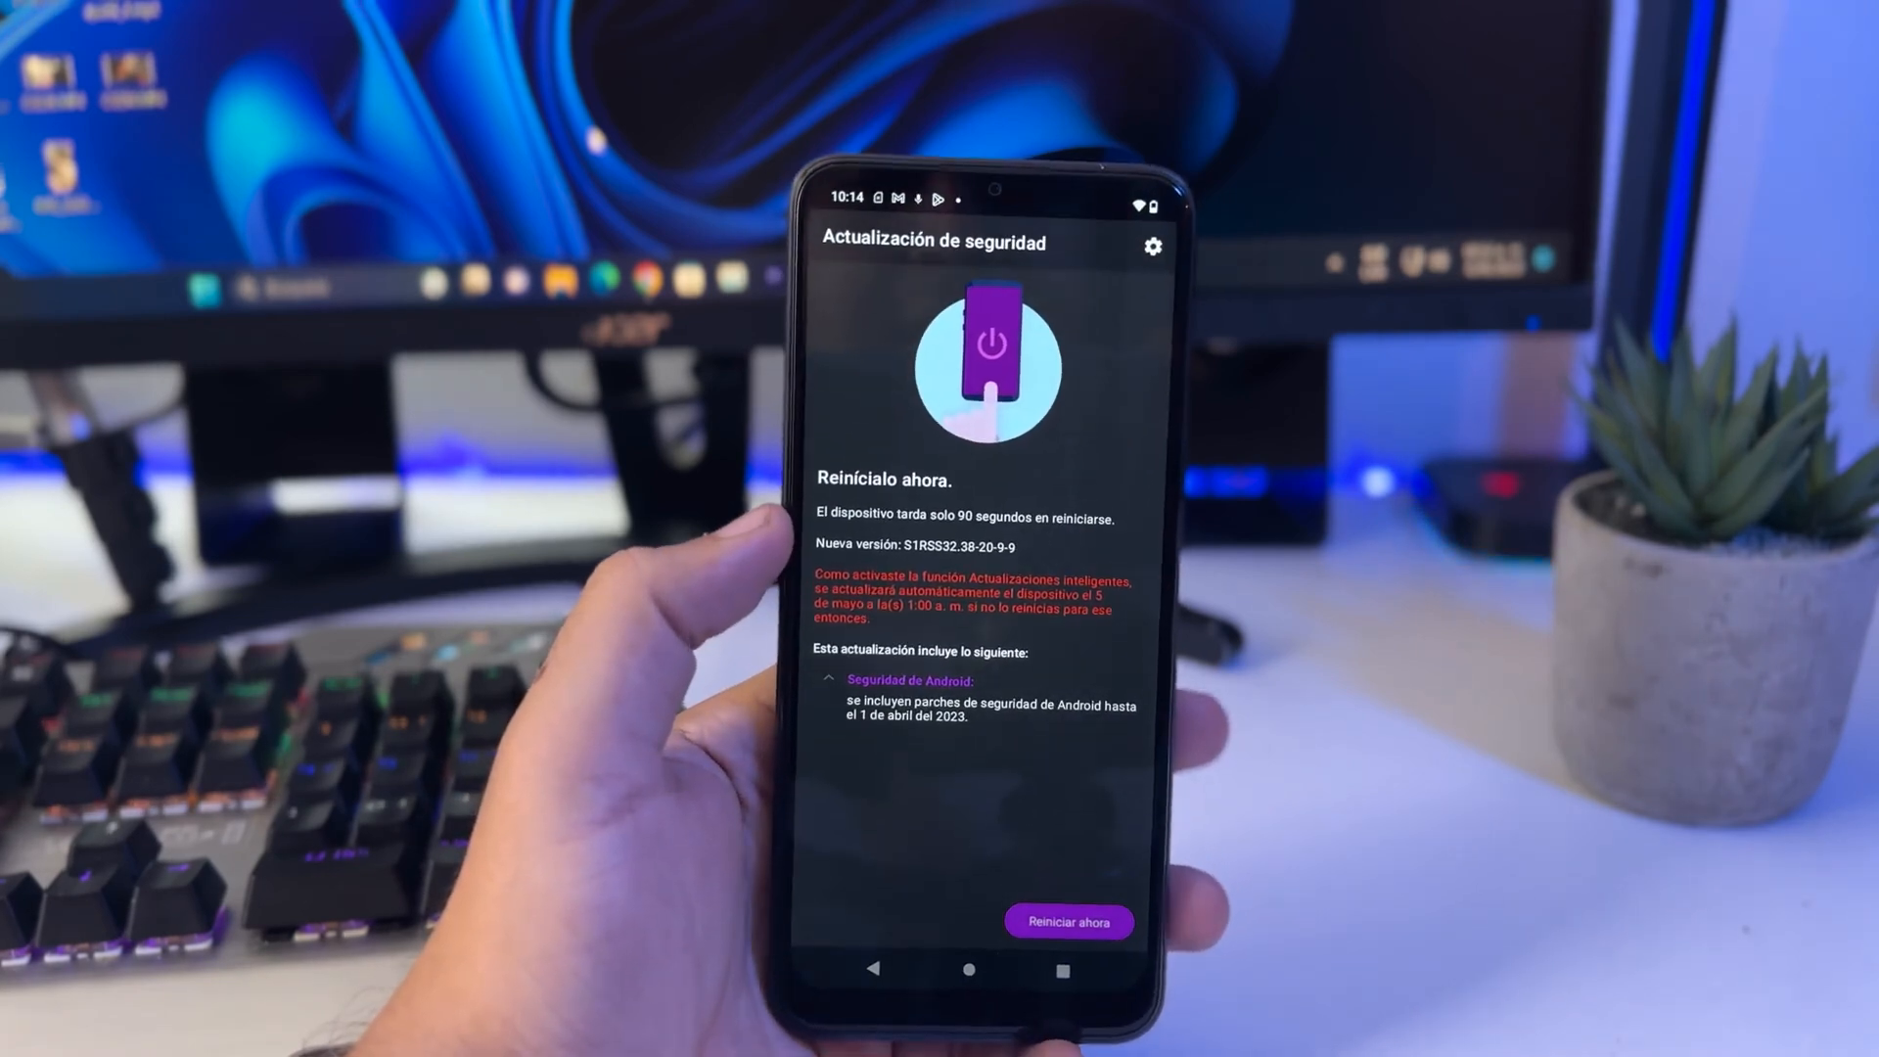
click(1068, 922)
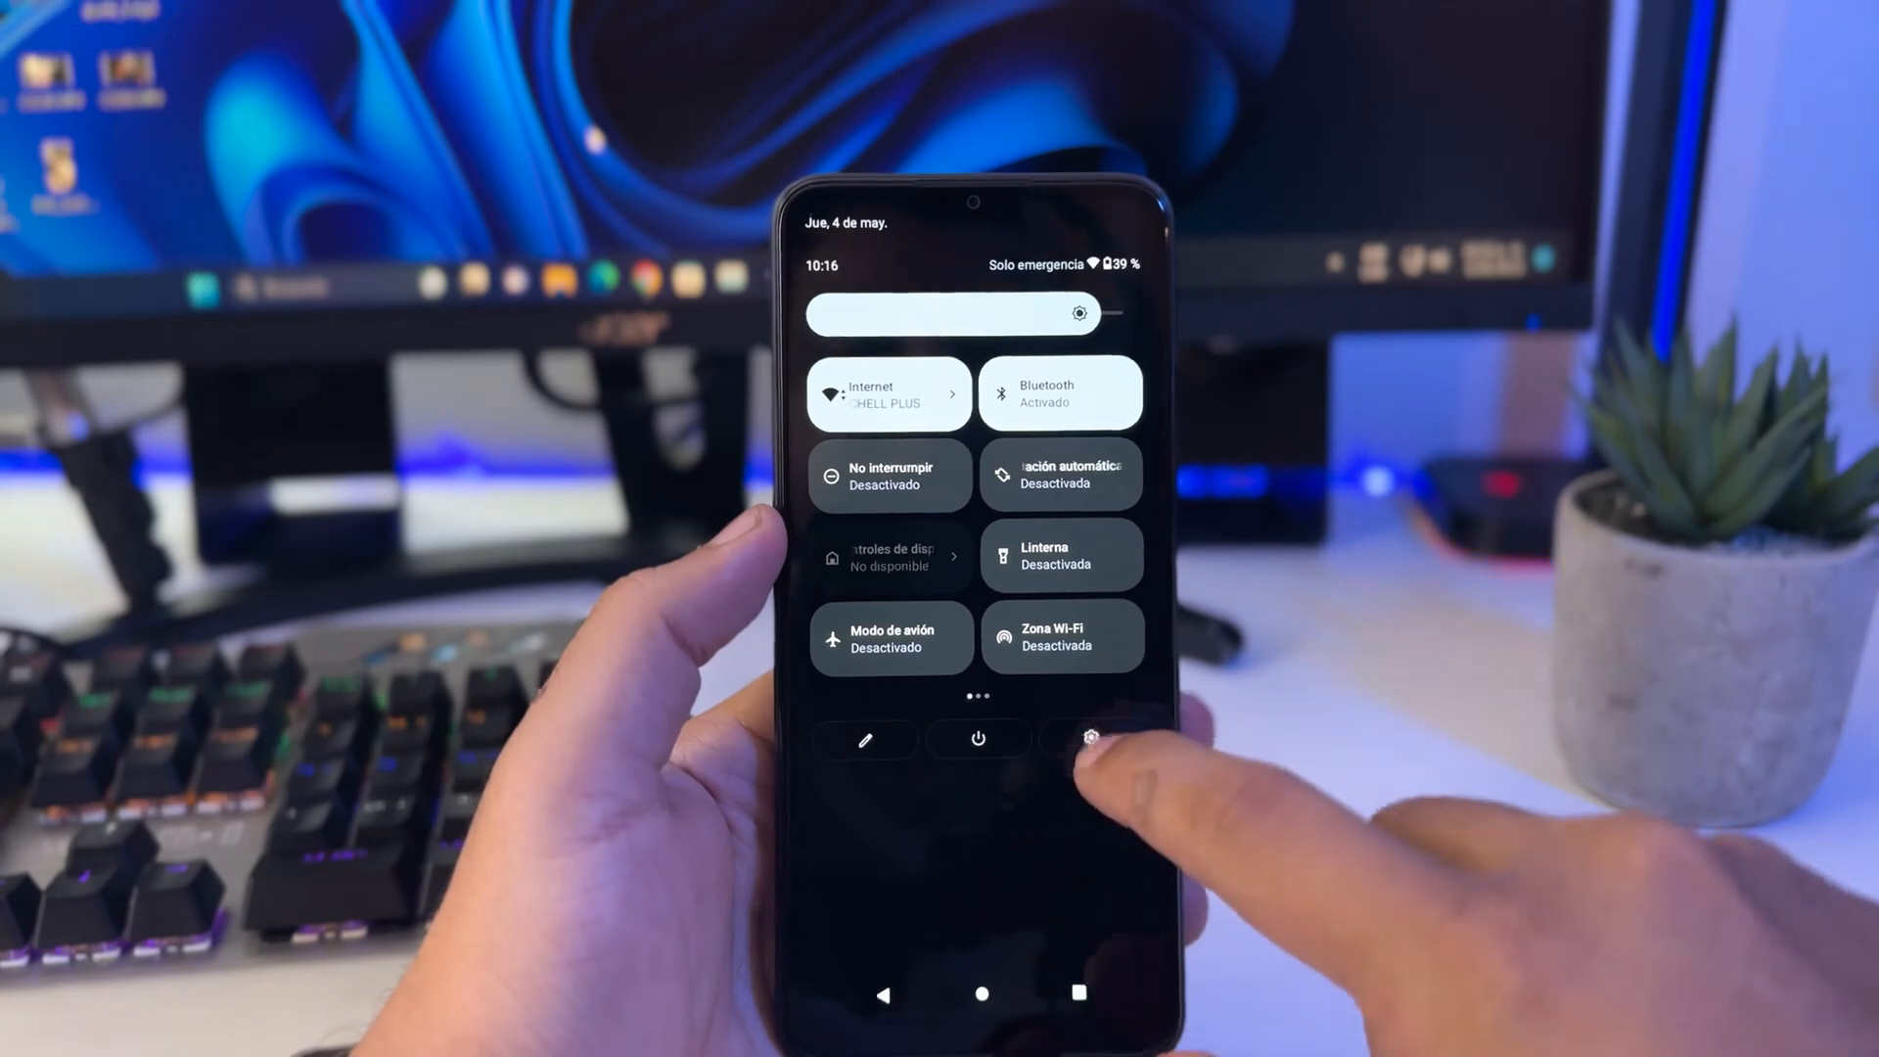
Open About phone (Android 12) and tap Build number to unlock developer options.
click(1088, 738)
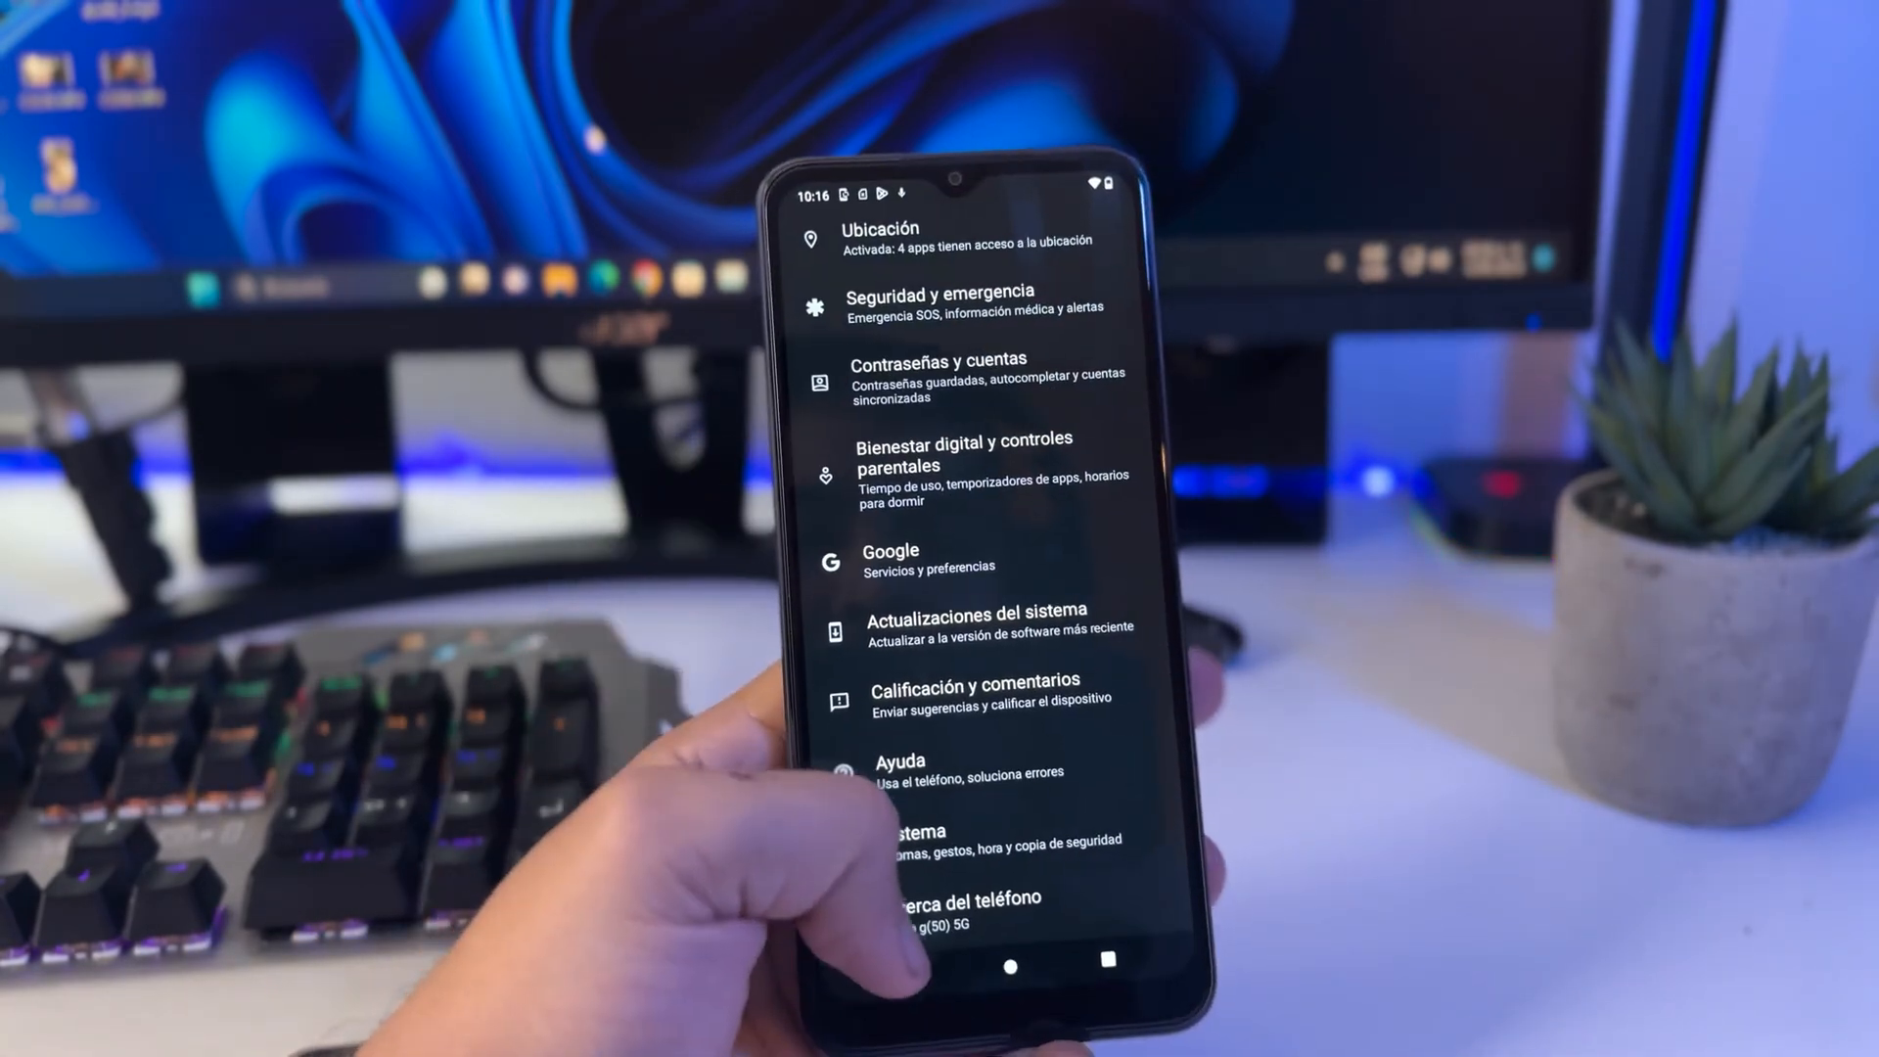
click(934, 899)
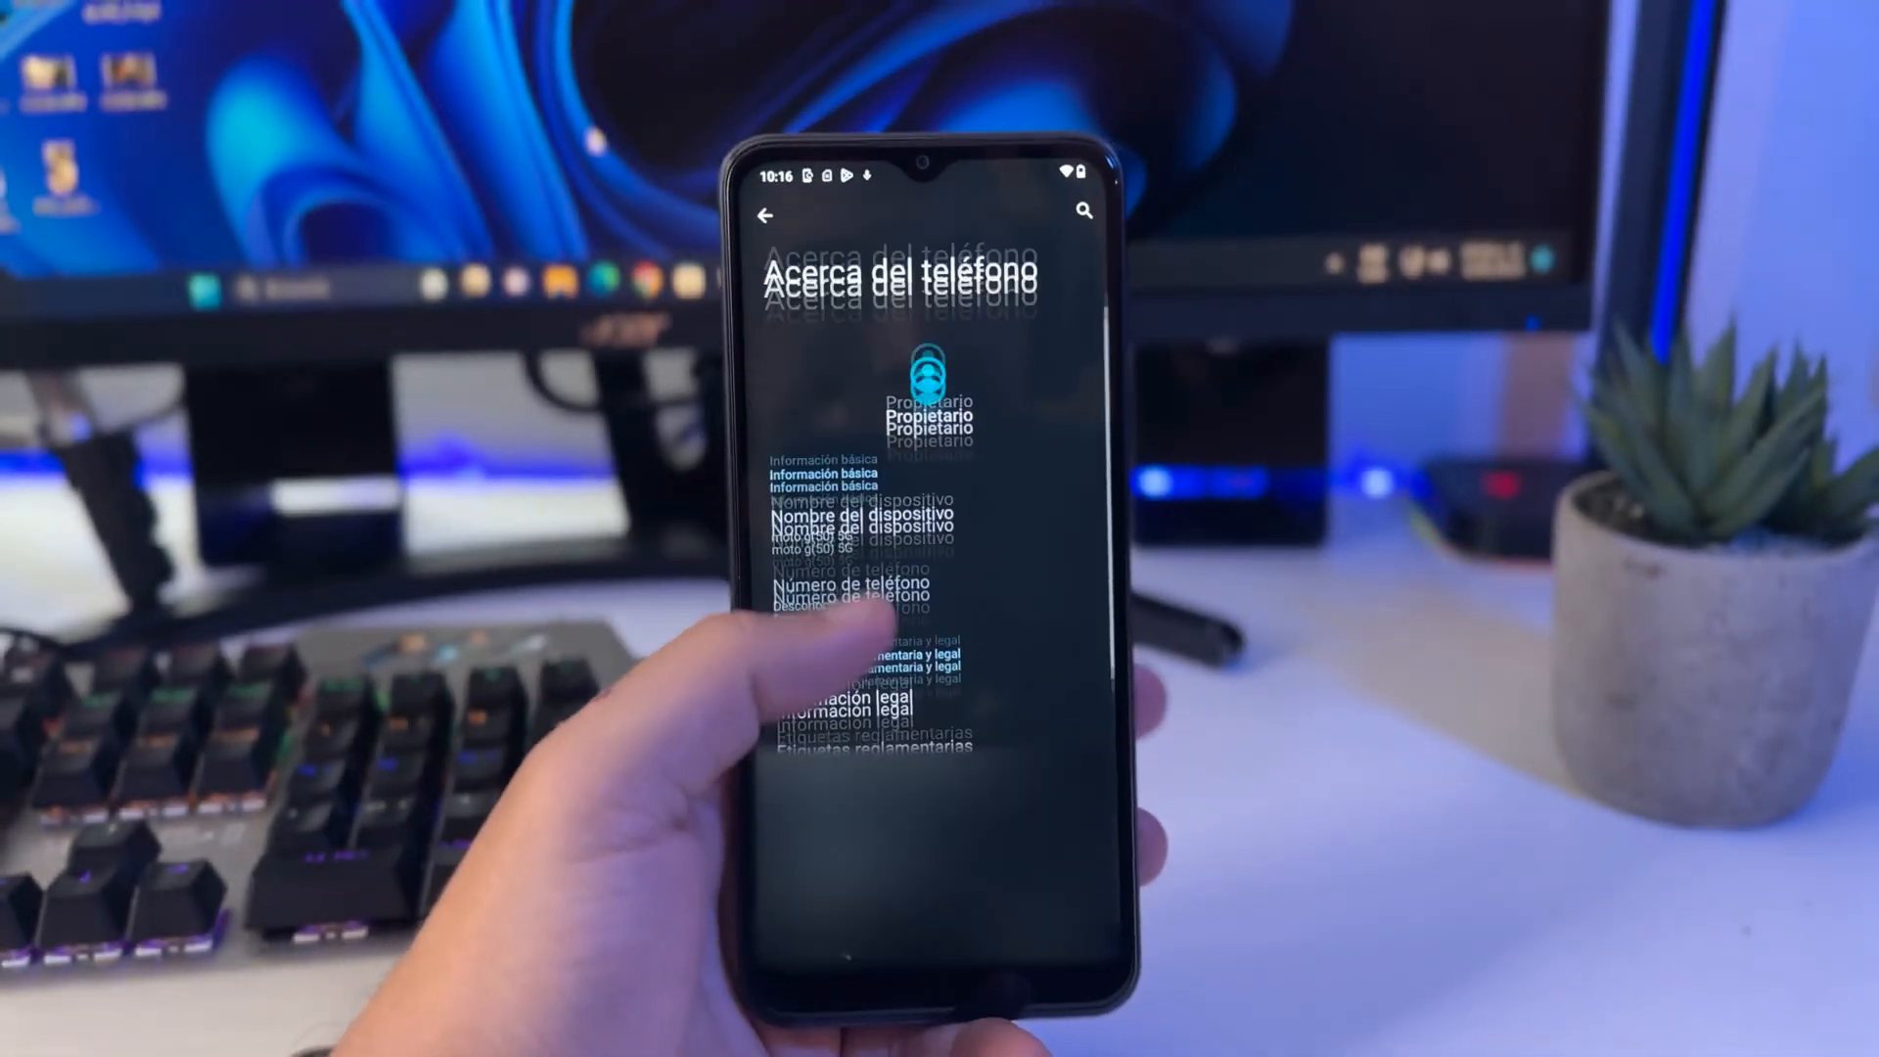
scroll(down, 3)
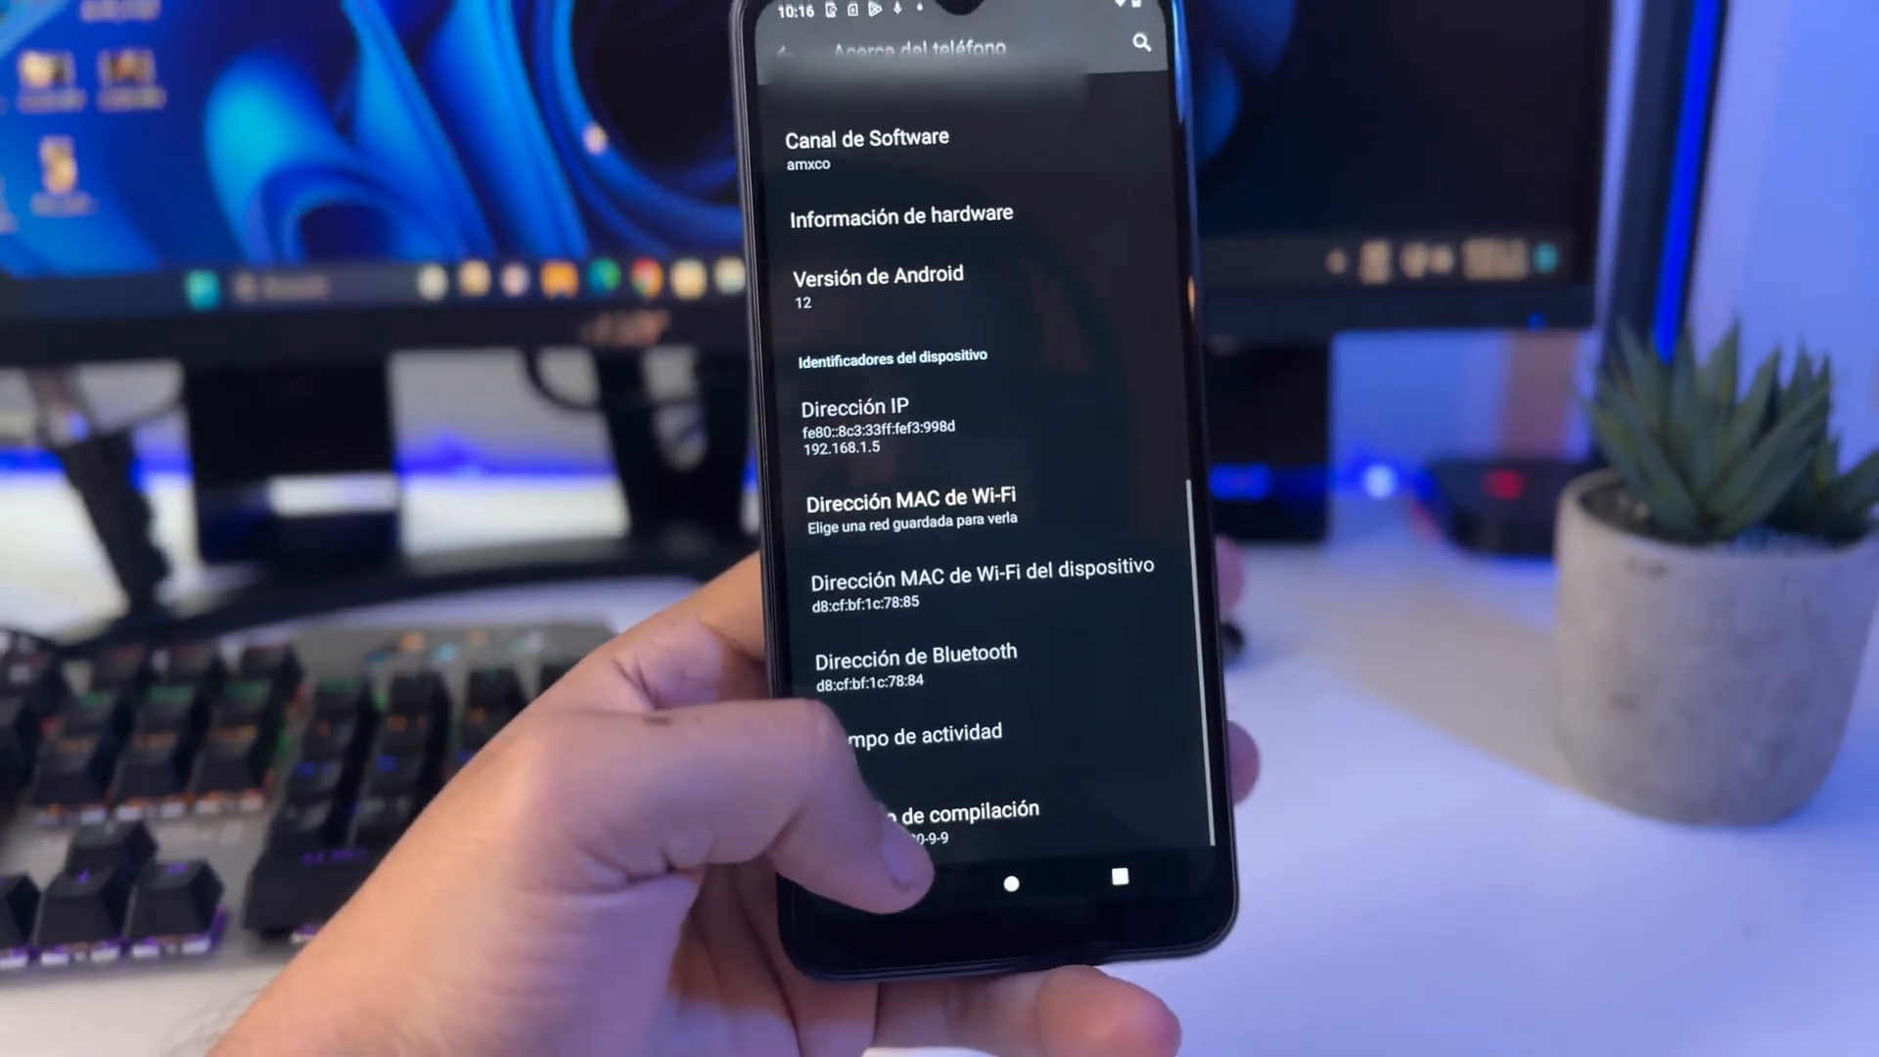
click(927, 809)
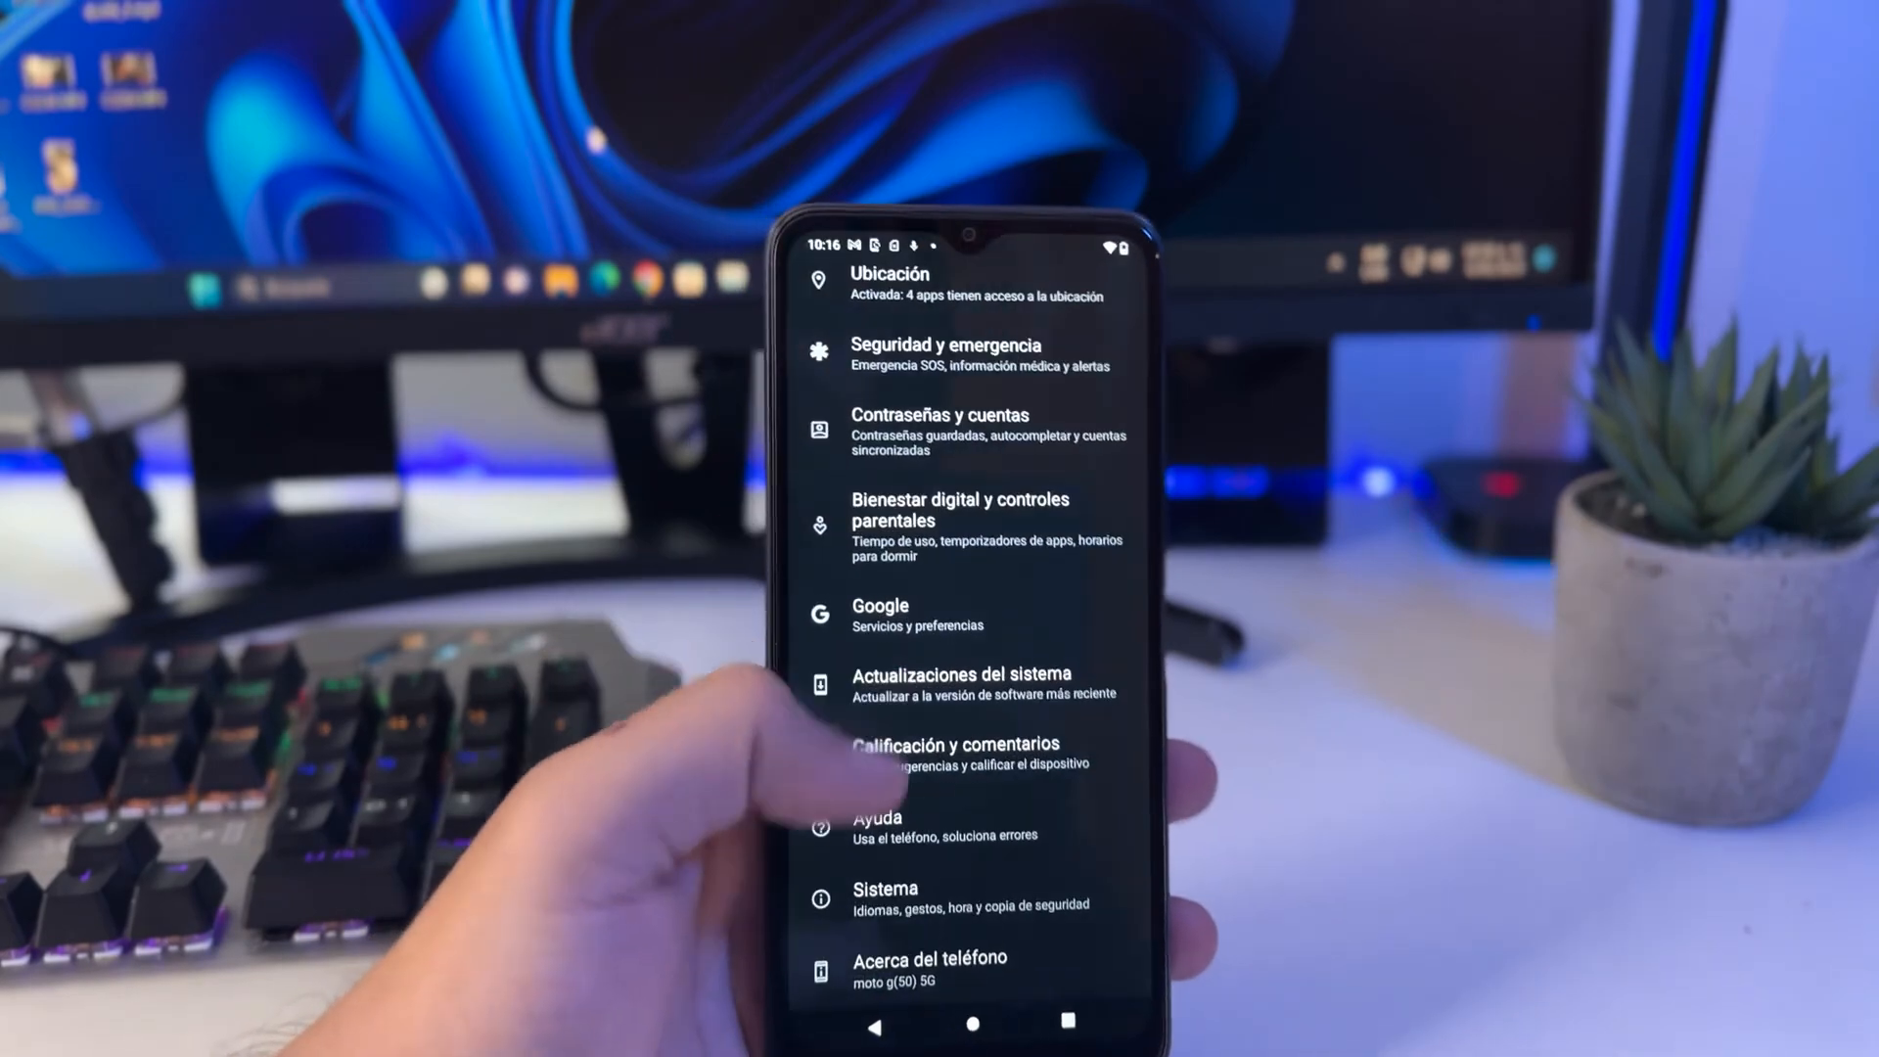
Switch on OEM unlocking under System > Developer options and confirm the warning with Enable.
click(885, 897)
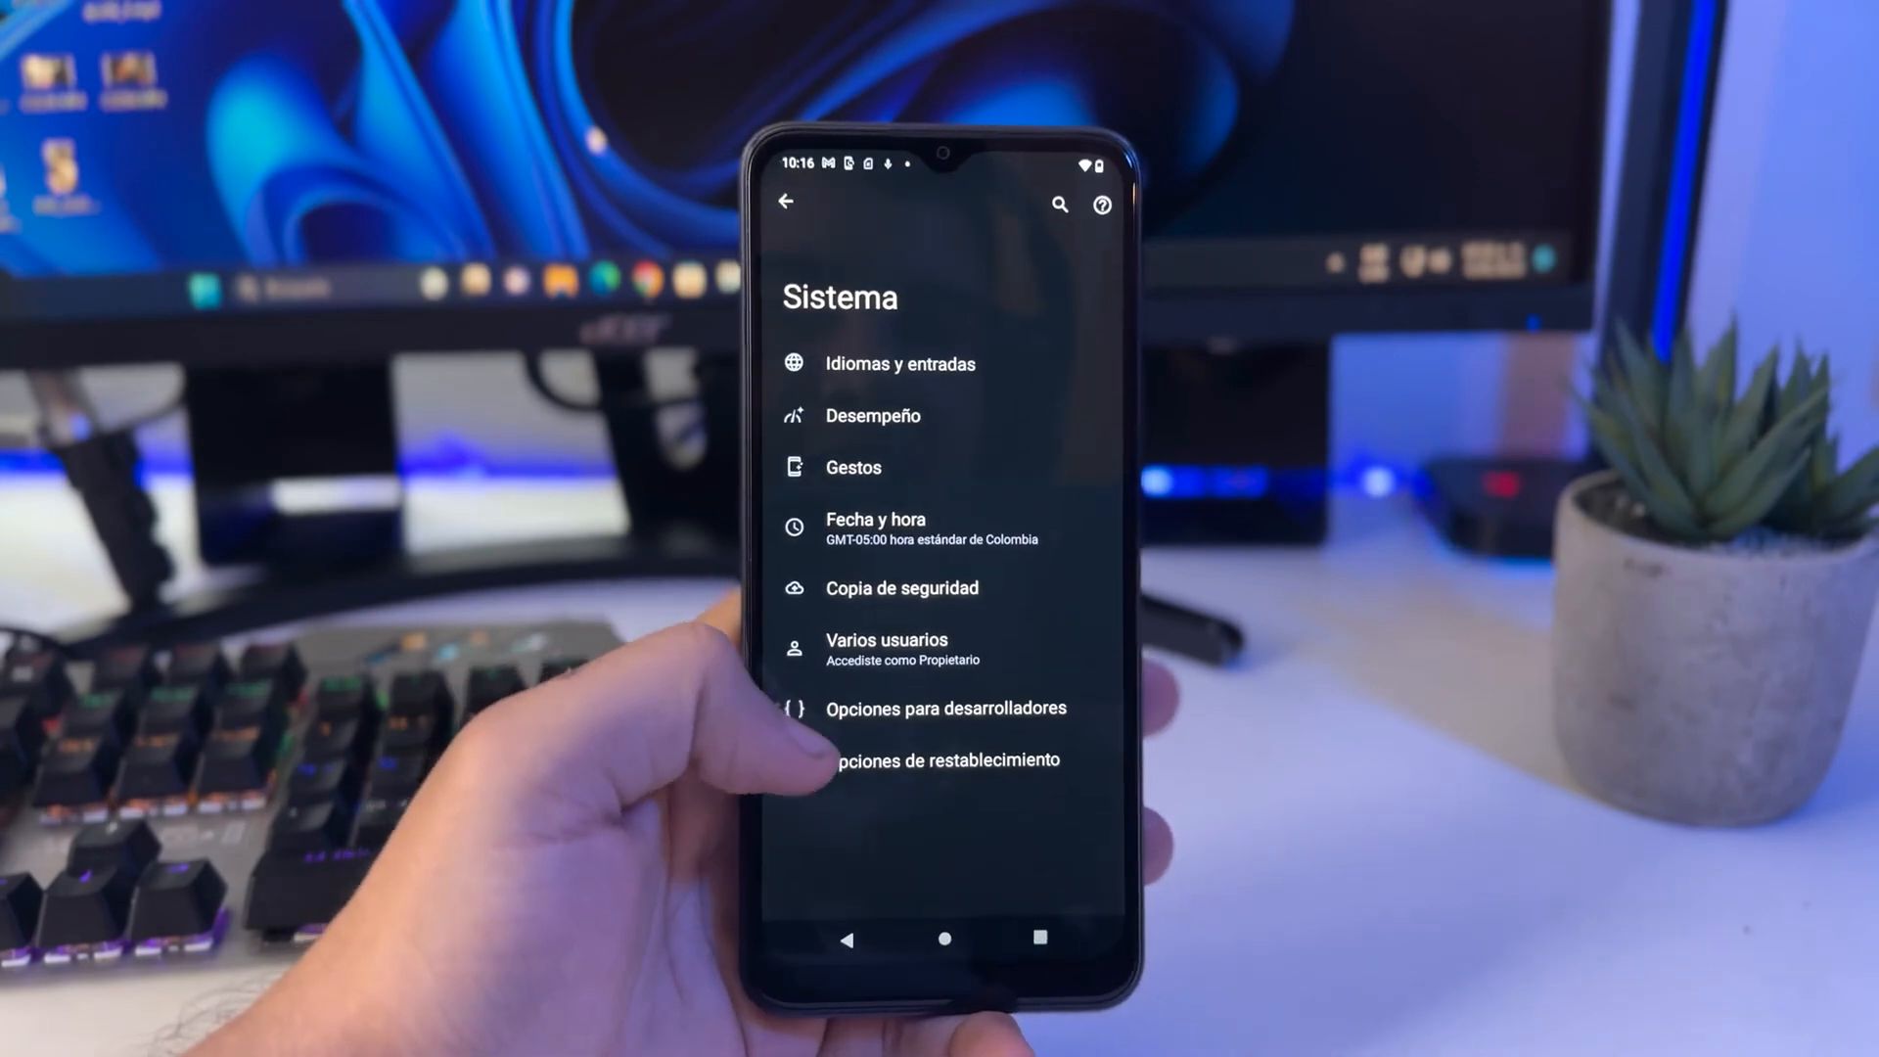
click(945, 709)
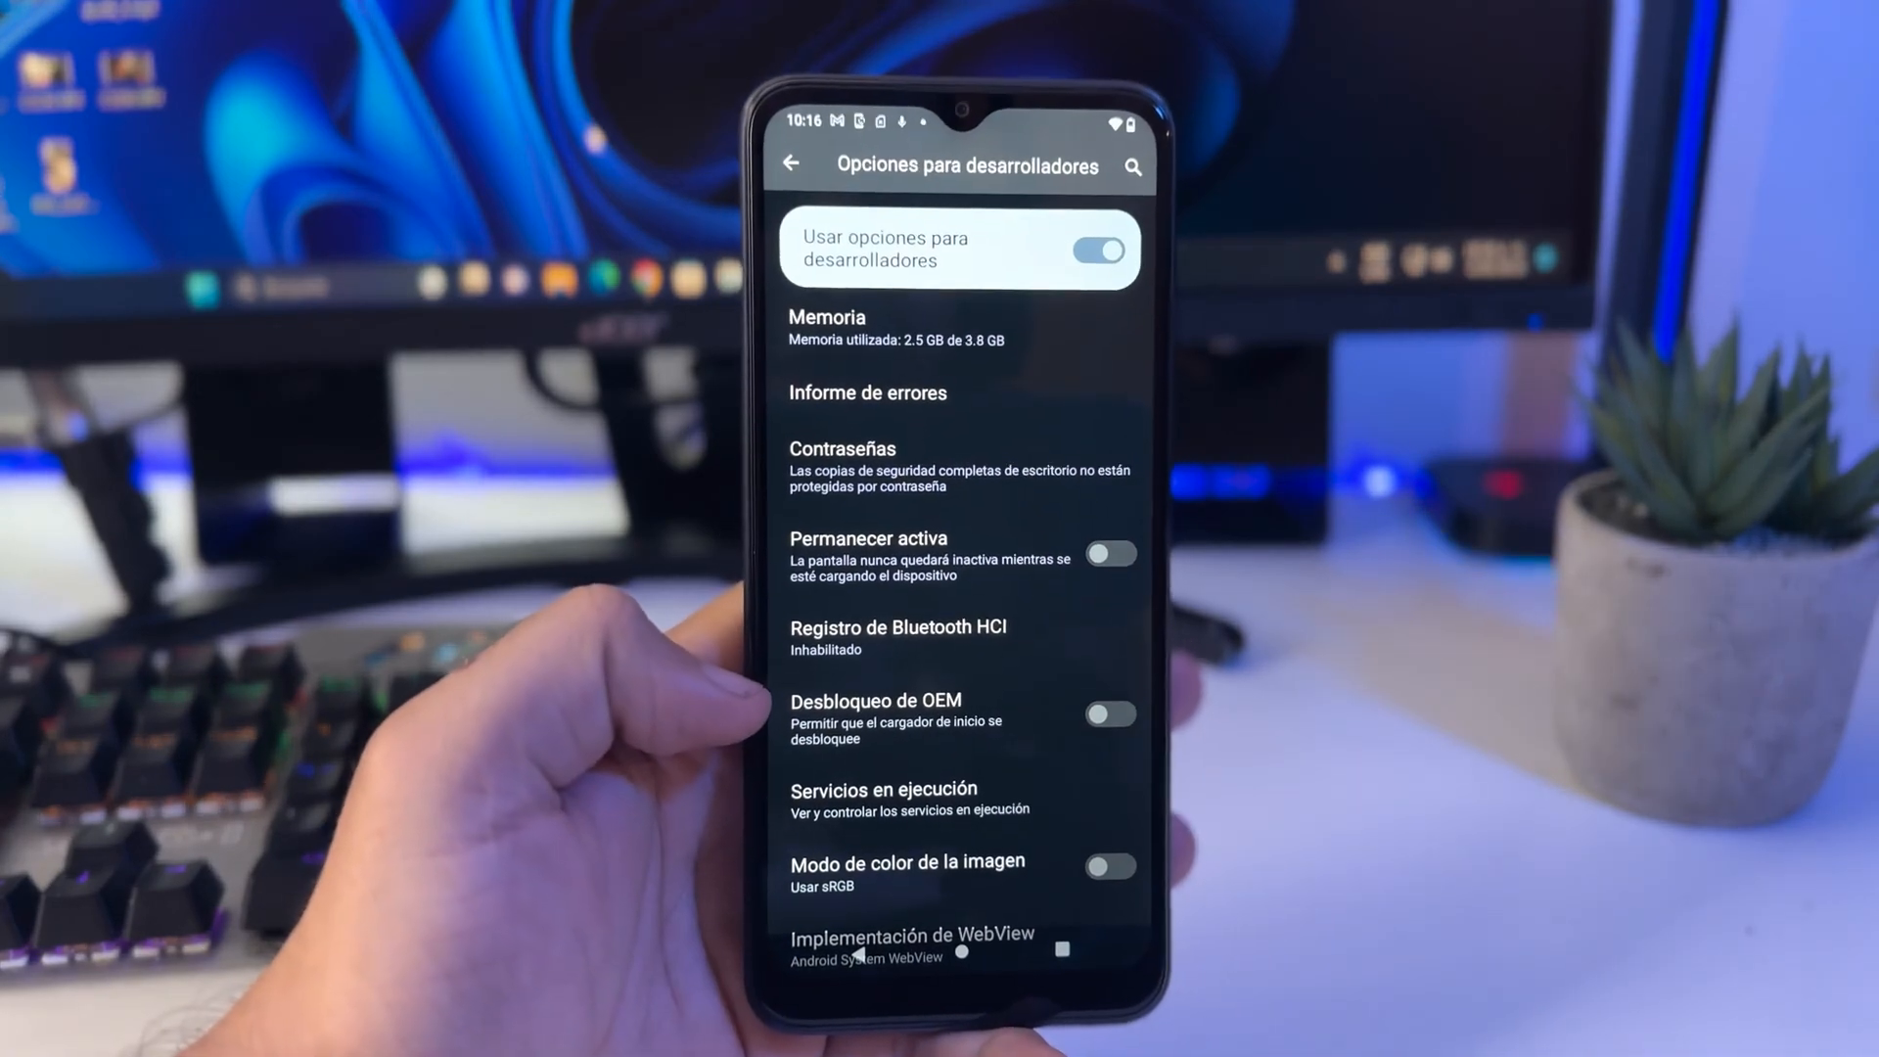
click(1110, 714)
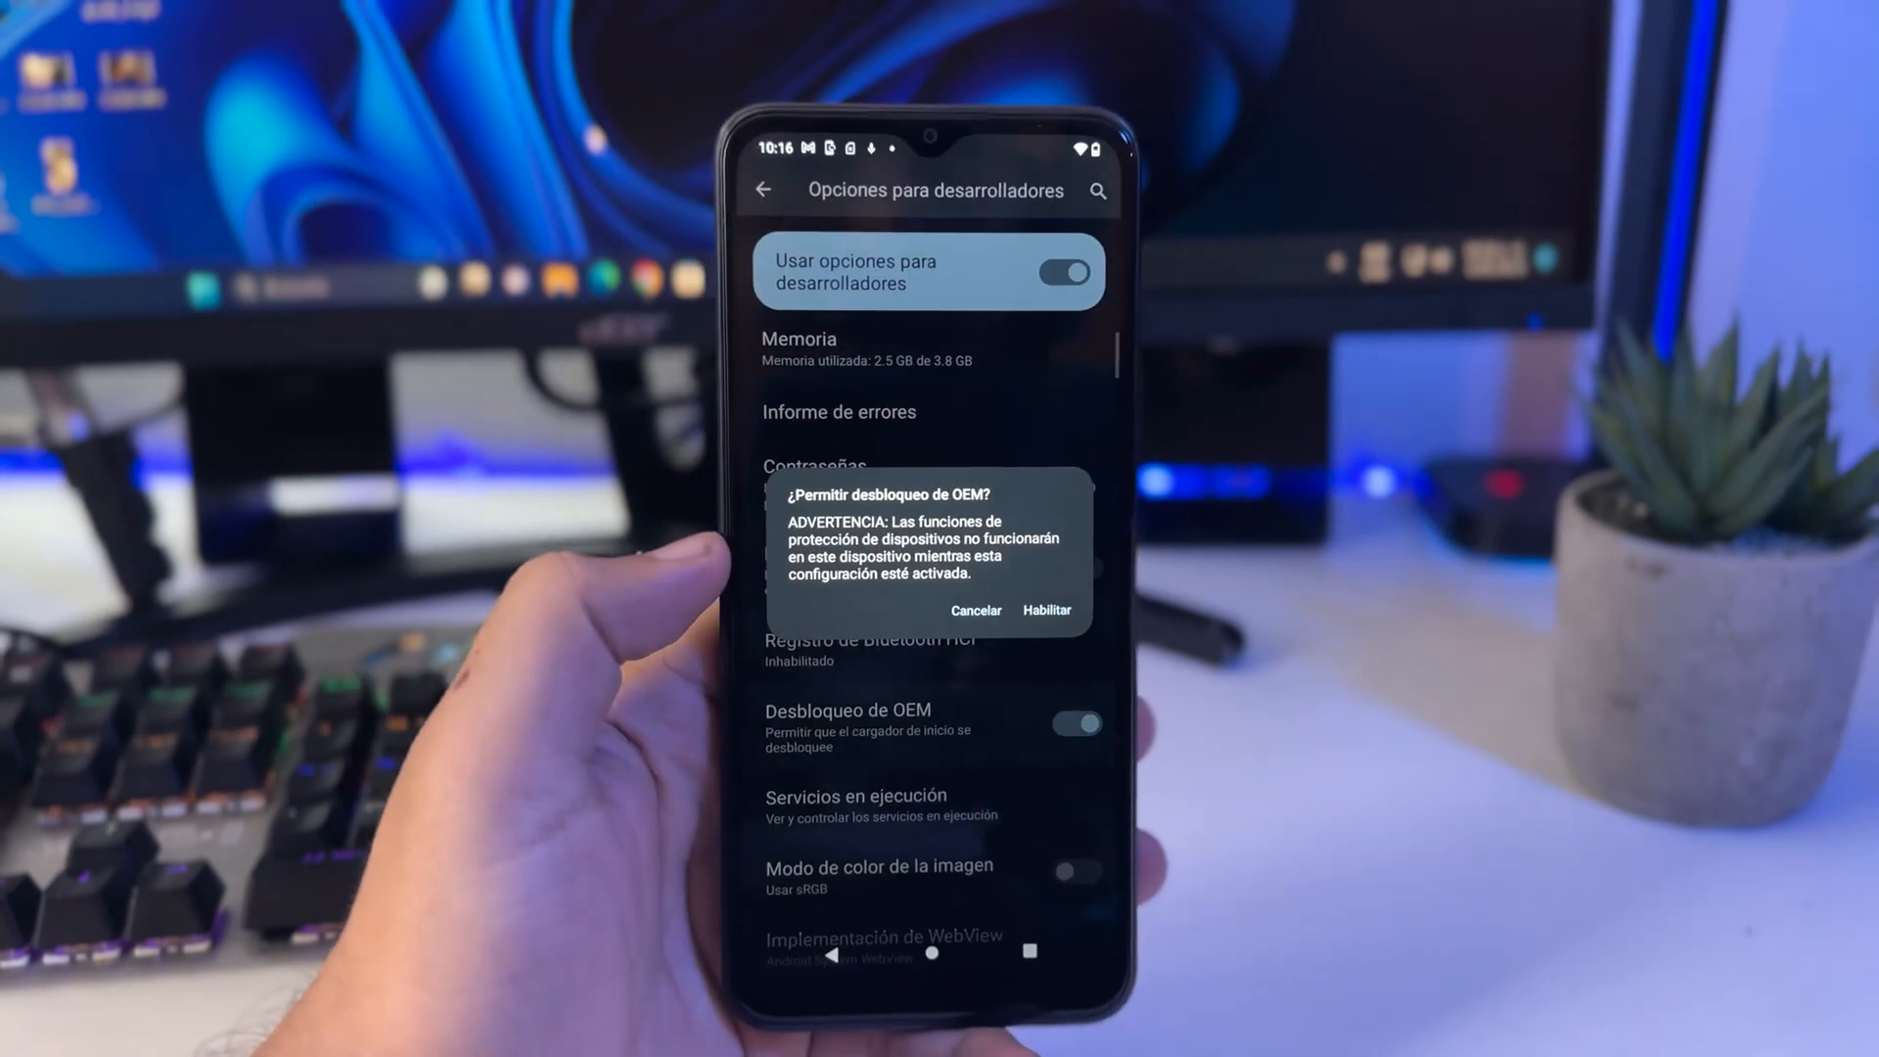
click(1045, 610)
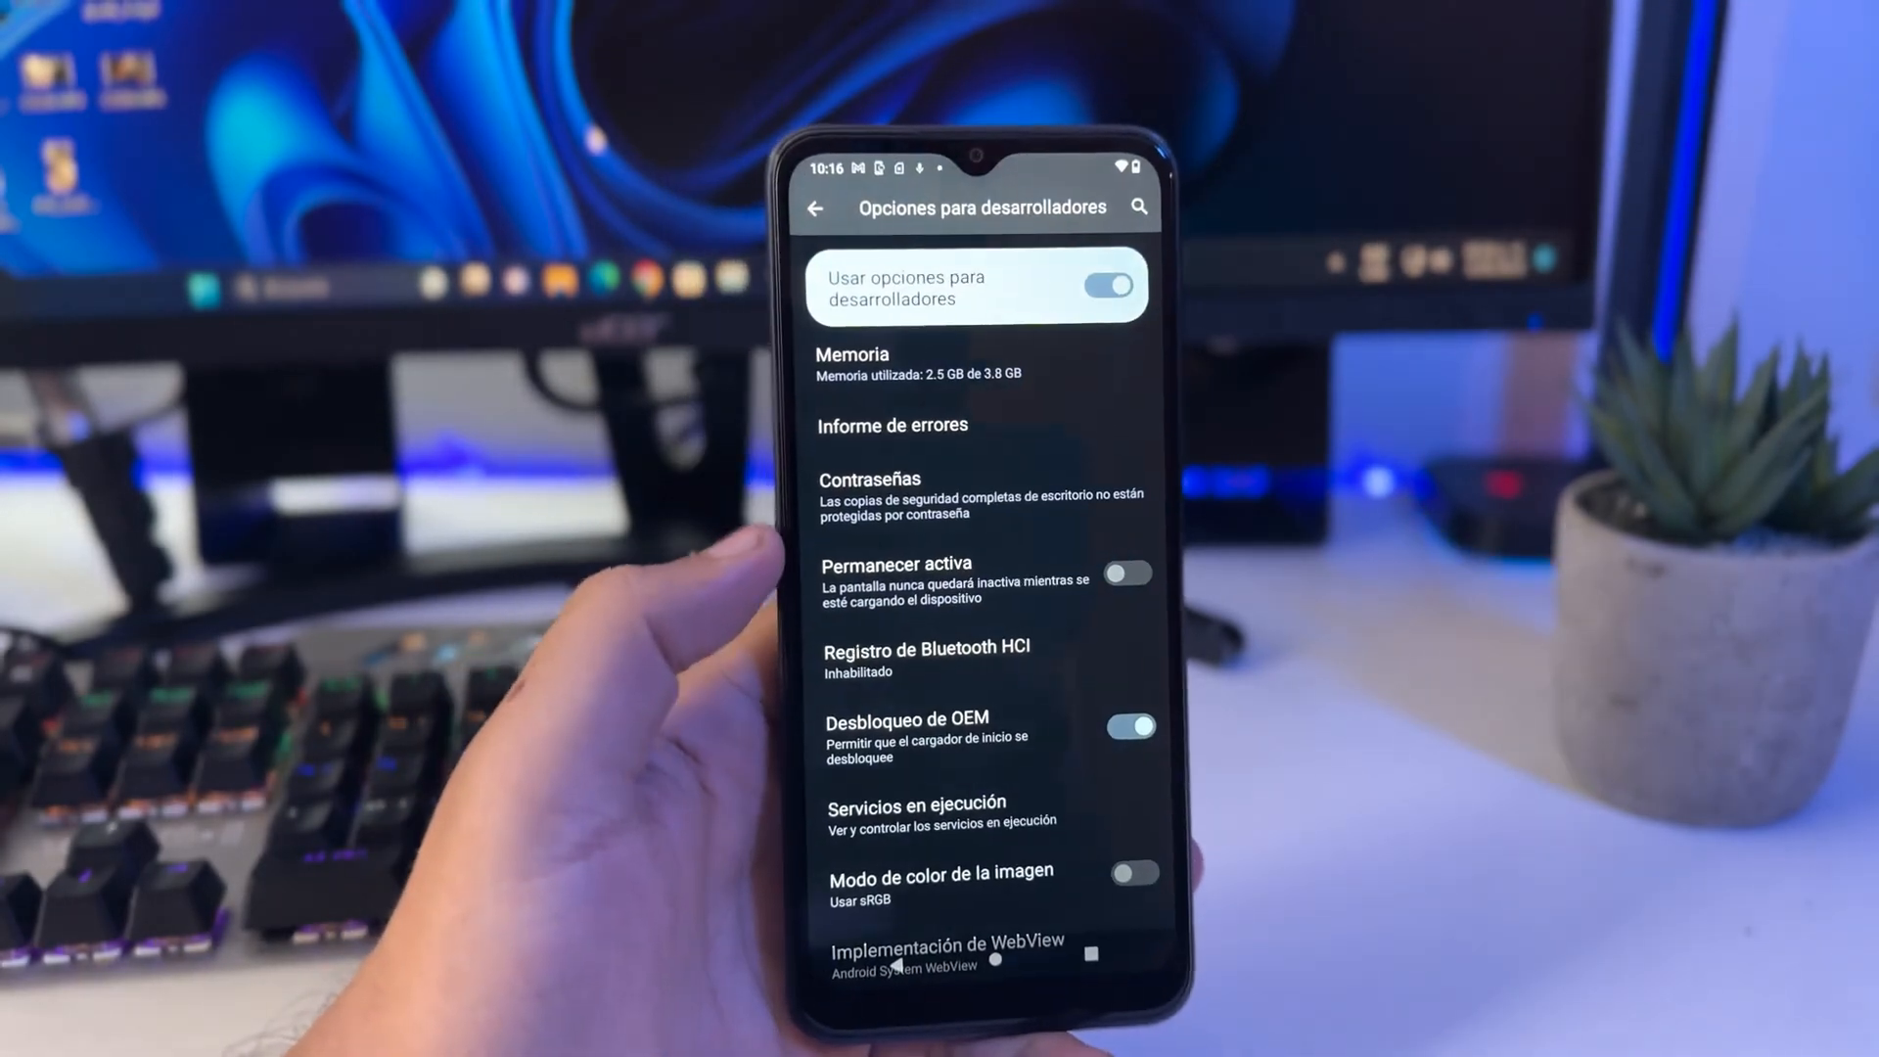
scroll(down, 3)
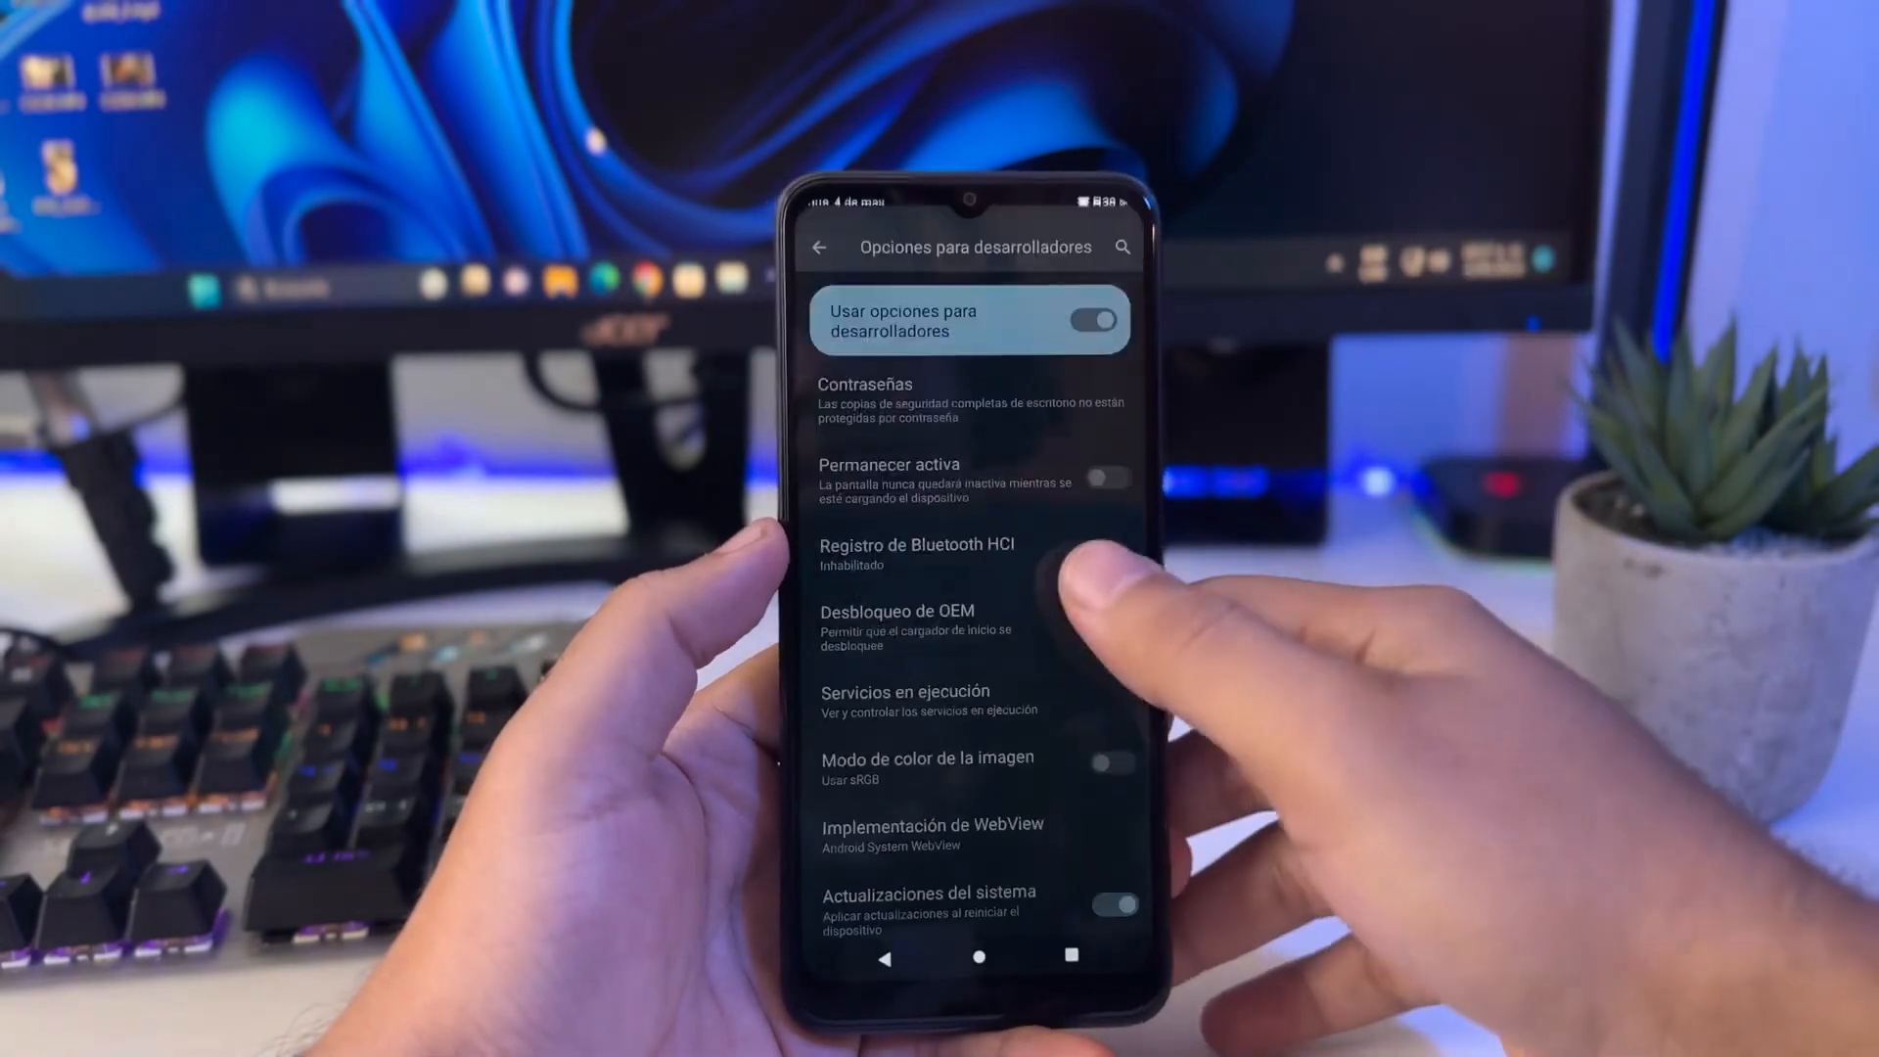
click(1092, 615)
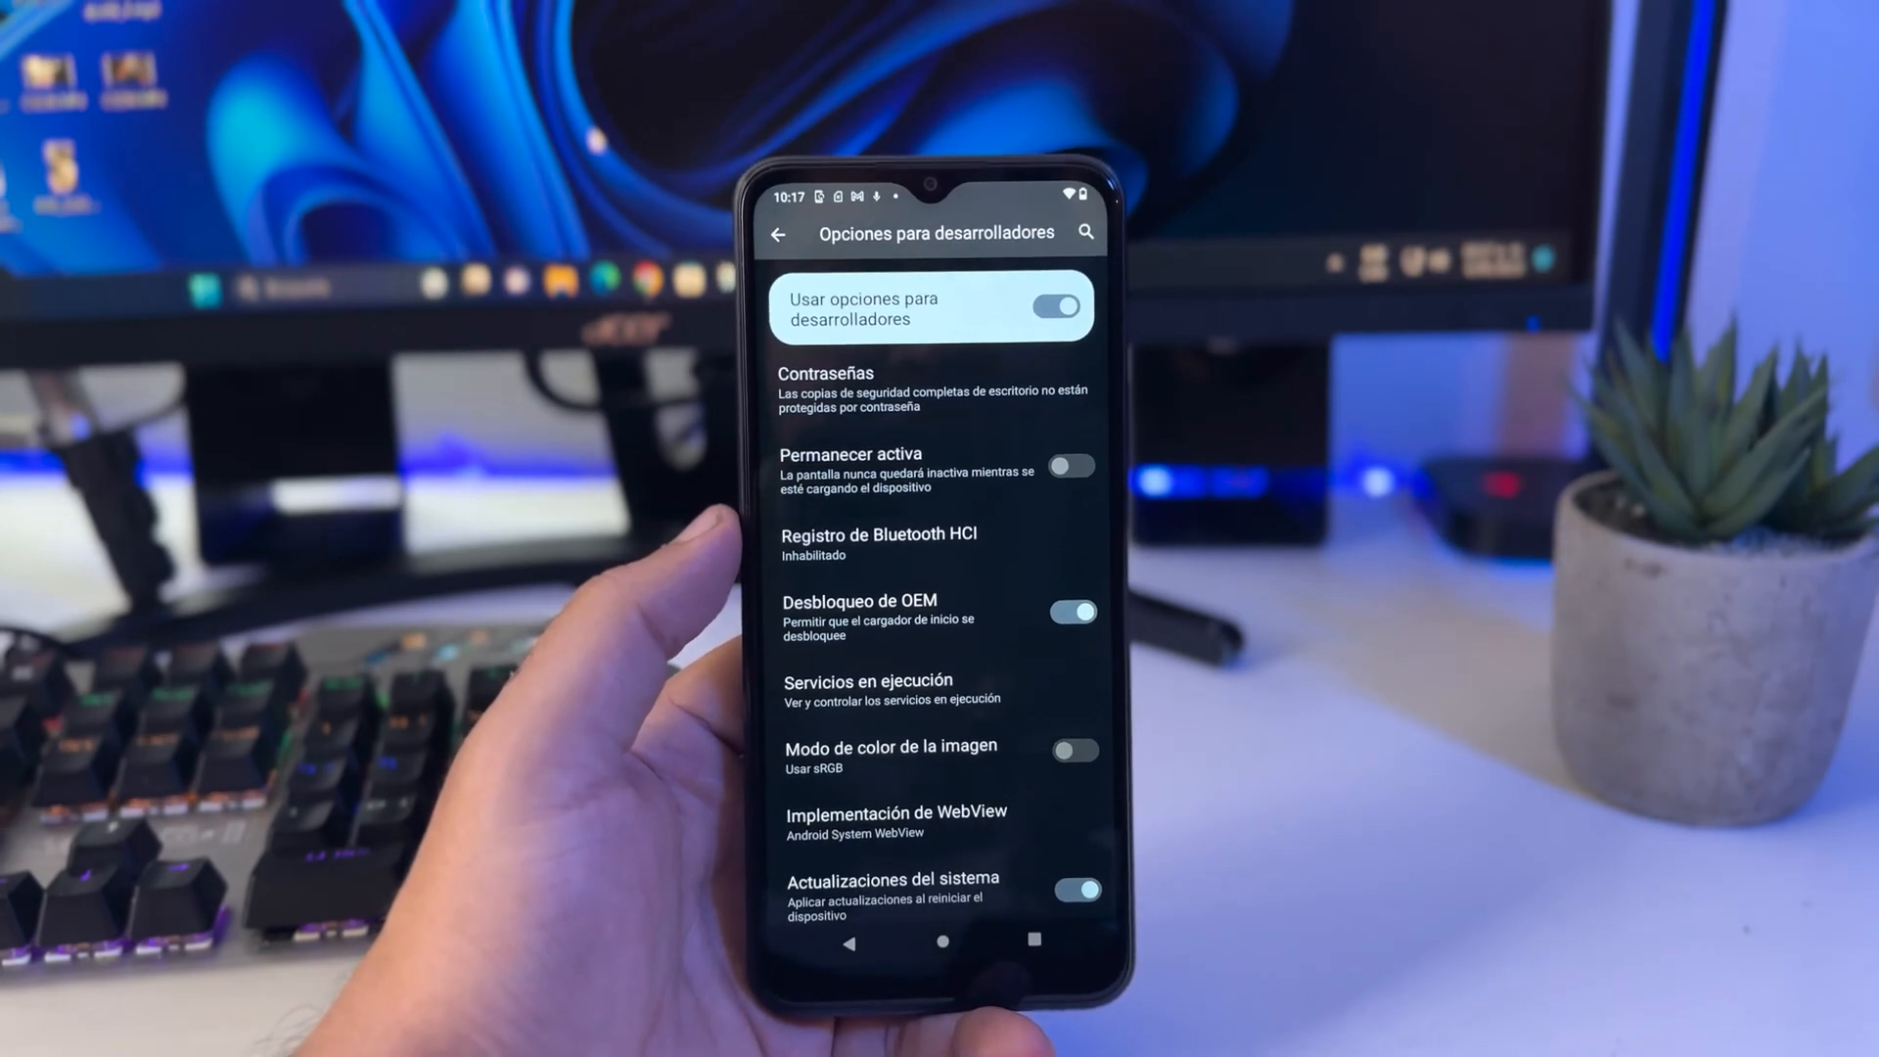
scroll(down, 3)
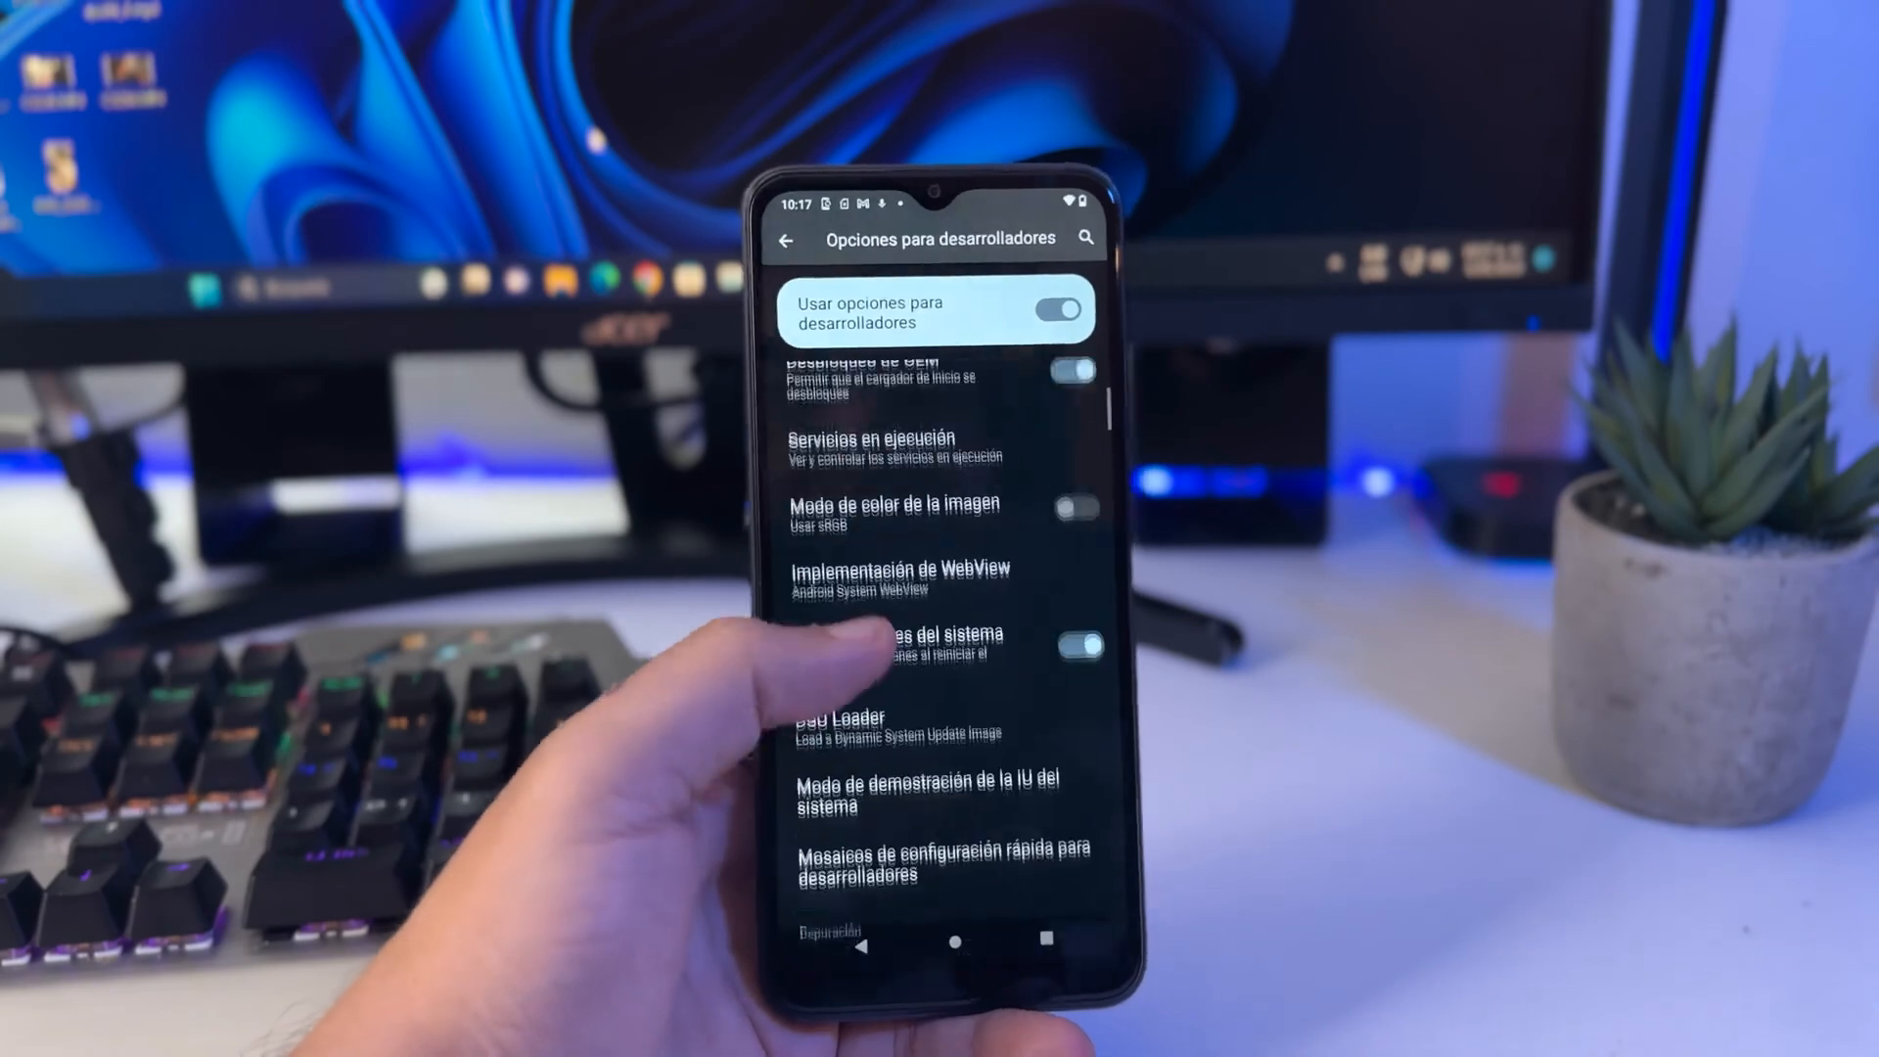
scroll(down, 3)
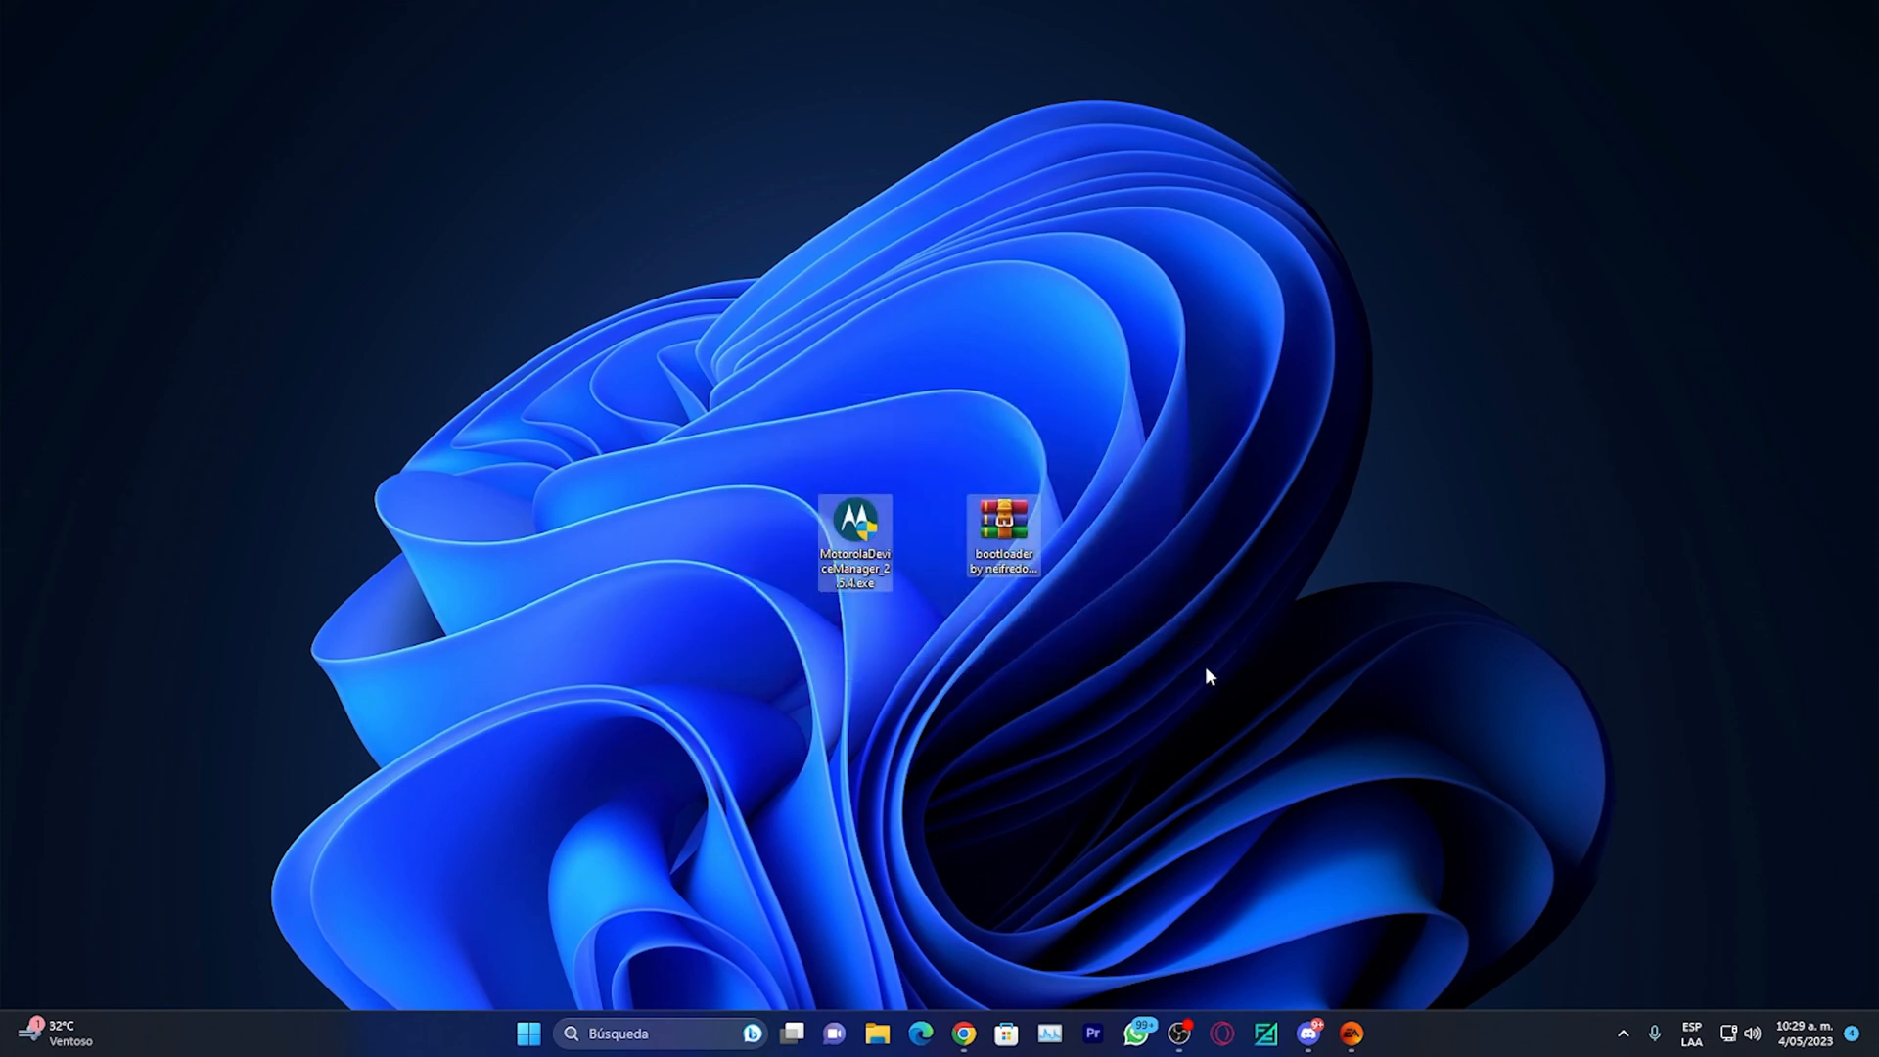
mouse_move(1207, 668)
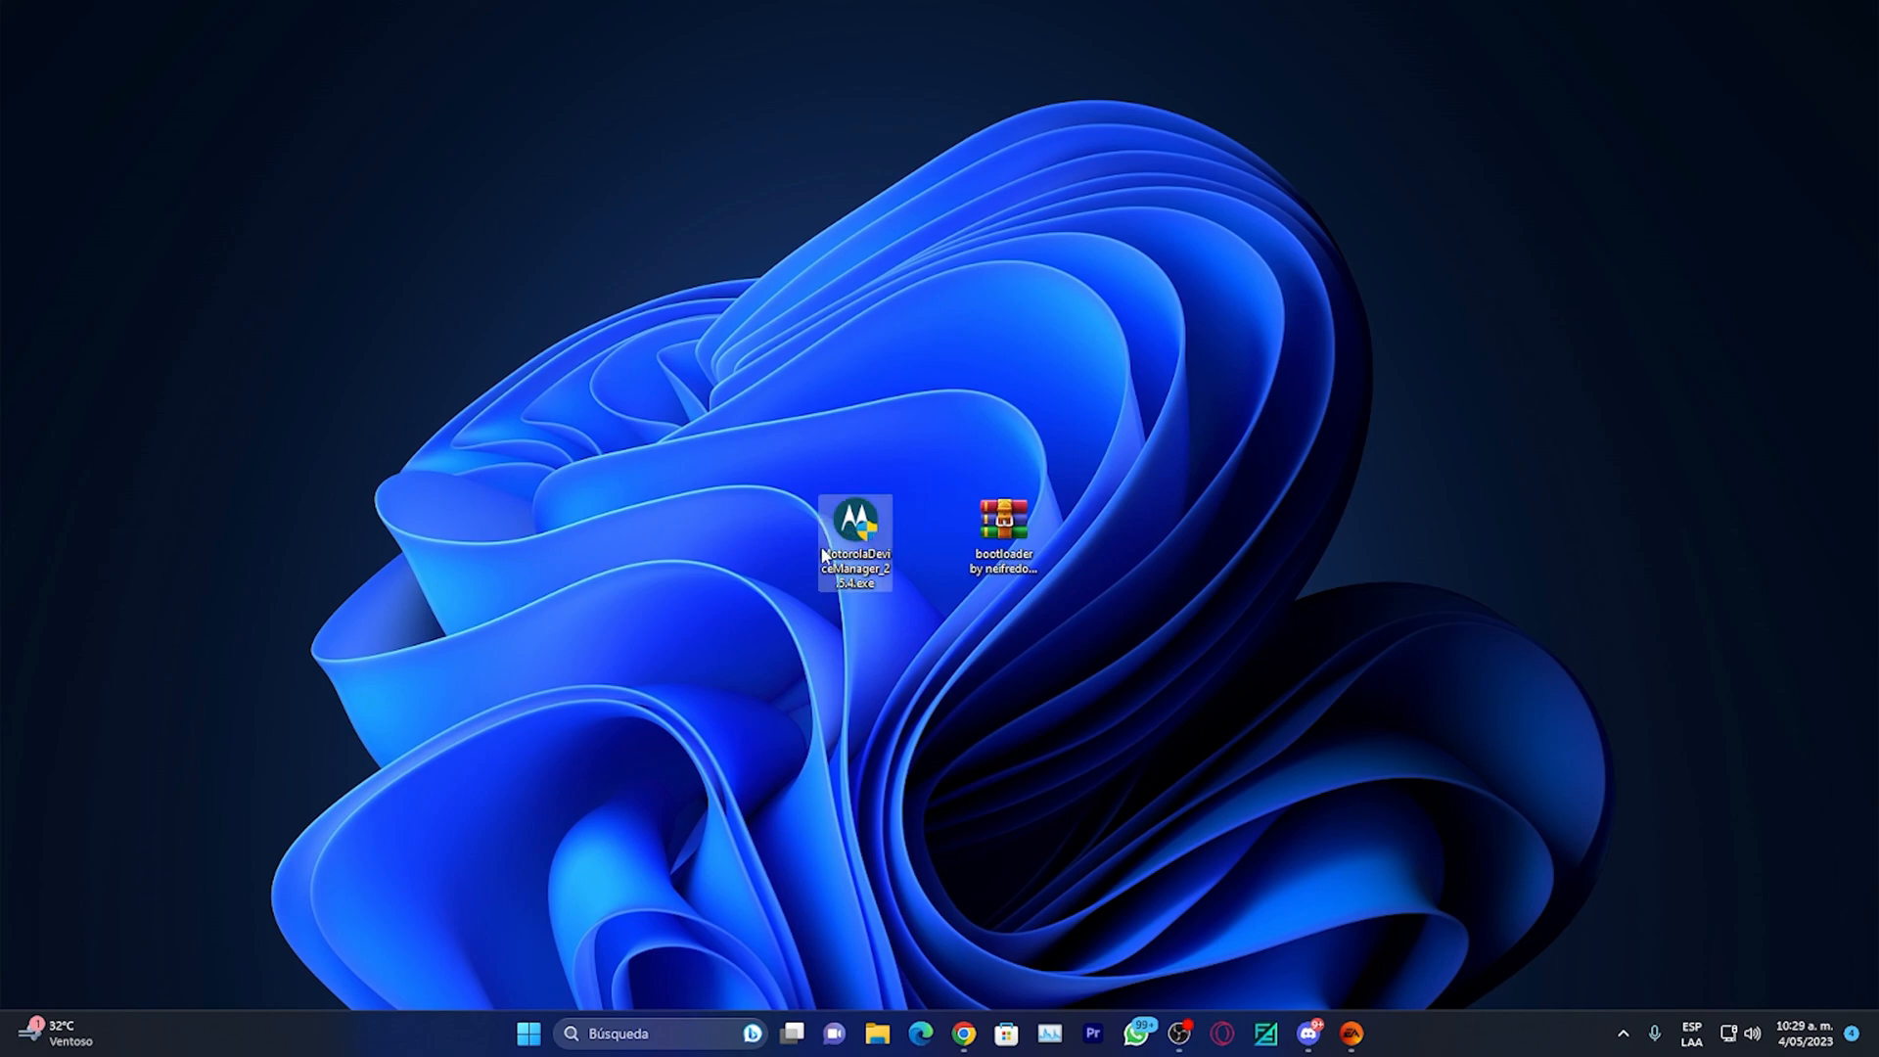
Run the Motorola Device Manager installer as administrator, accept the license, install, and close.
right_click(853, 539)
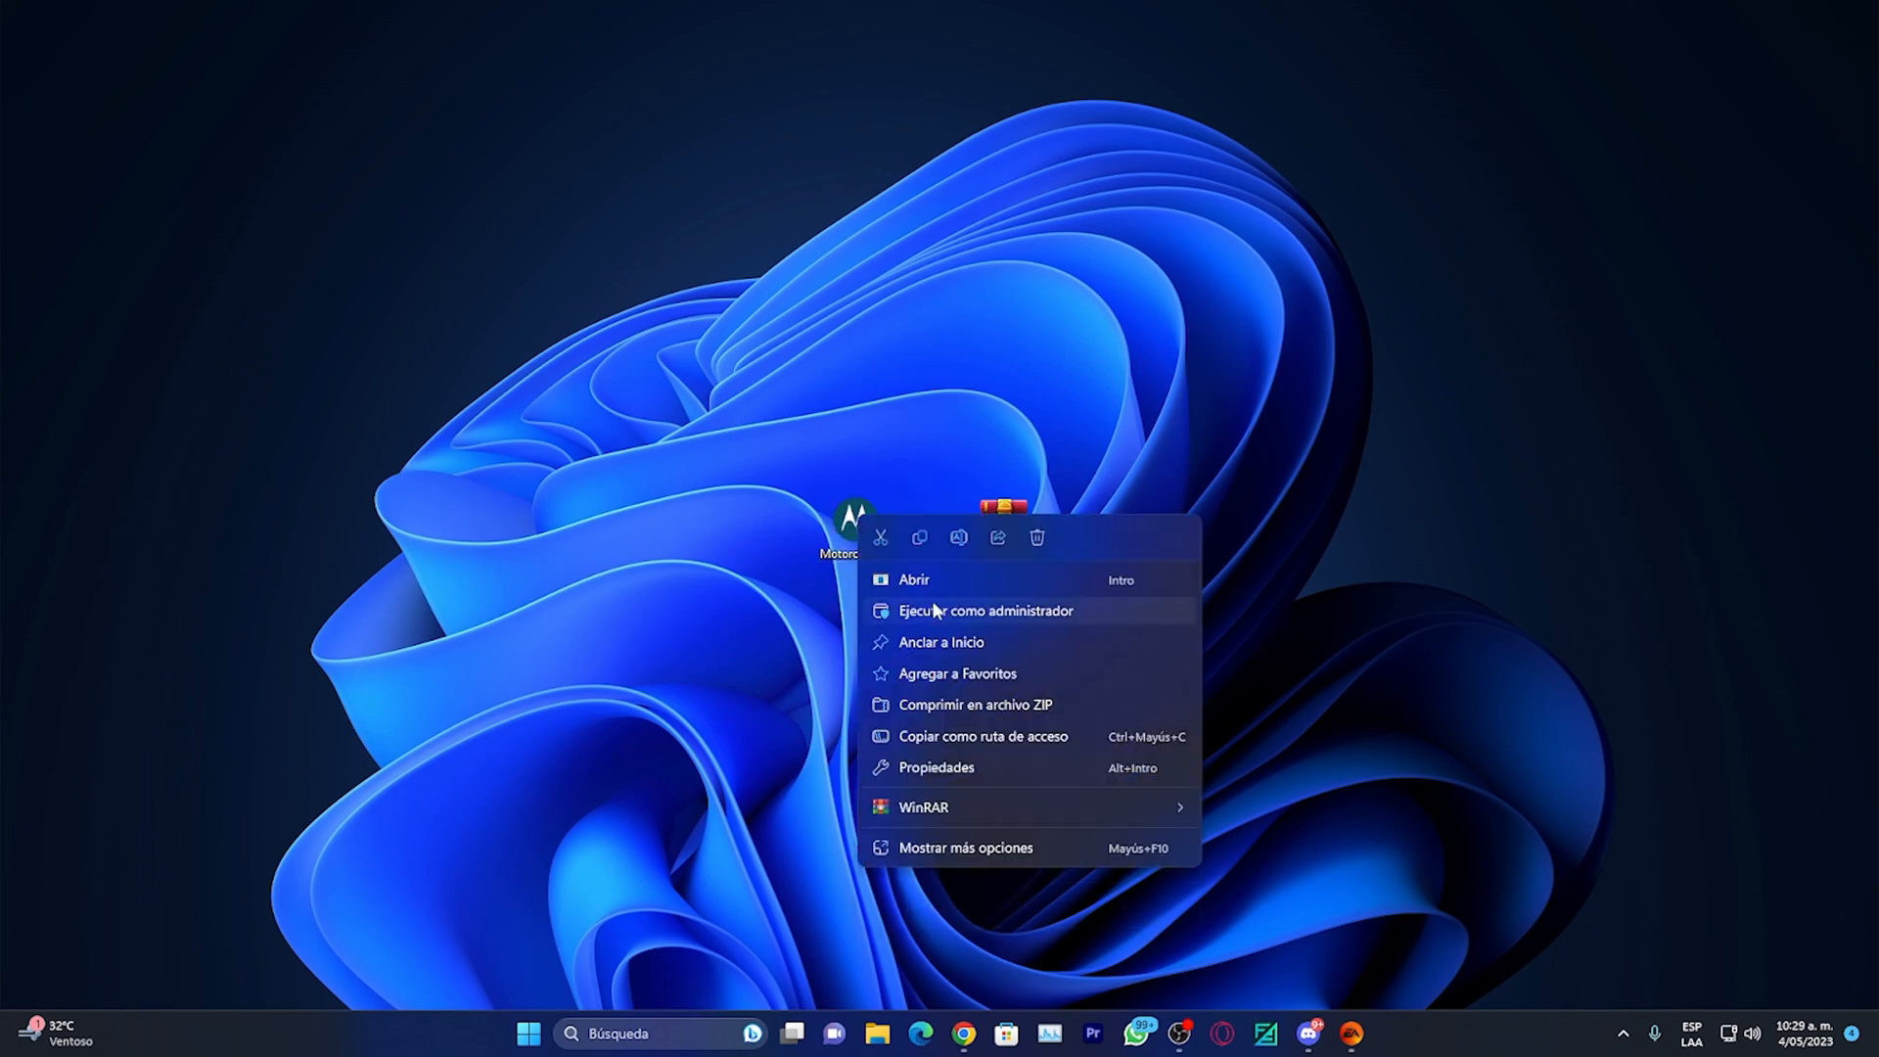
click(986, 610)
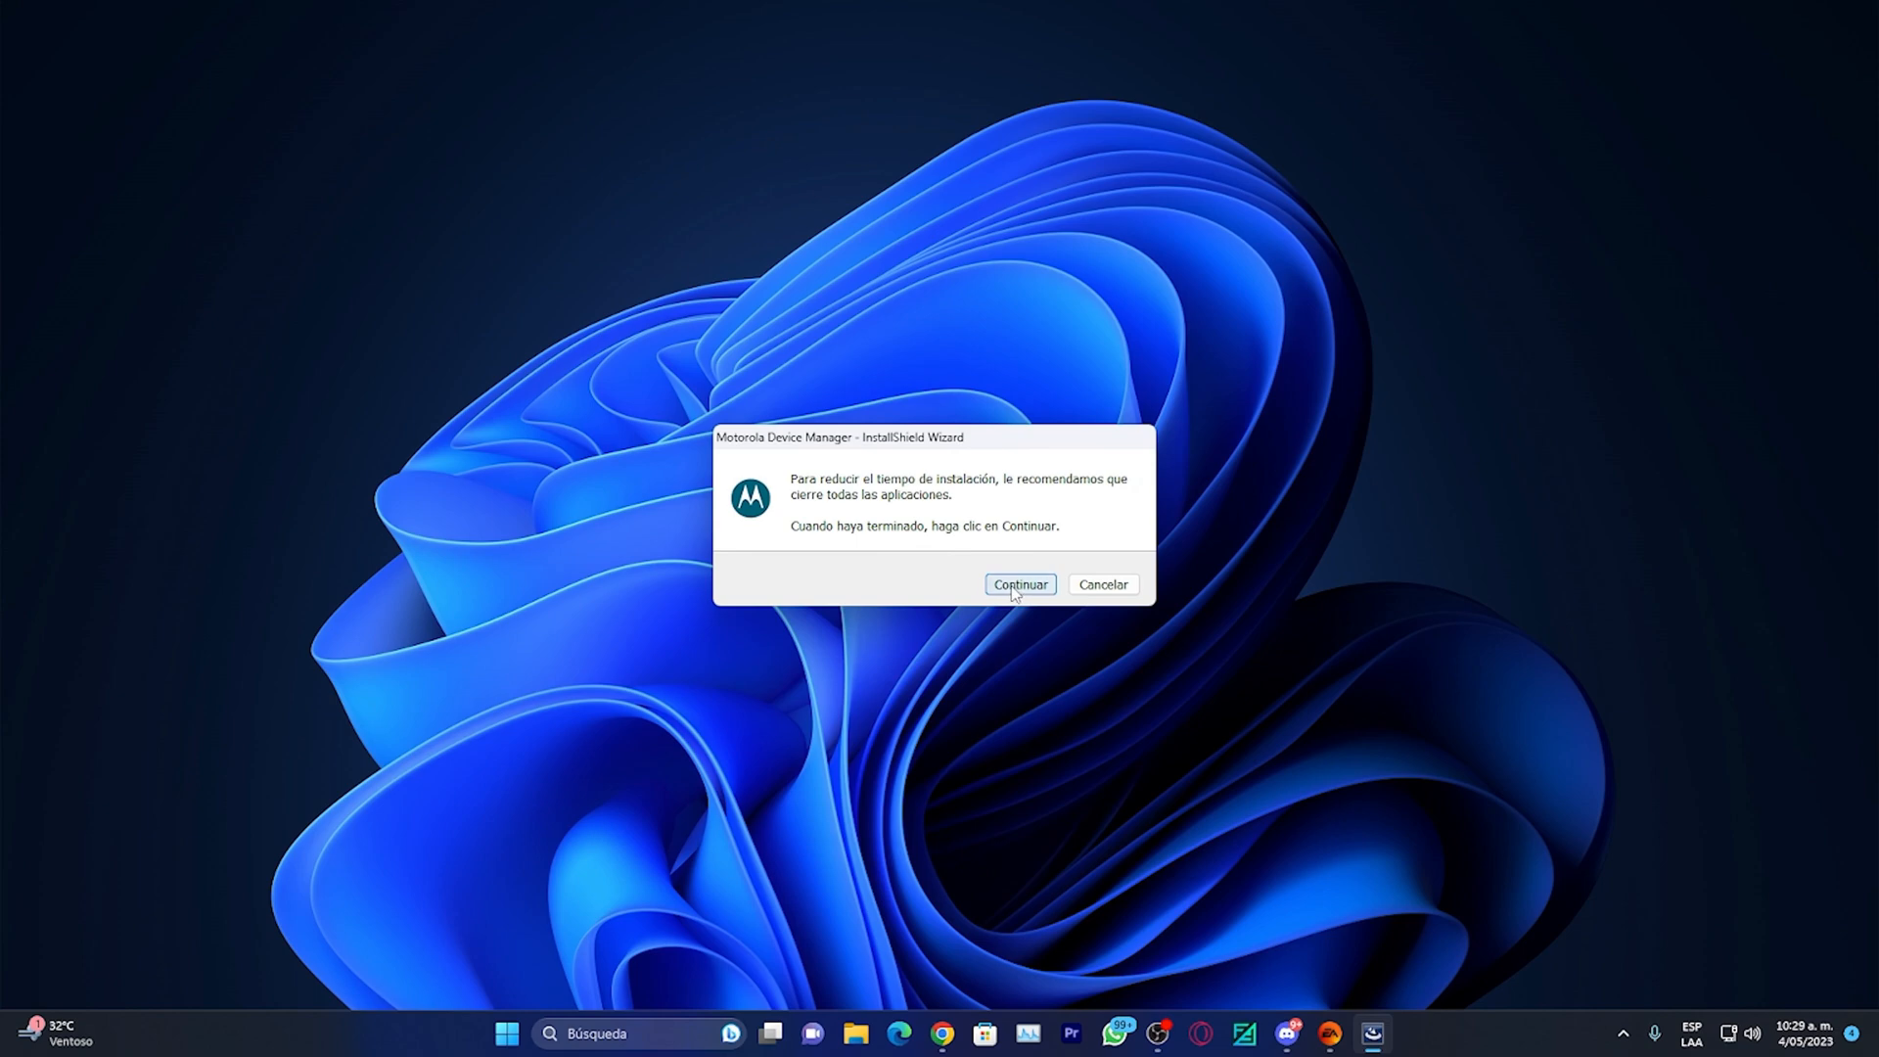
click(1019, 584)
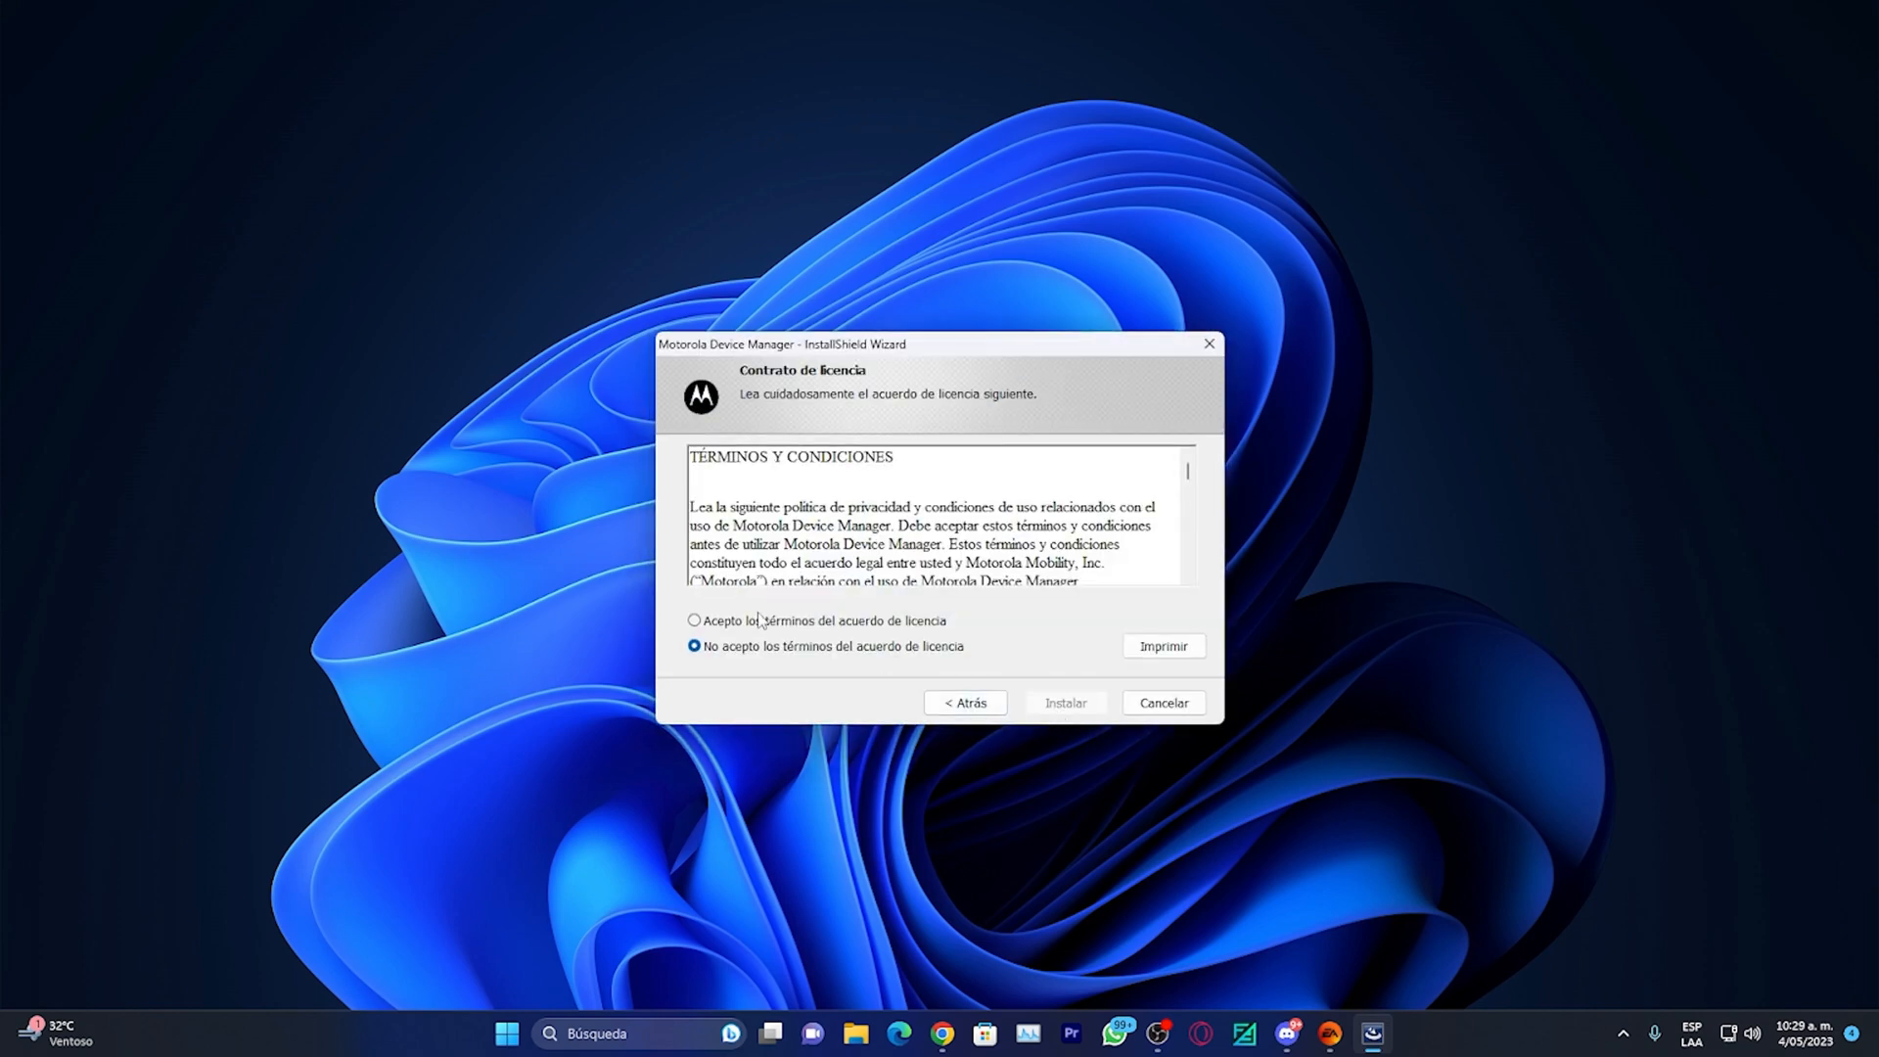
click(693, 621)
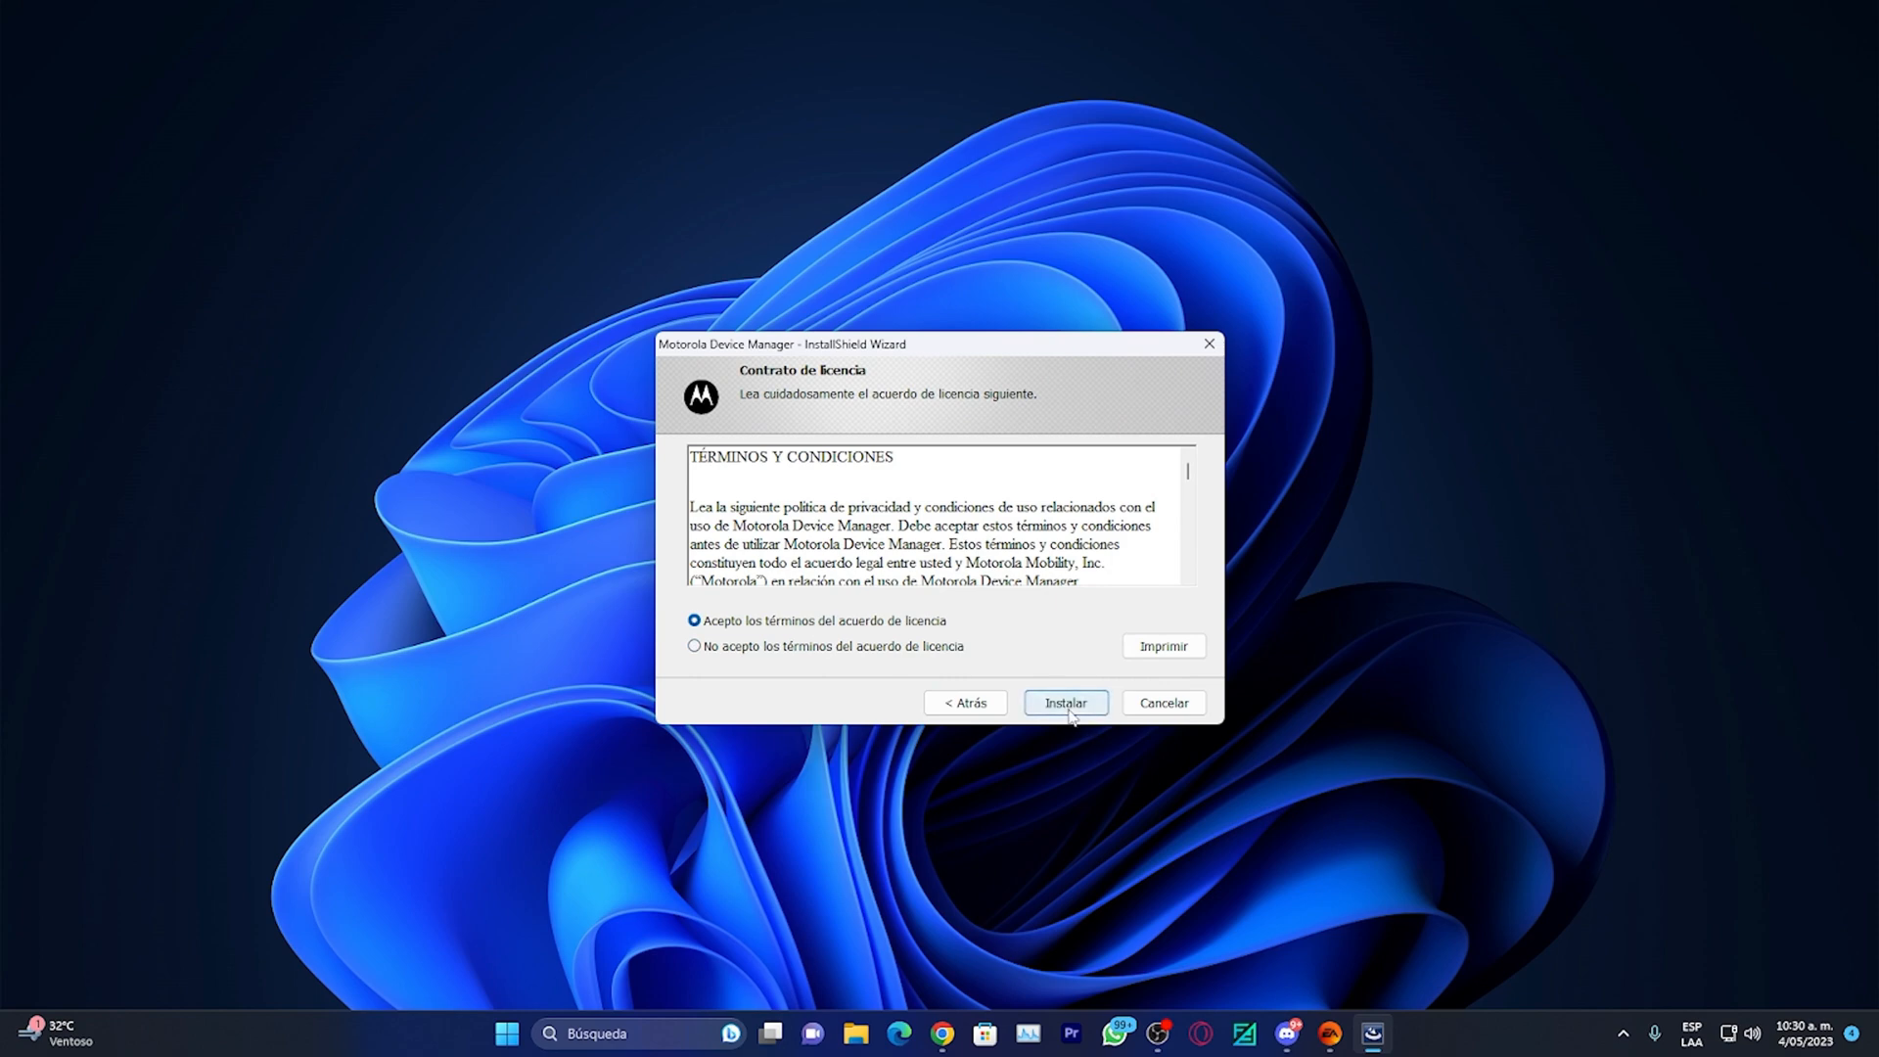
click(1064, 703)
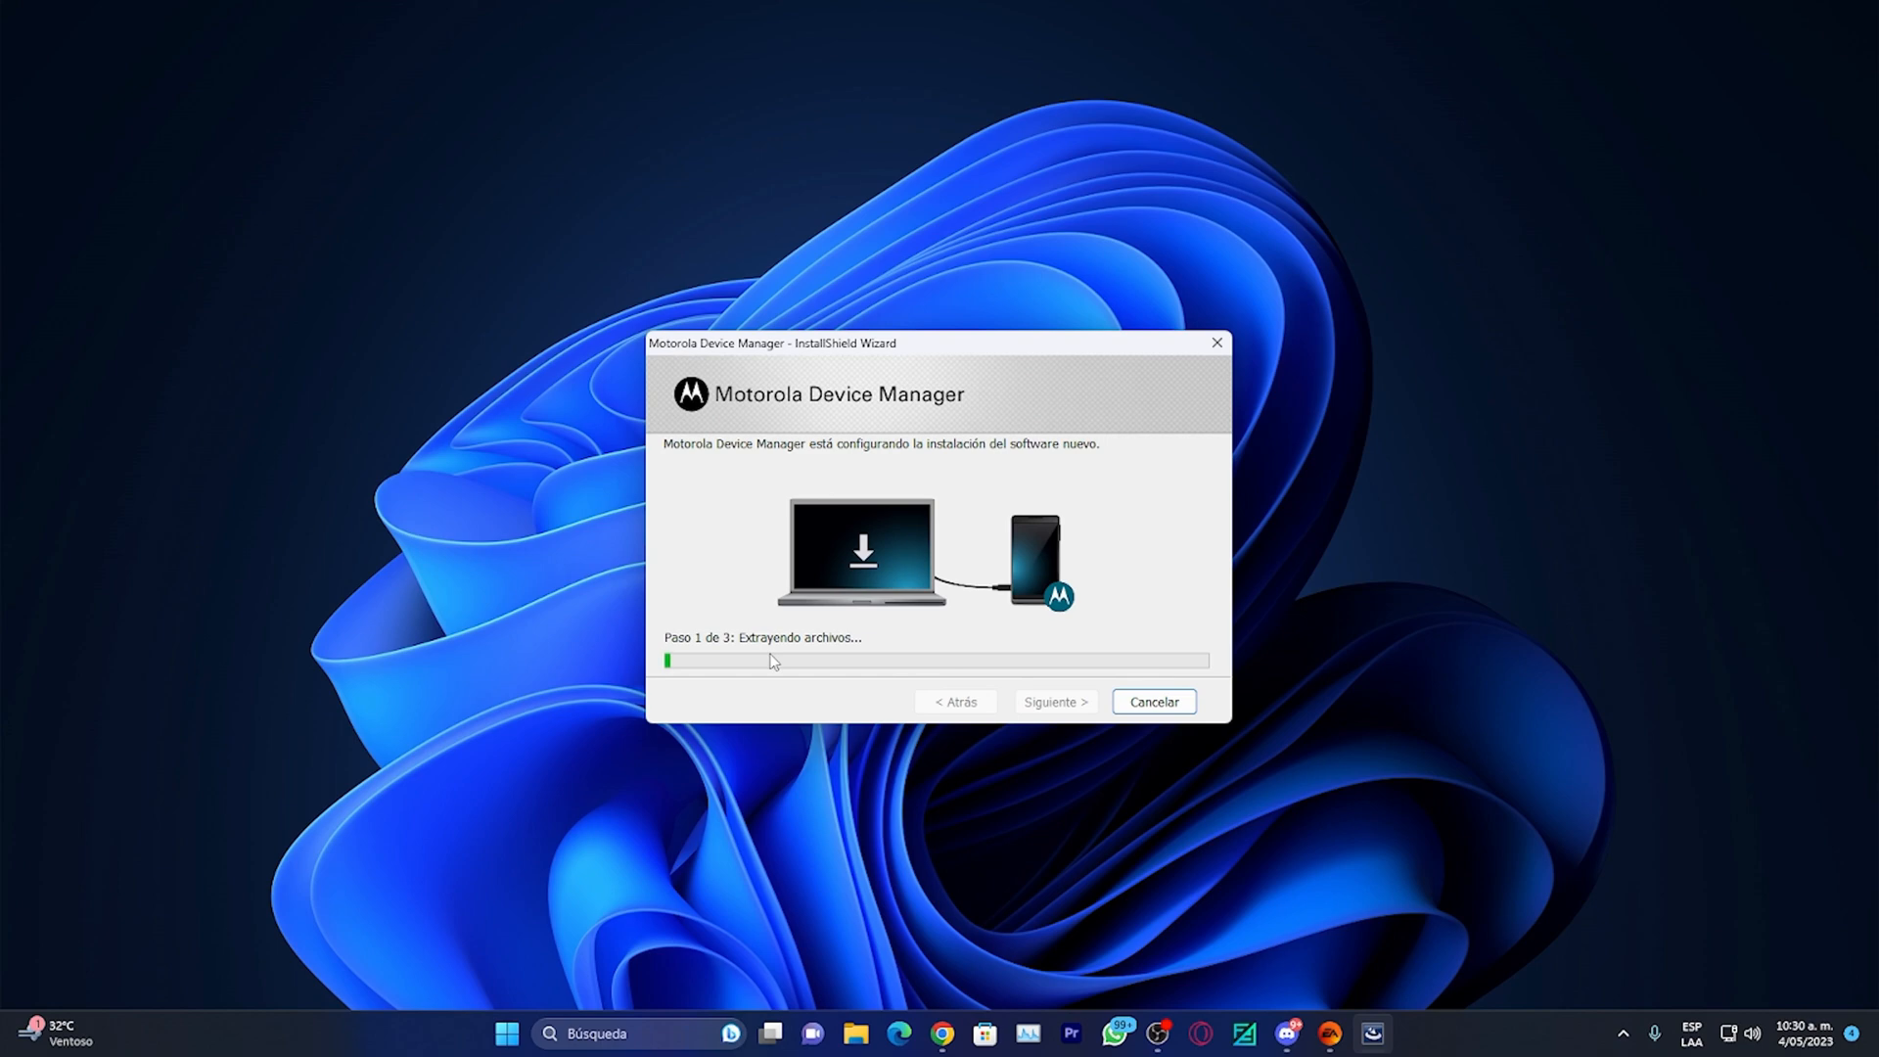
mouse_move(768, 660)
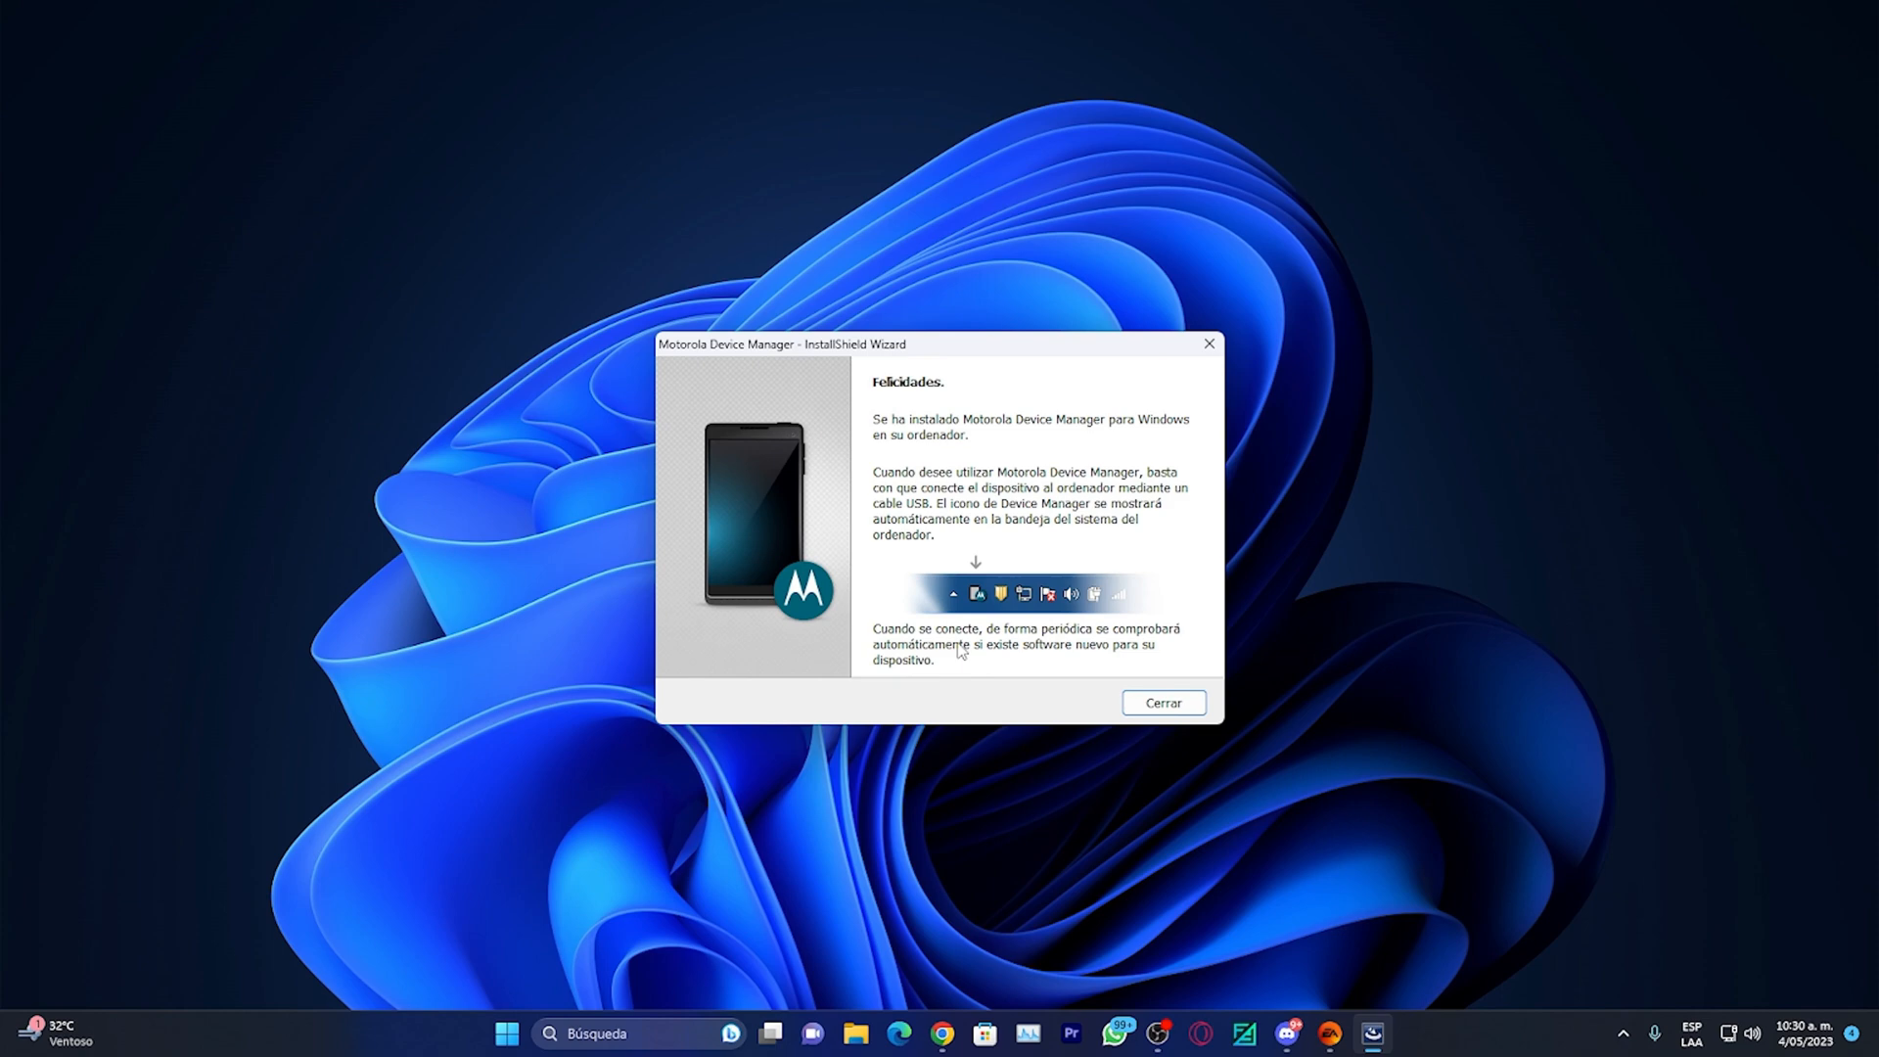
mouse_move(952, 442)
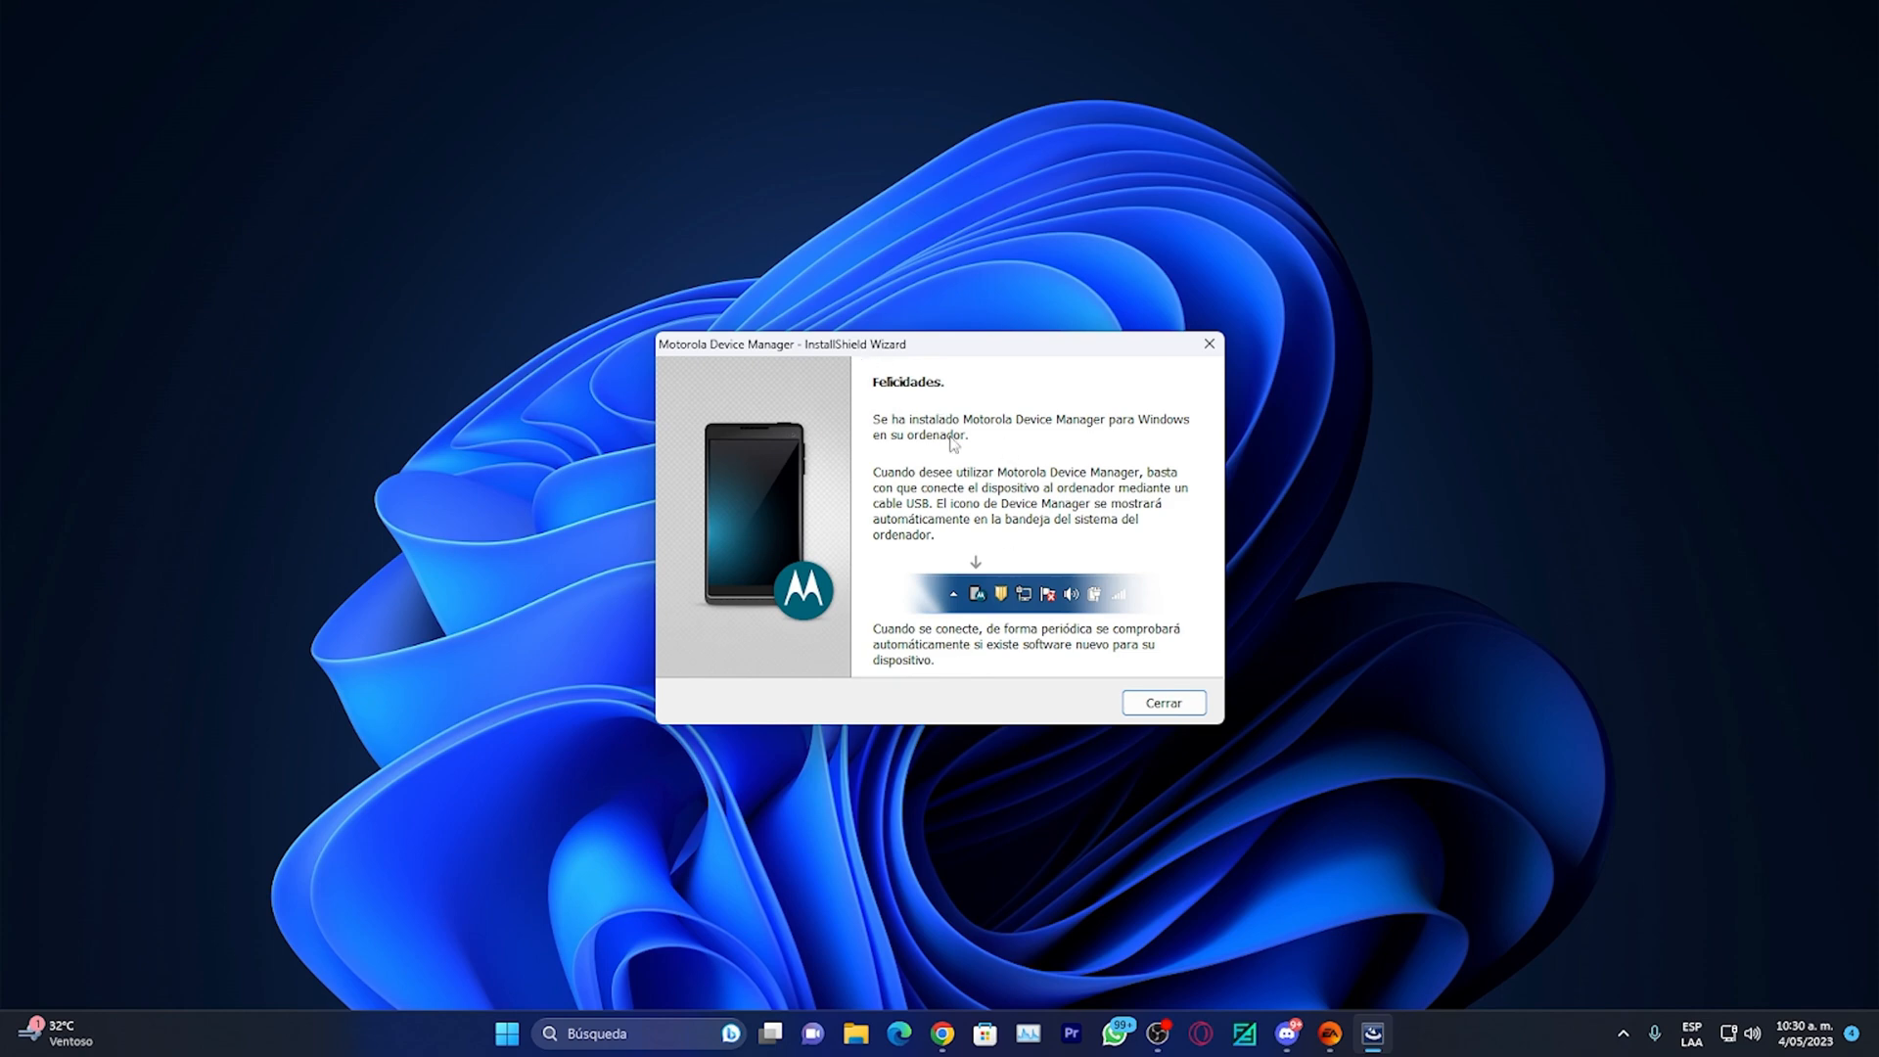
mouse_move(1162, 702)
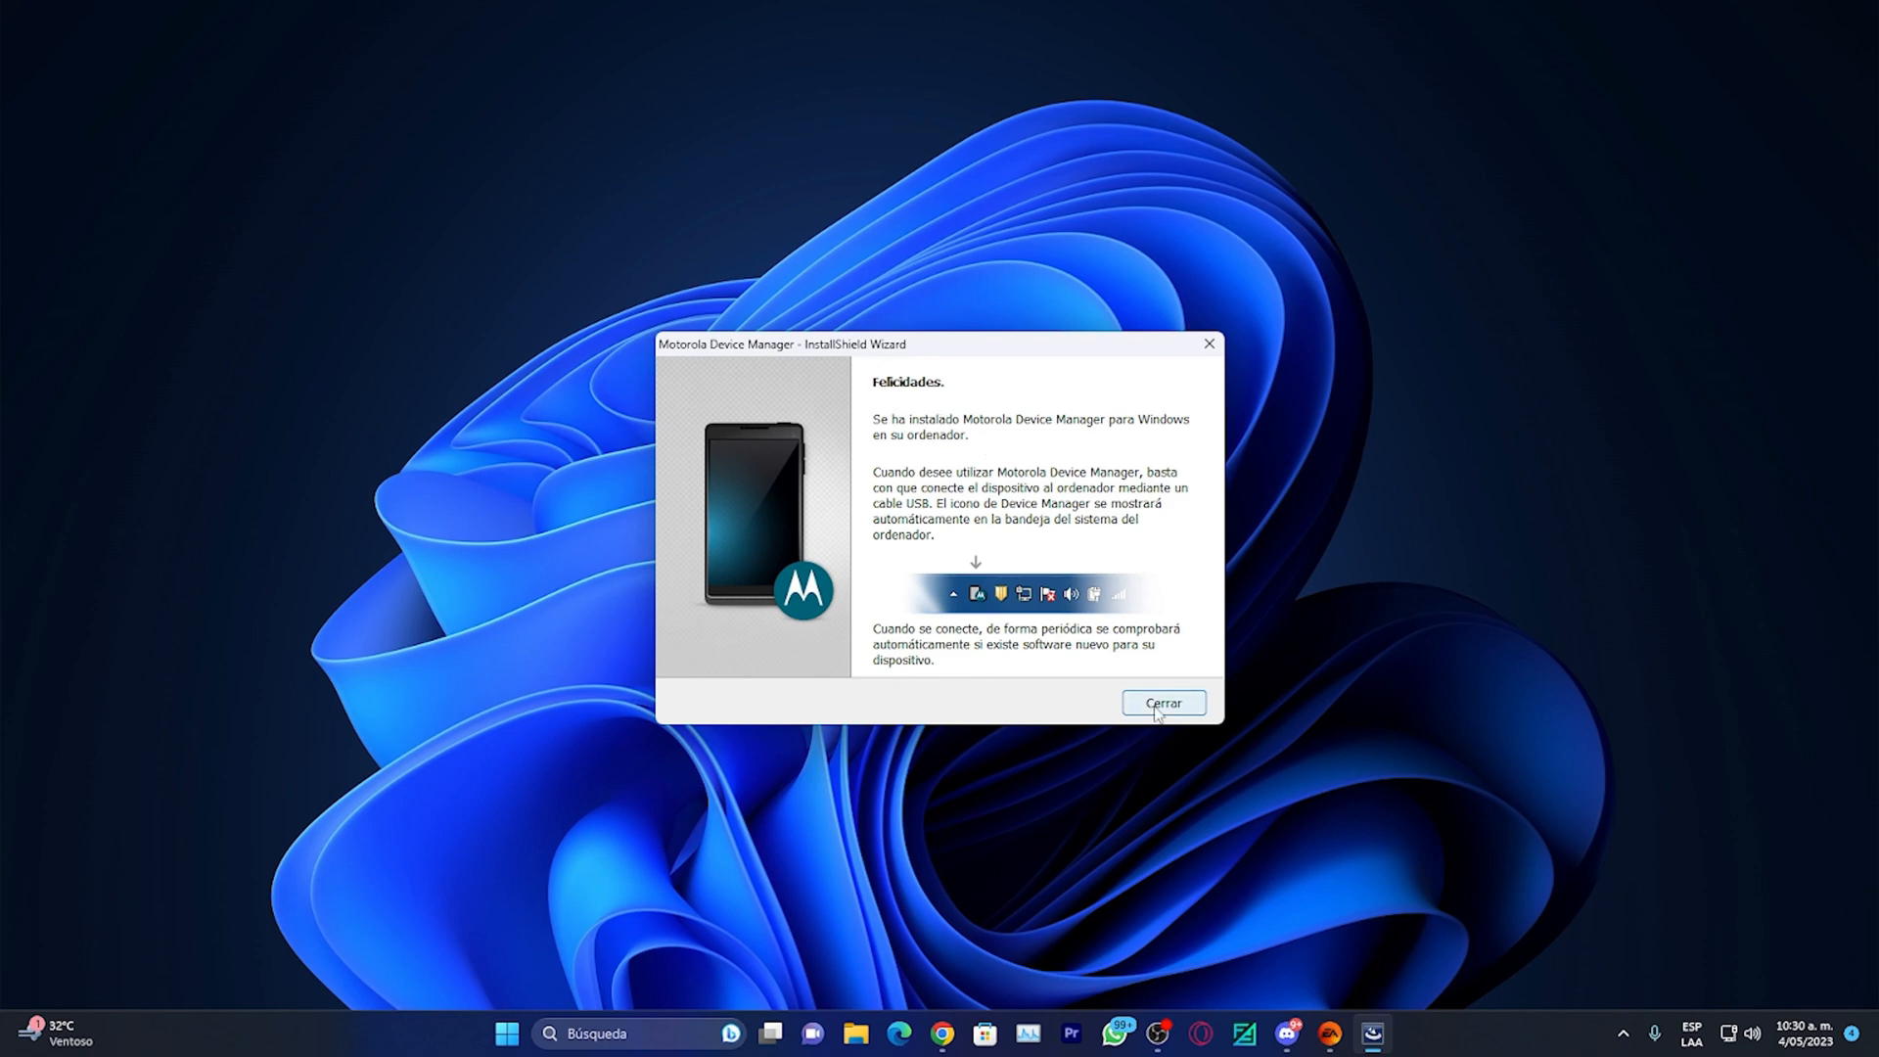
click(1162, 703)
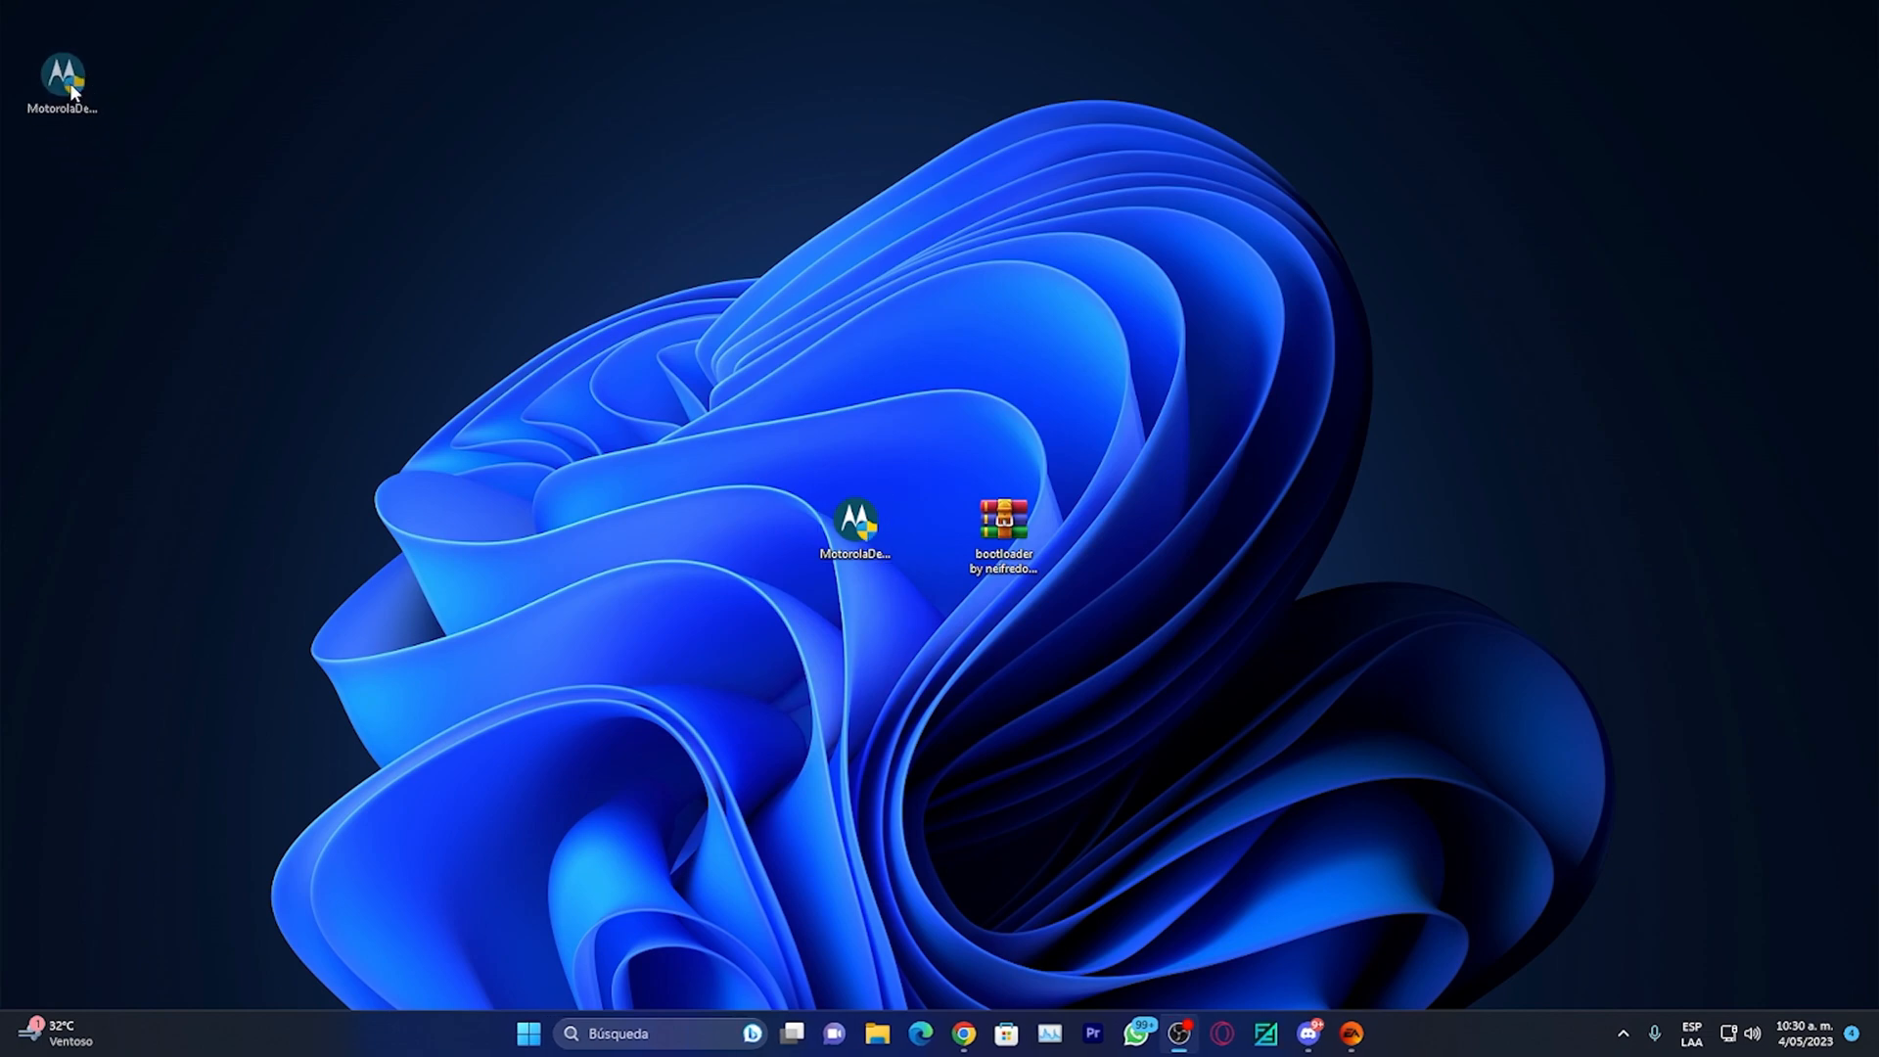
Extract the bootloader RAR to a desktop 'bootloader' folder and move both archives top-left.
drag(856, 528, 36, 54)
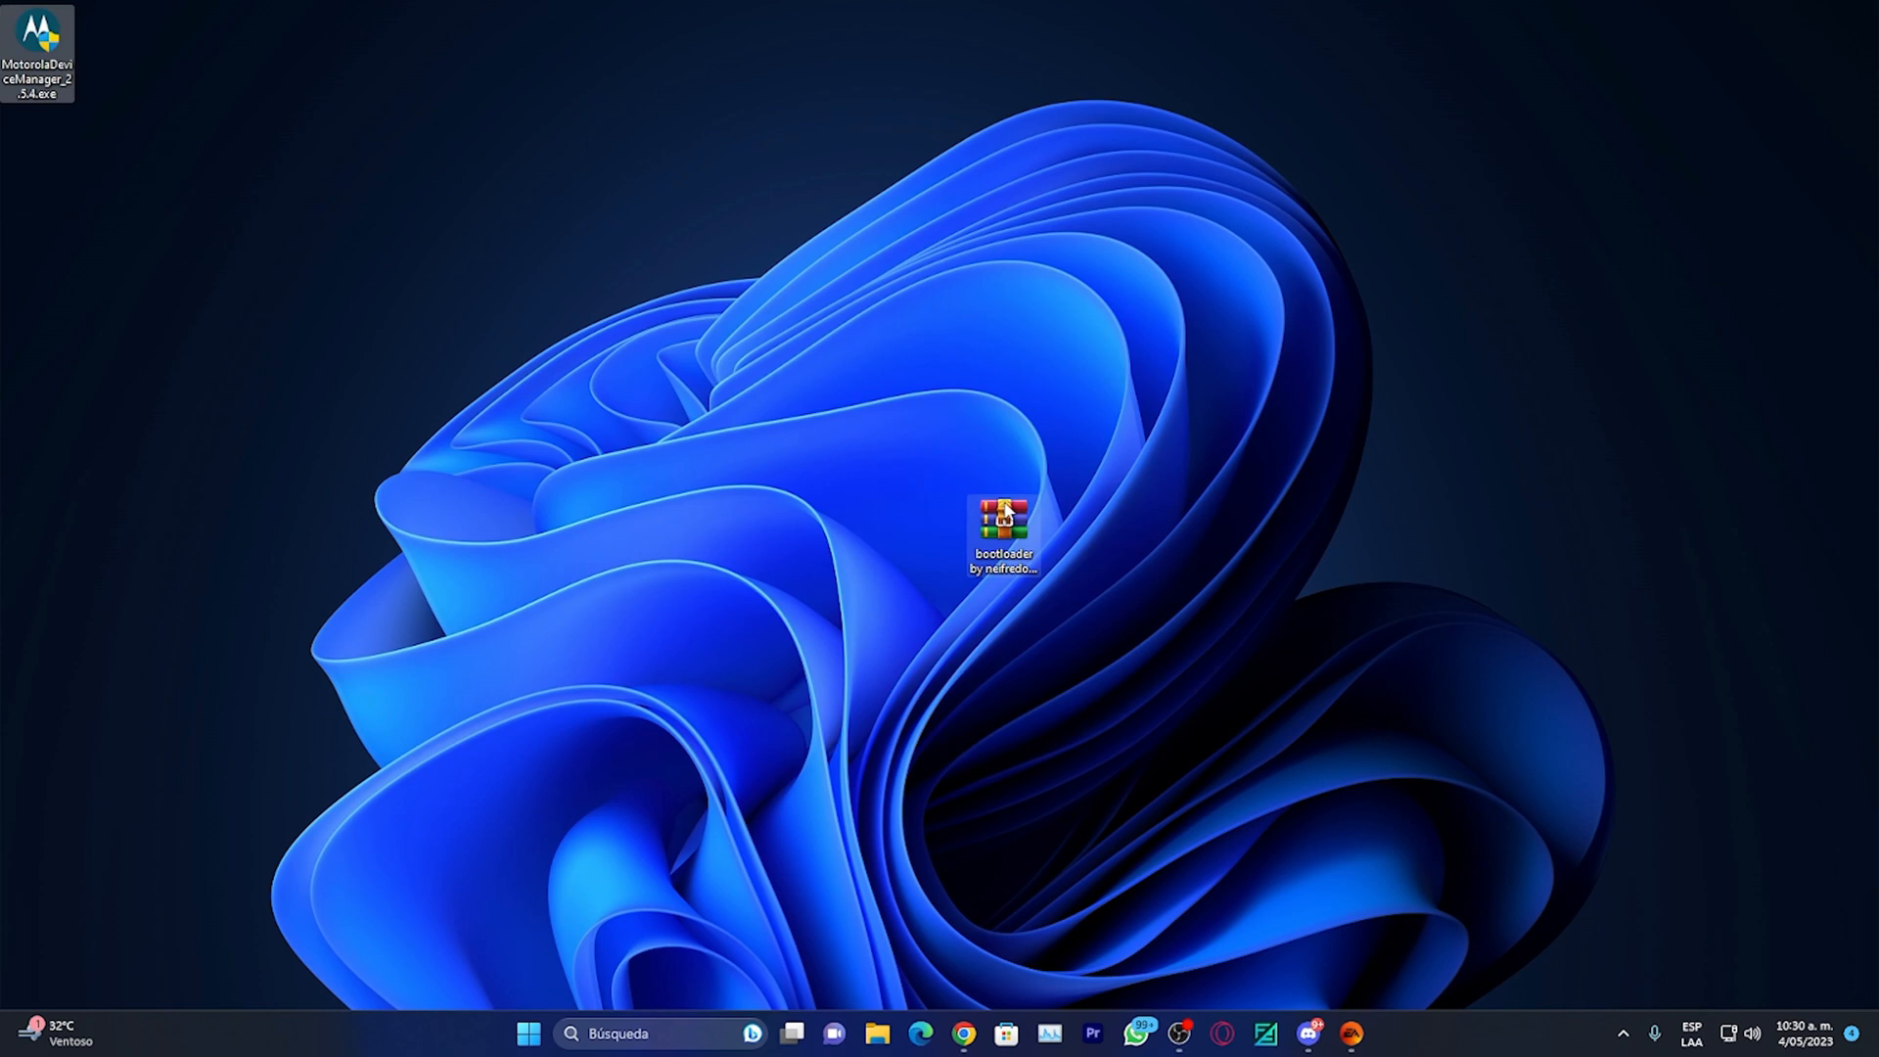
right_click(1003, 522)
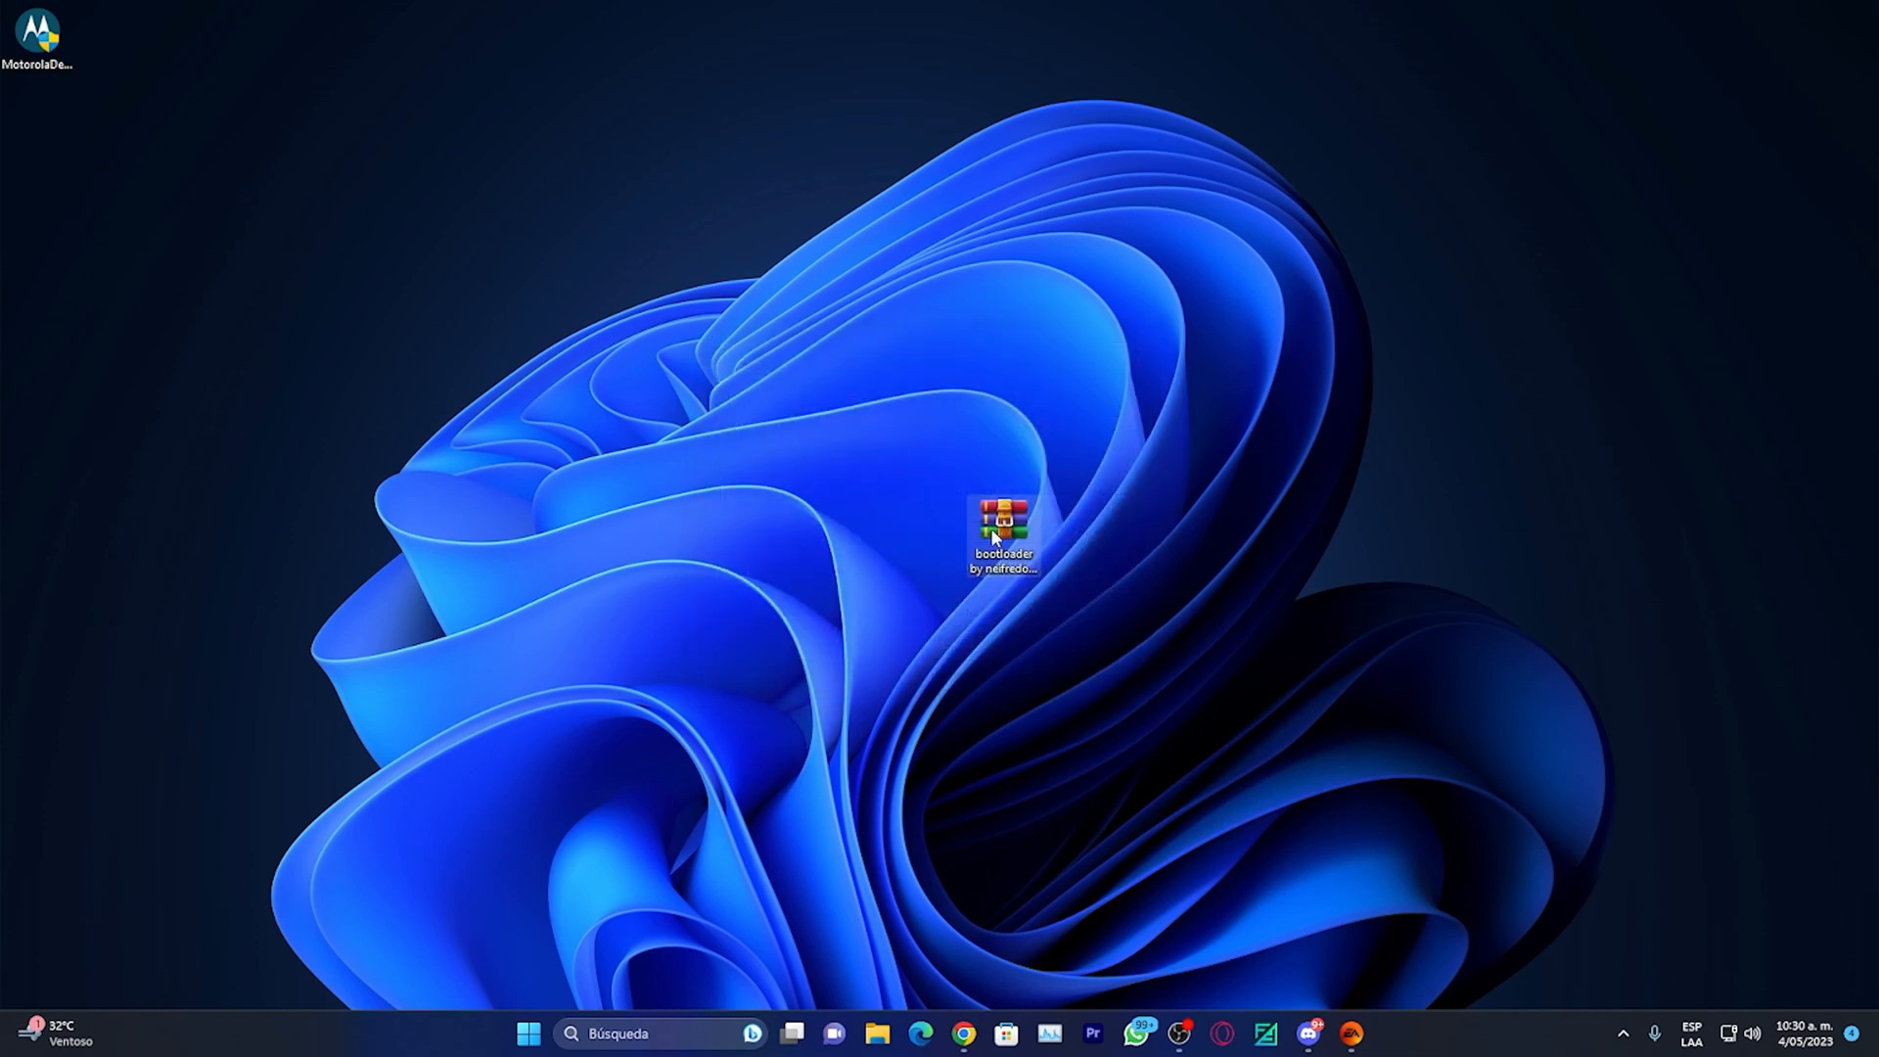
double_click(1002, 525)
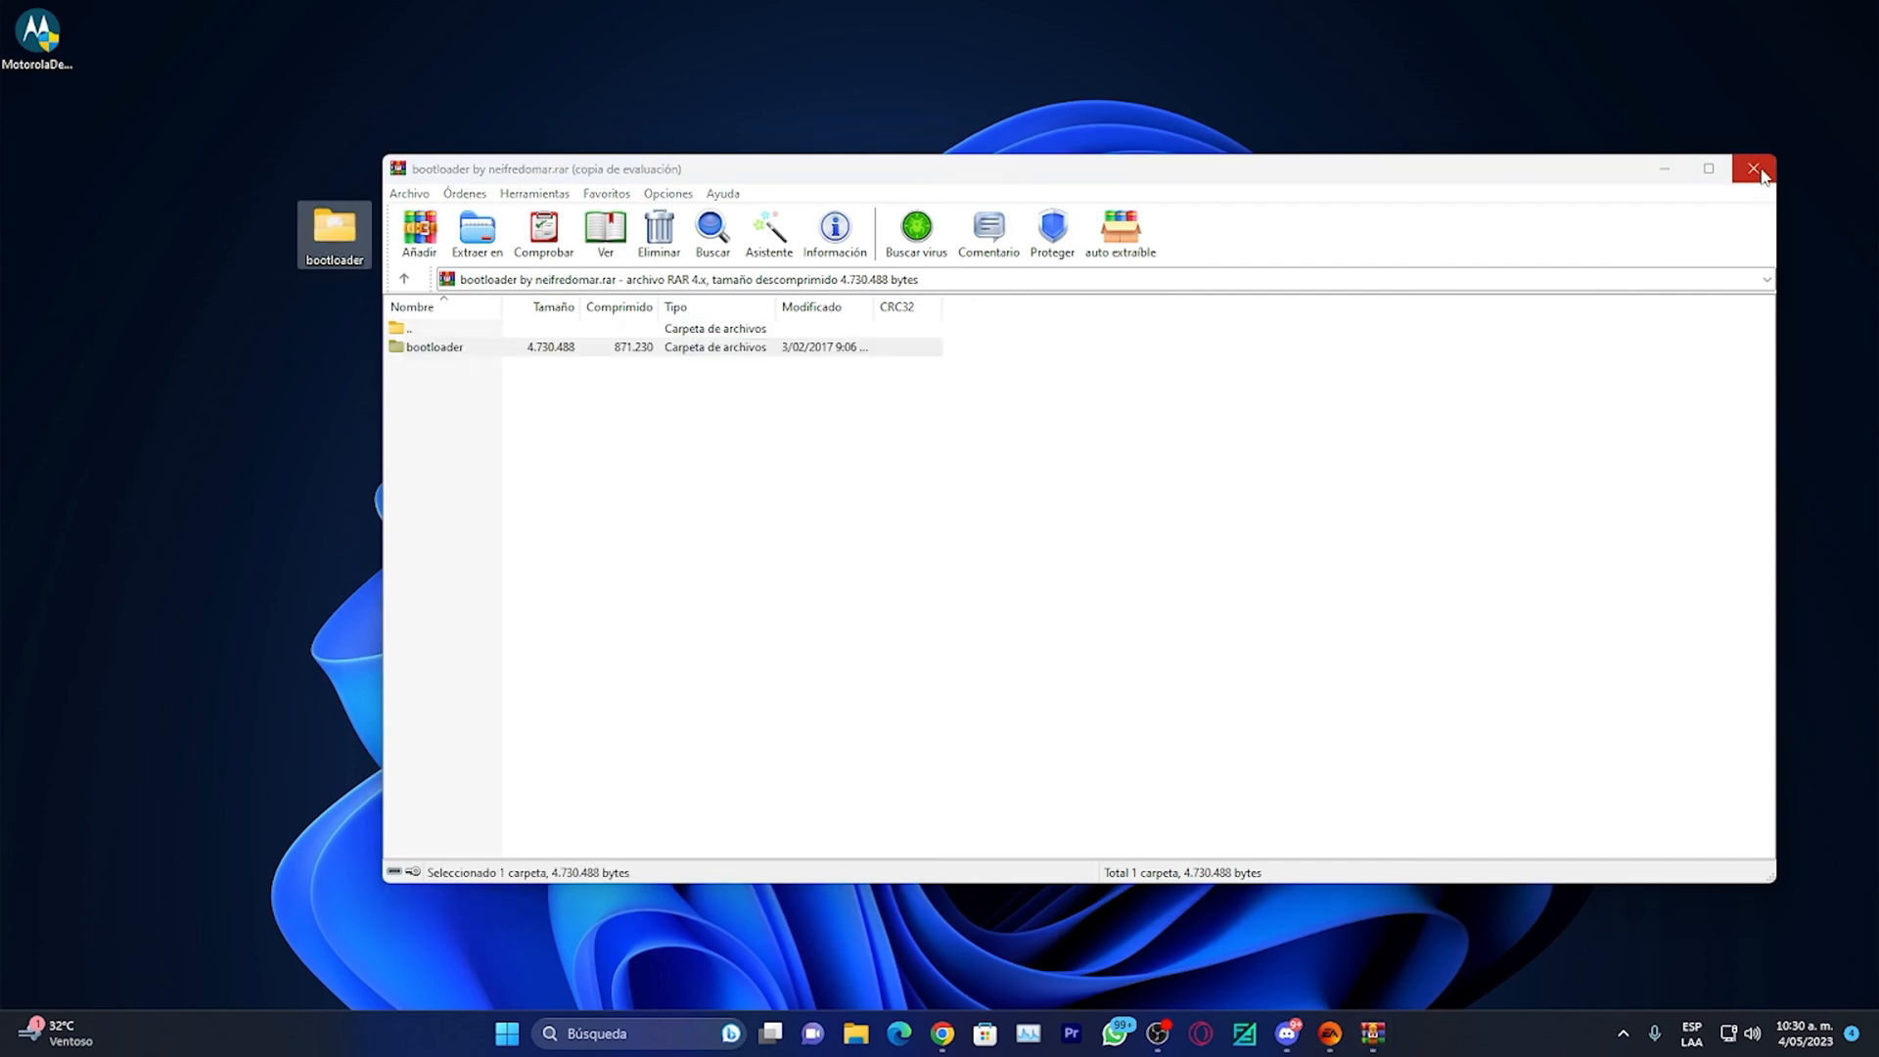
click(1752, 167)
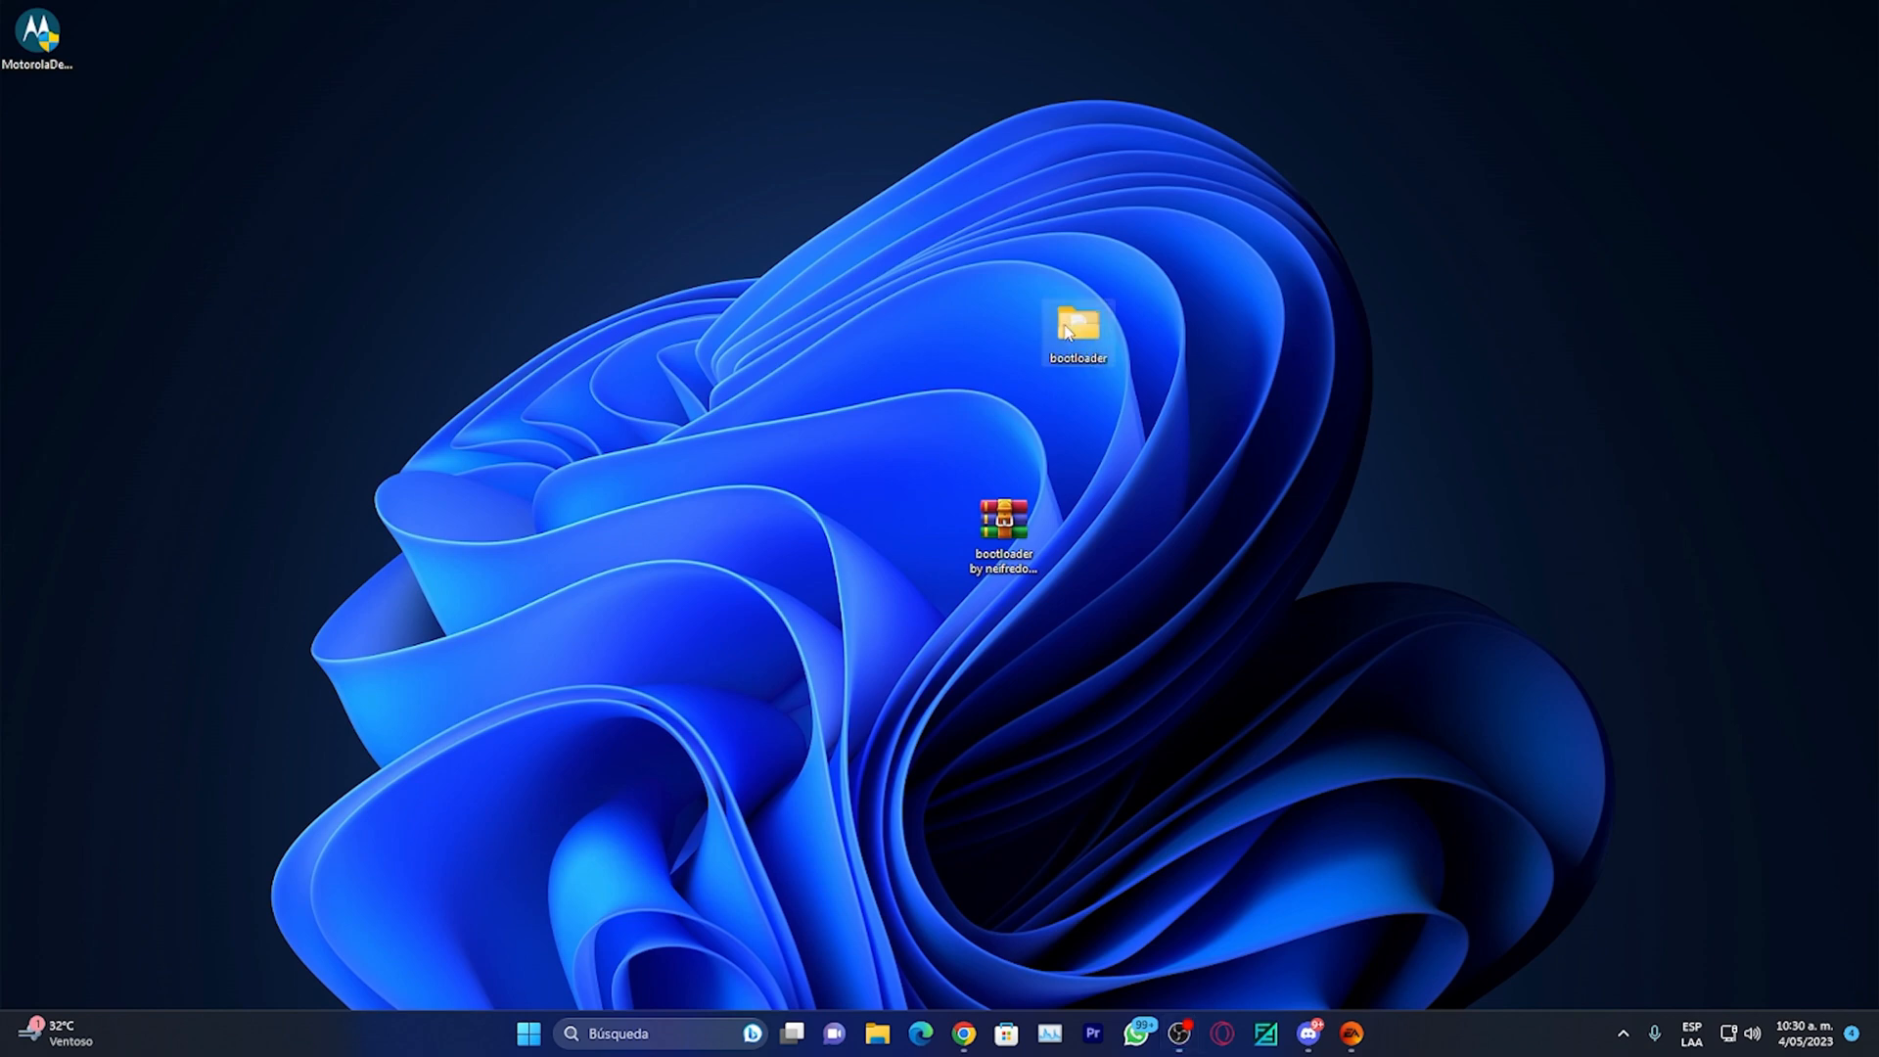
drag(1003, 518, 36, 155)
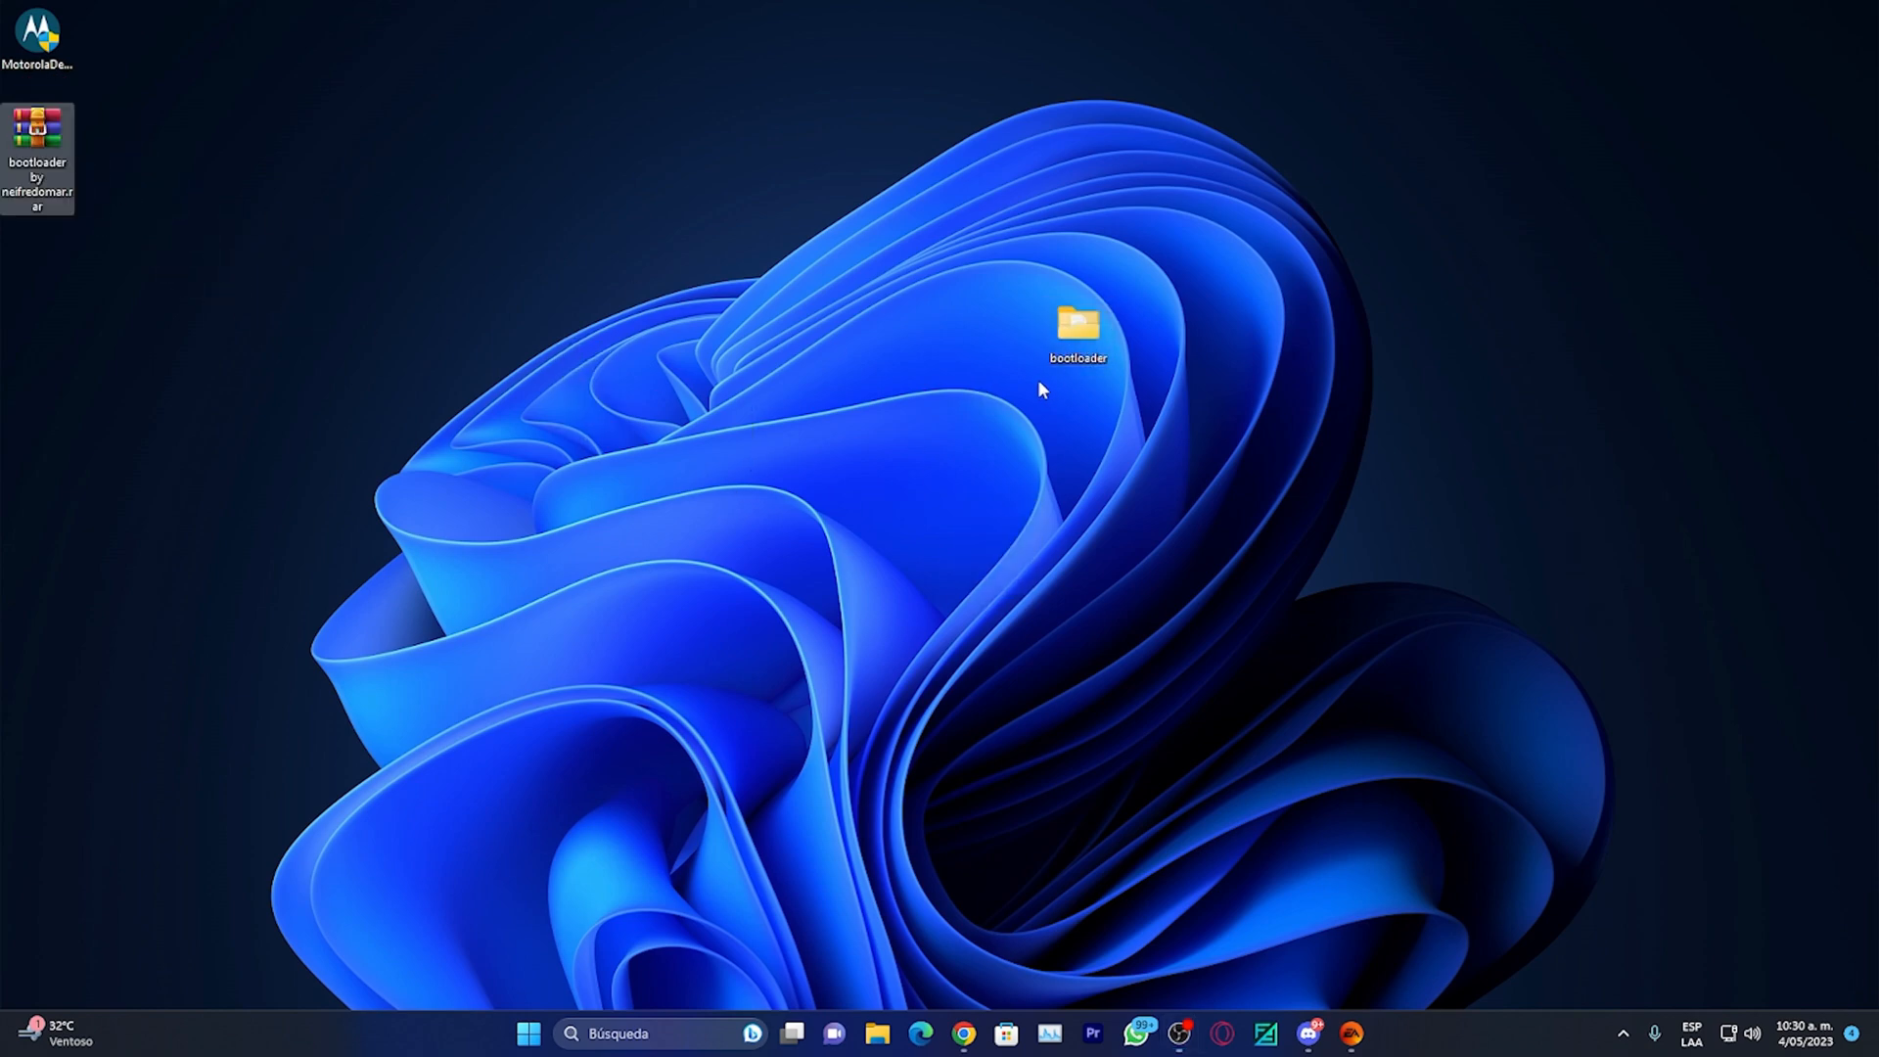
Browse into bootloader > platform-tools, showing adb.exe and fastboot.exe, holding Shift.
double_click(1077, 329)
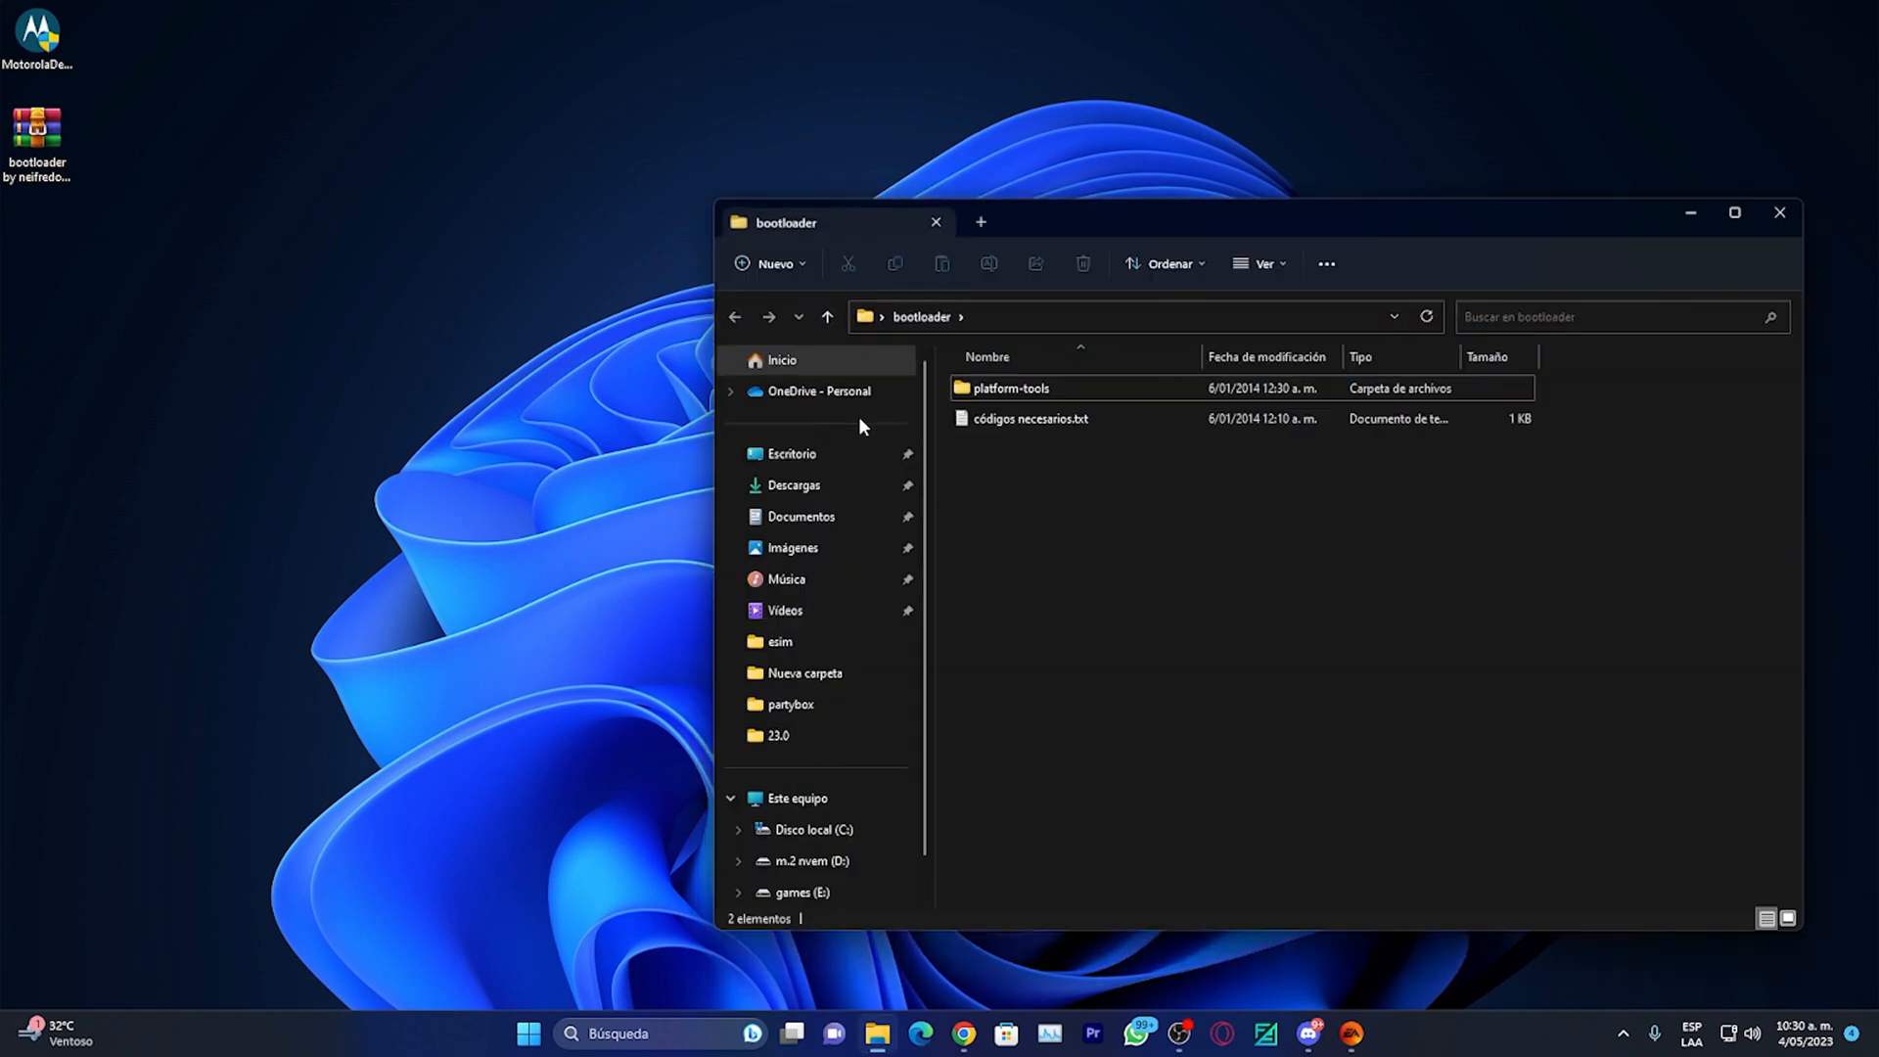
double_click(1029, 418)
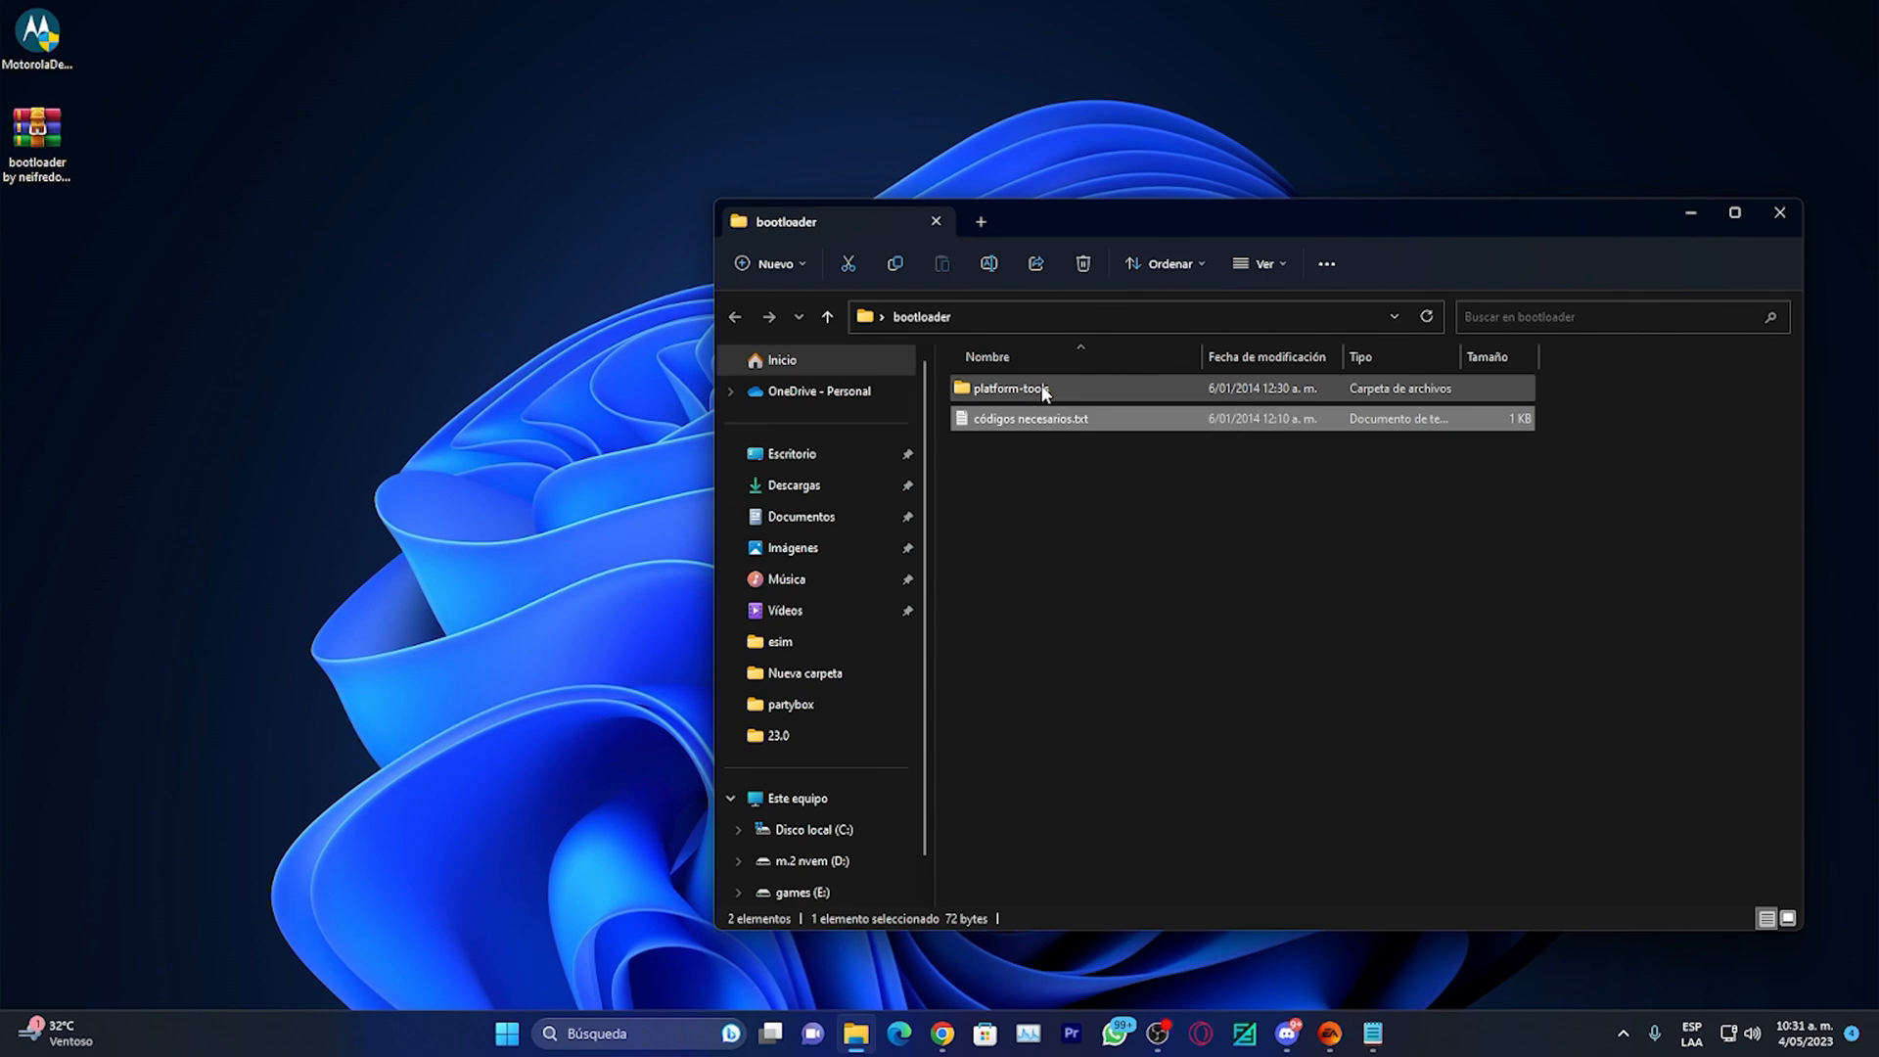
double_click(1009, 388)
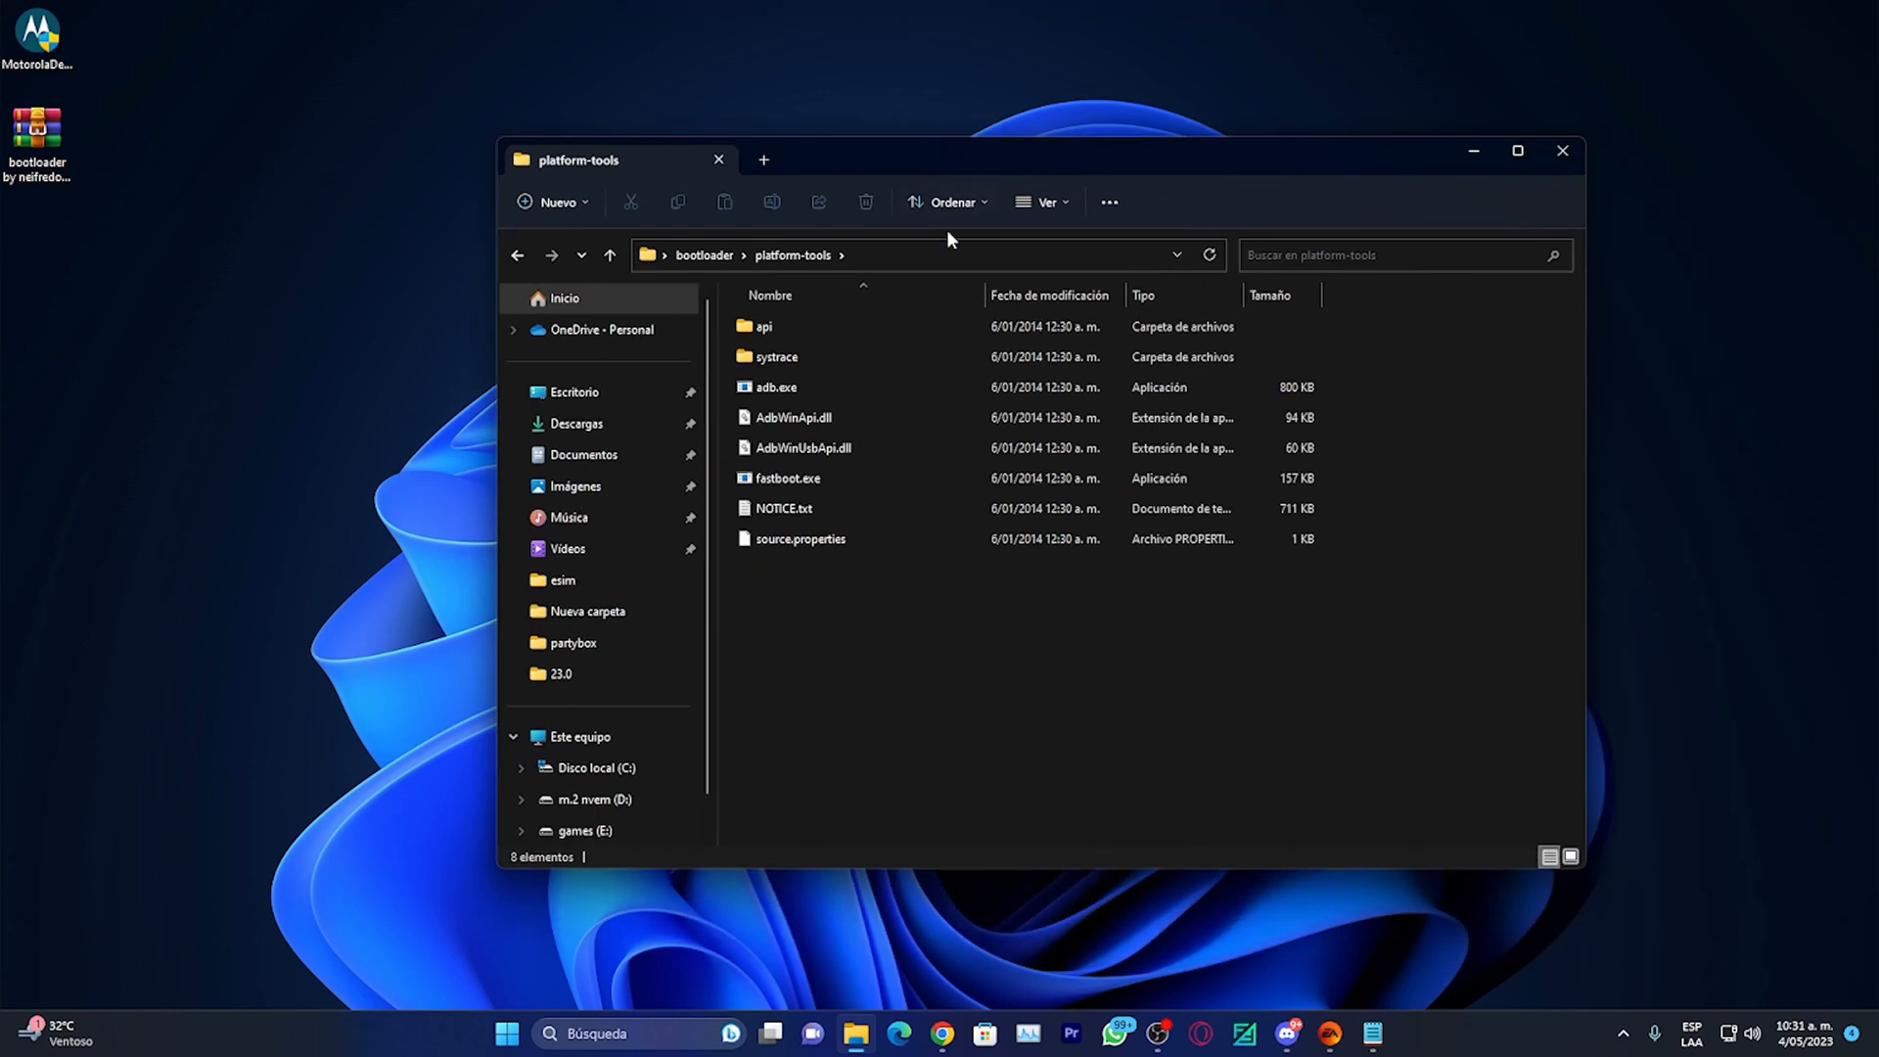
mouse_move(902, 351)
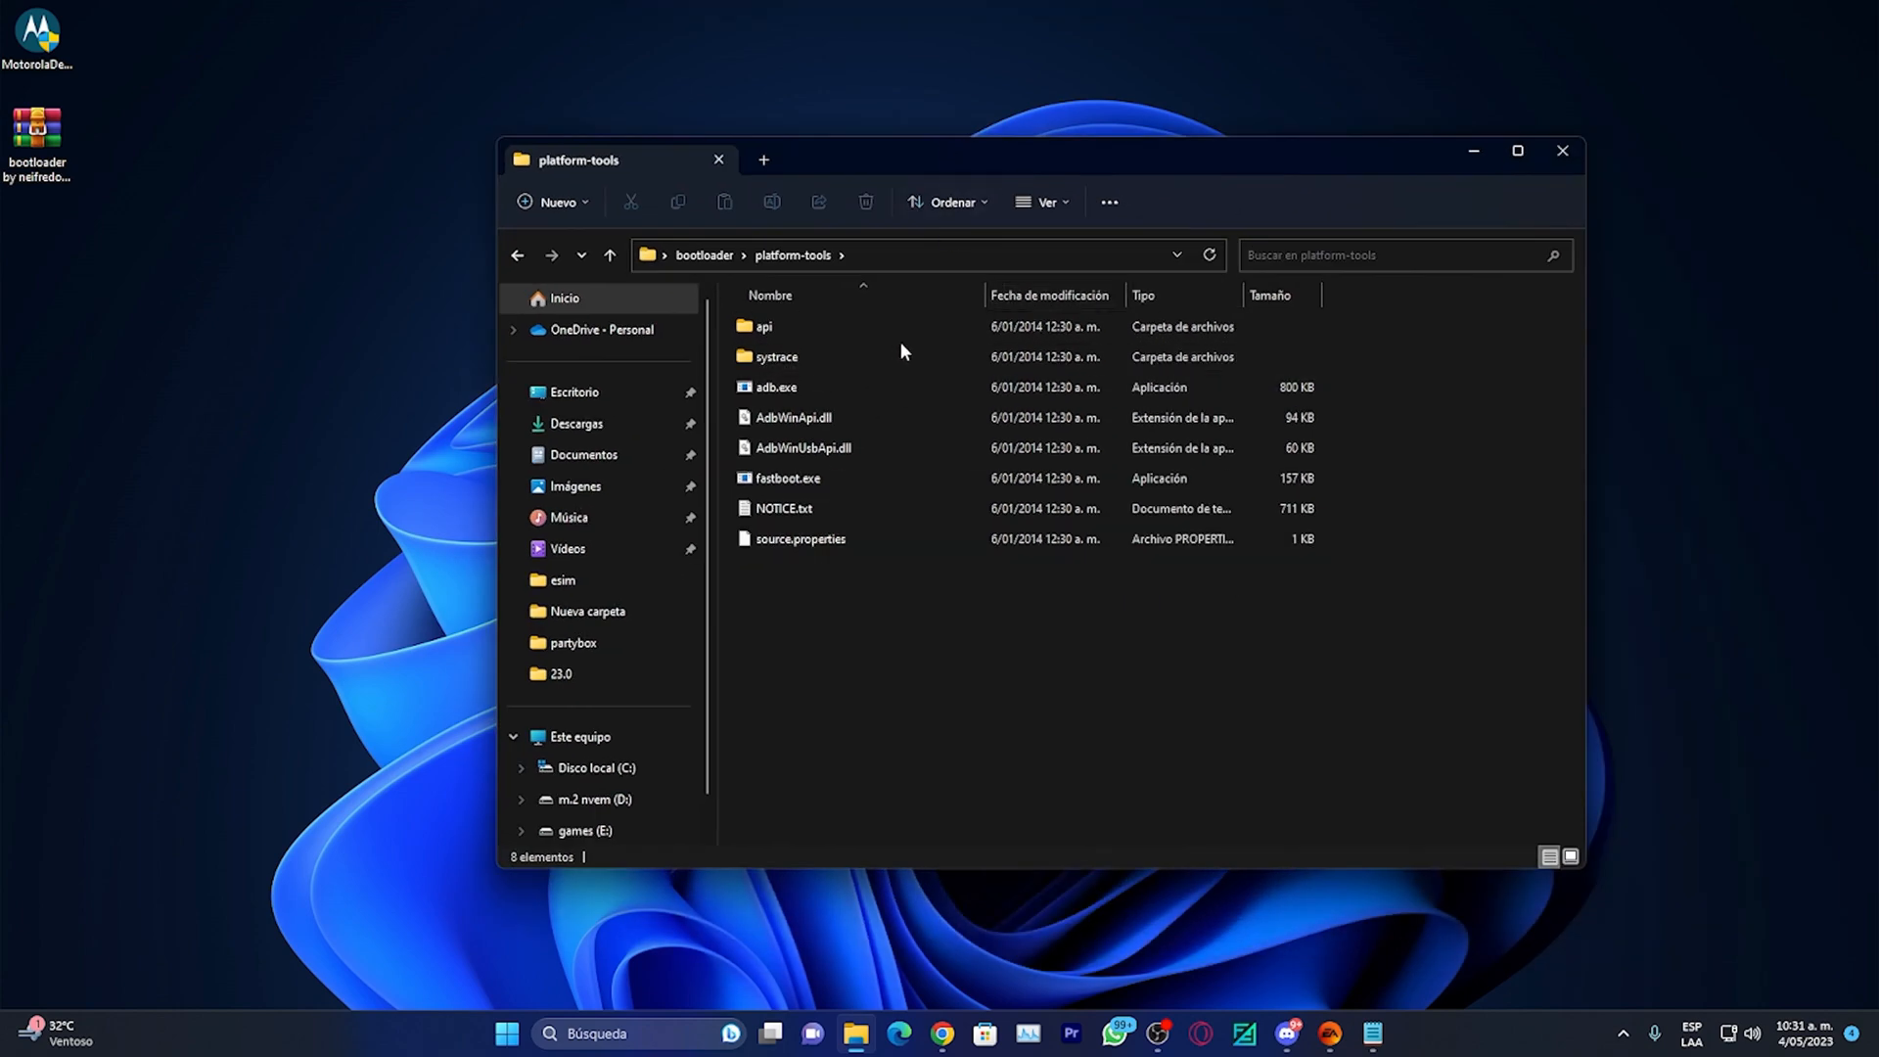
mouse_move(923, 633)
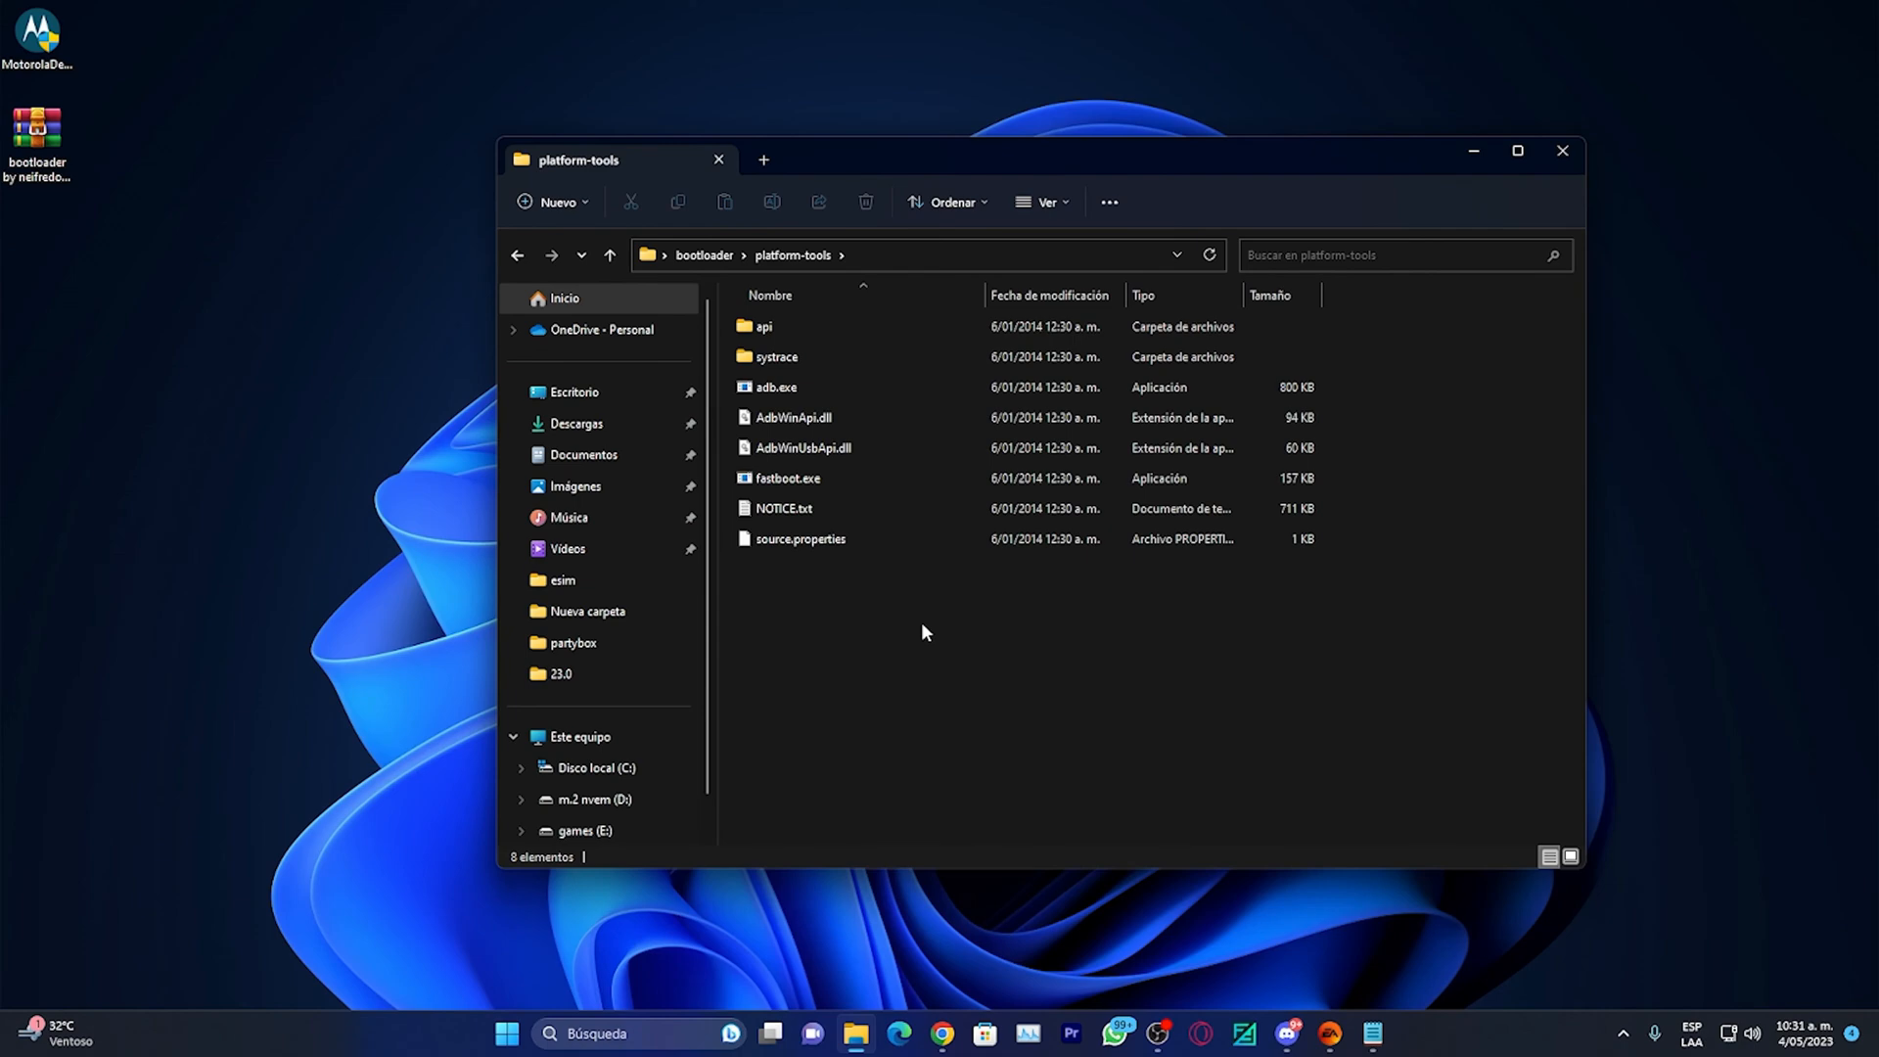
key(shift)
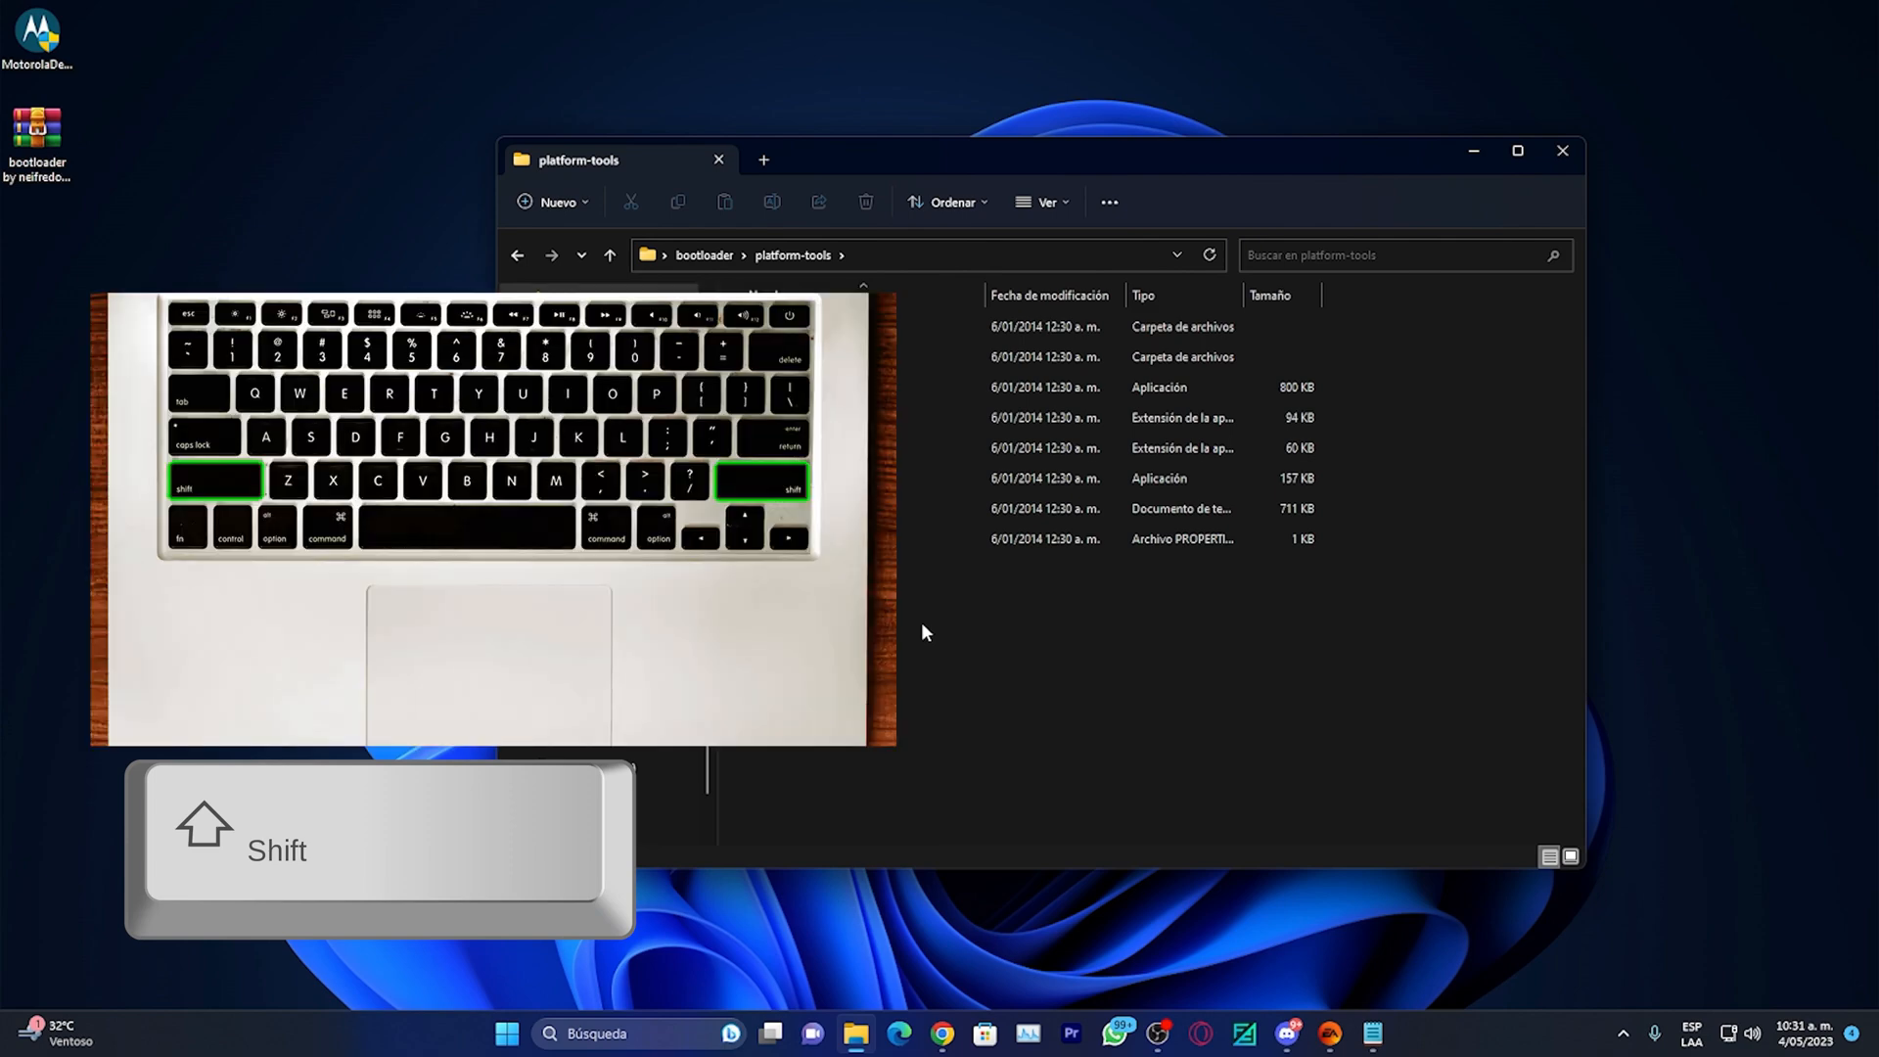
mouse_move(955, 289)
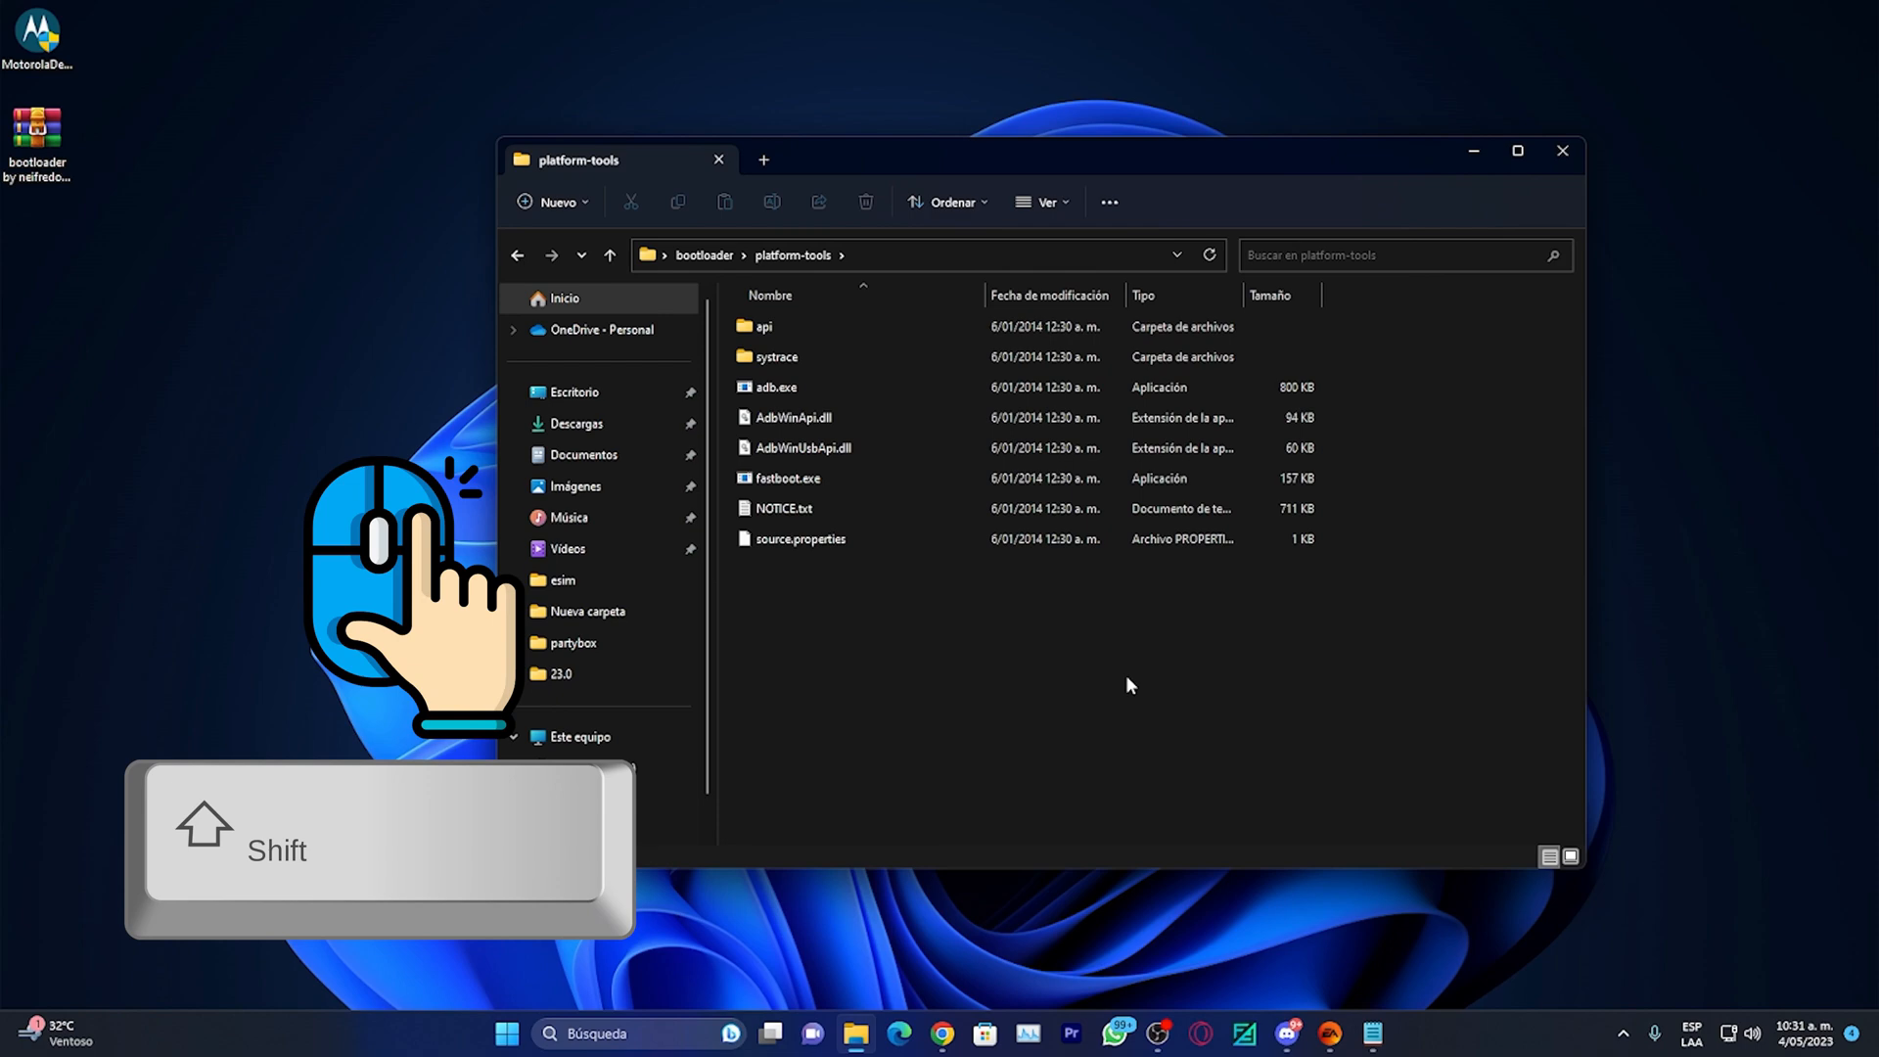
mouse_move(1104, 662)
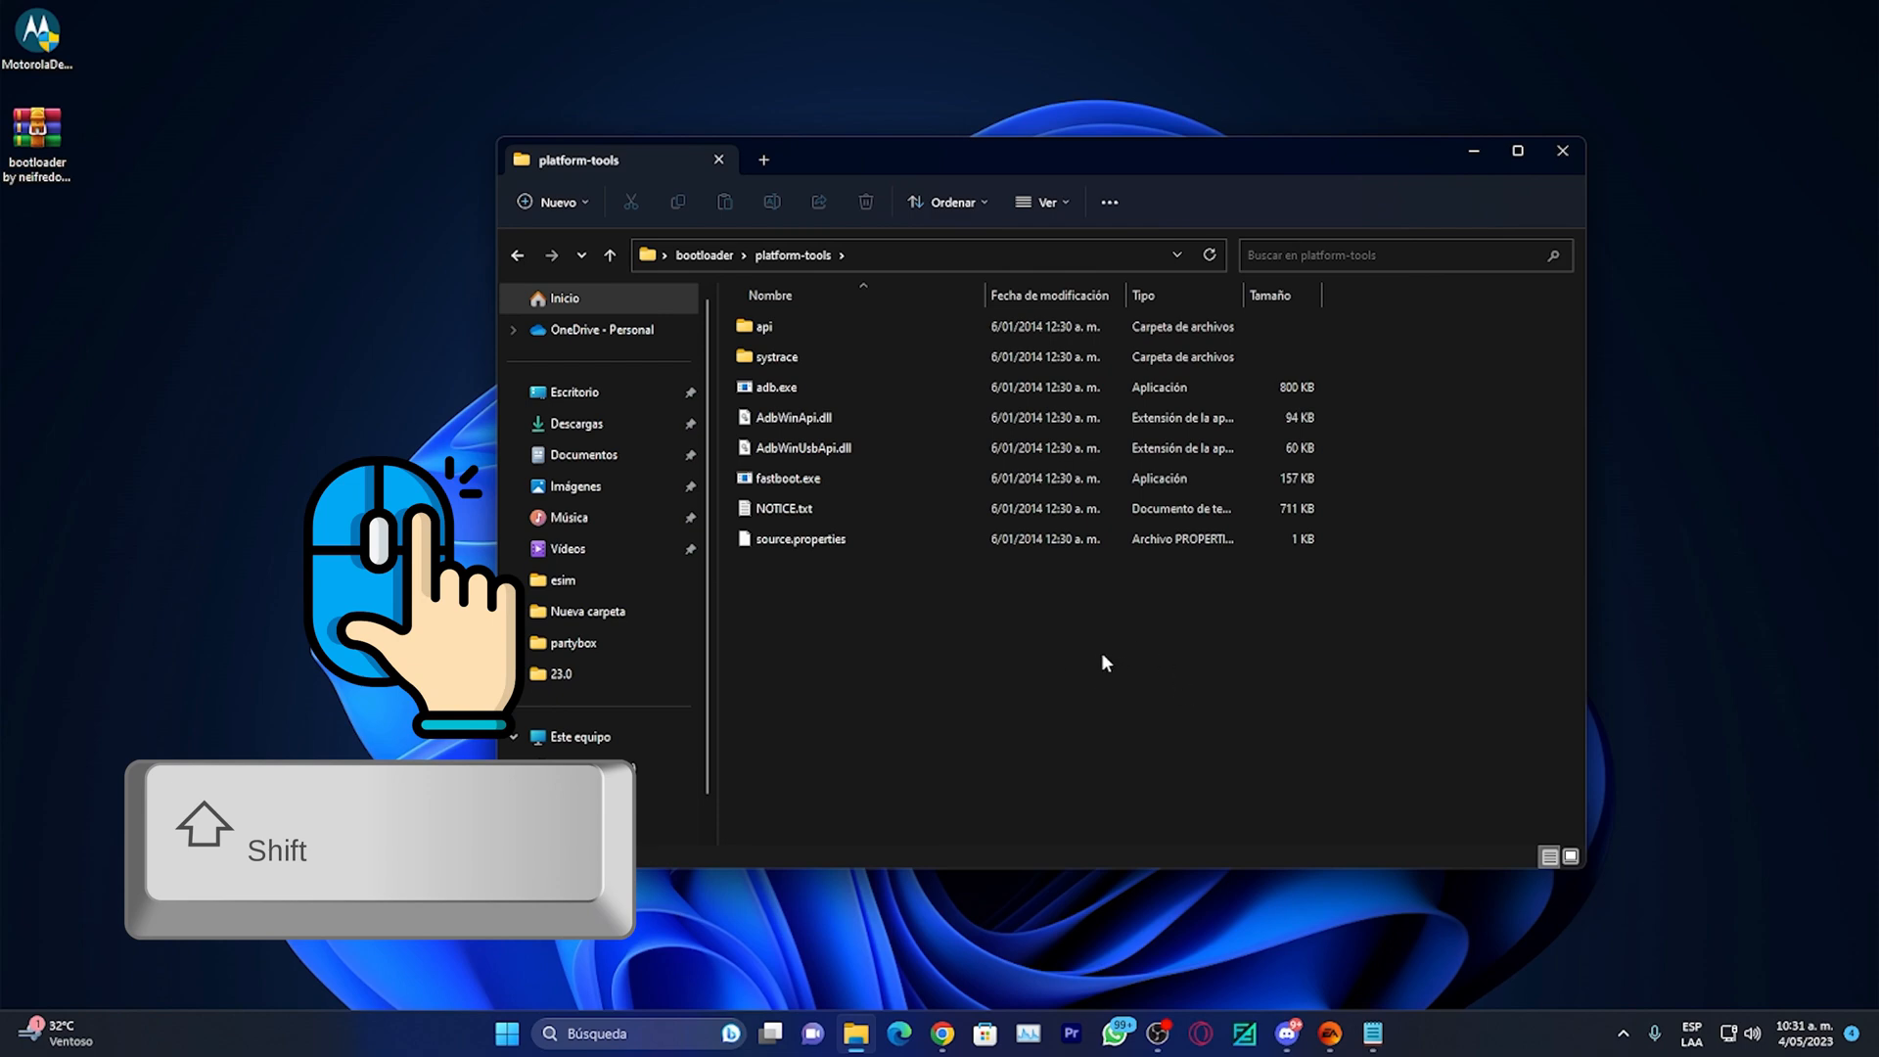
mouse_move(1141, 652)
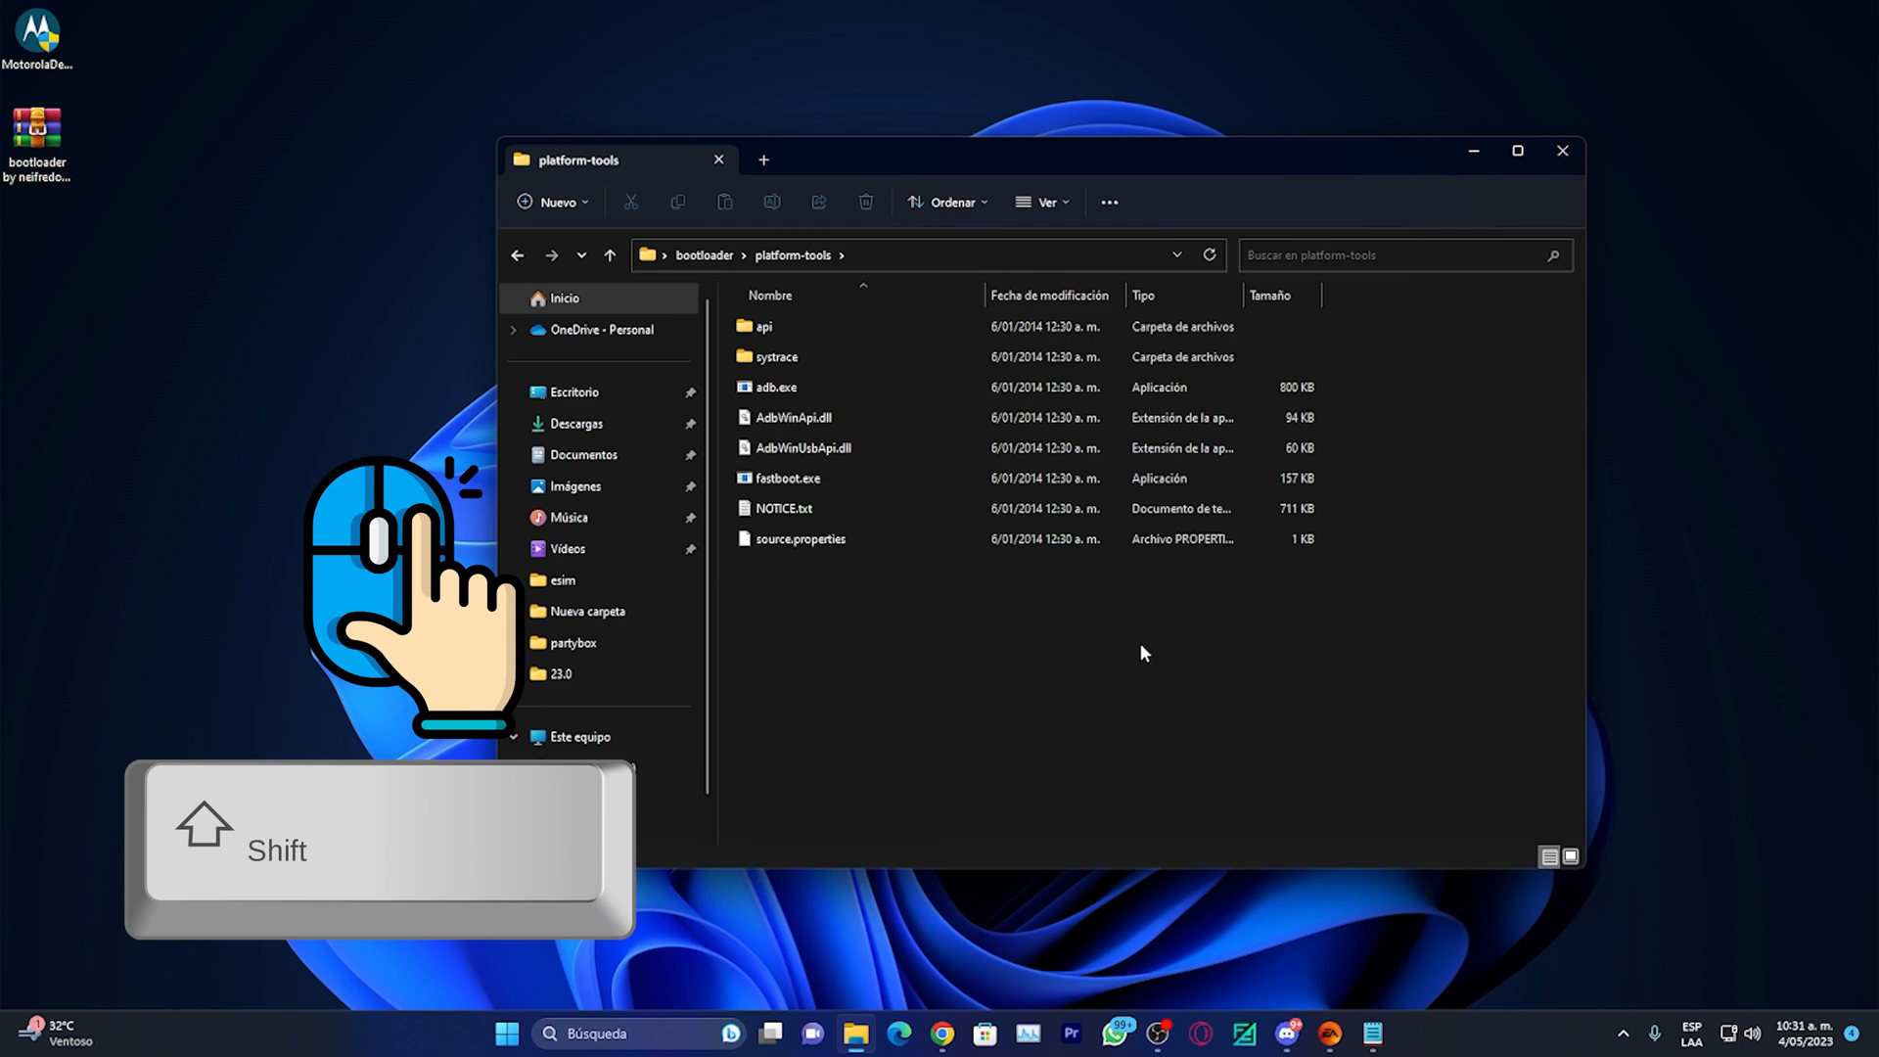
Shift-right-click empty space in platform-tools to show the extended menu with PowerShell.
right_click(1140, 652)
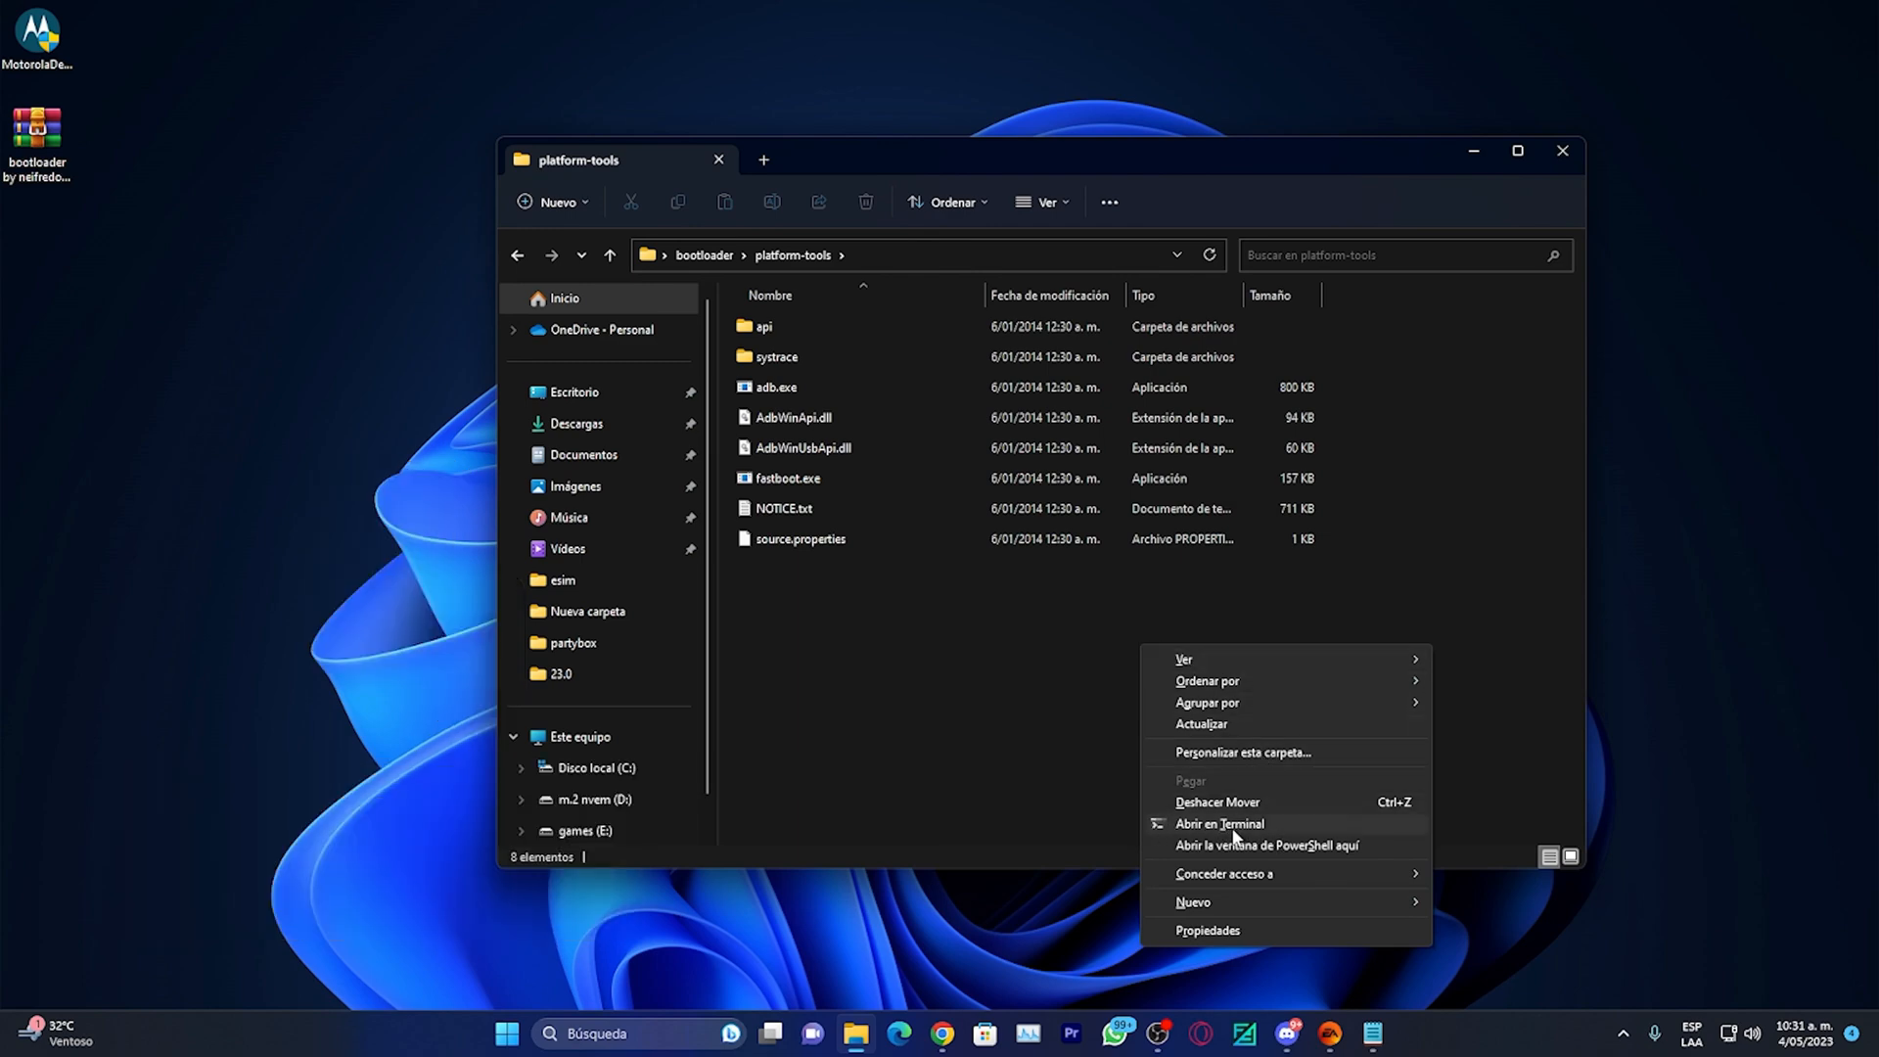
mouse_move(1240, 839)
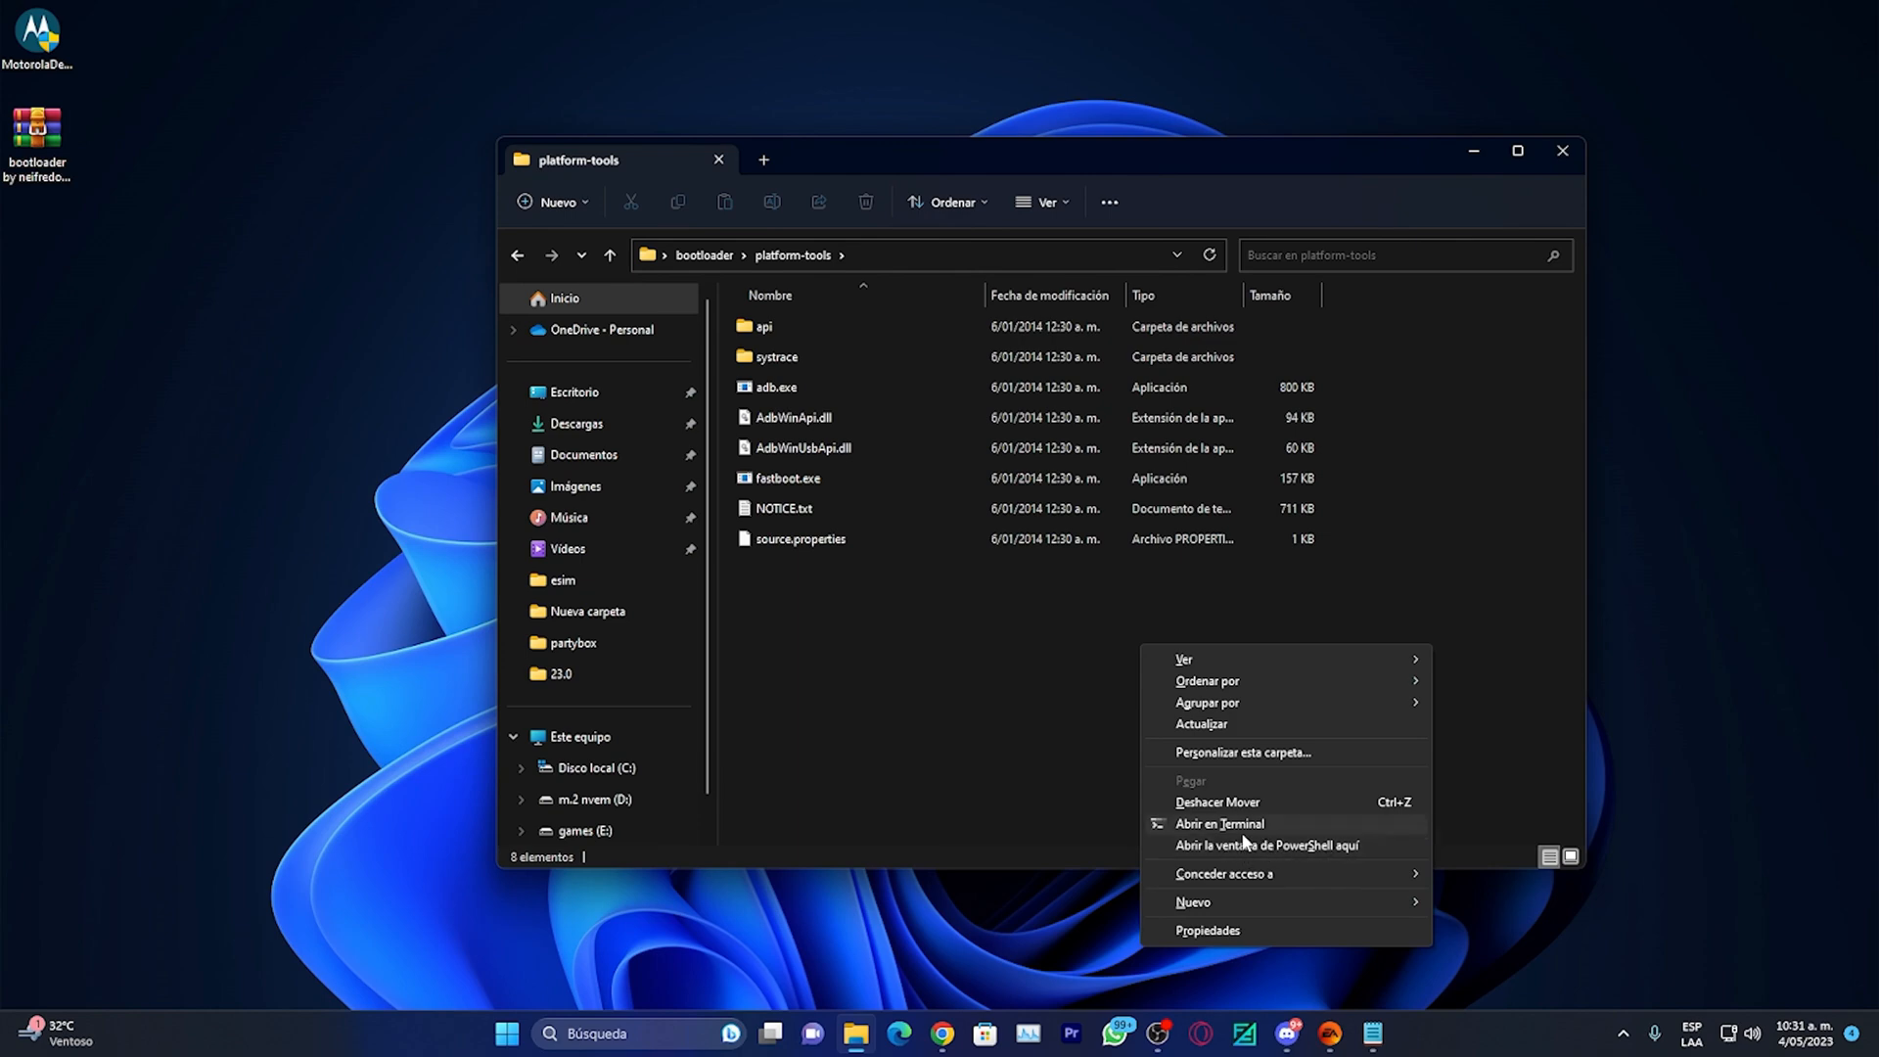
mouse_move(1198, 832)
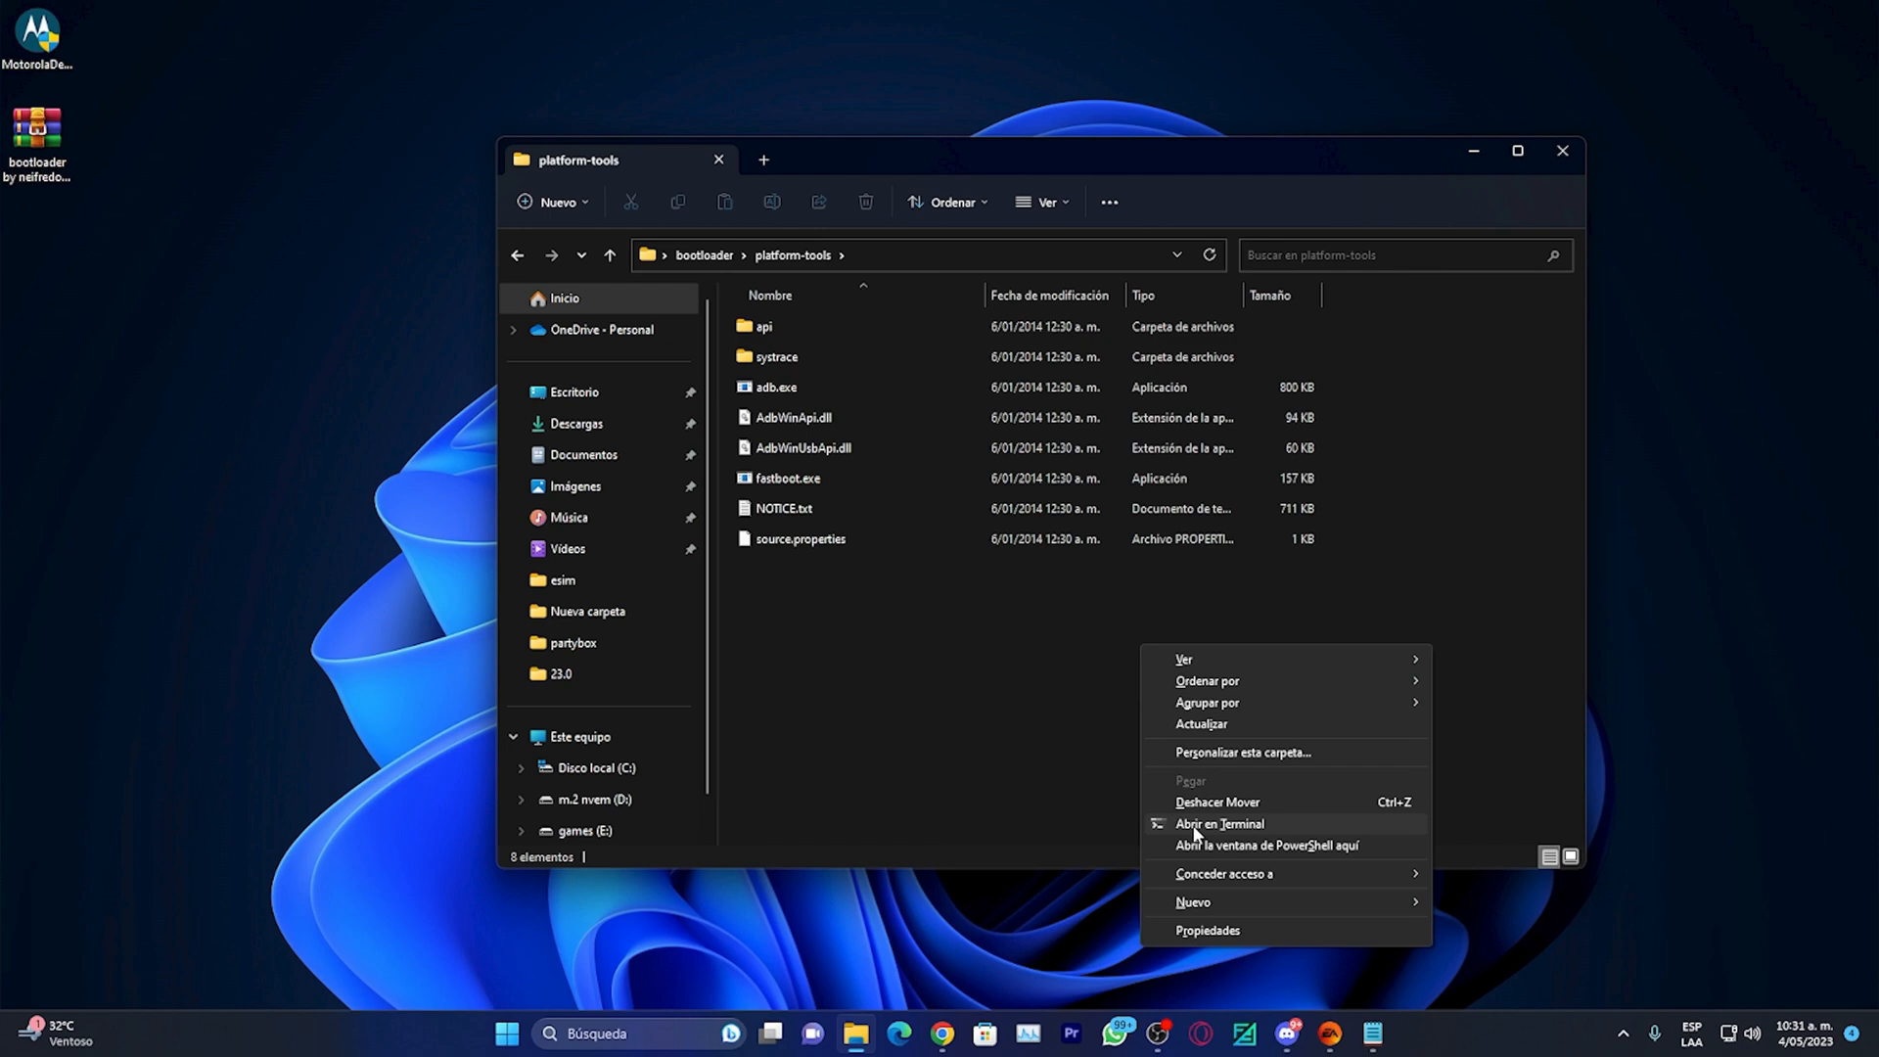
mouse_move(1222, 829)
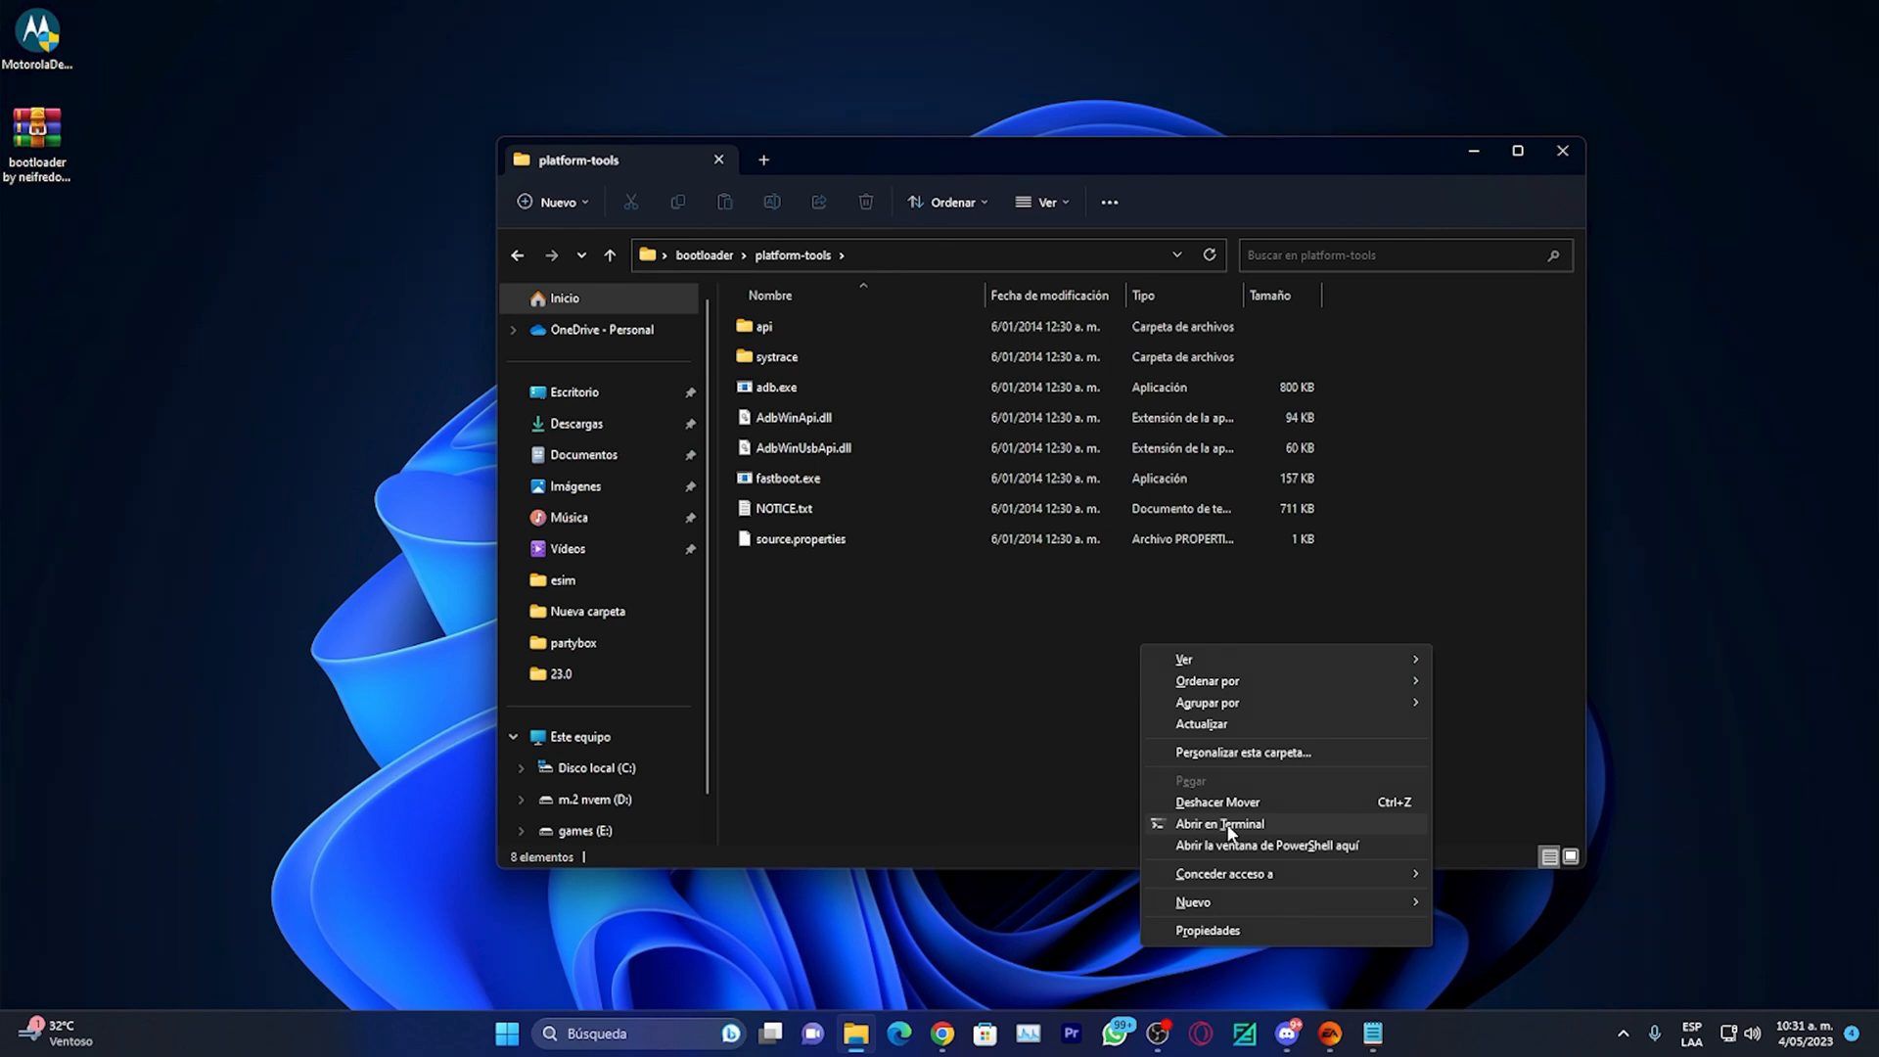
mouse_move(1223, 835)
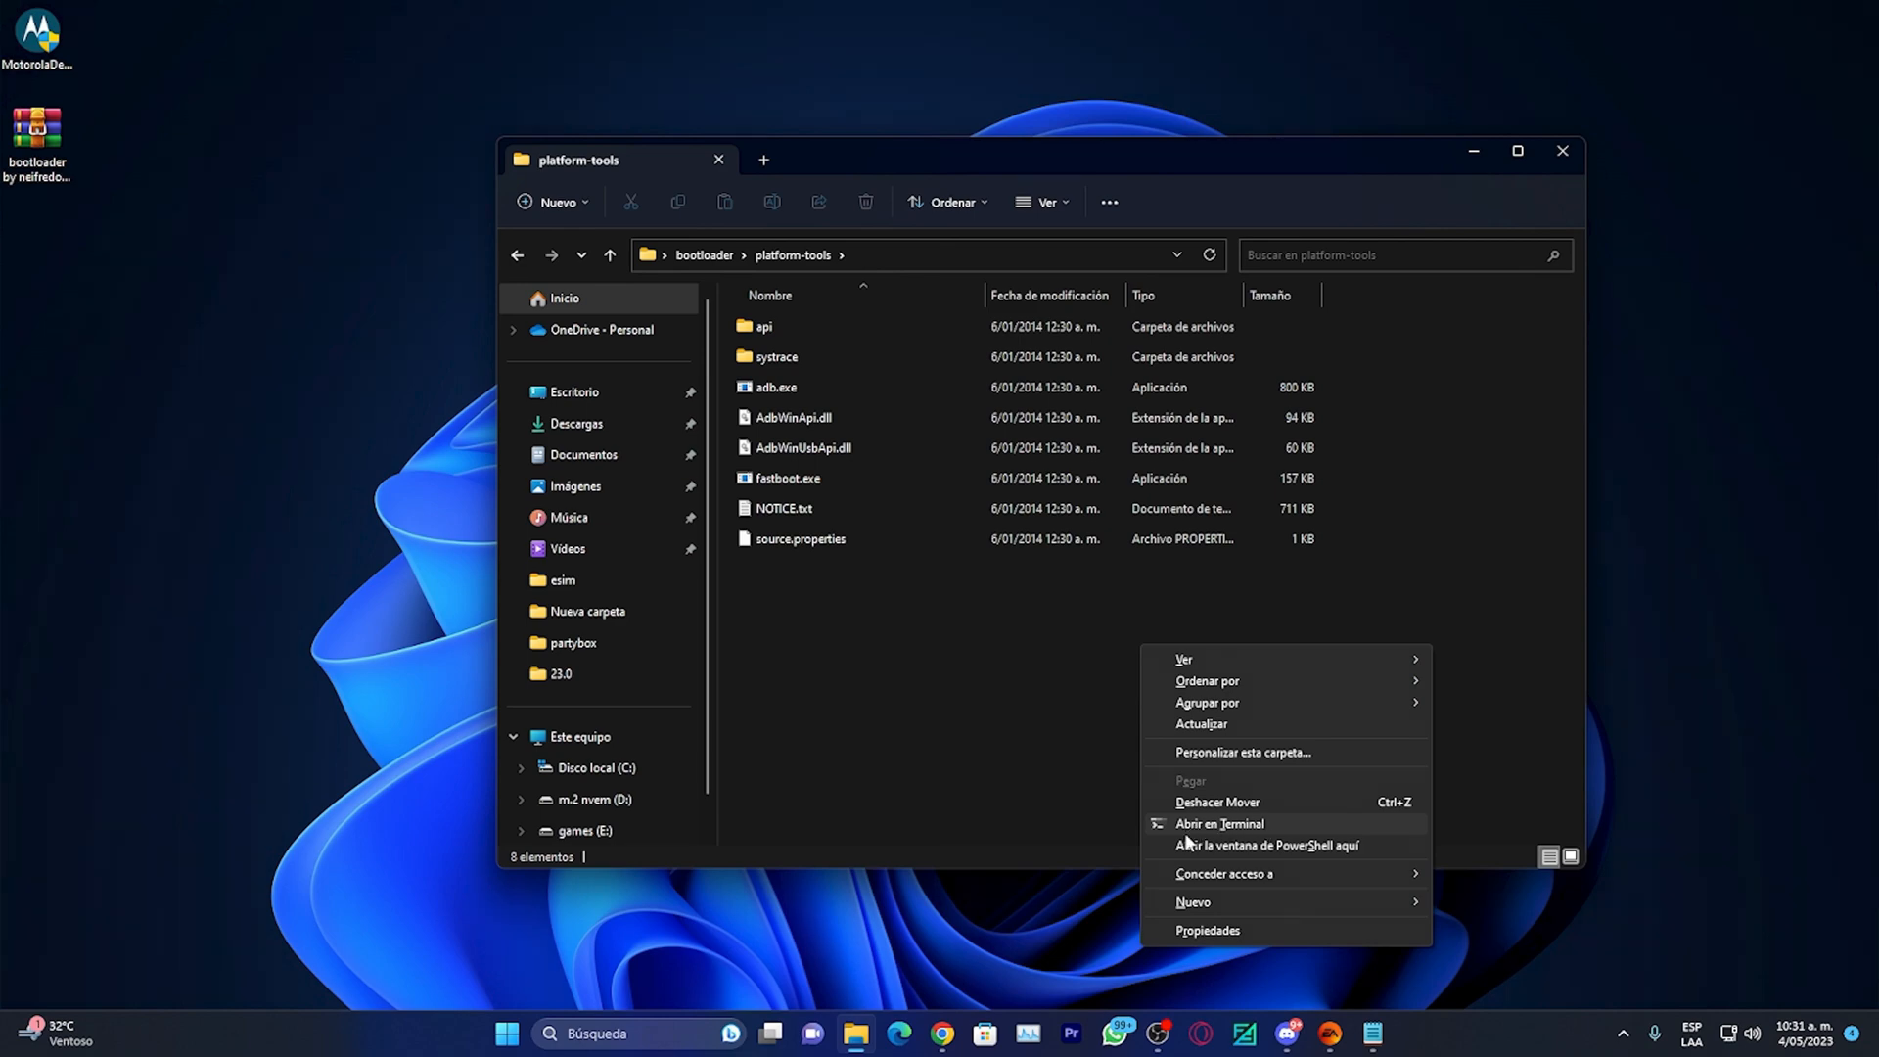
mouse_move(1266, 844)
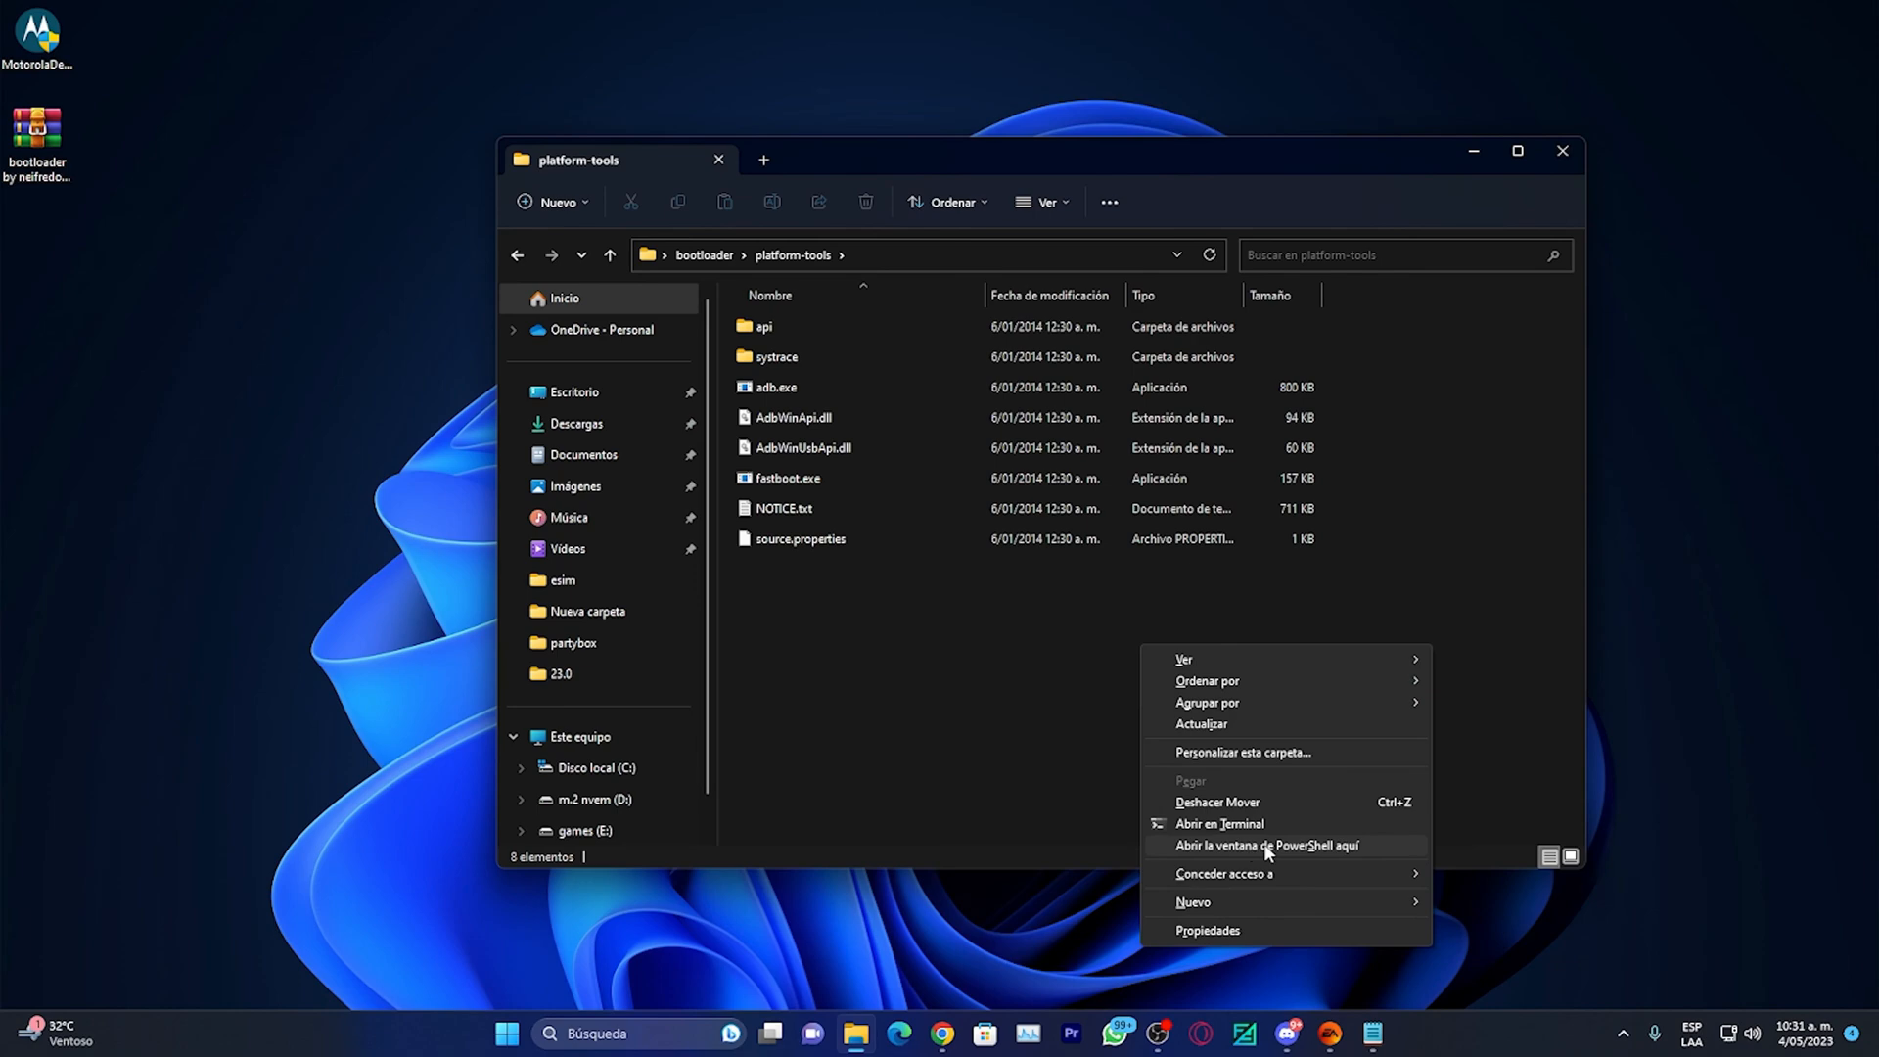
mouse_move(1282, 860)
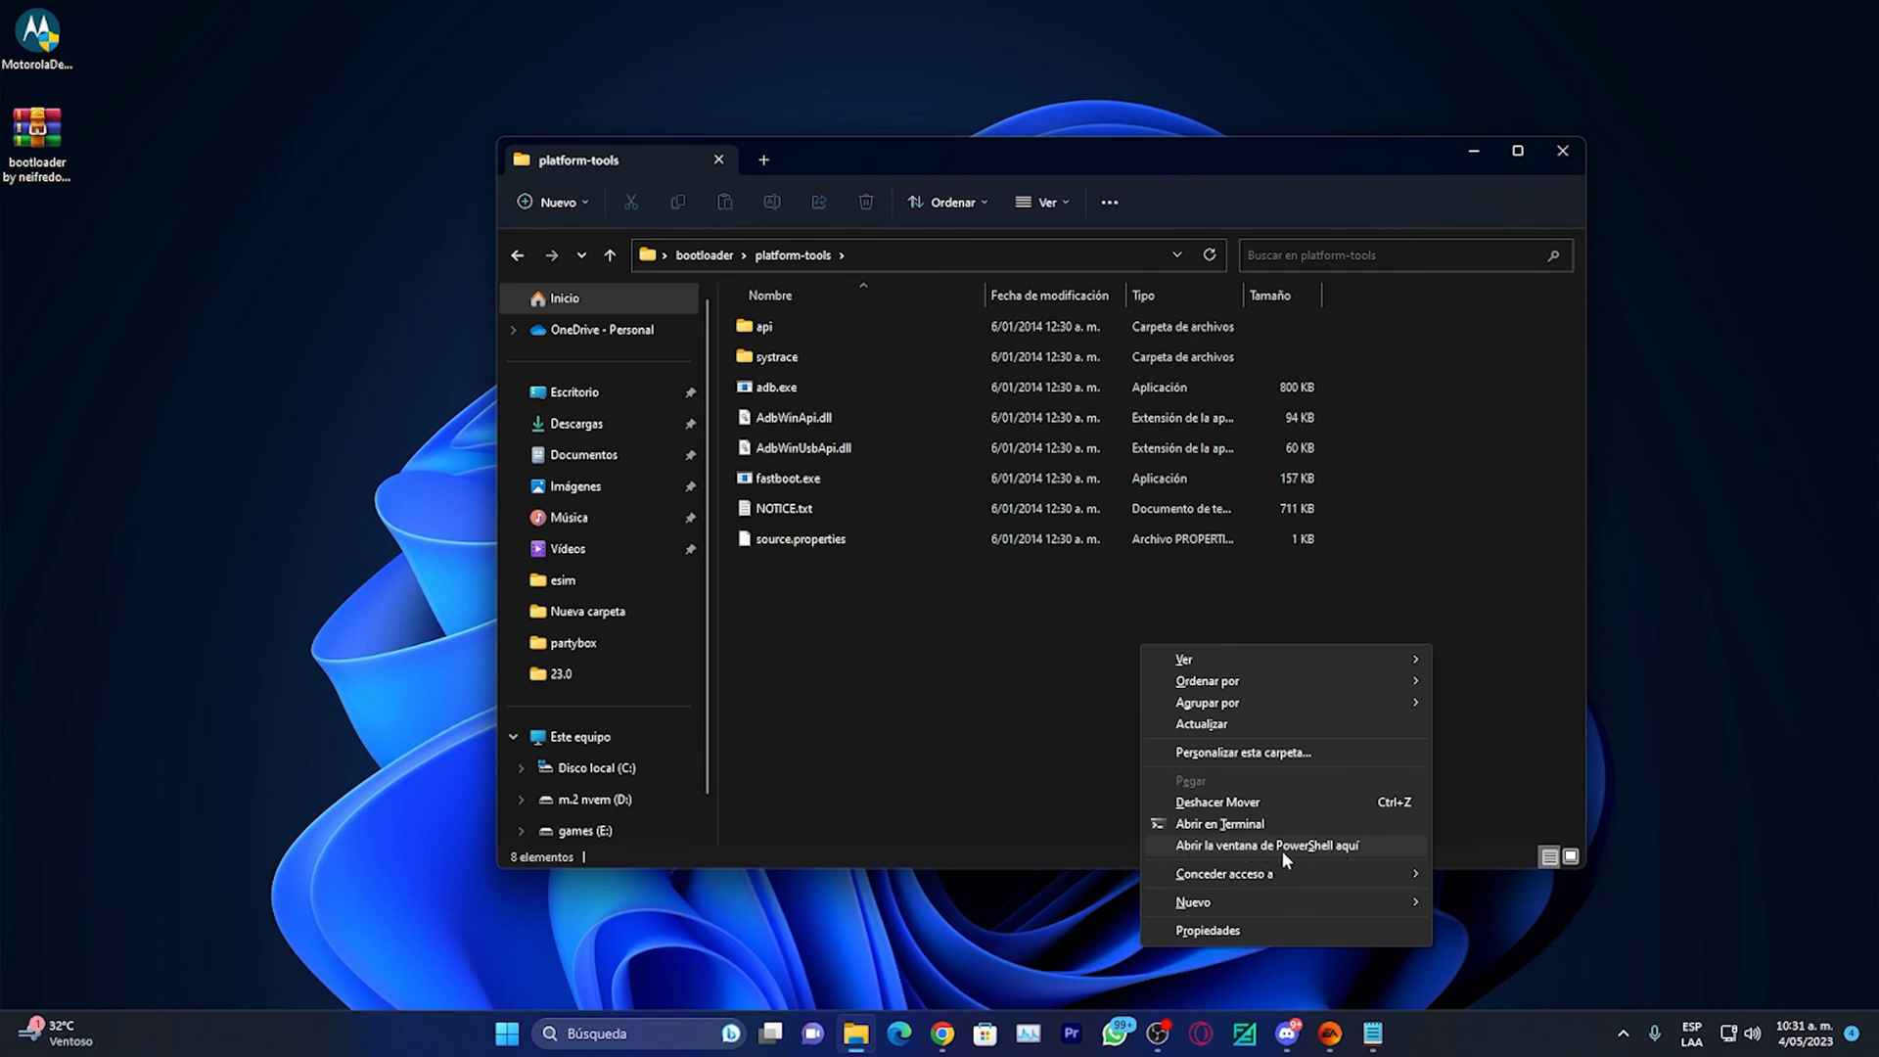
Open PowerShell in platform-tools via 'Abrir la ventana de PowerShell aquí' and run cmd.
click(1266, 845)
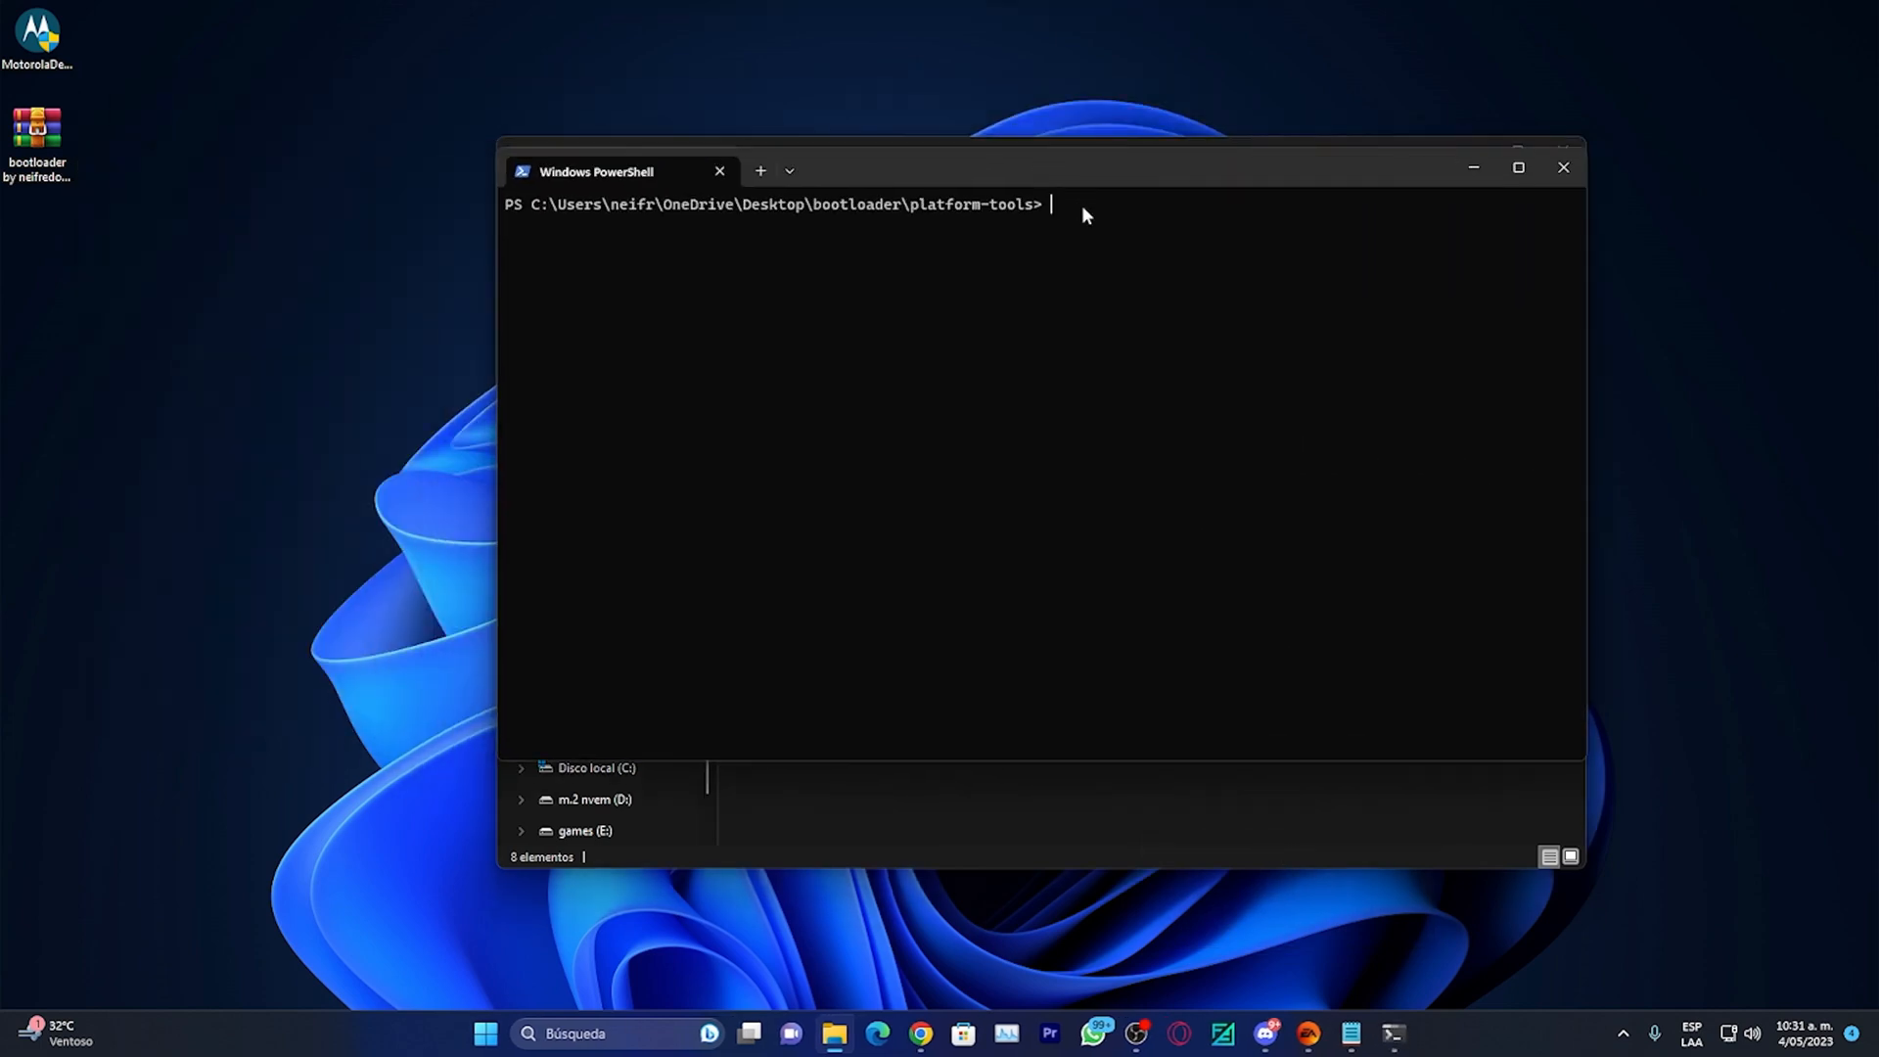
text(cmd)
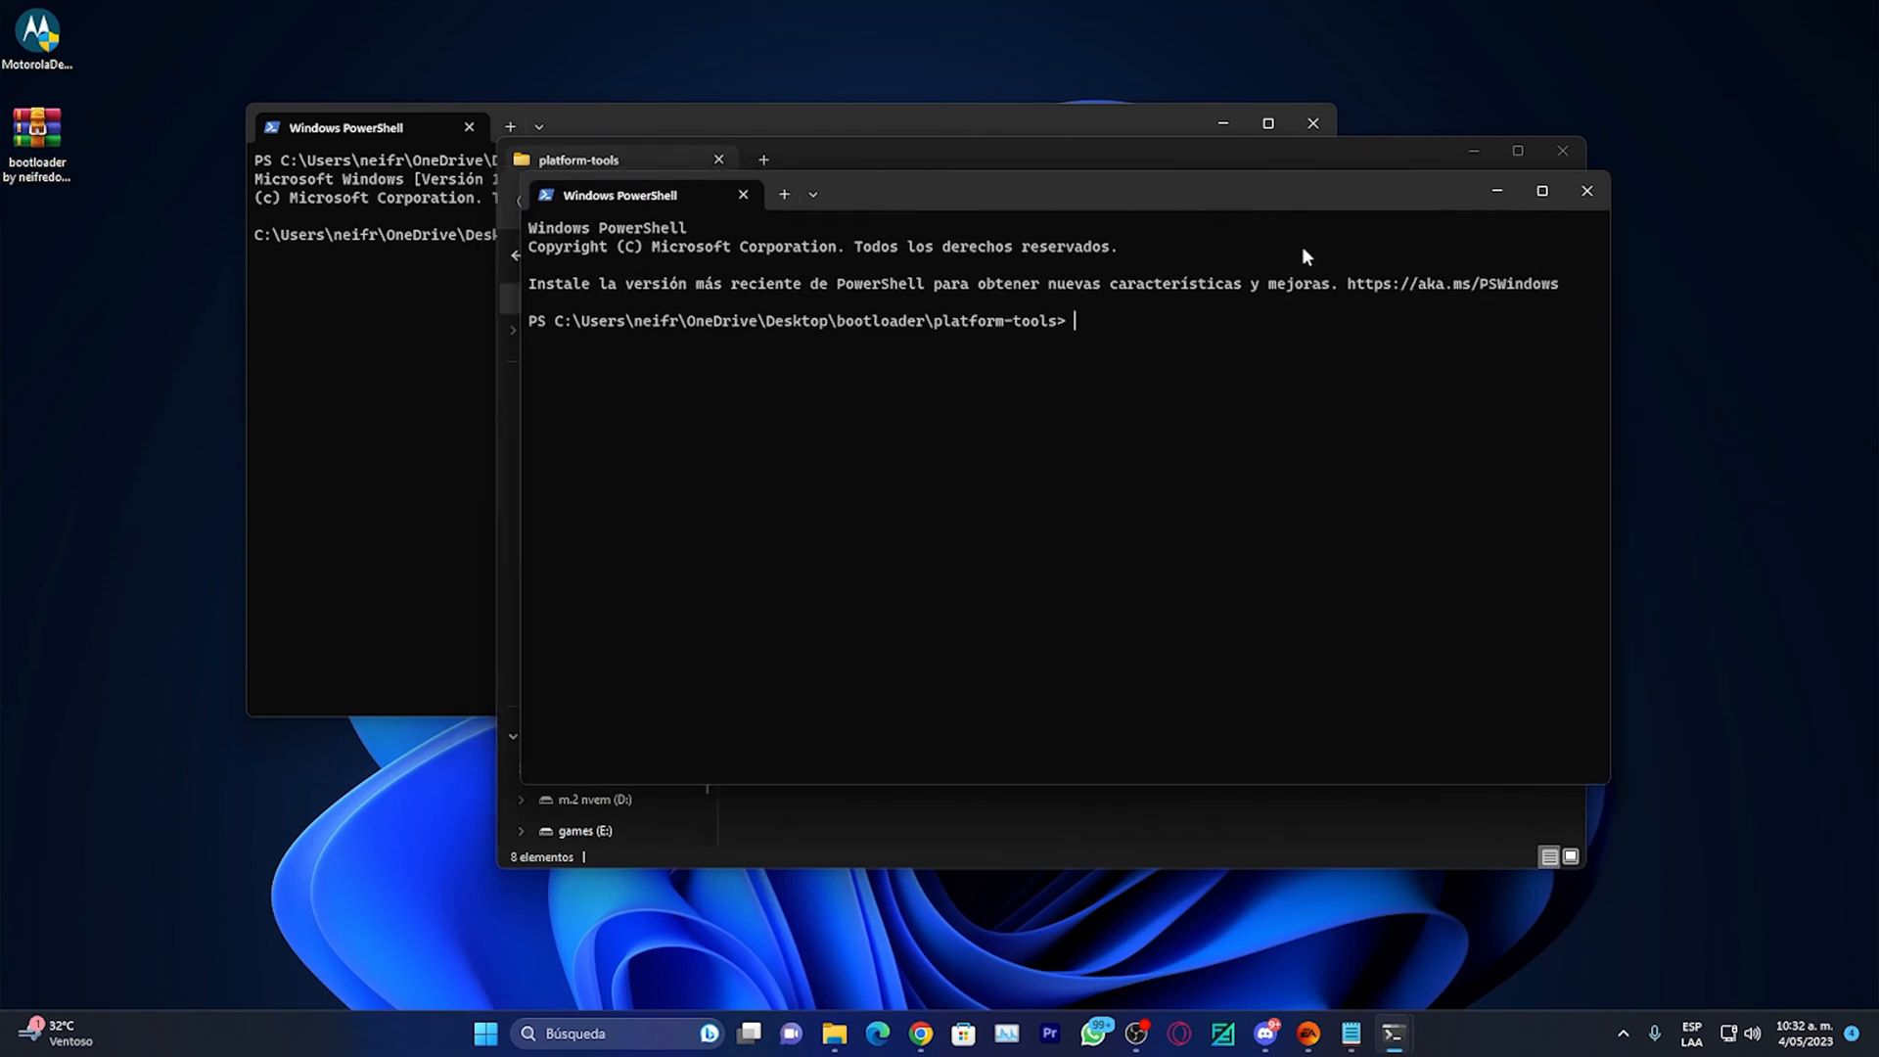
text(cmd)
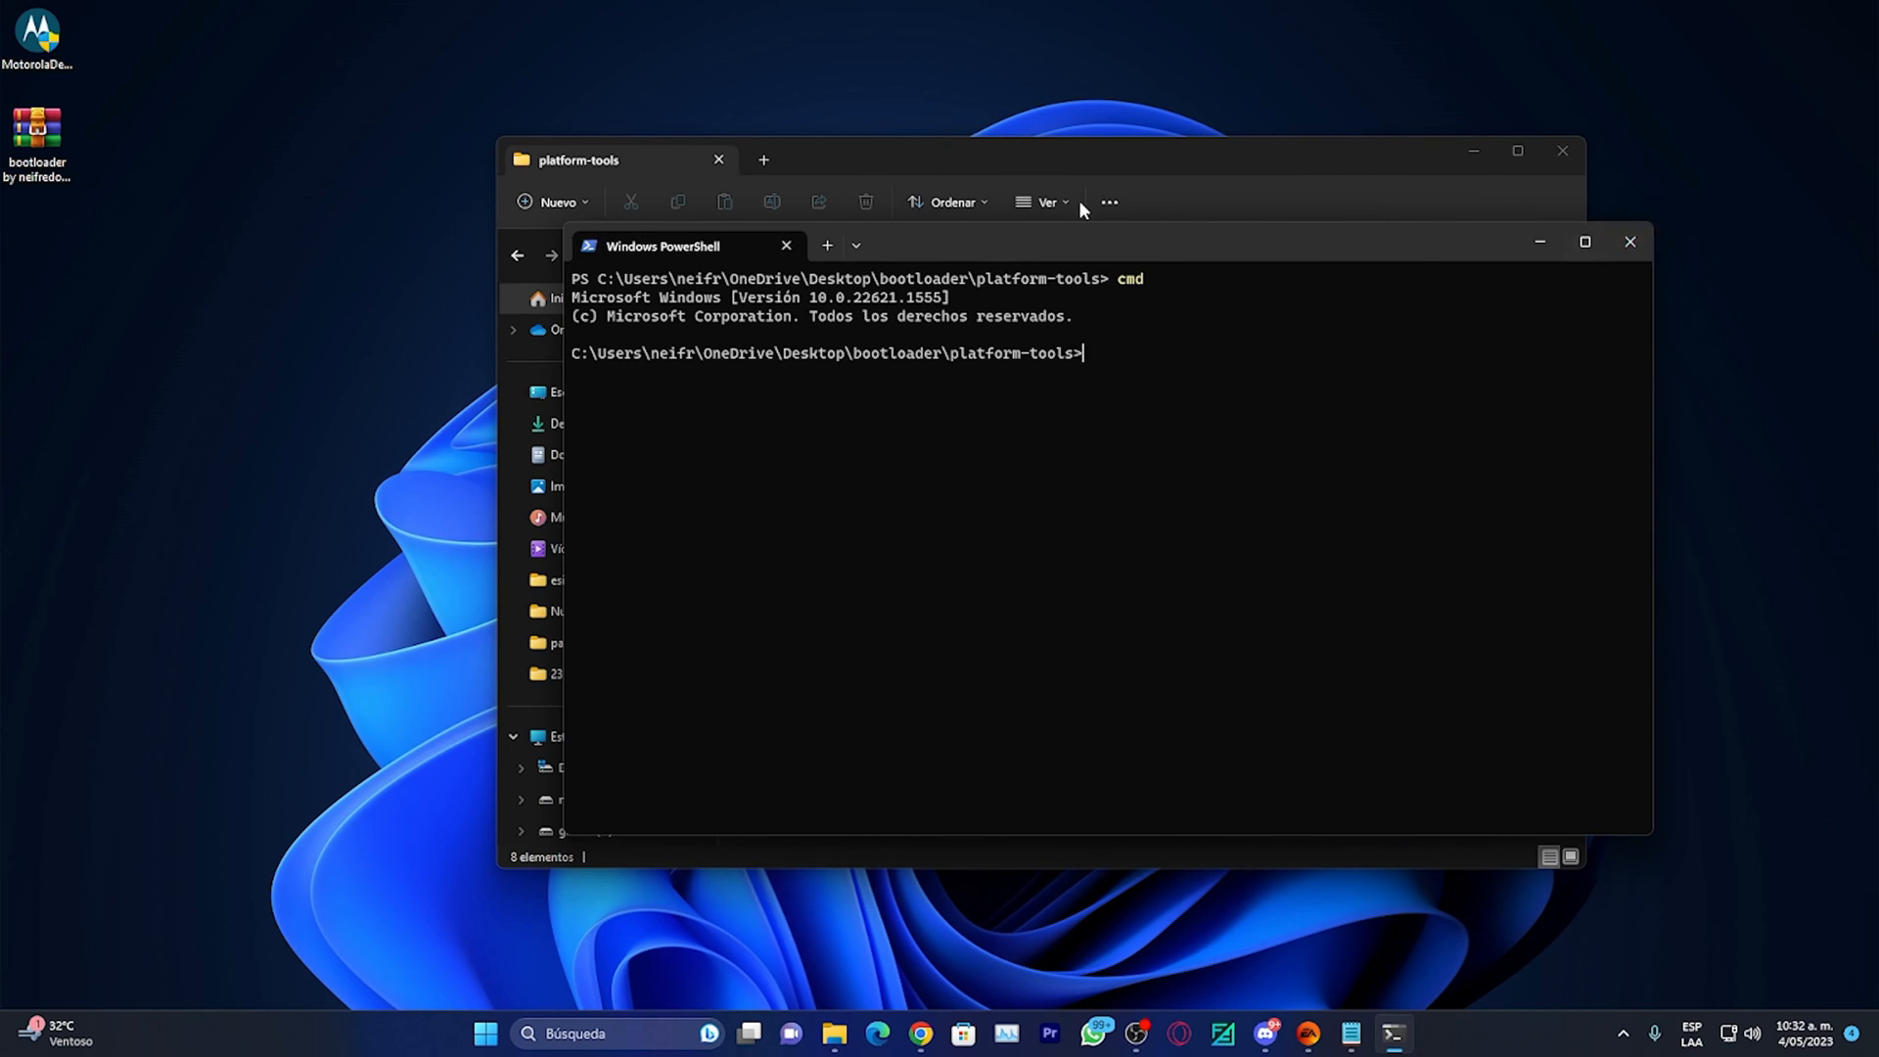
mouse_move(1175, 443)
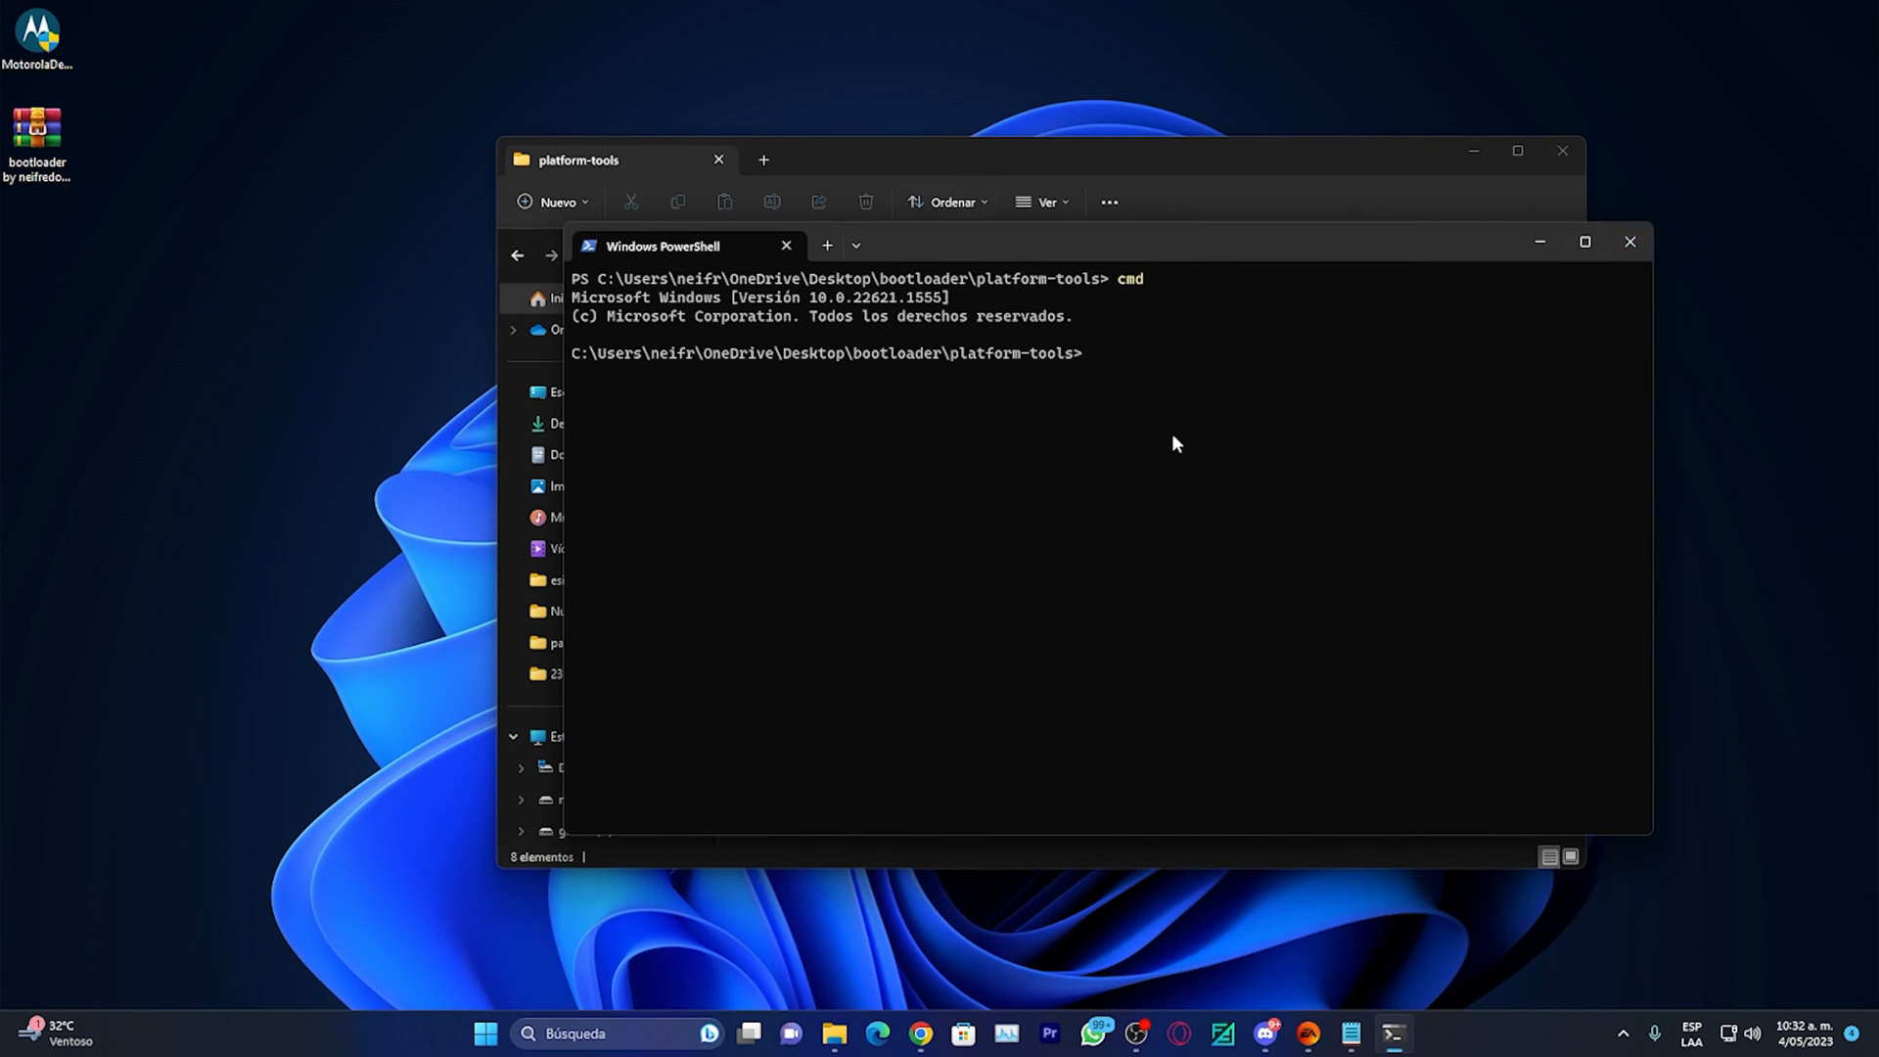
mouse_move(977, 332)
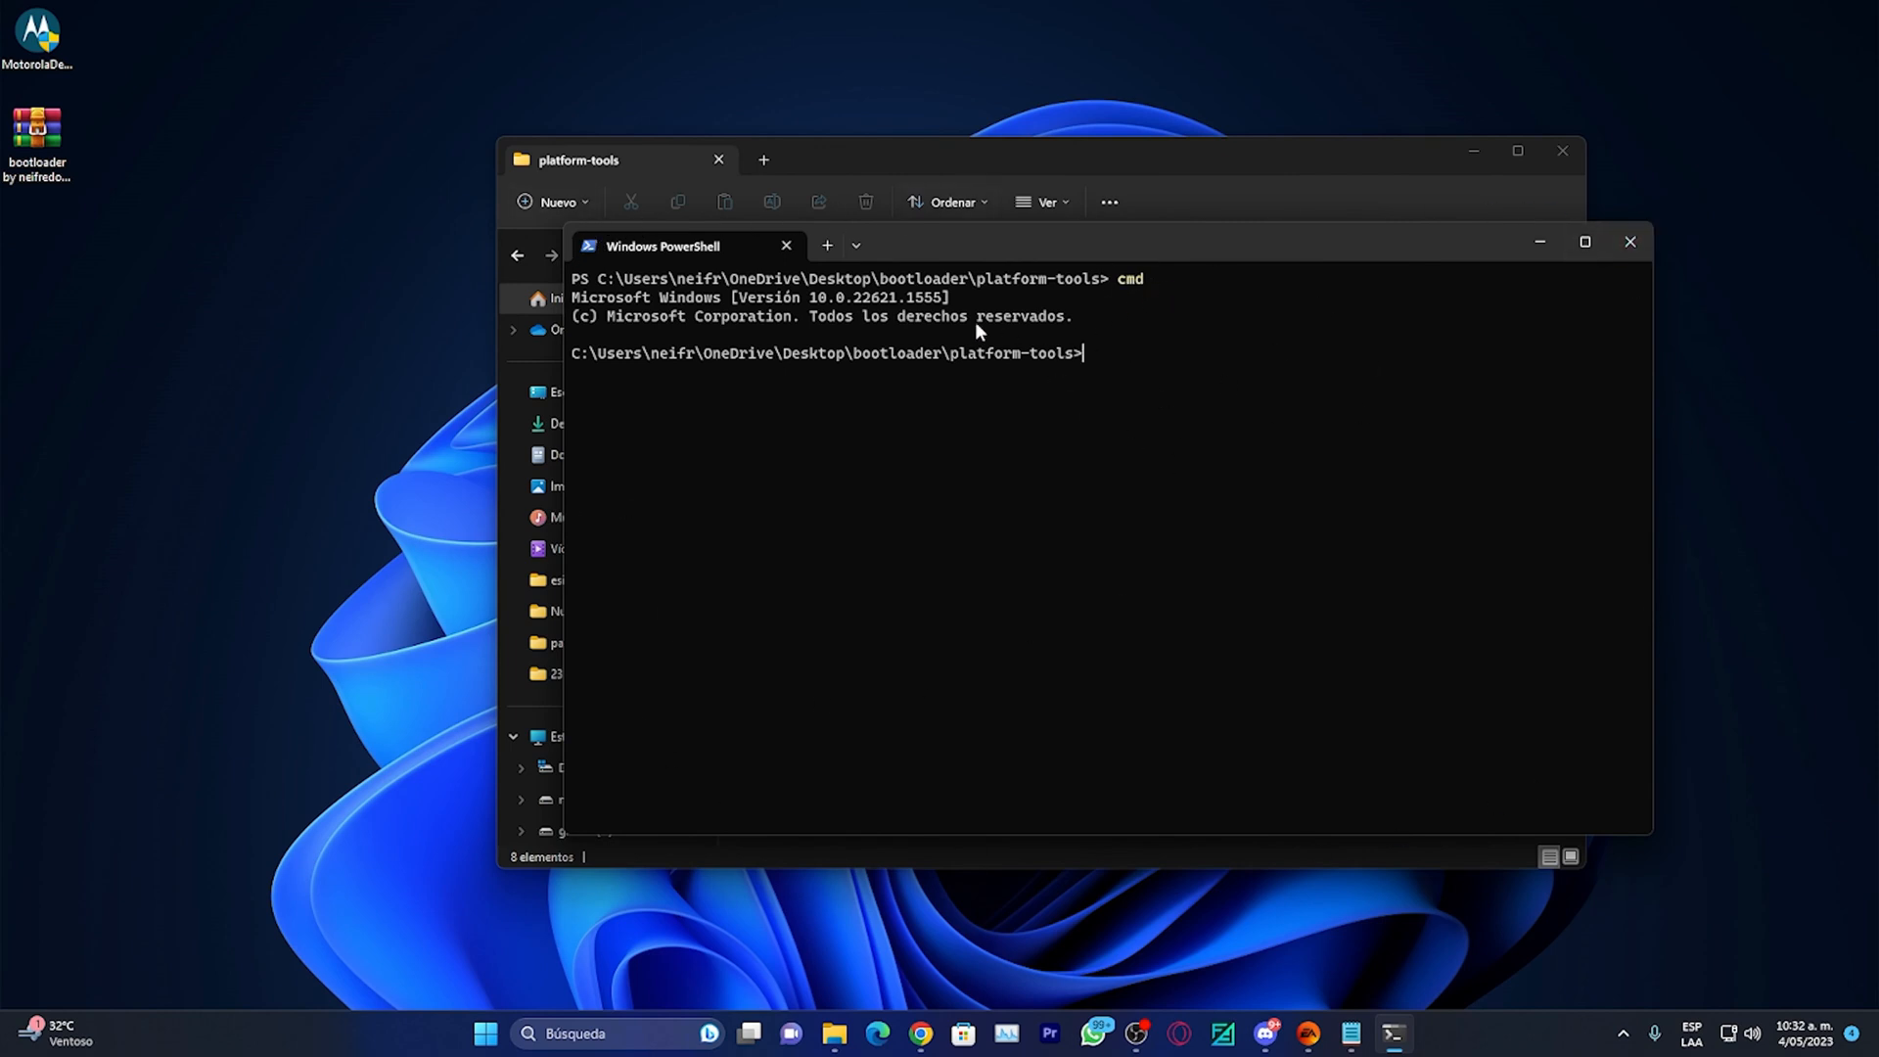
mouse_move(719, 328)
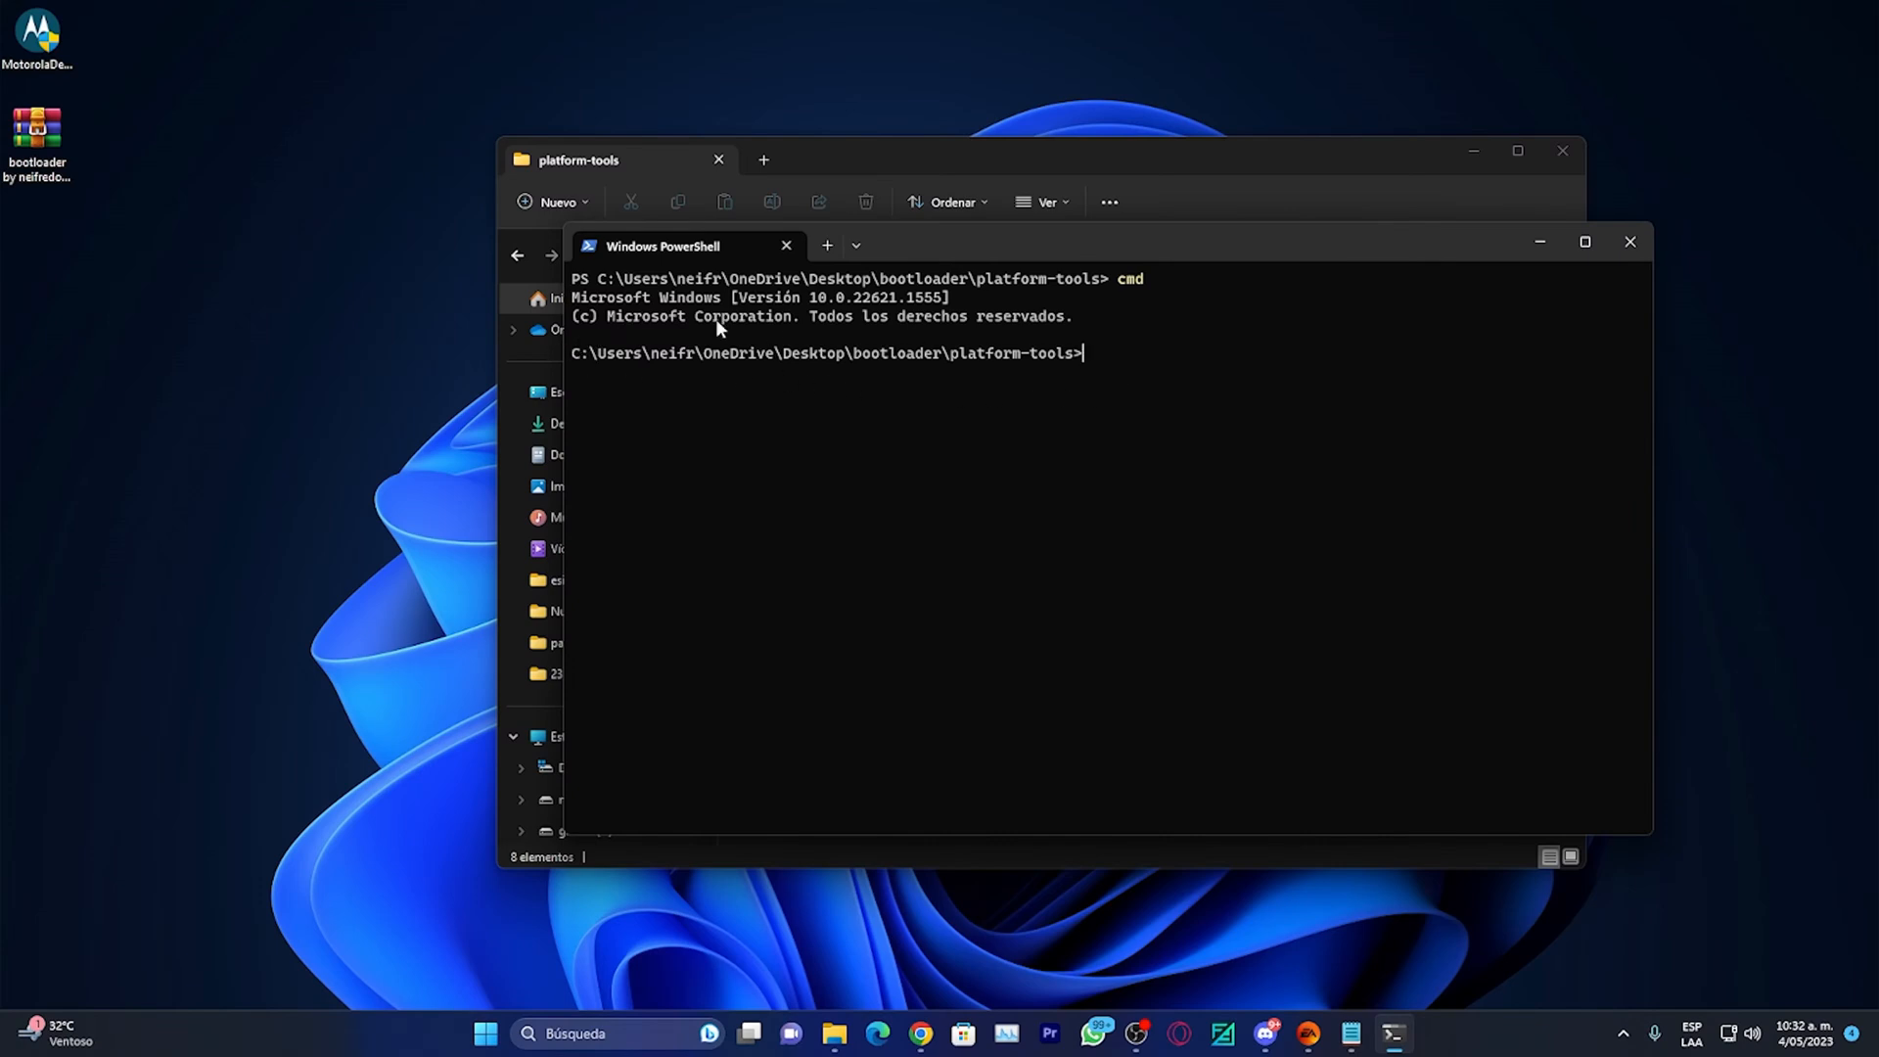
mouse_move(1174, 367)
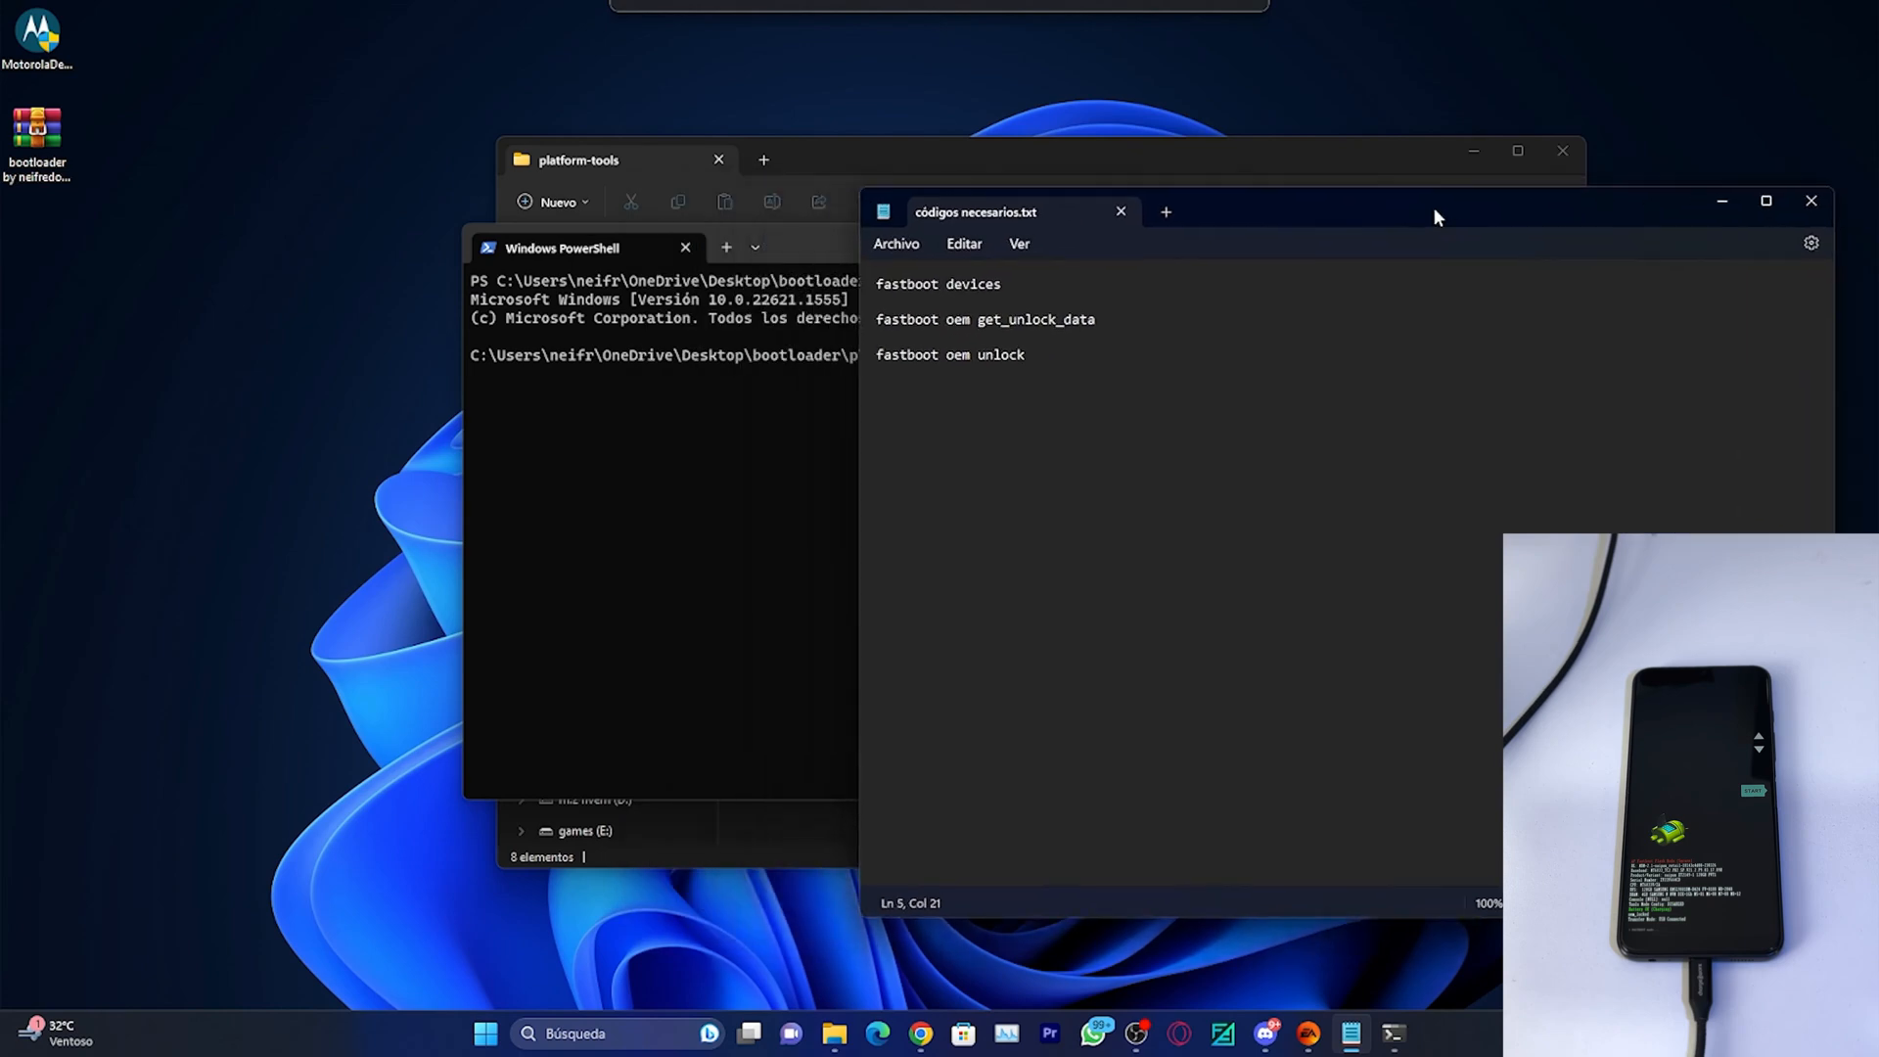
Open 'códigos necesarios.txt' from the bootloader folder in Notepad.
click(611, 159)
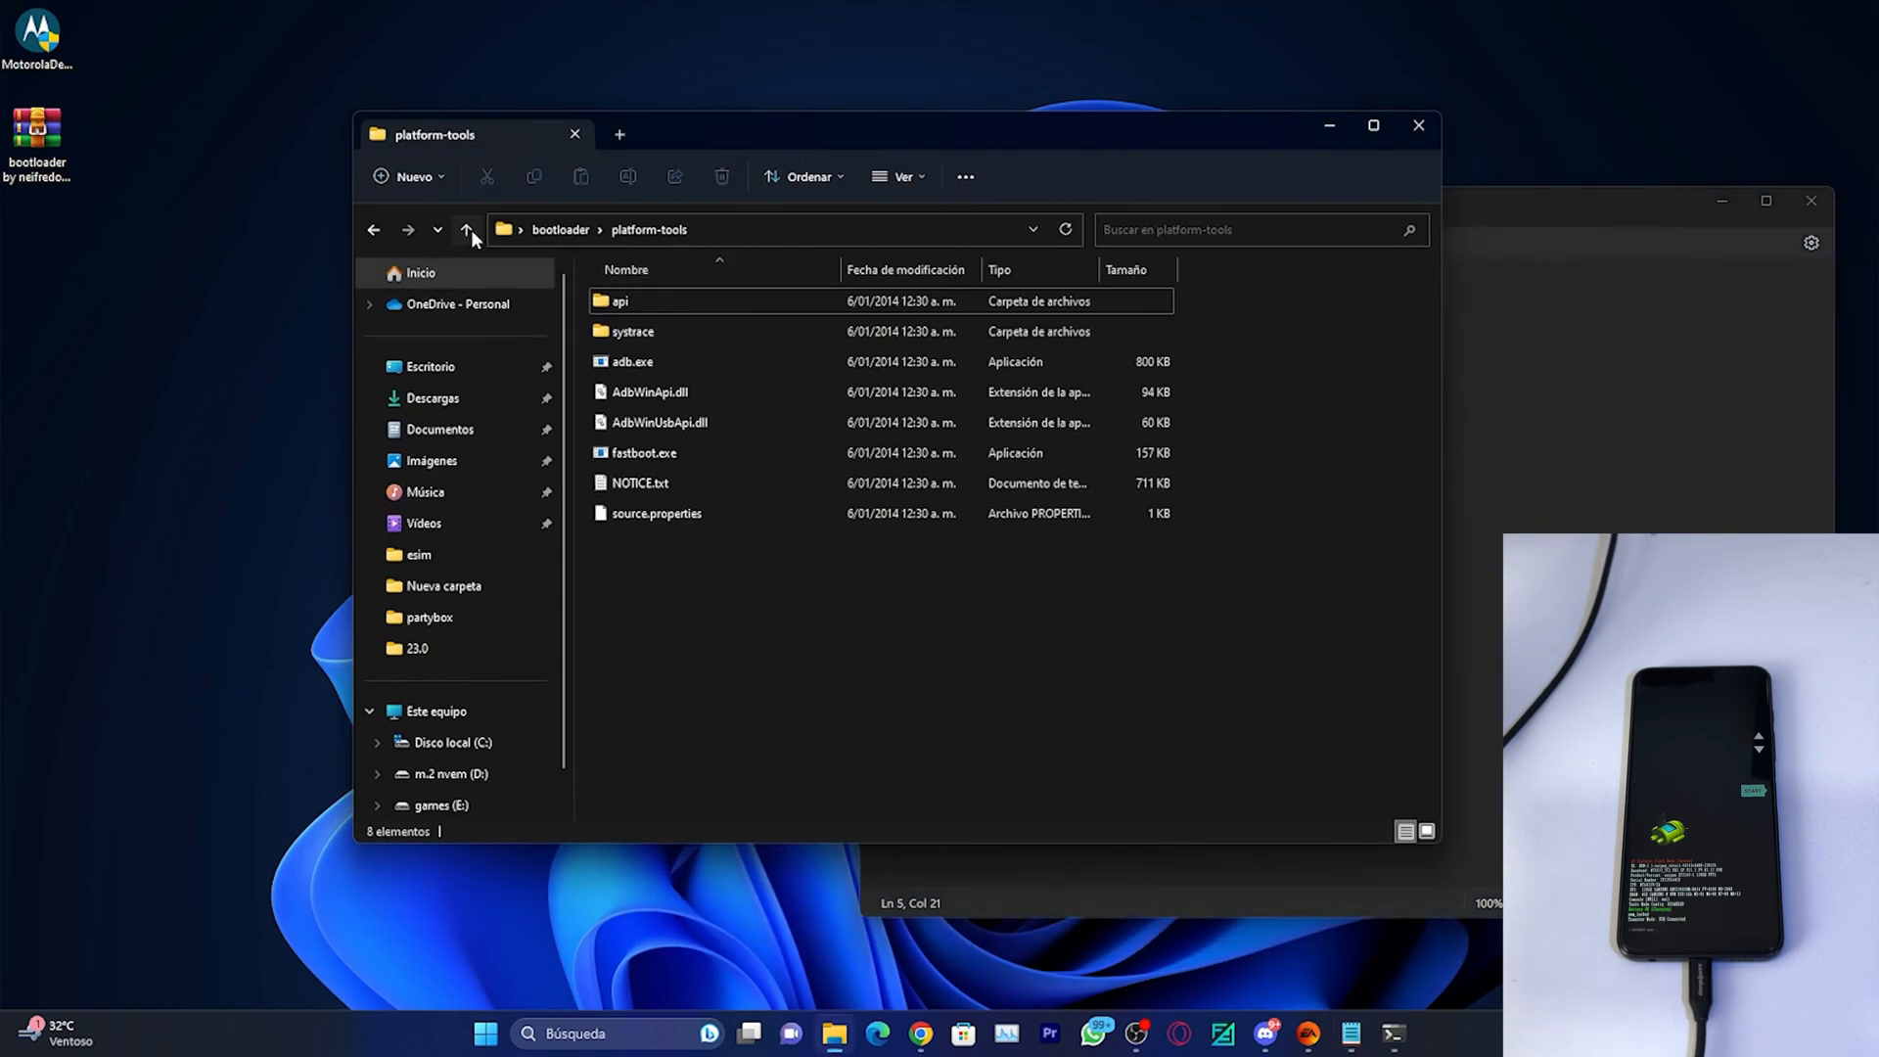
click(466, 229)
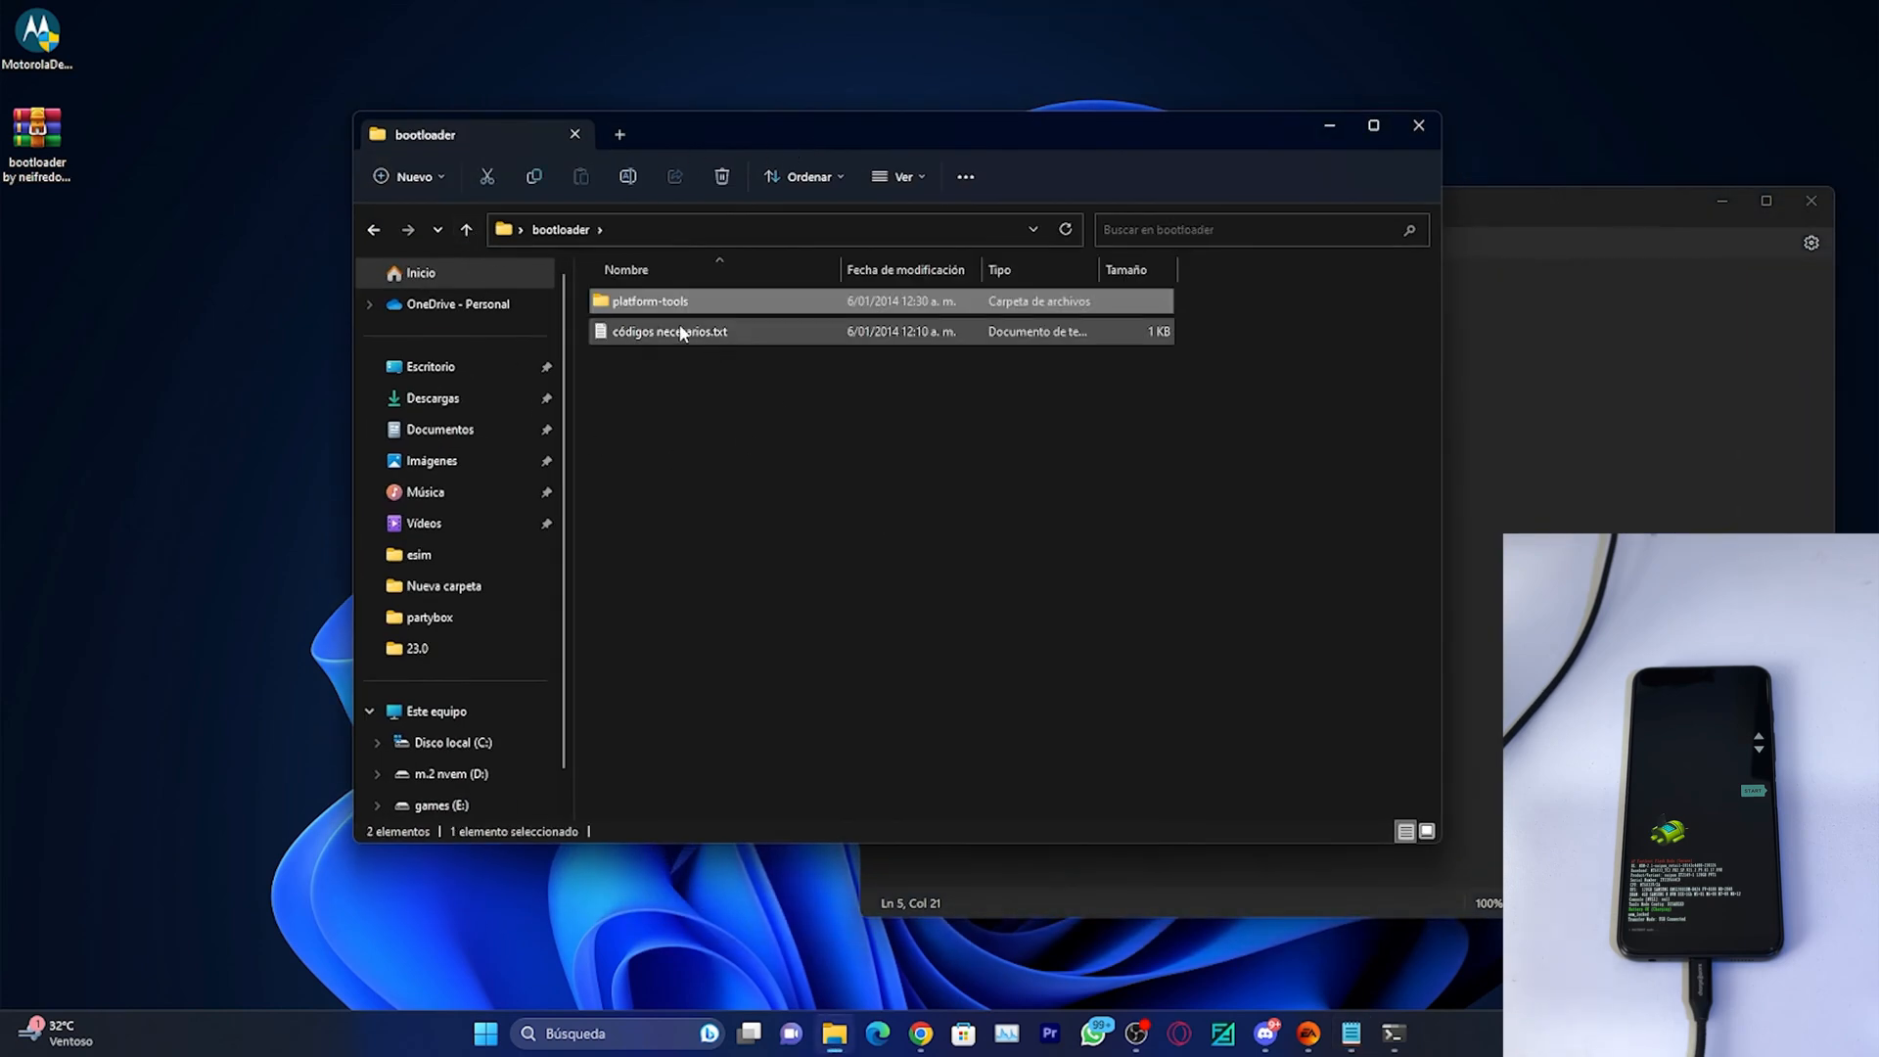
double_click(668, 331)
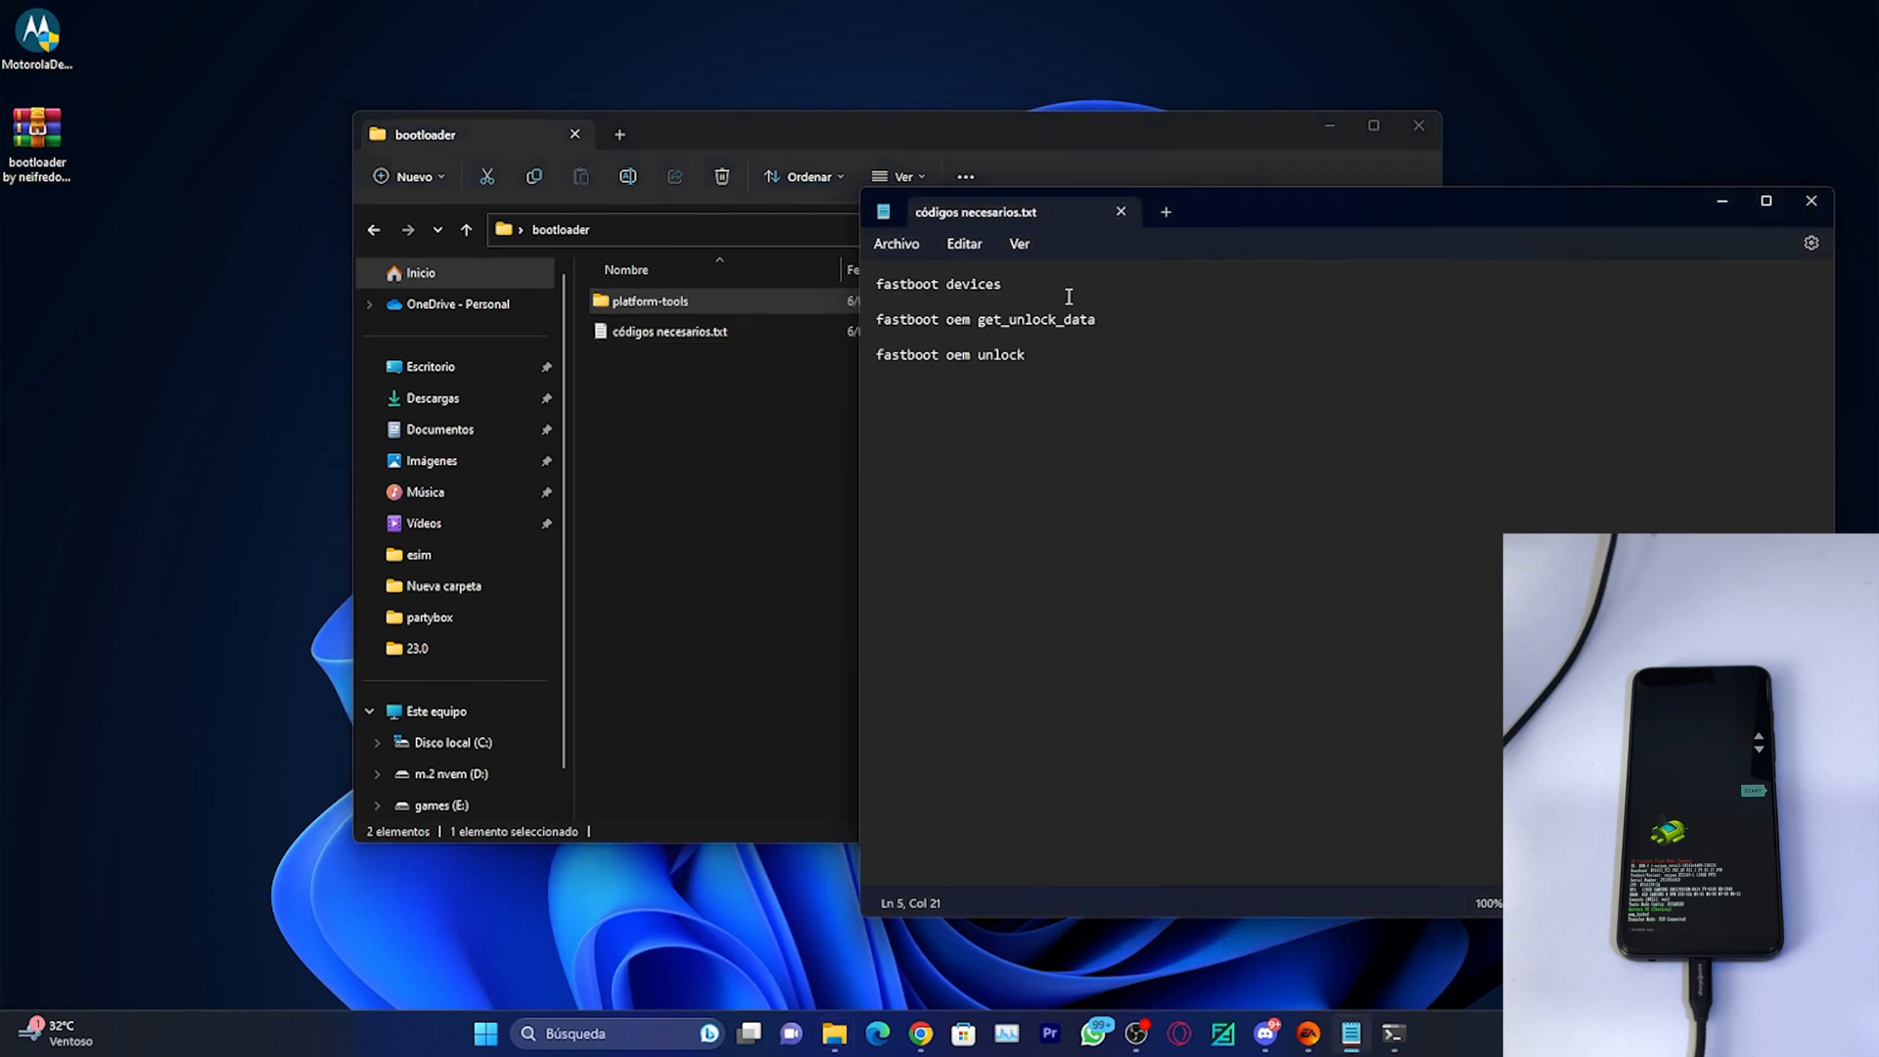
Select the 'fastboot devices' line and copy it to the clipboard.
right_click(941, 284)
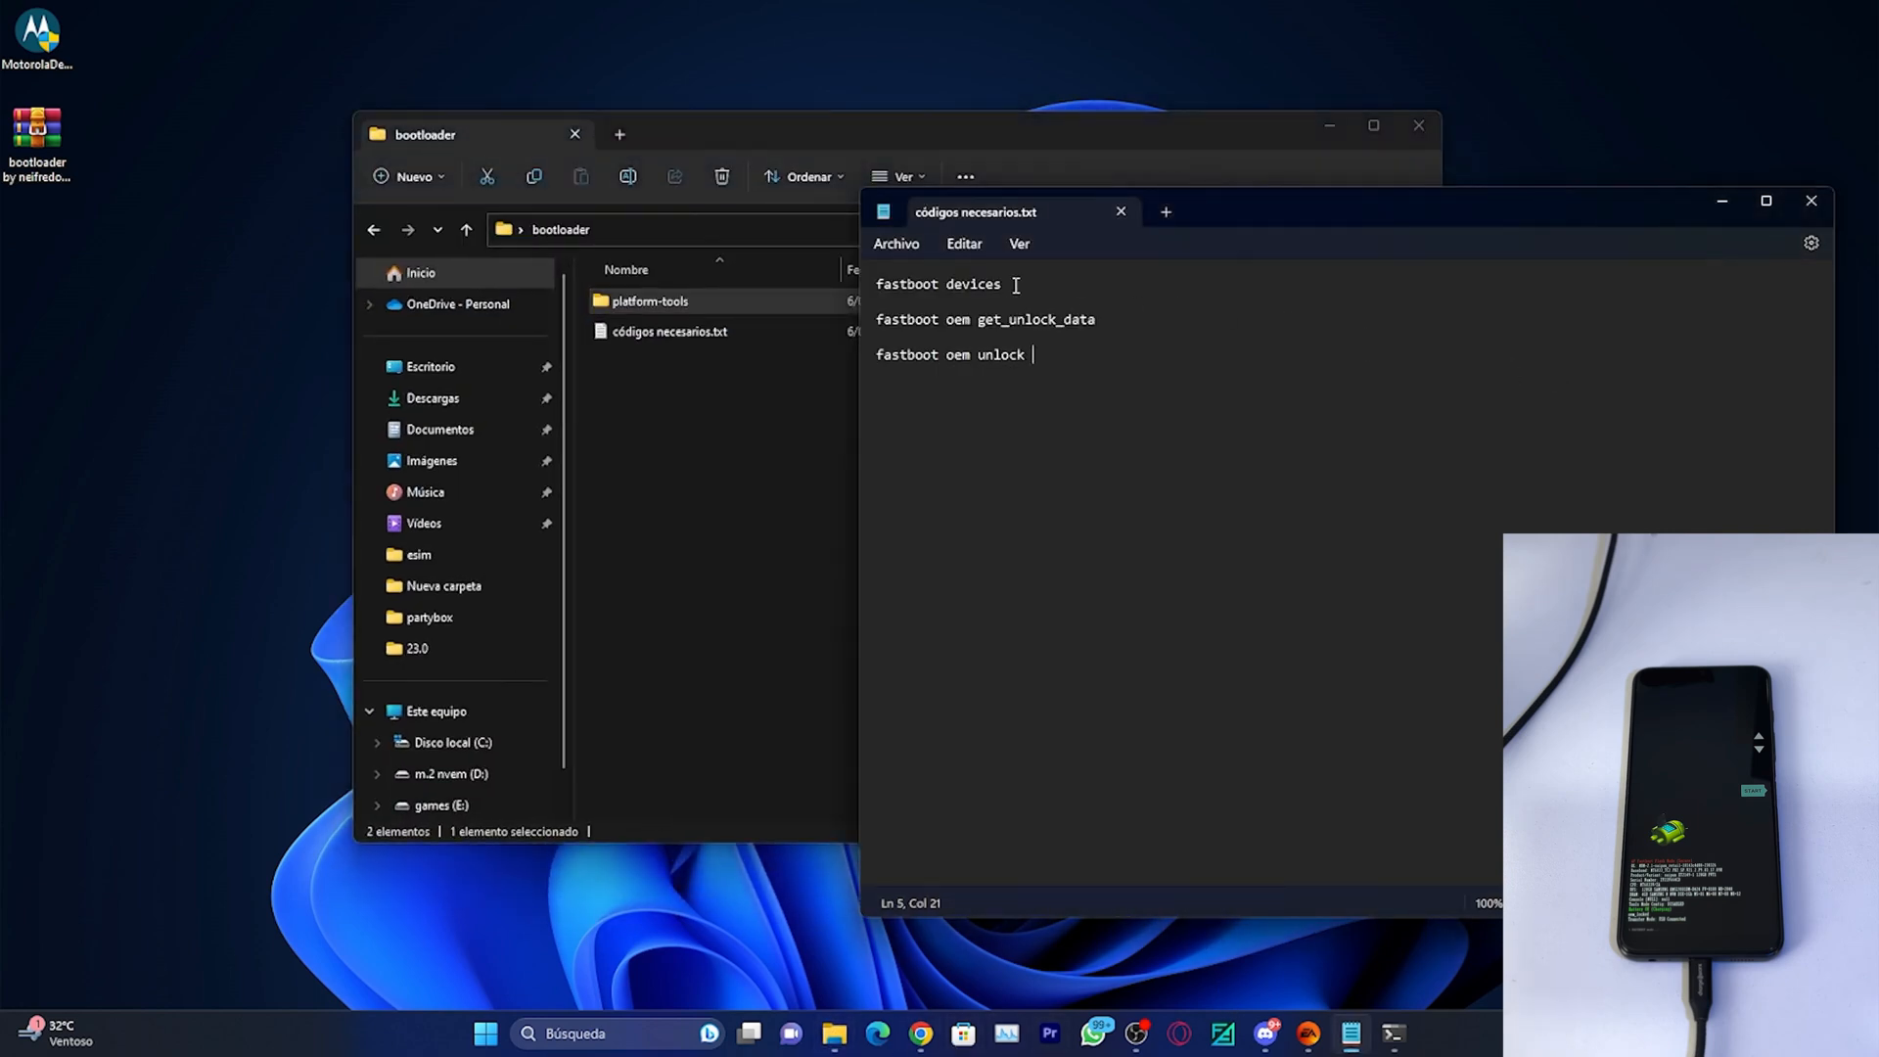
triple_click(939, 284)
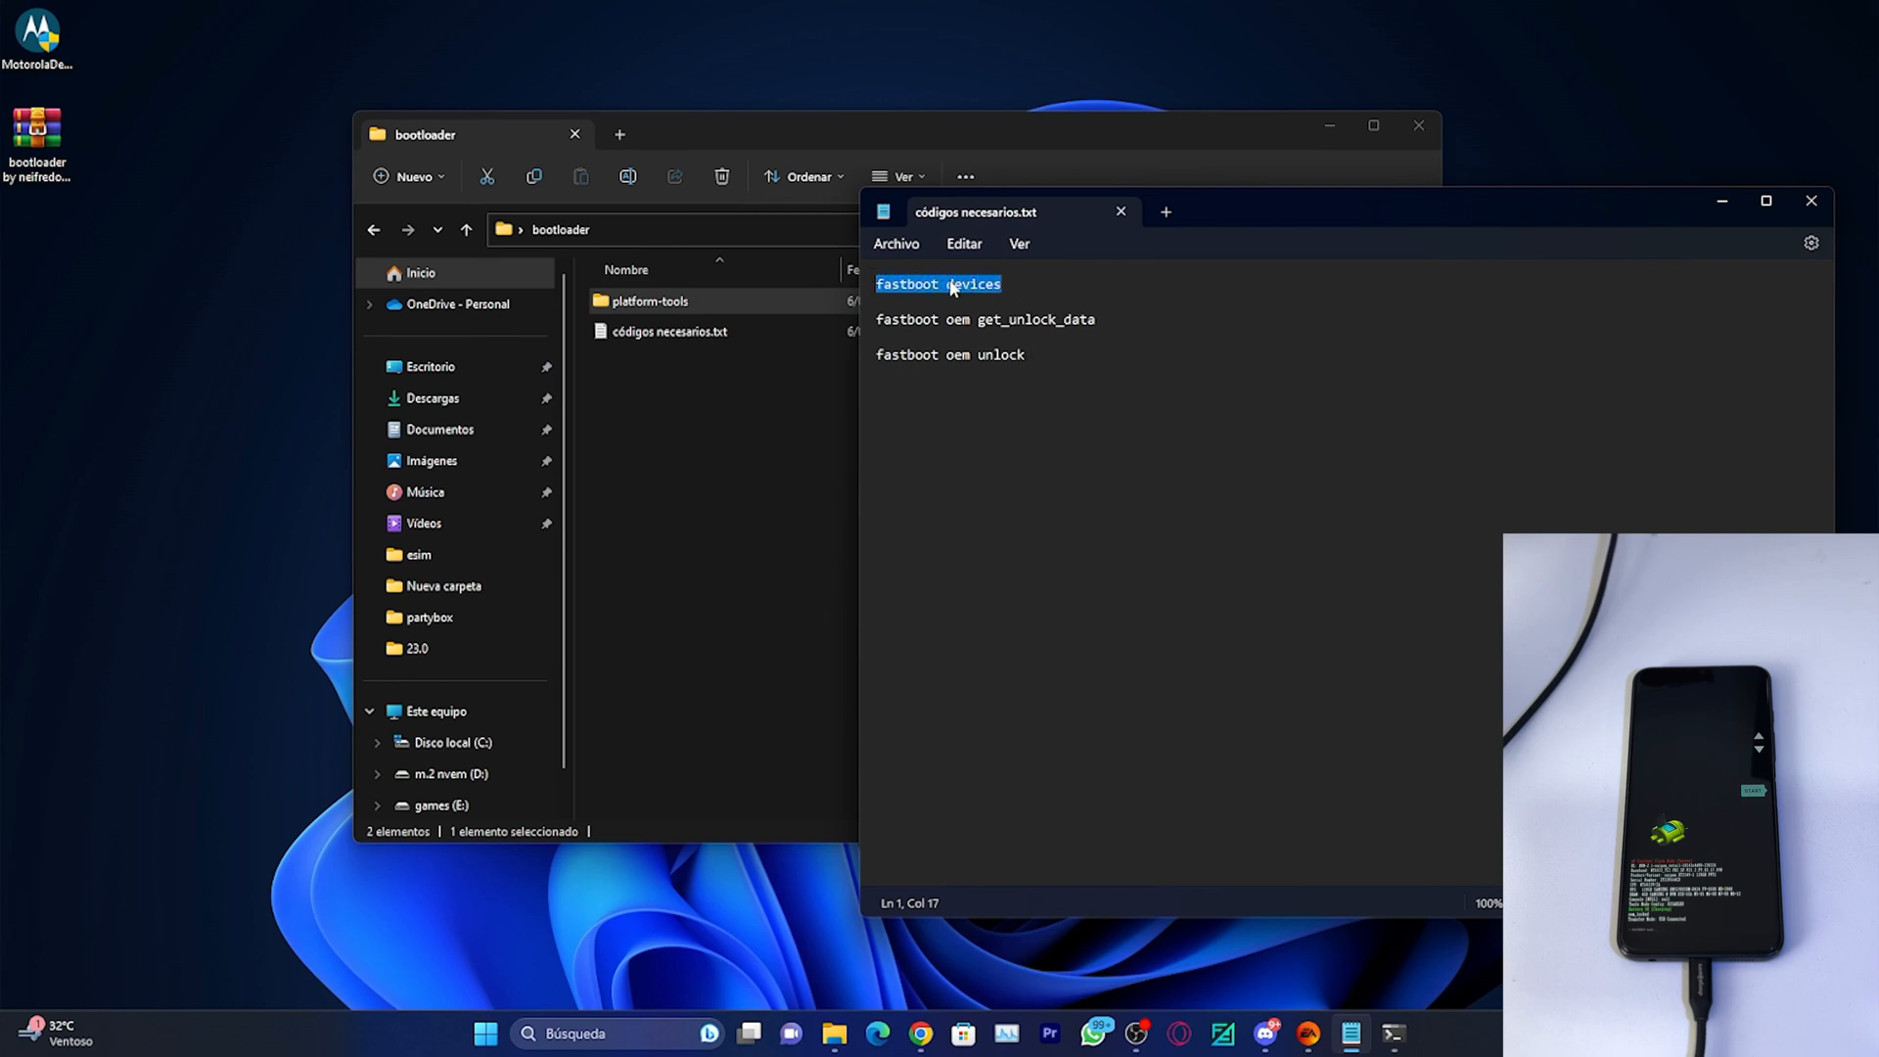
right_click(951, 283)
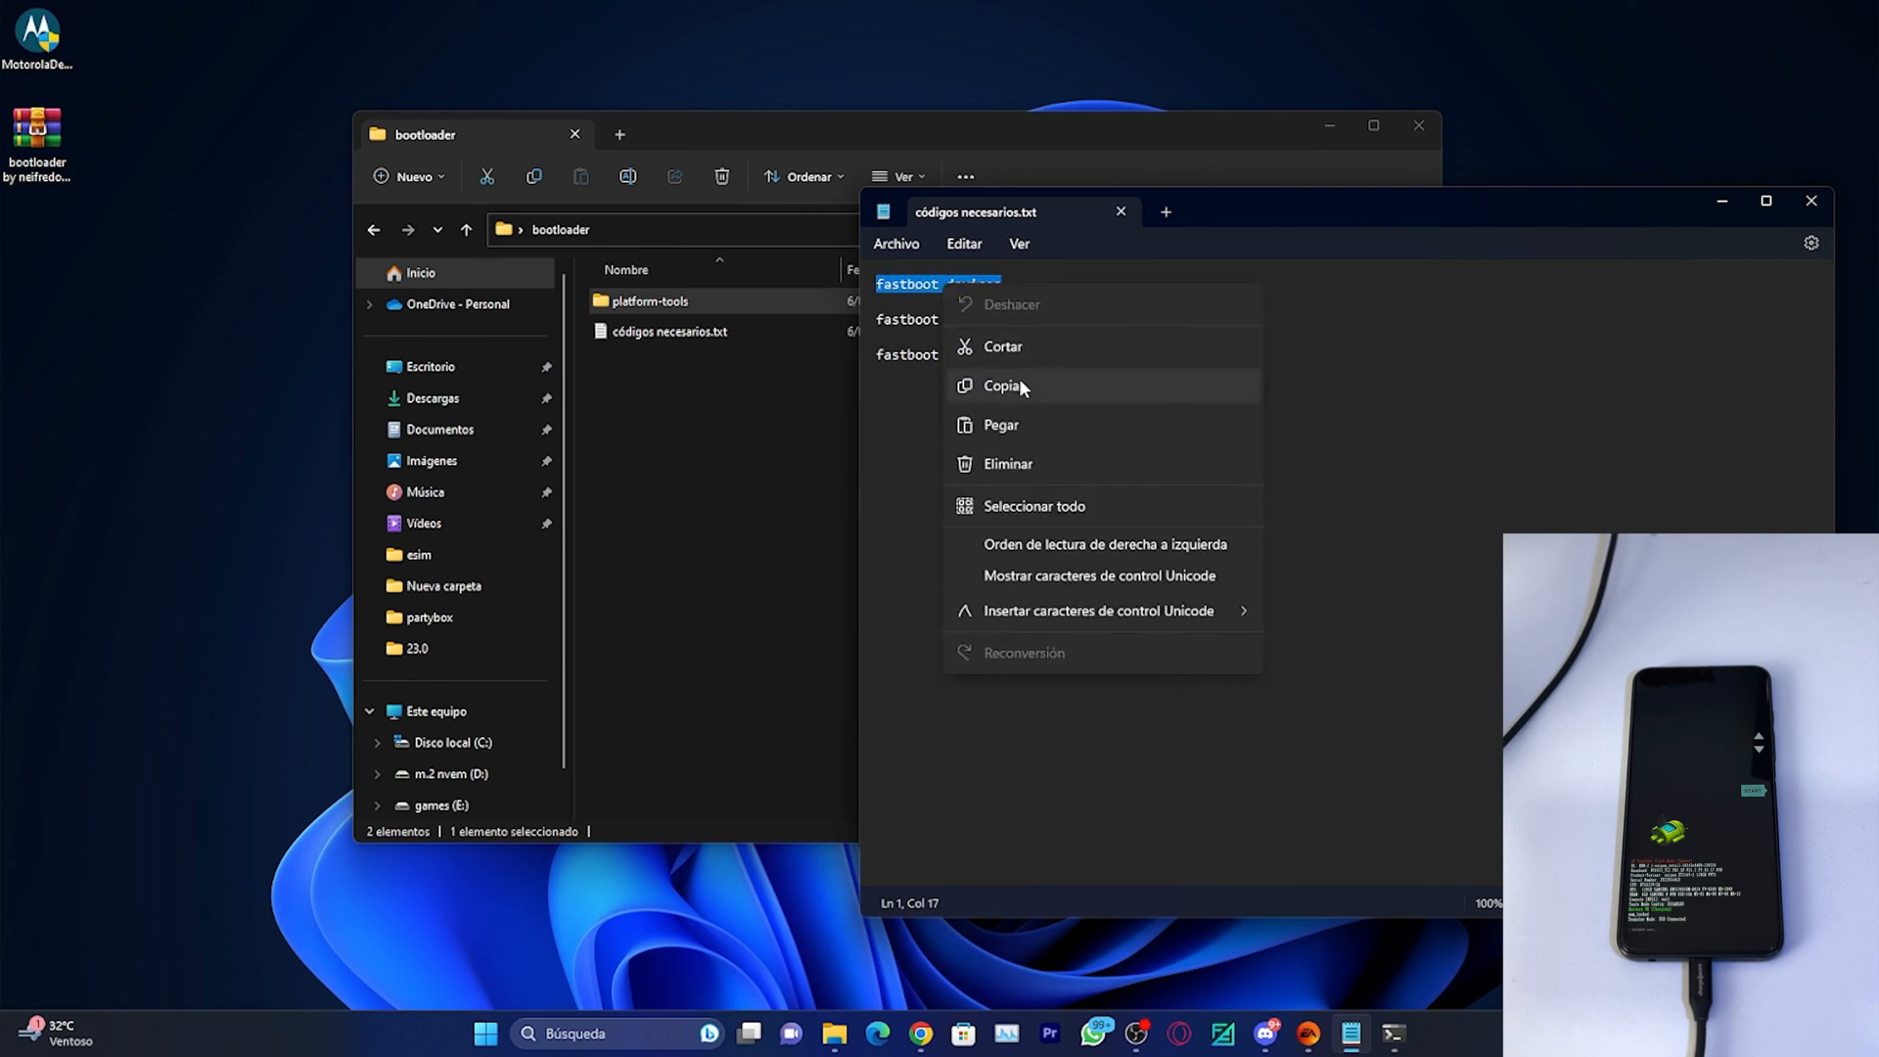
click(1002, 385)
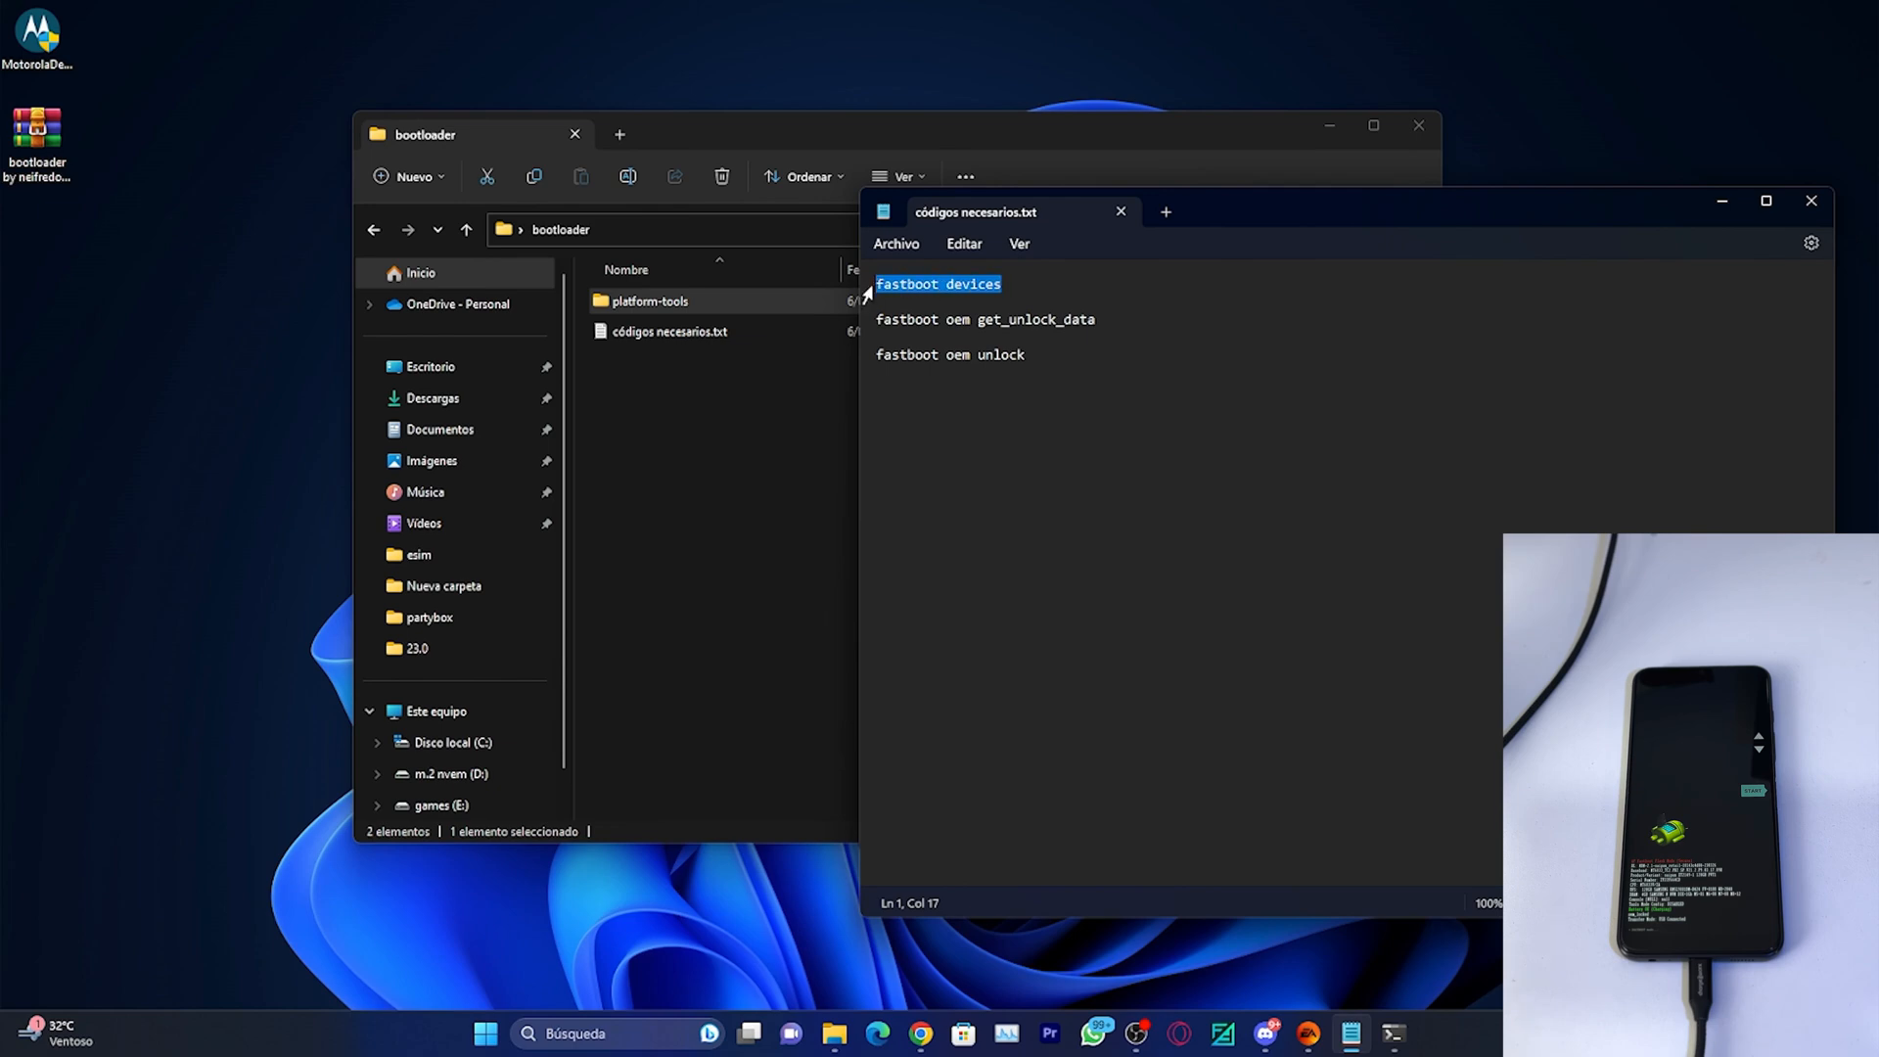
key(ctrl+c)
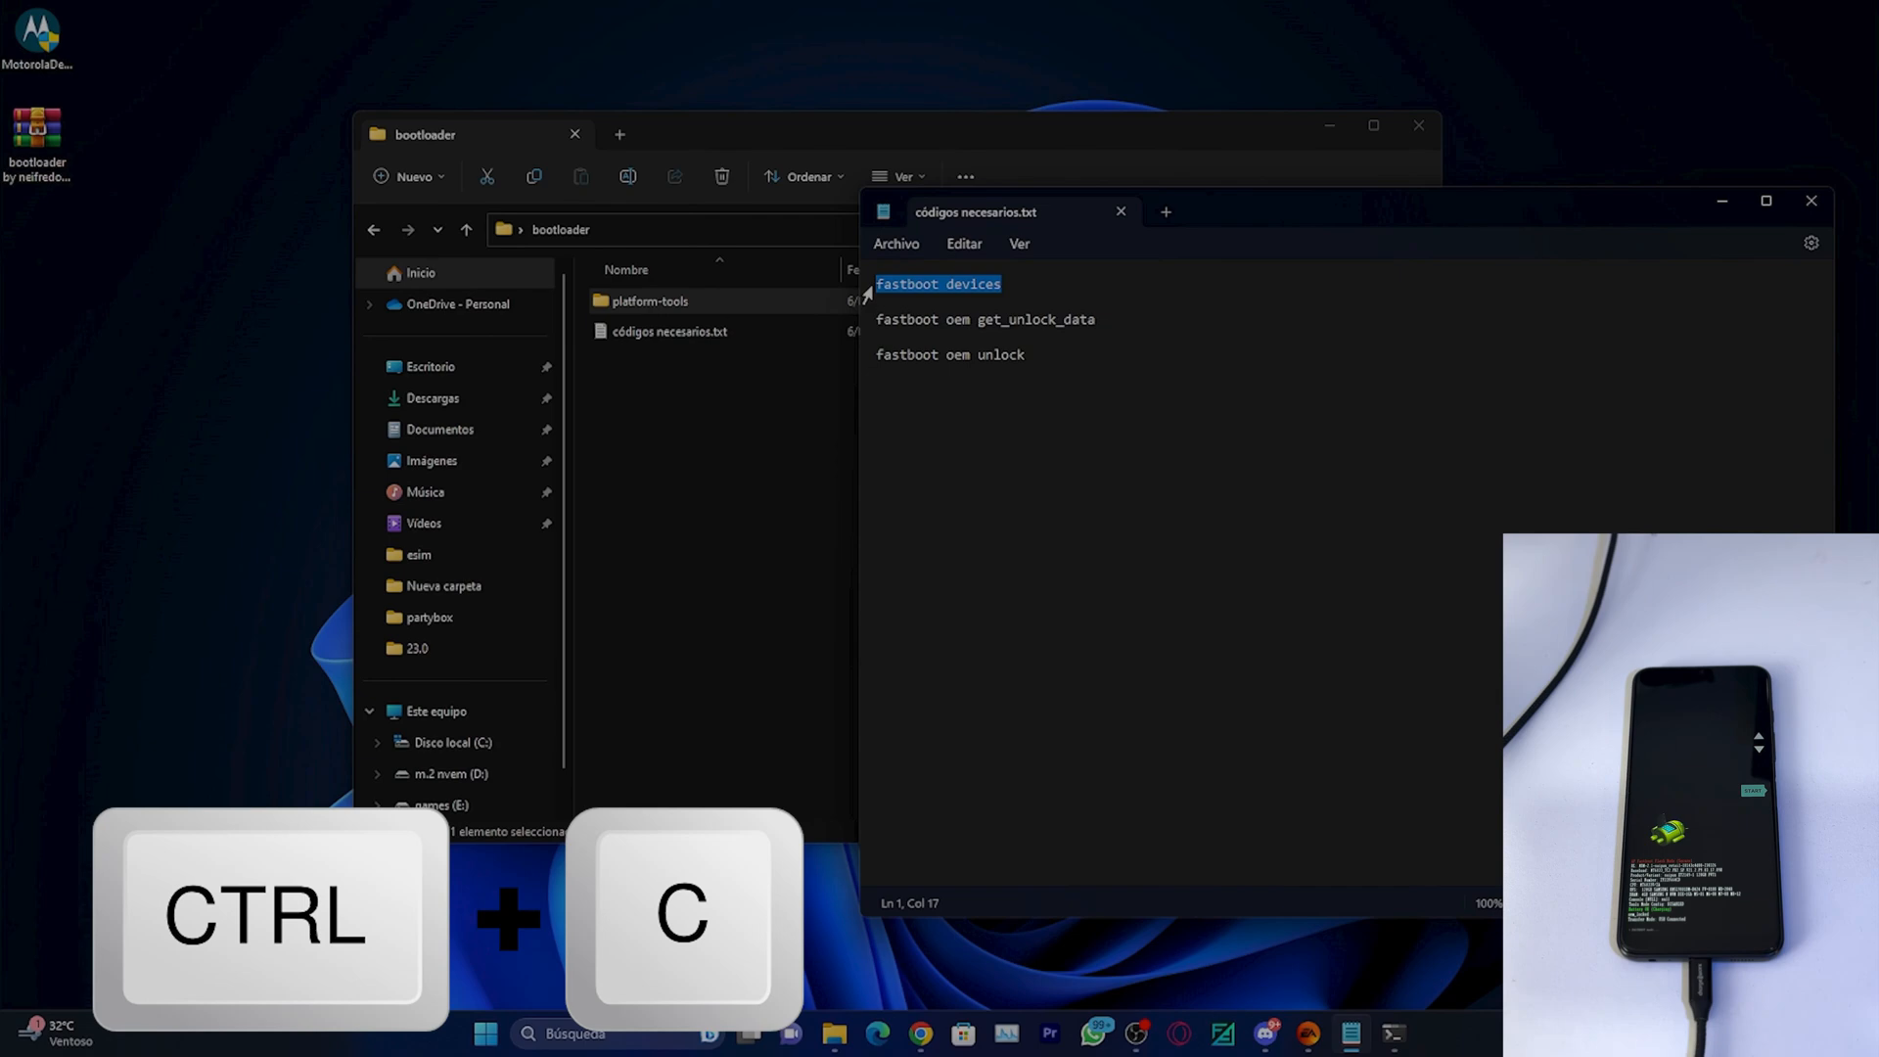
key(ctrl+c)
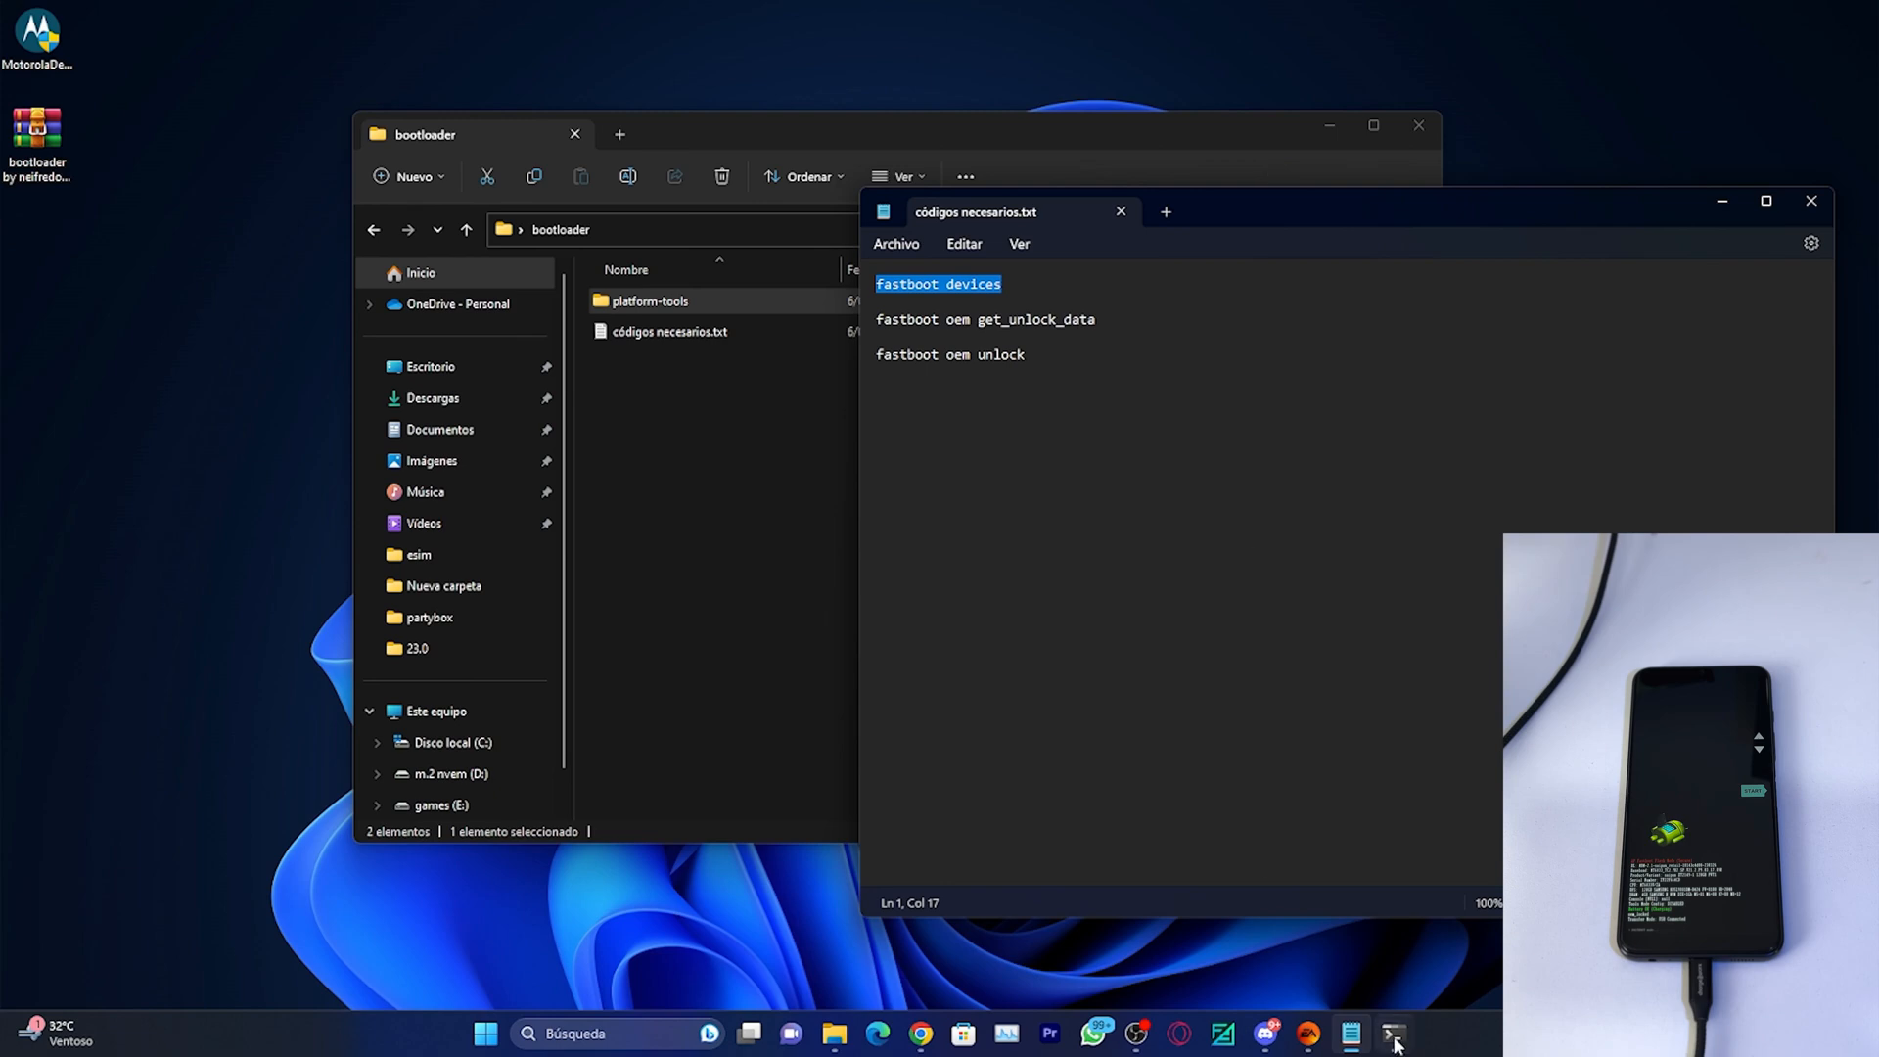
Paste 'fastboot devices' at the platform-tools command prompt, not yet run.
key(ctrl+v)
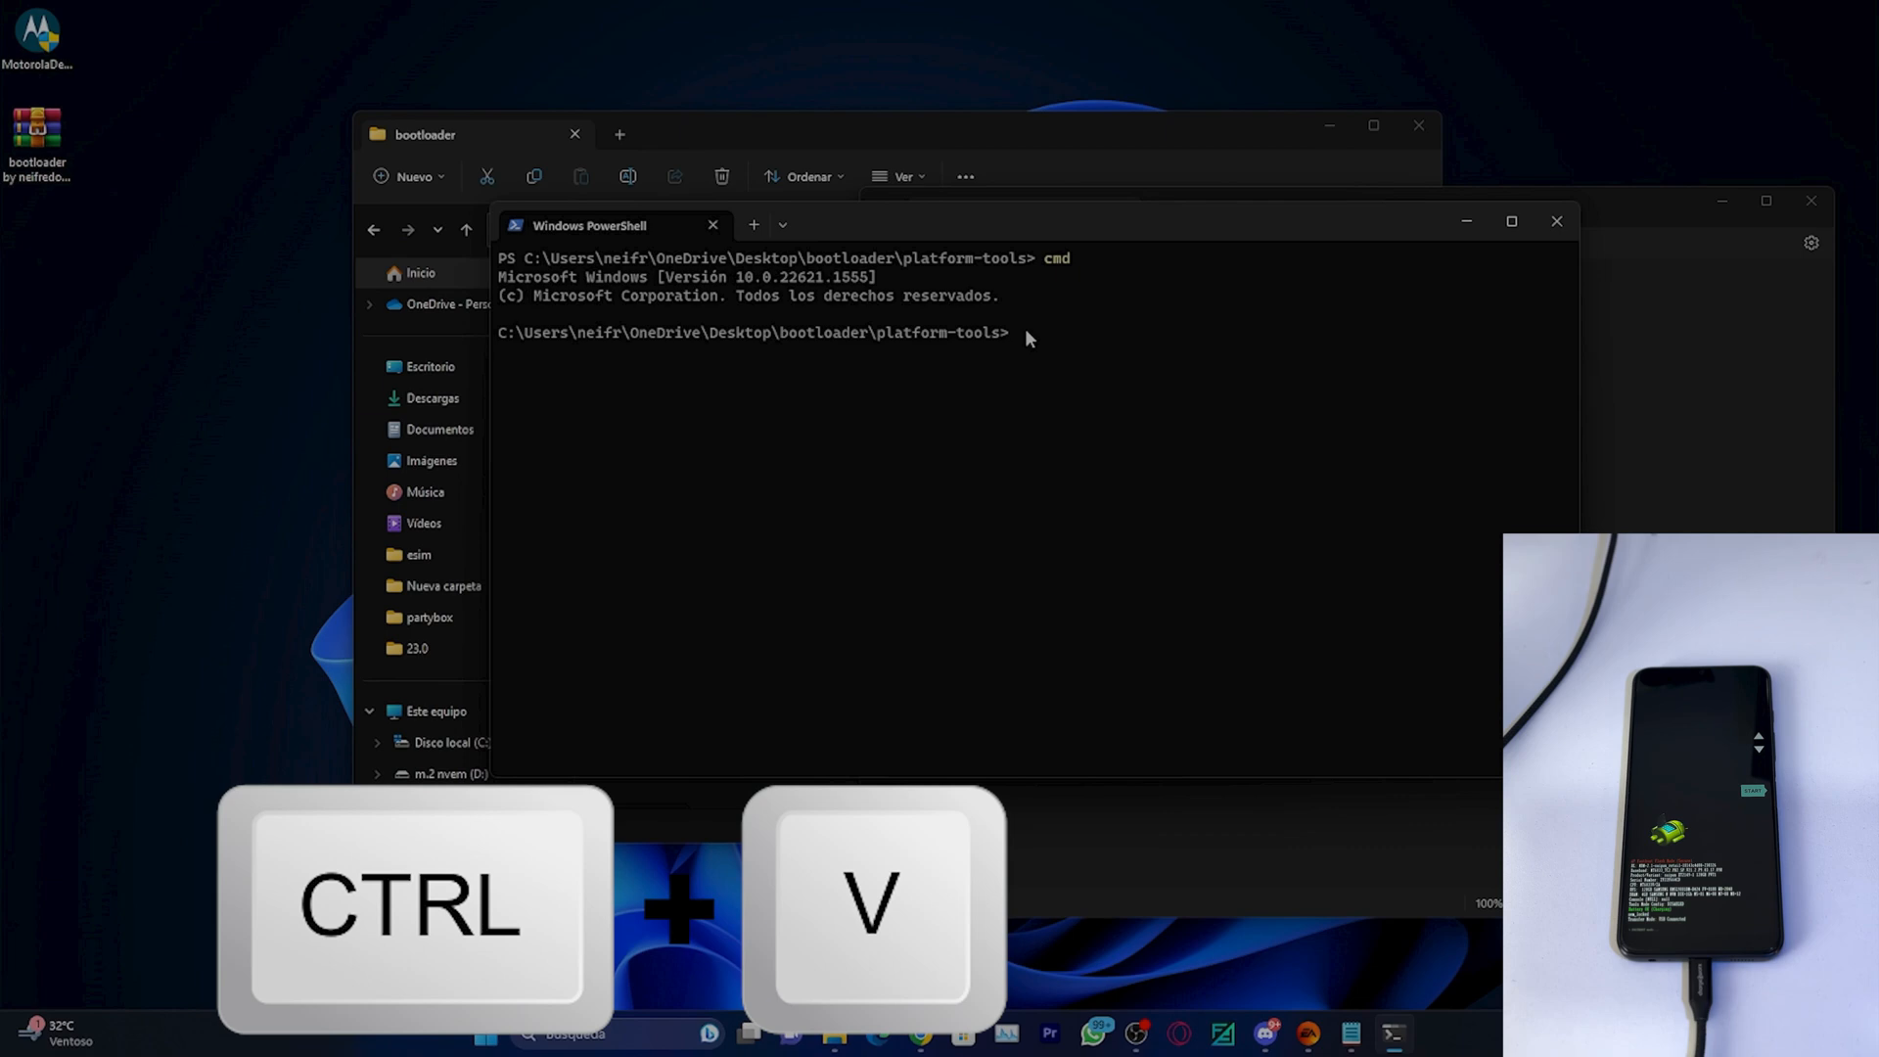
key(ctrl+v)
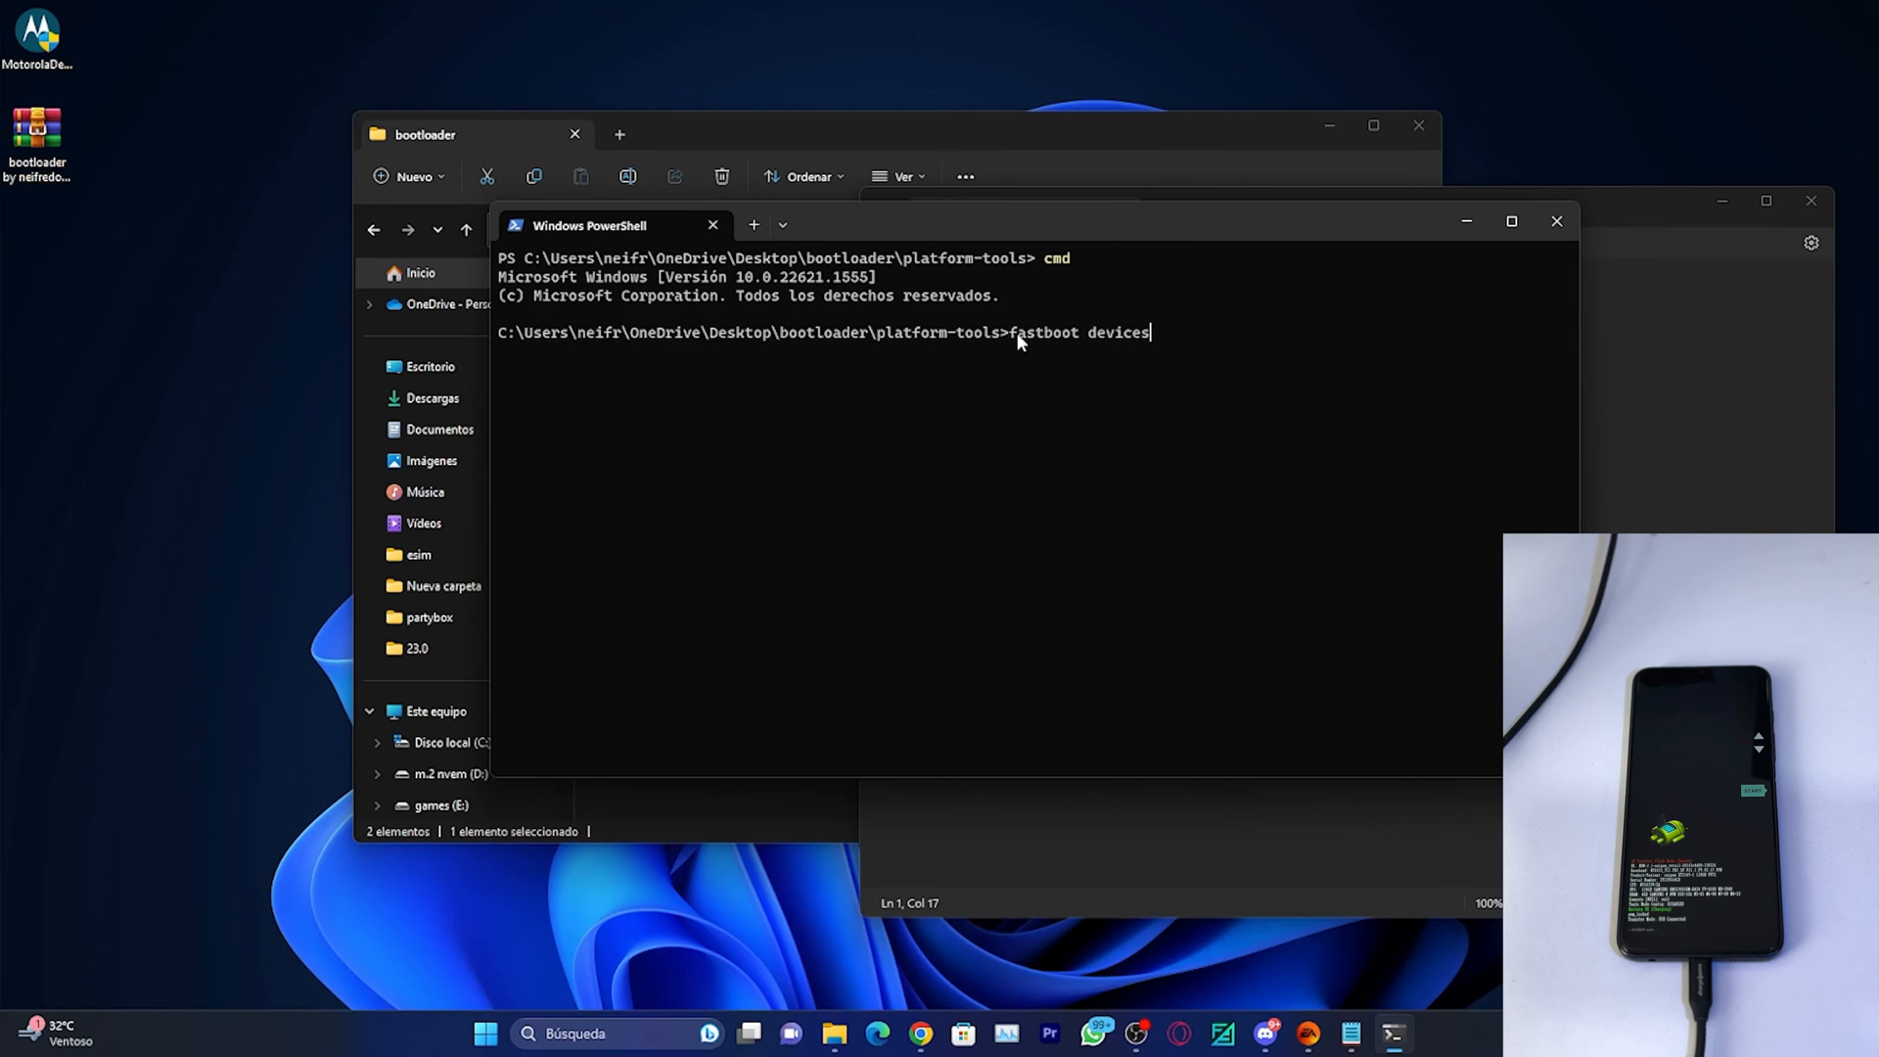
mouse_move(1115, 364)
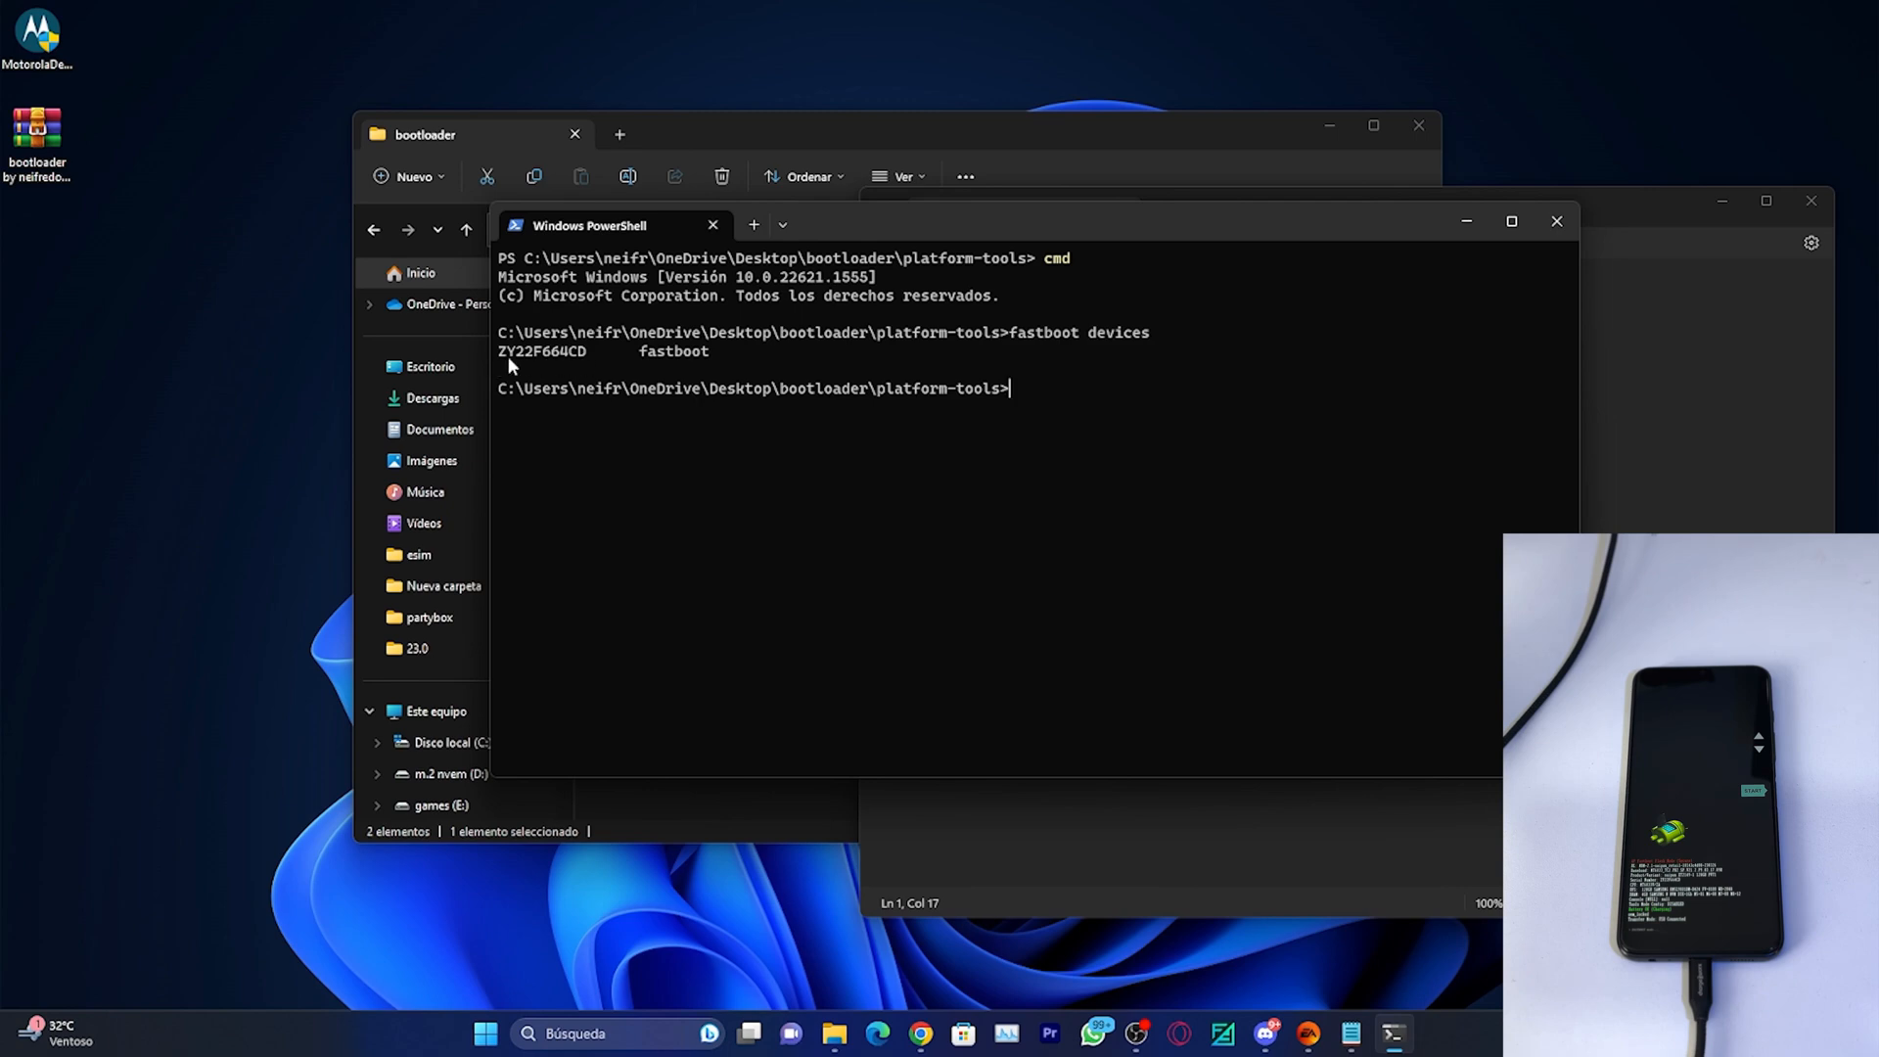
mouse_move(589, 365)
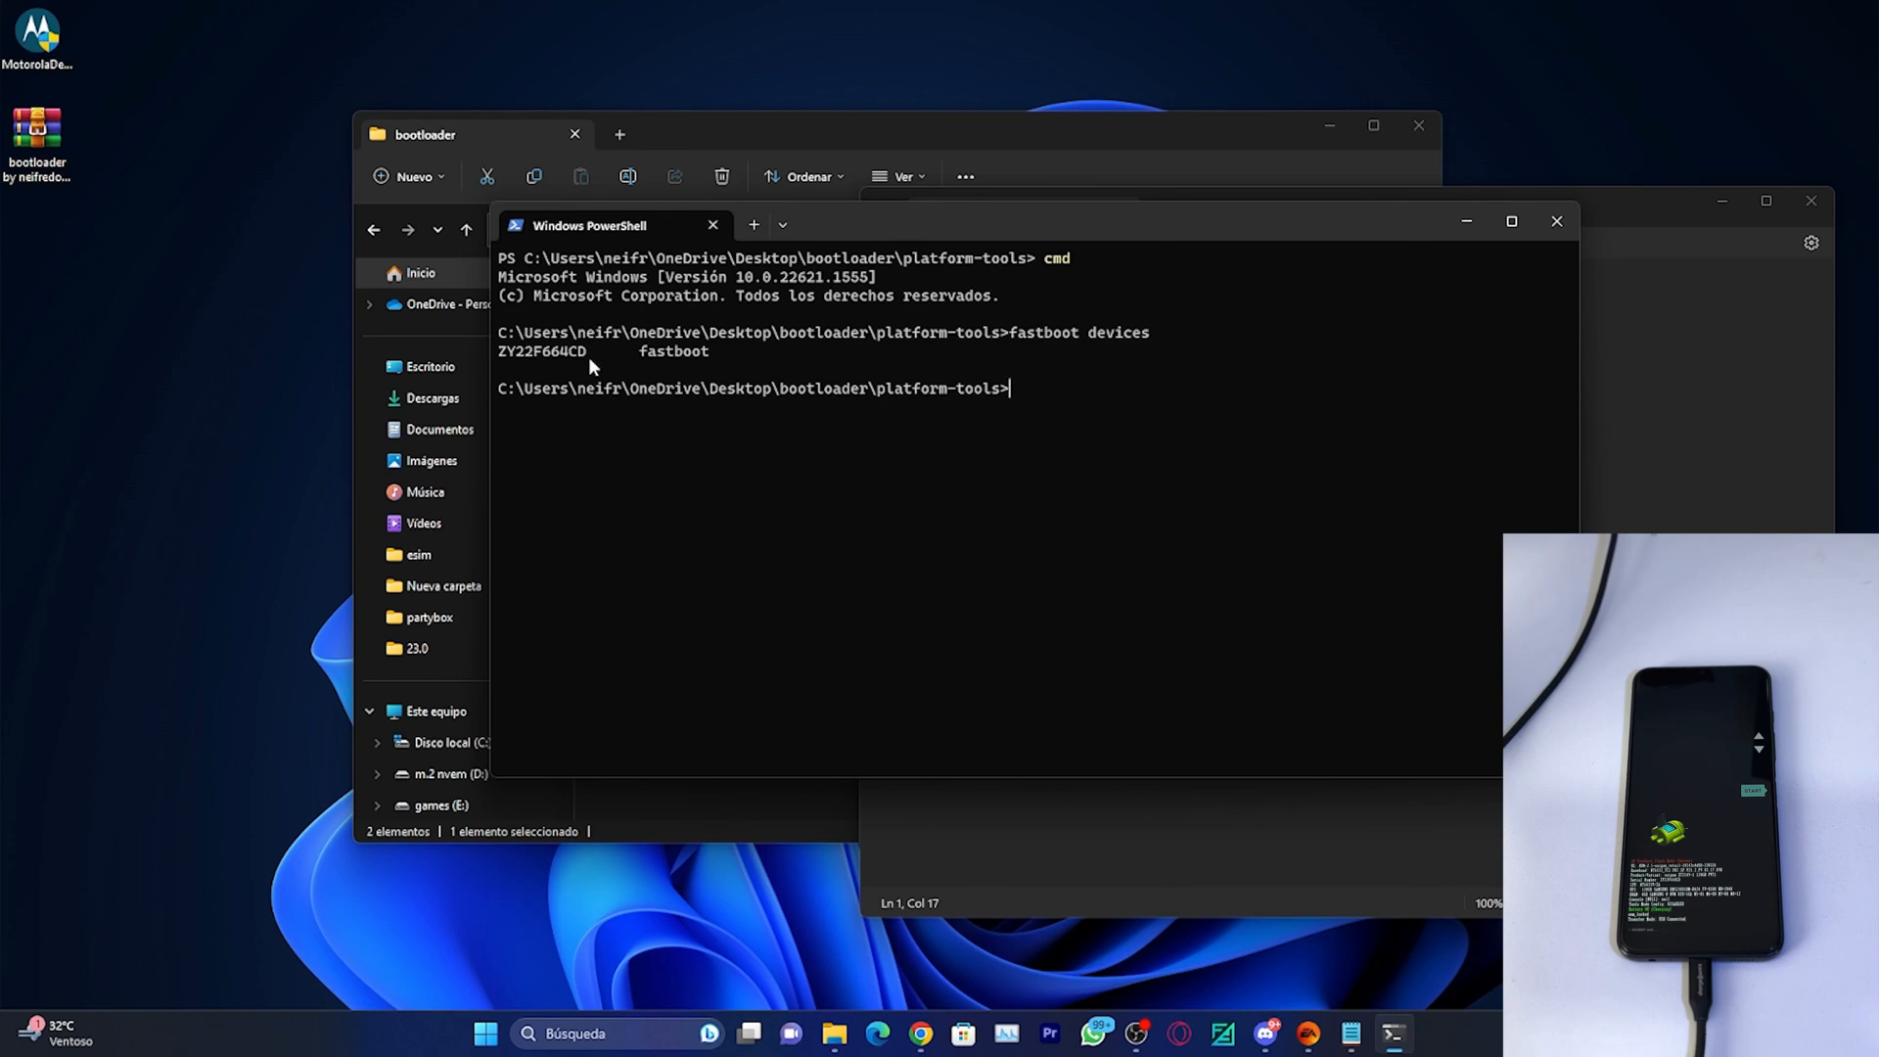
mouse_move(497, 365)
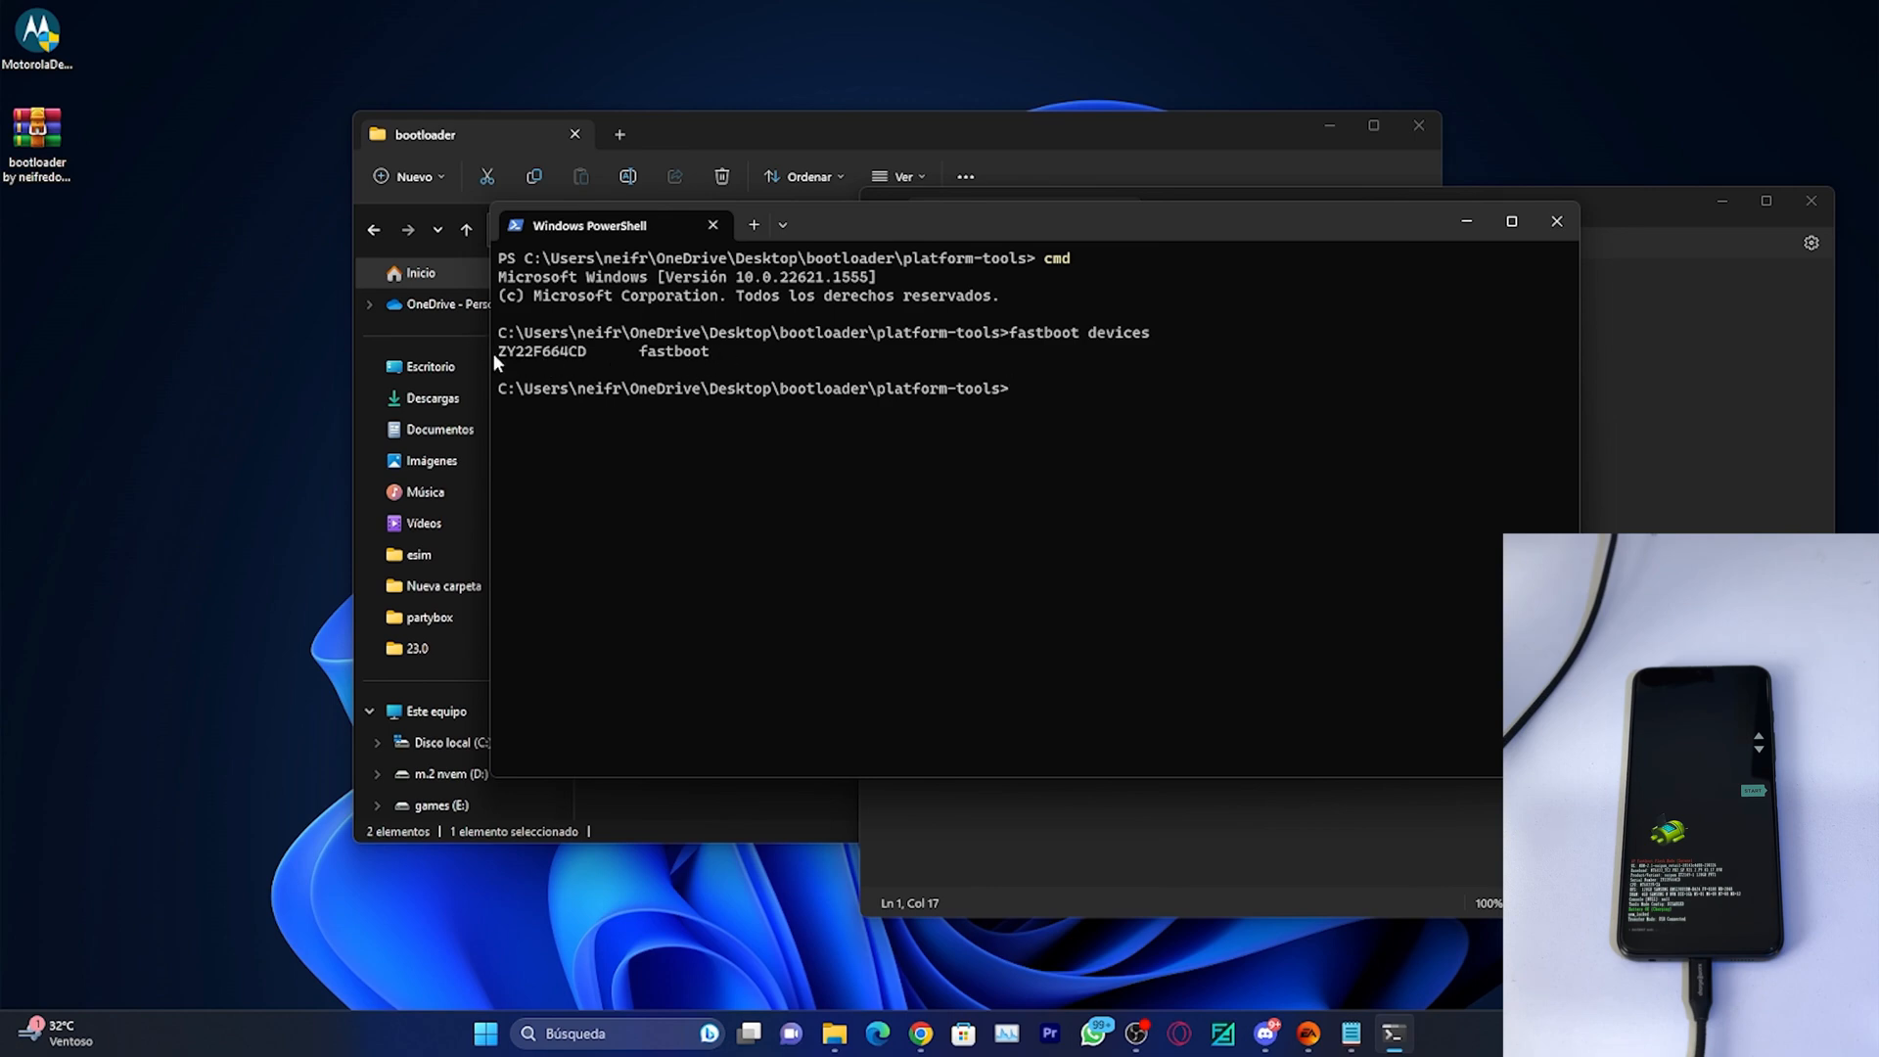
mouse_move(604, 367)
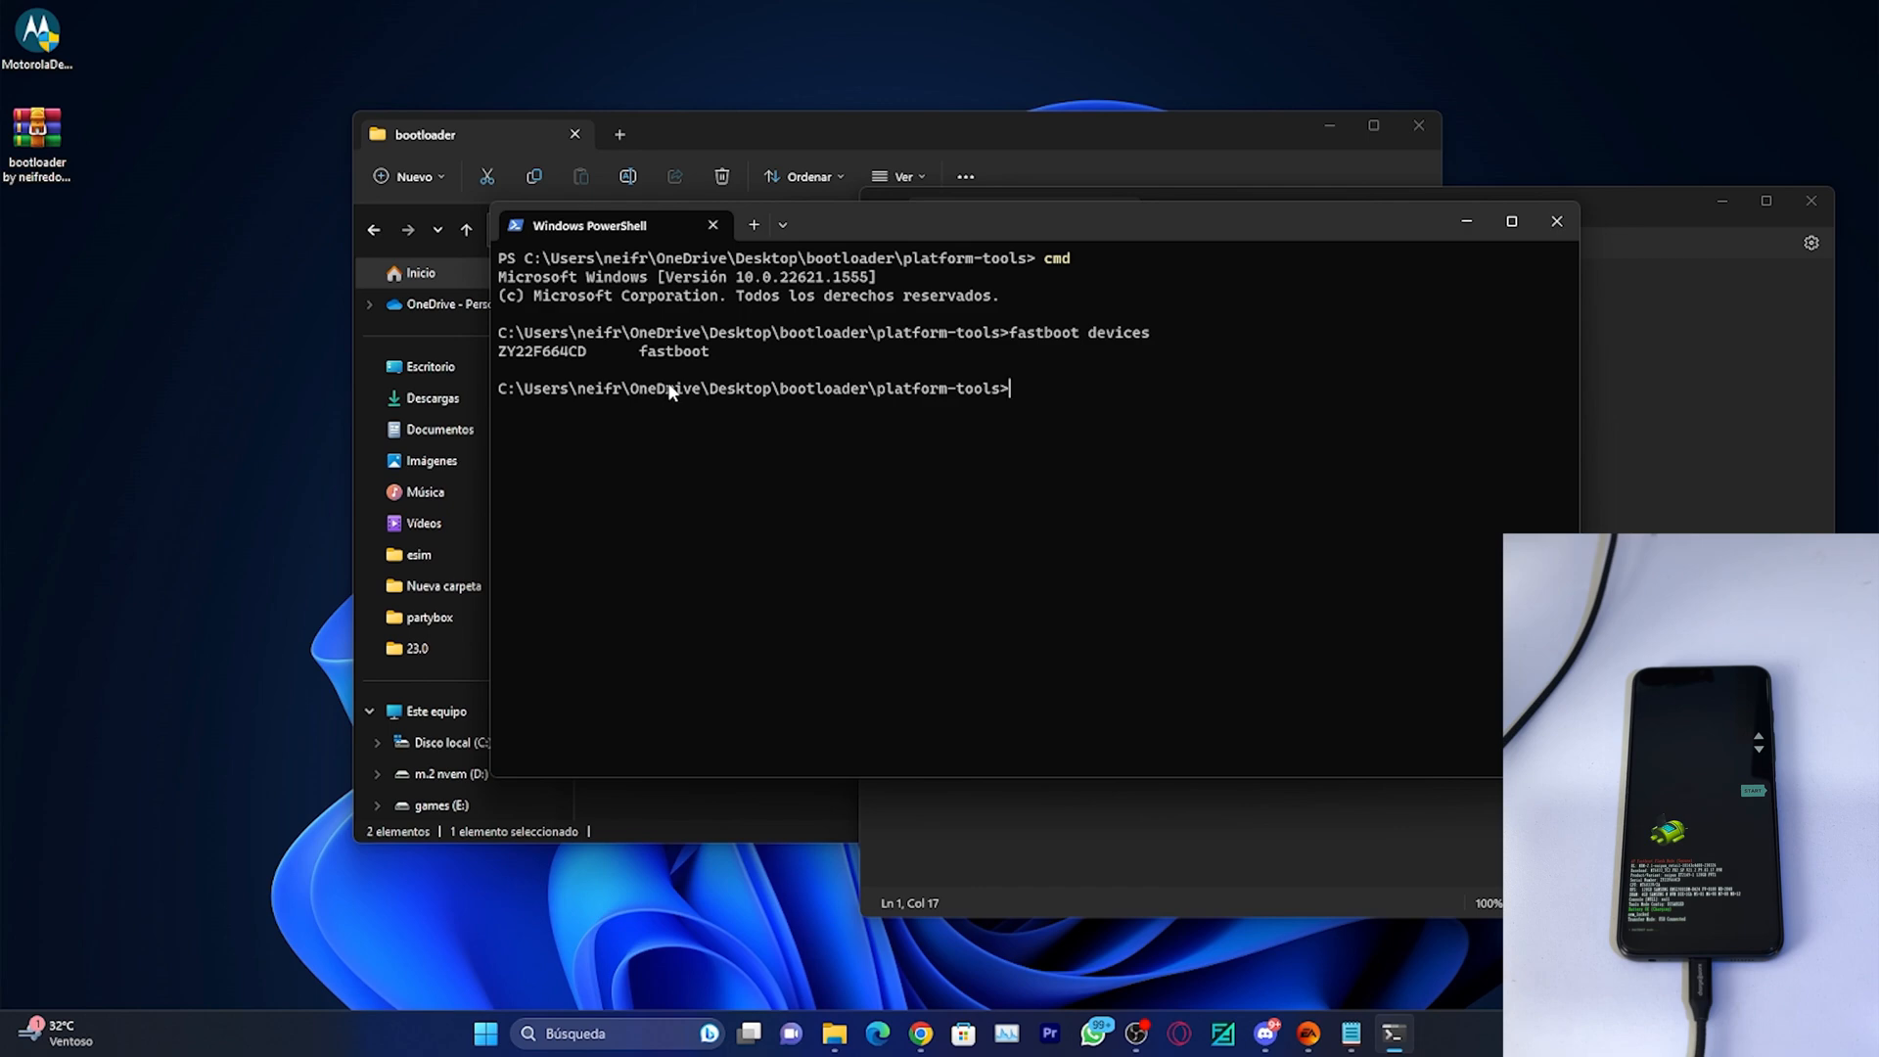
mouse_move(656, 370)
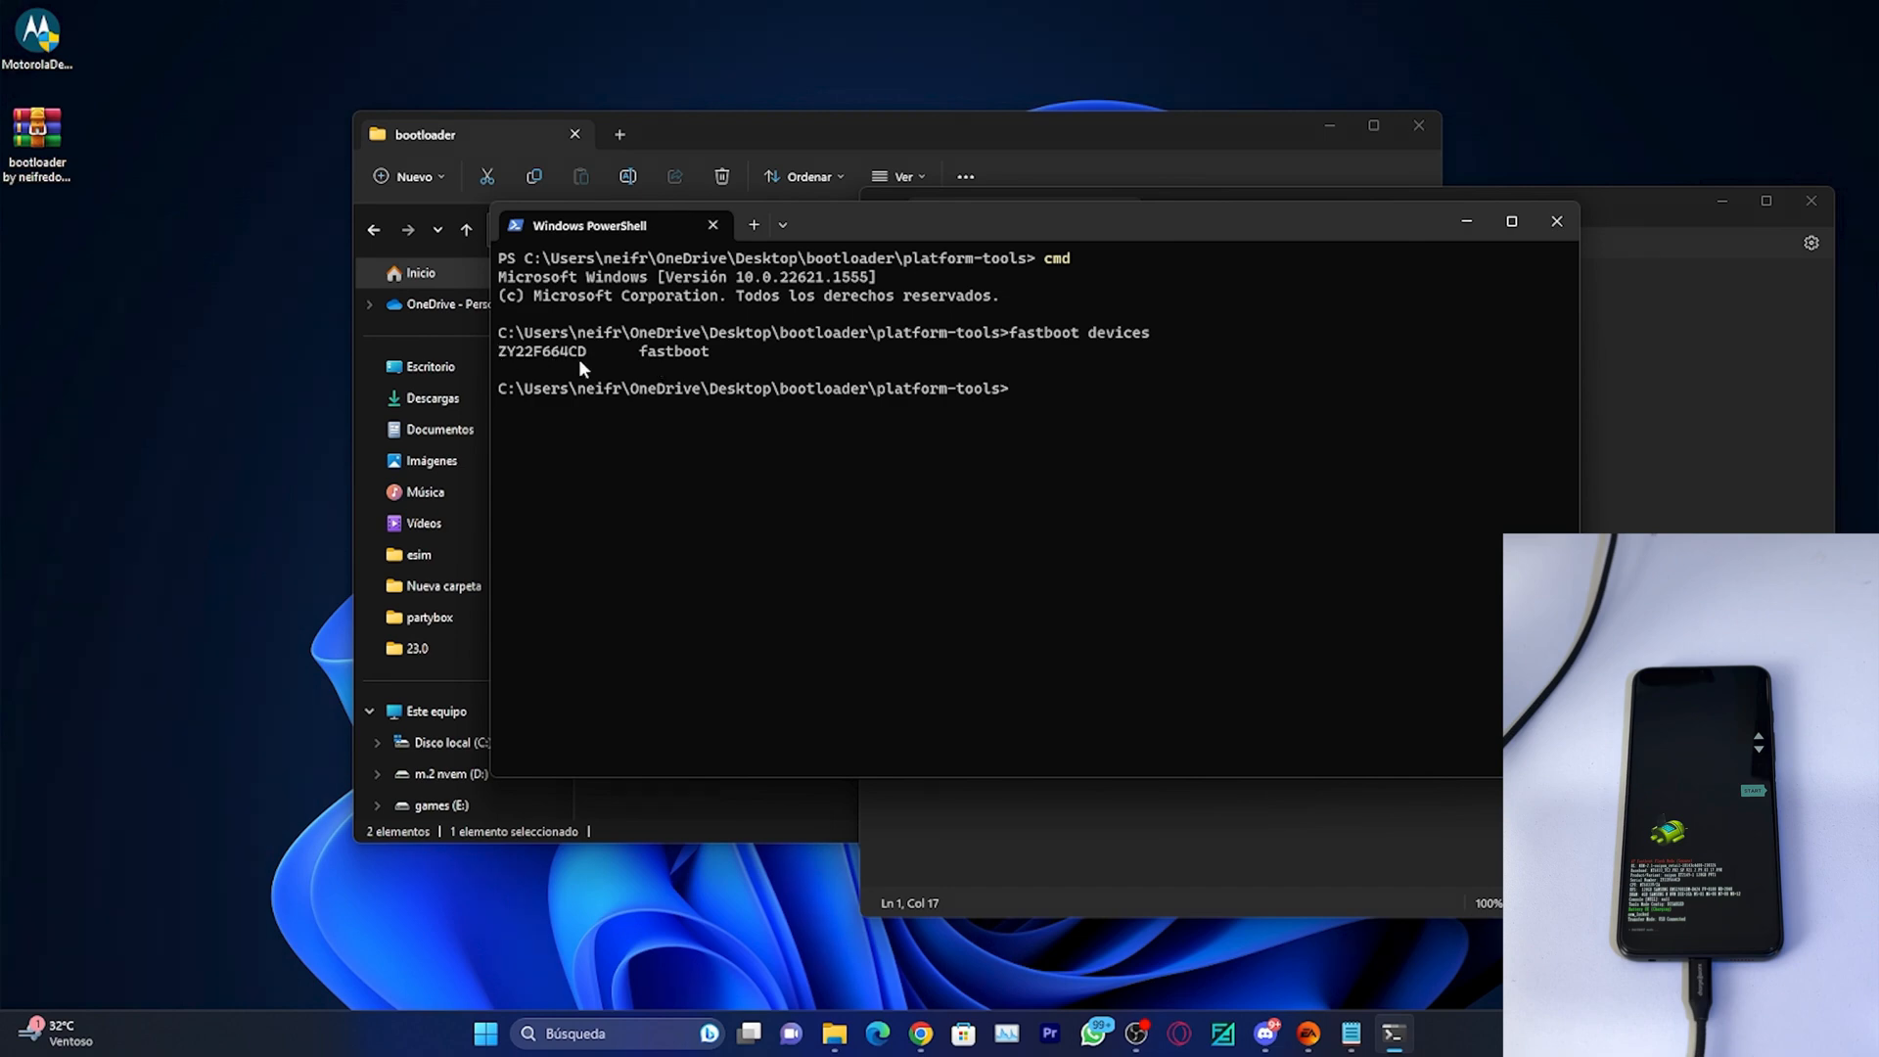
mouse_move(563, 368)
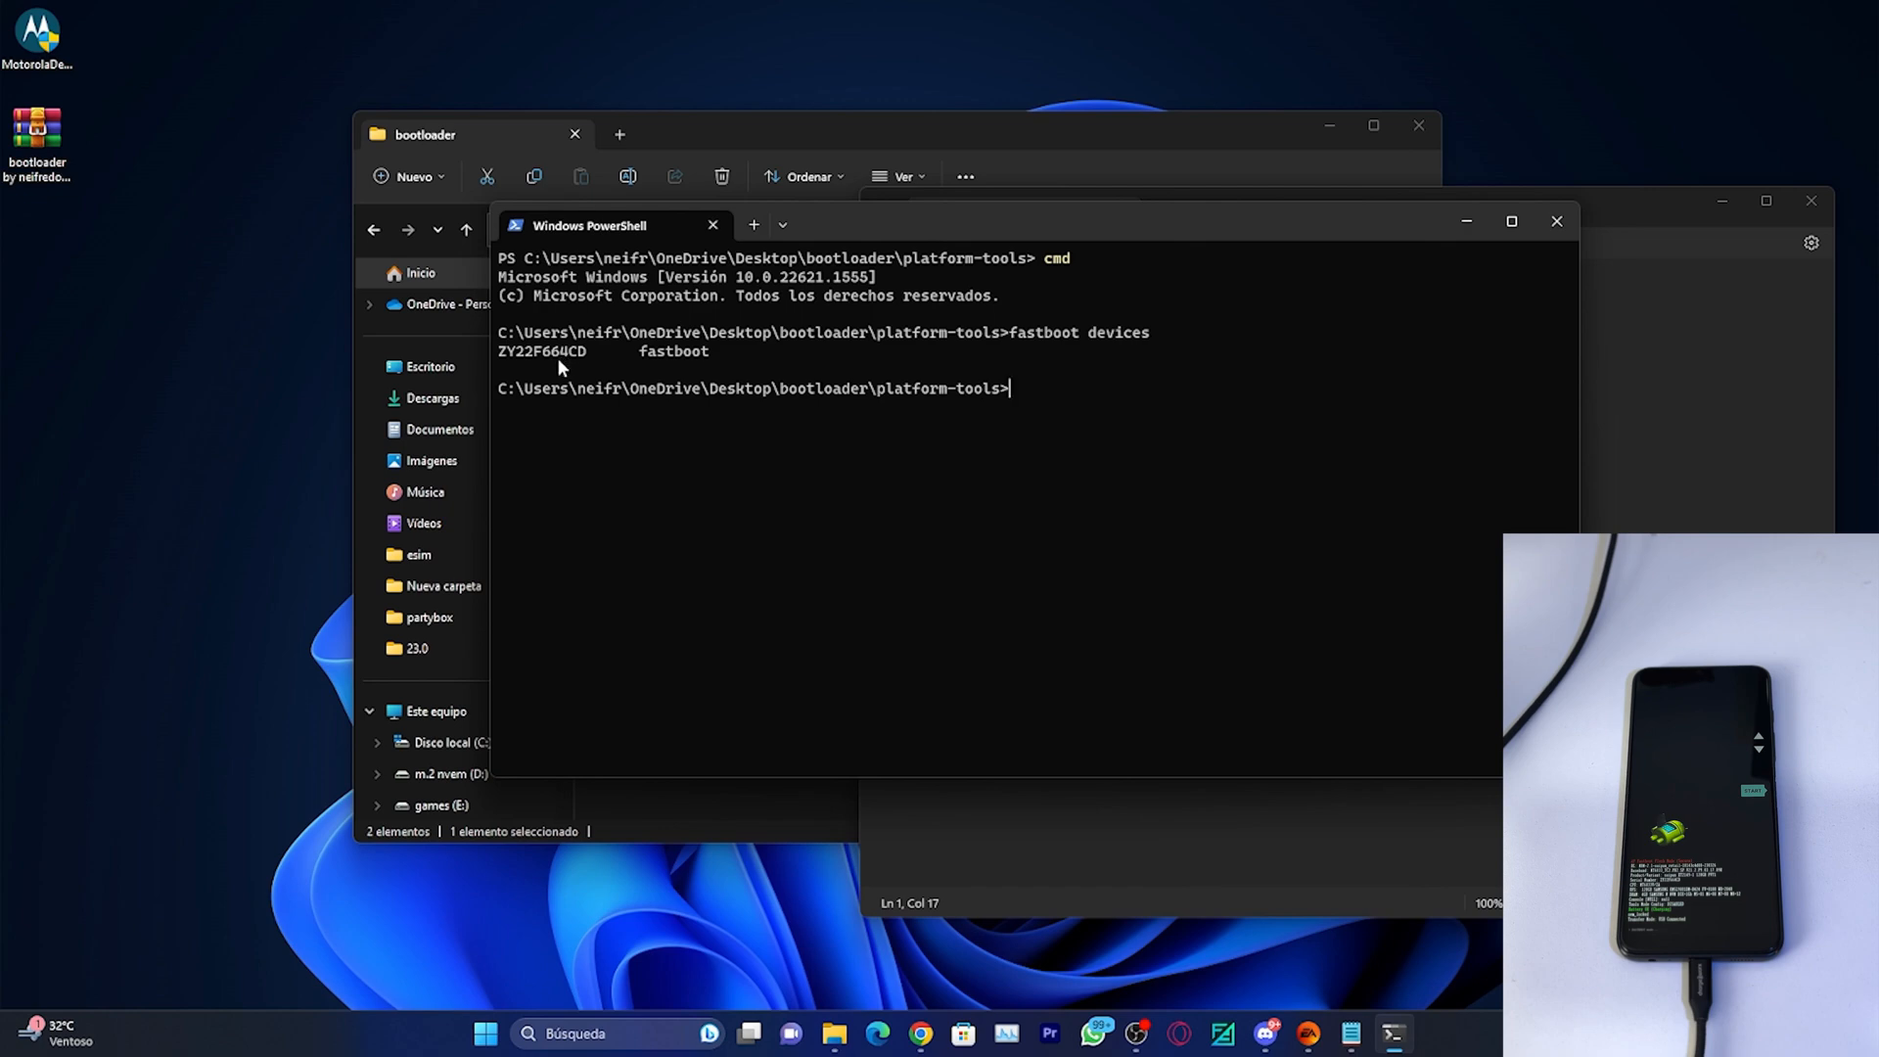
mouse_move(701, 356)
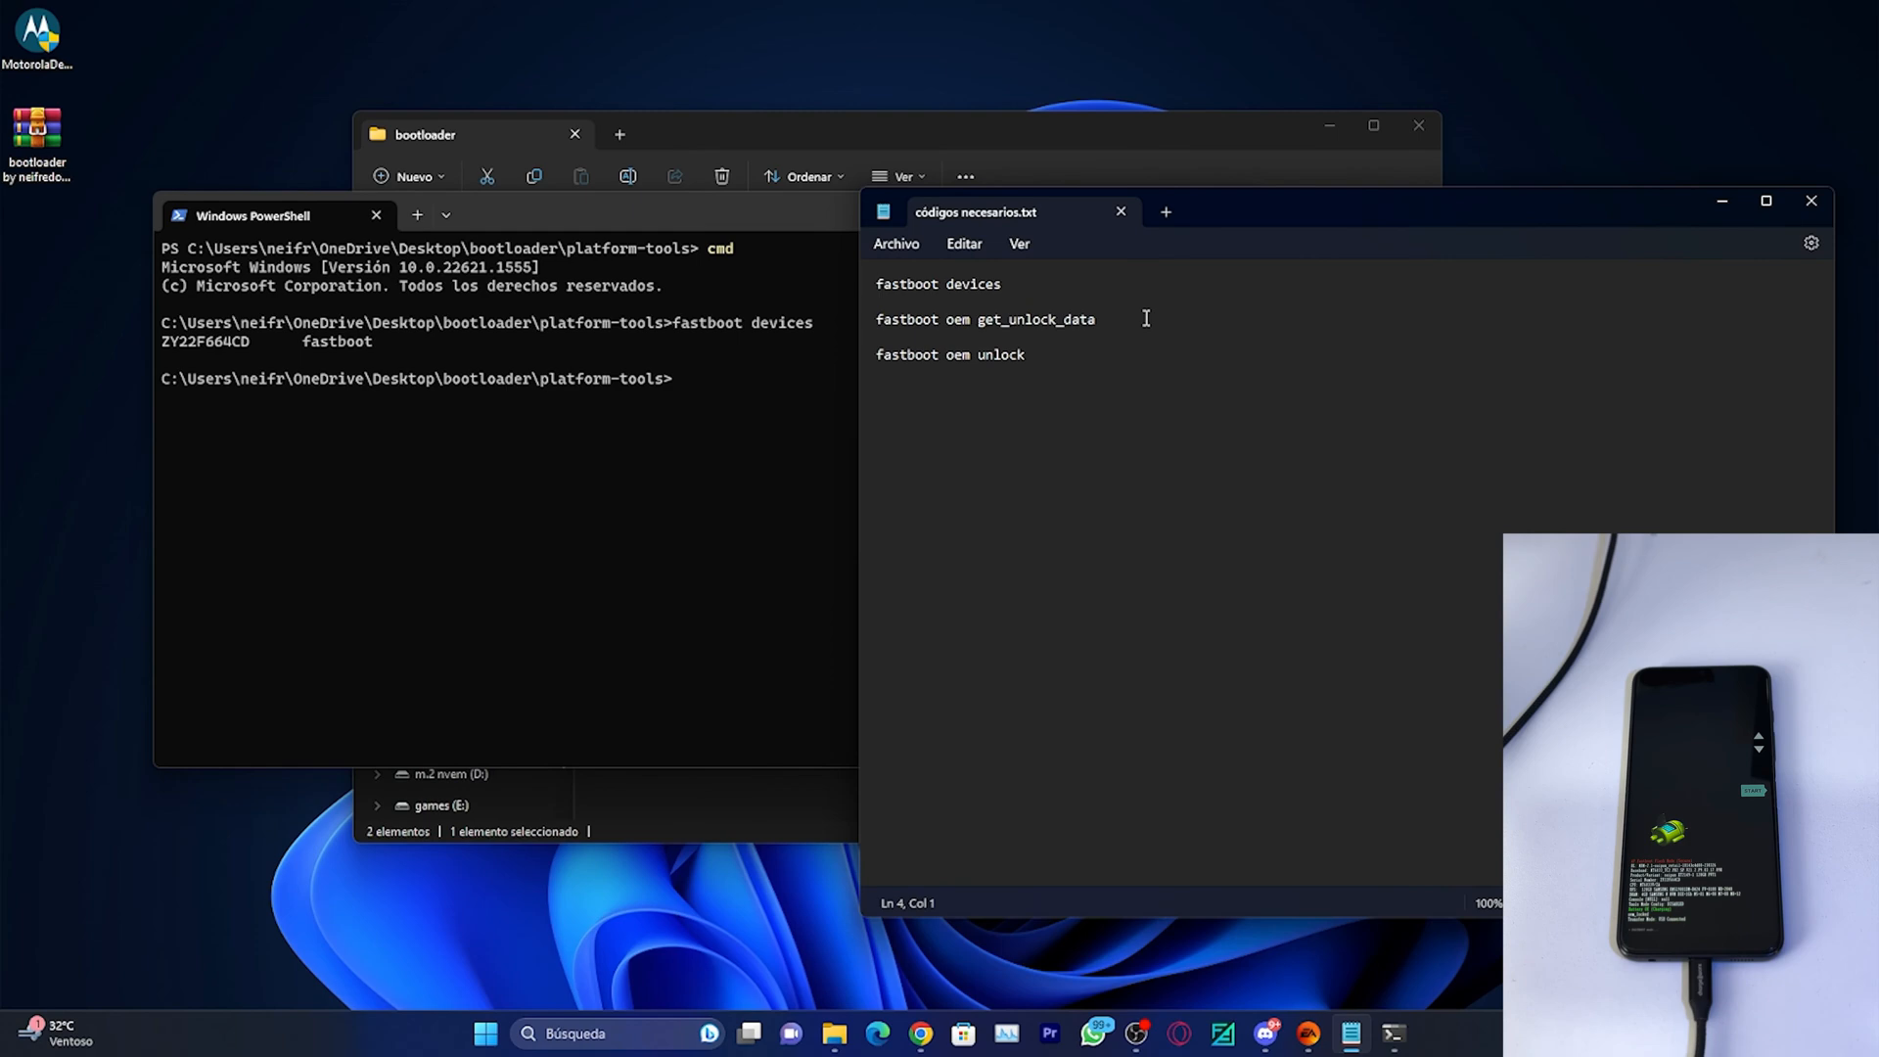
Copy 'fastboot oem get_unlock_data' from the notes and run it in PowerShell.
triple_click(984, 319)
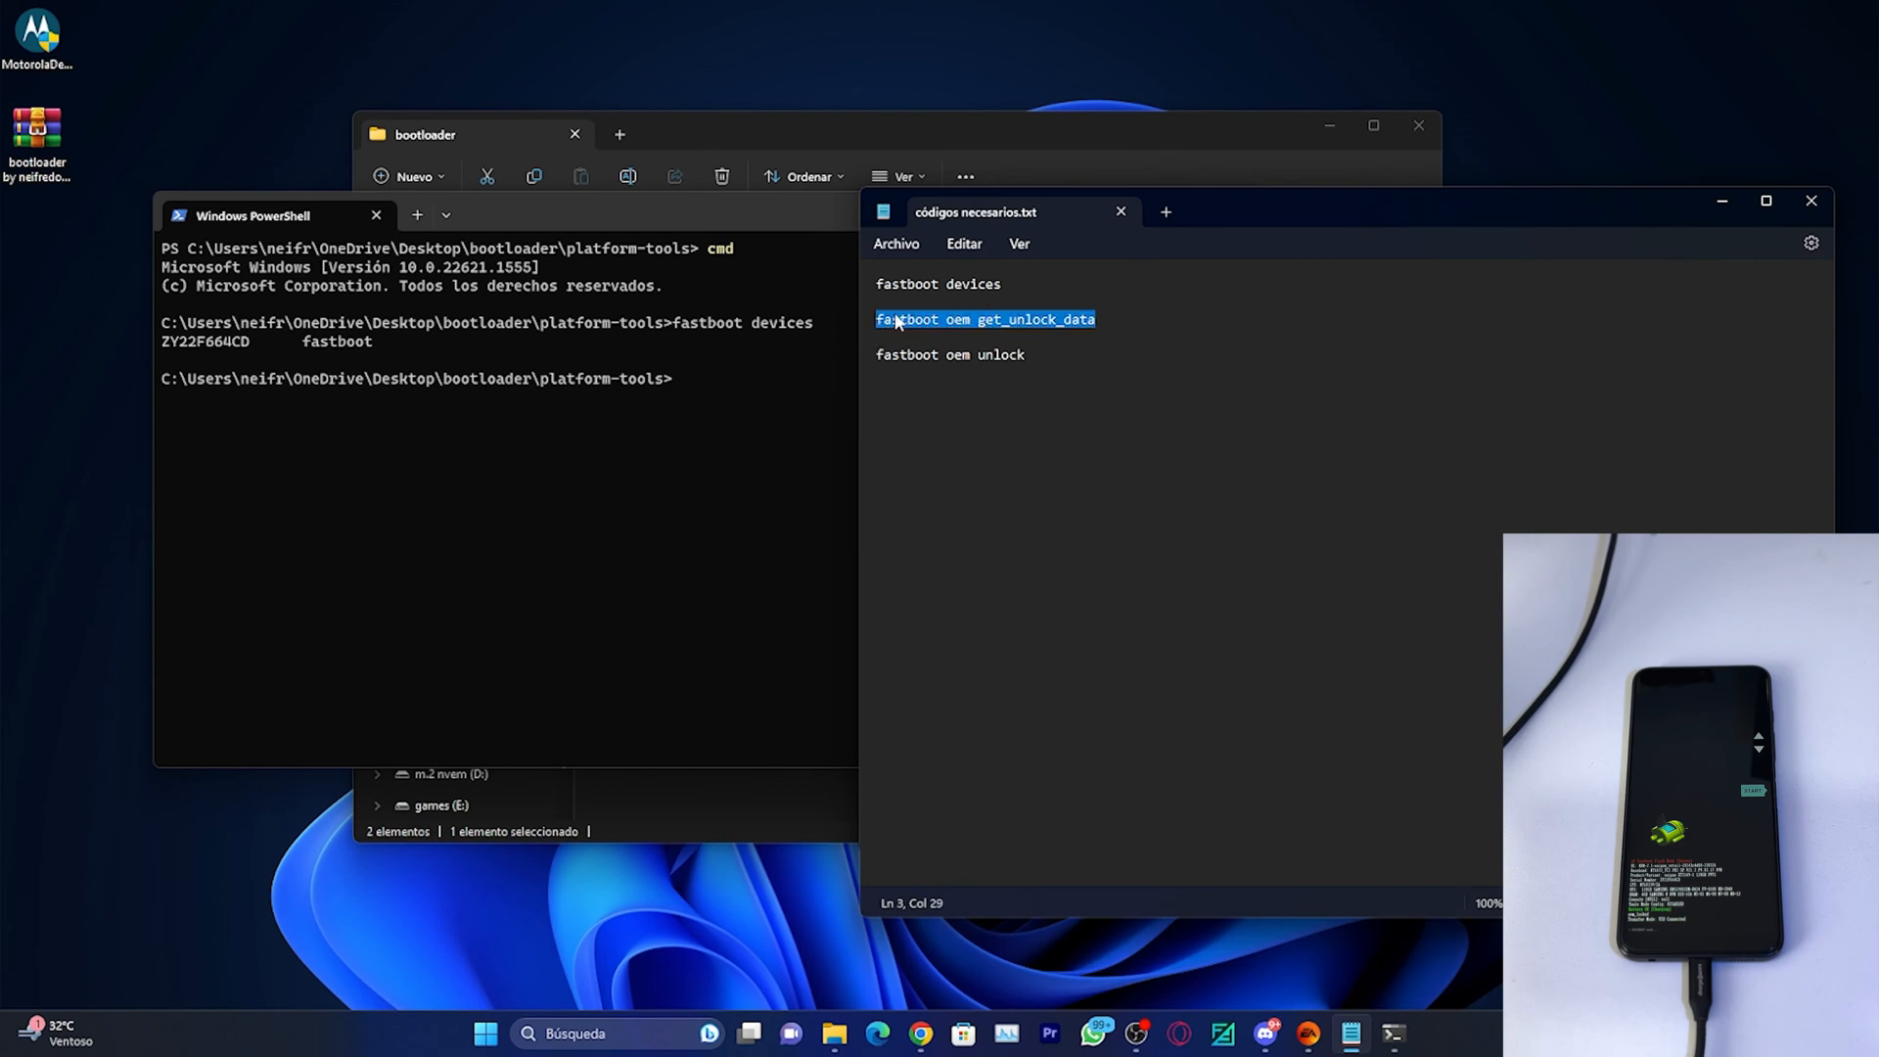
key(ctrl+c)
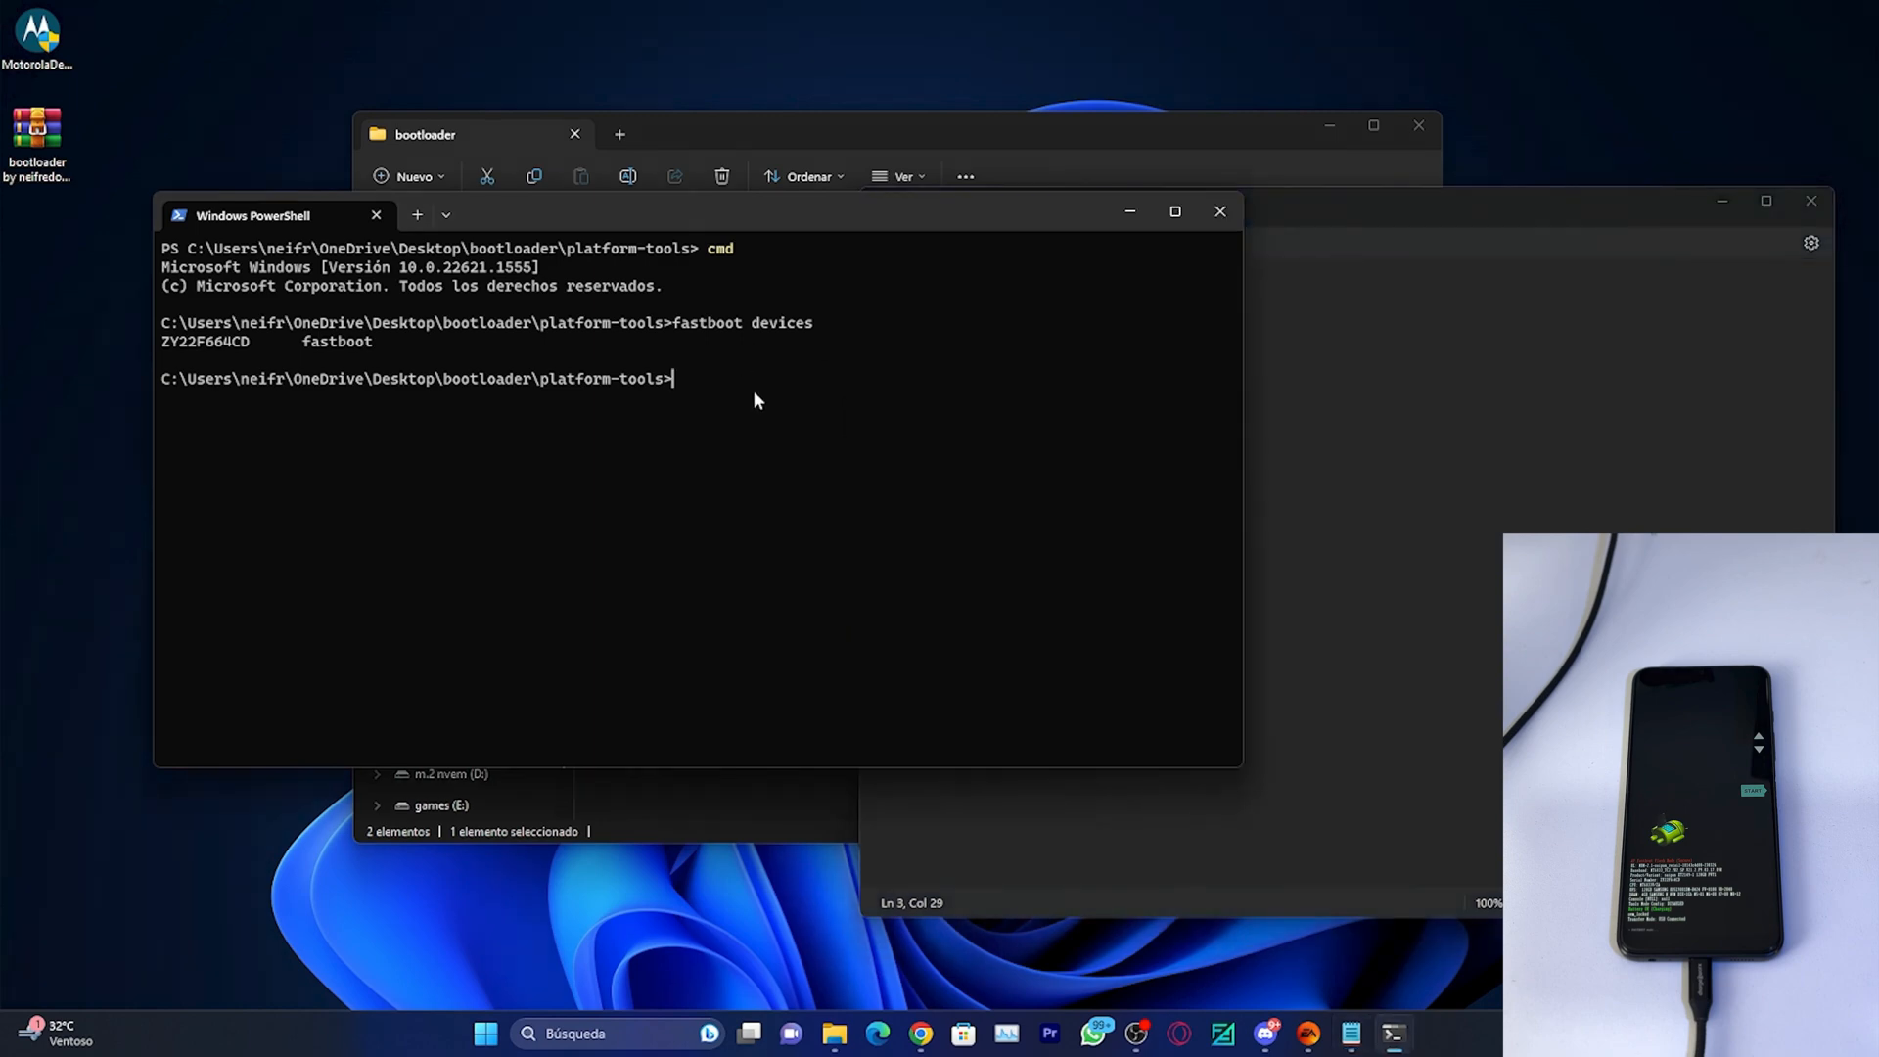
key(ctrl+v)
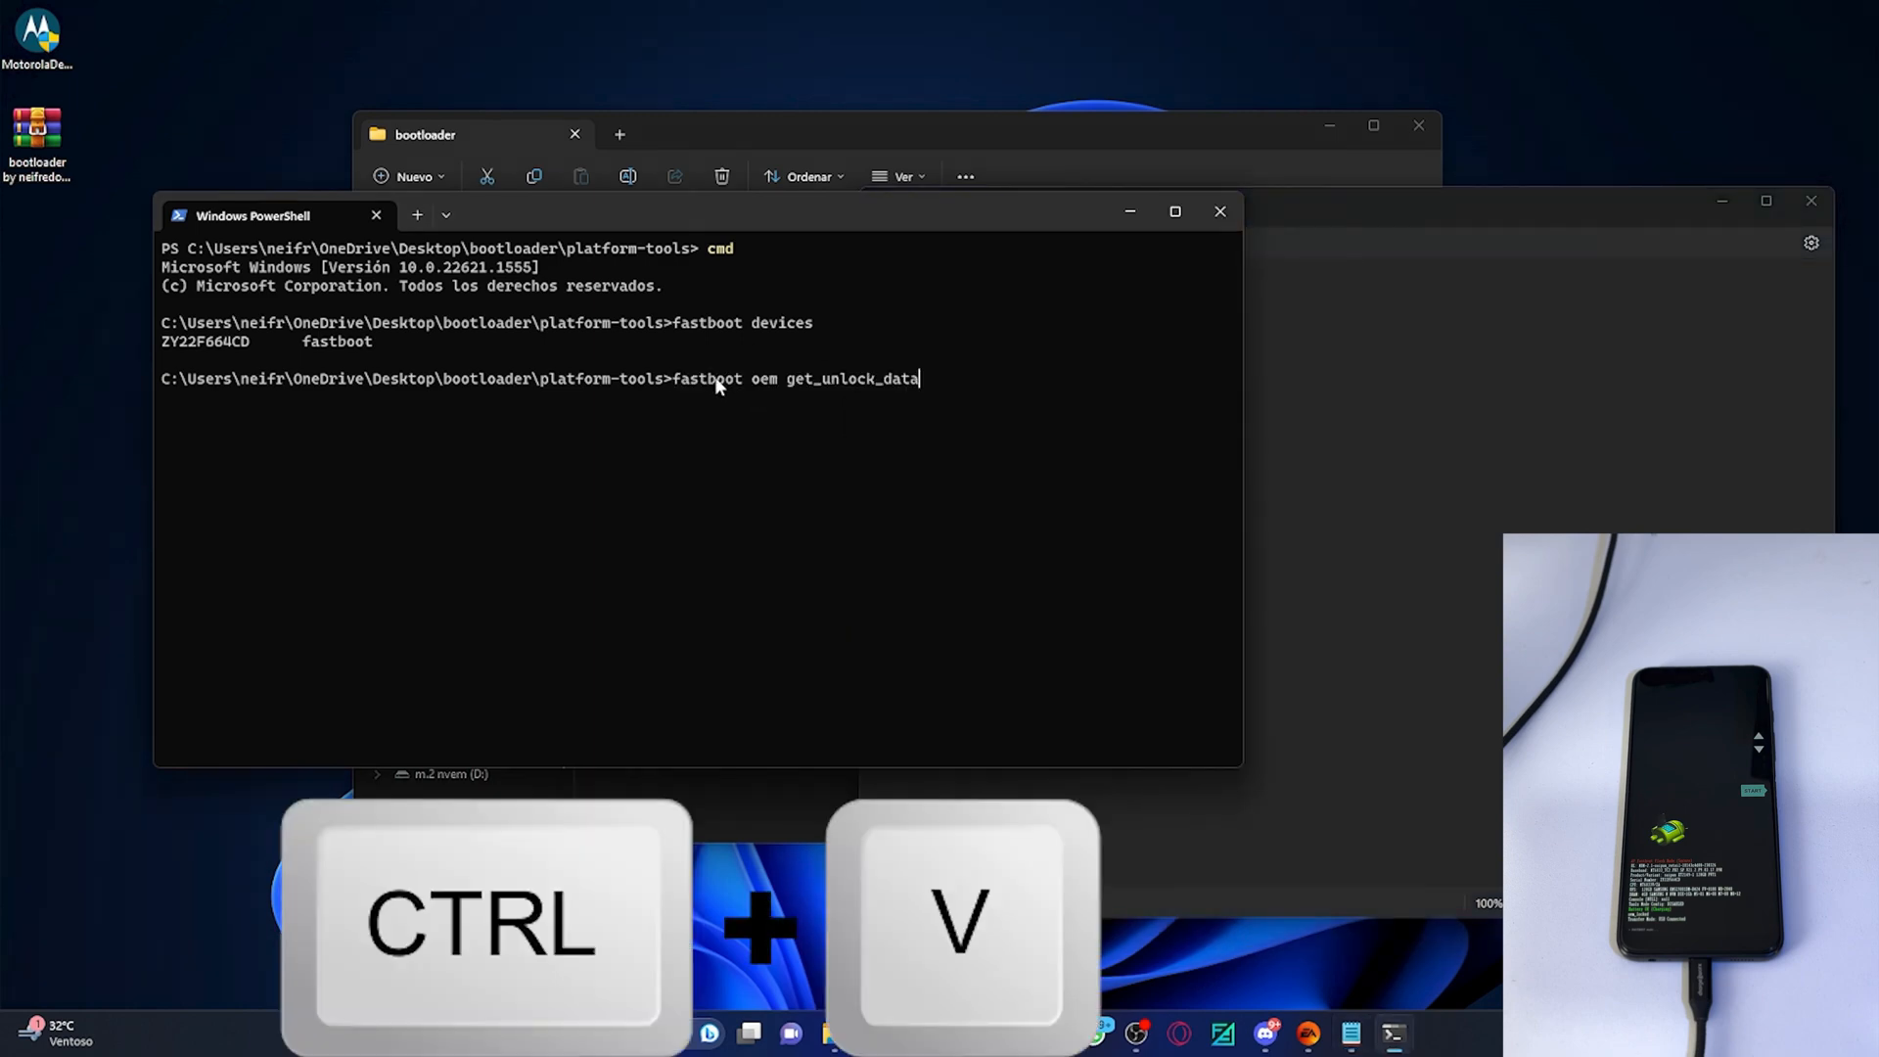
mouse_move(881, 398)
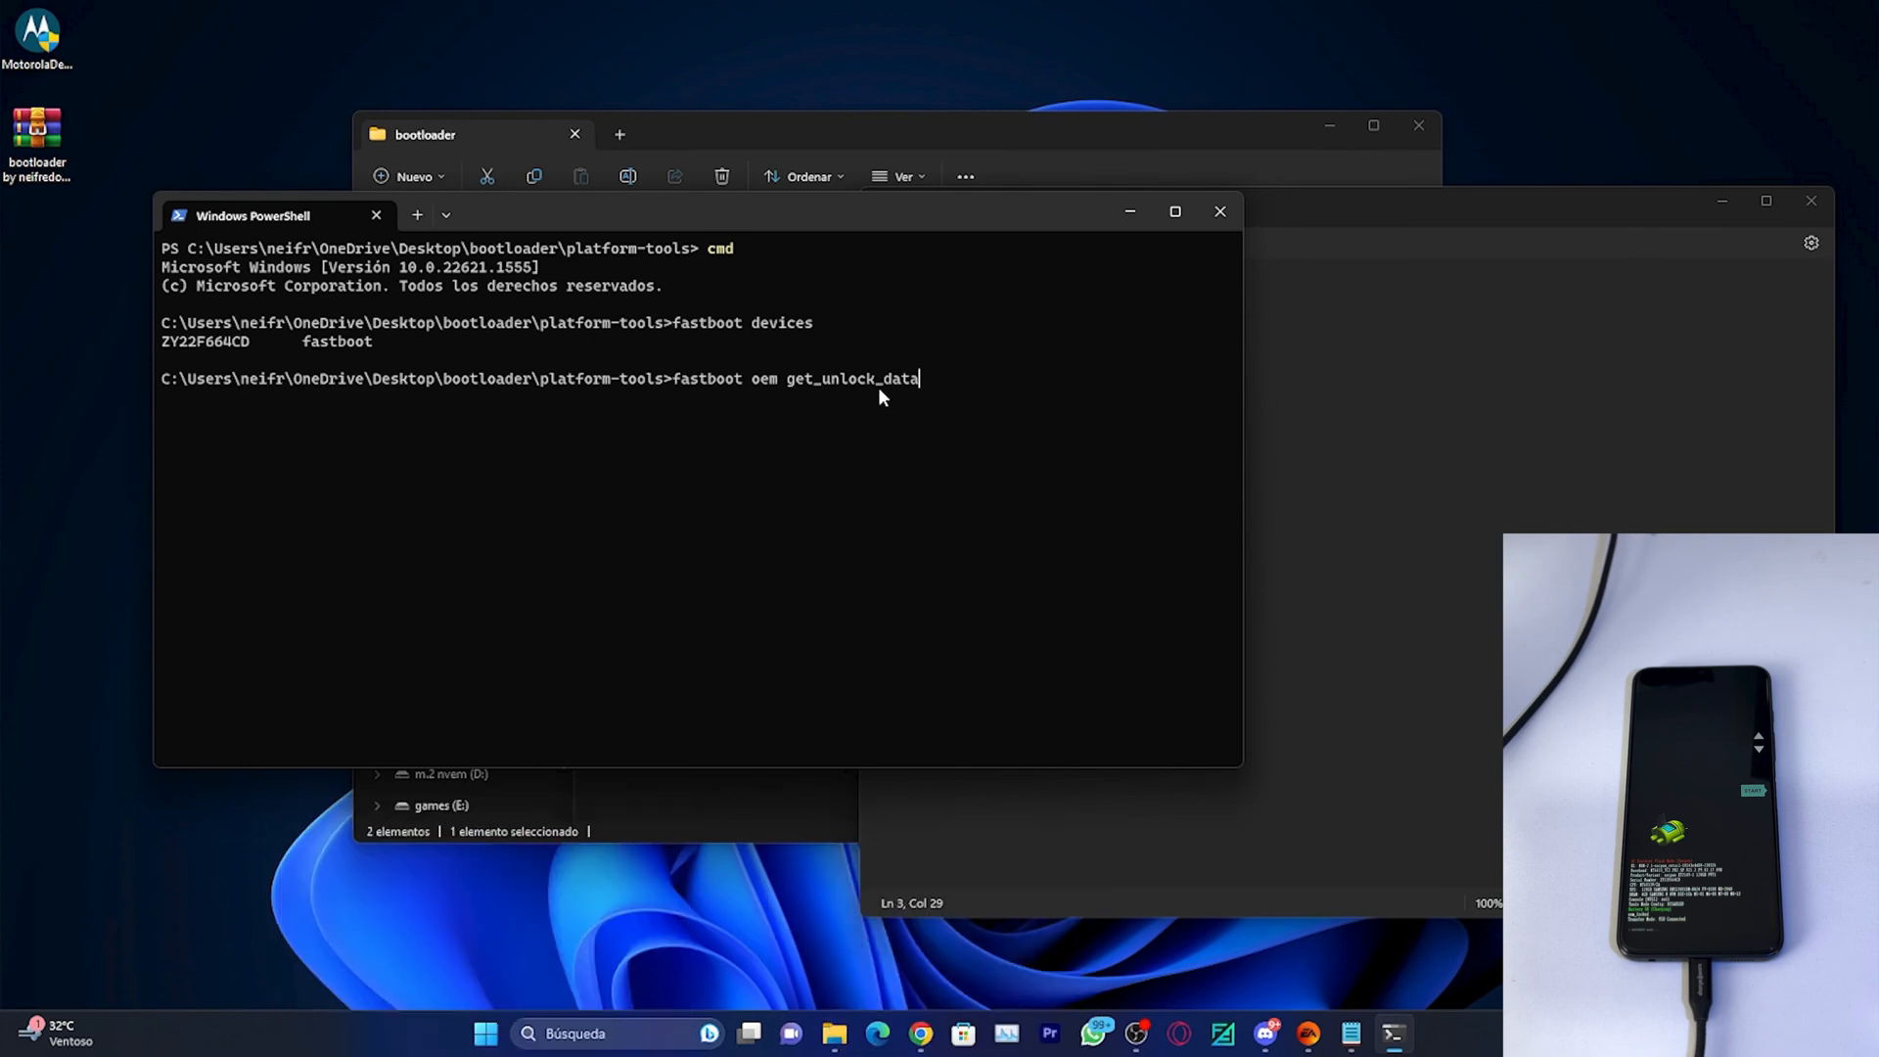
key(enter)
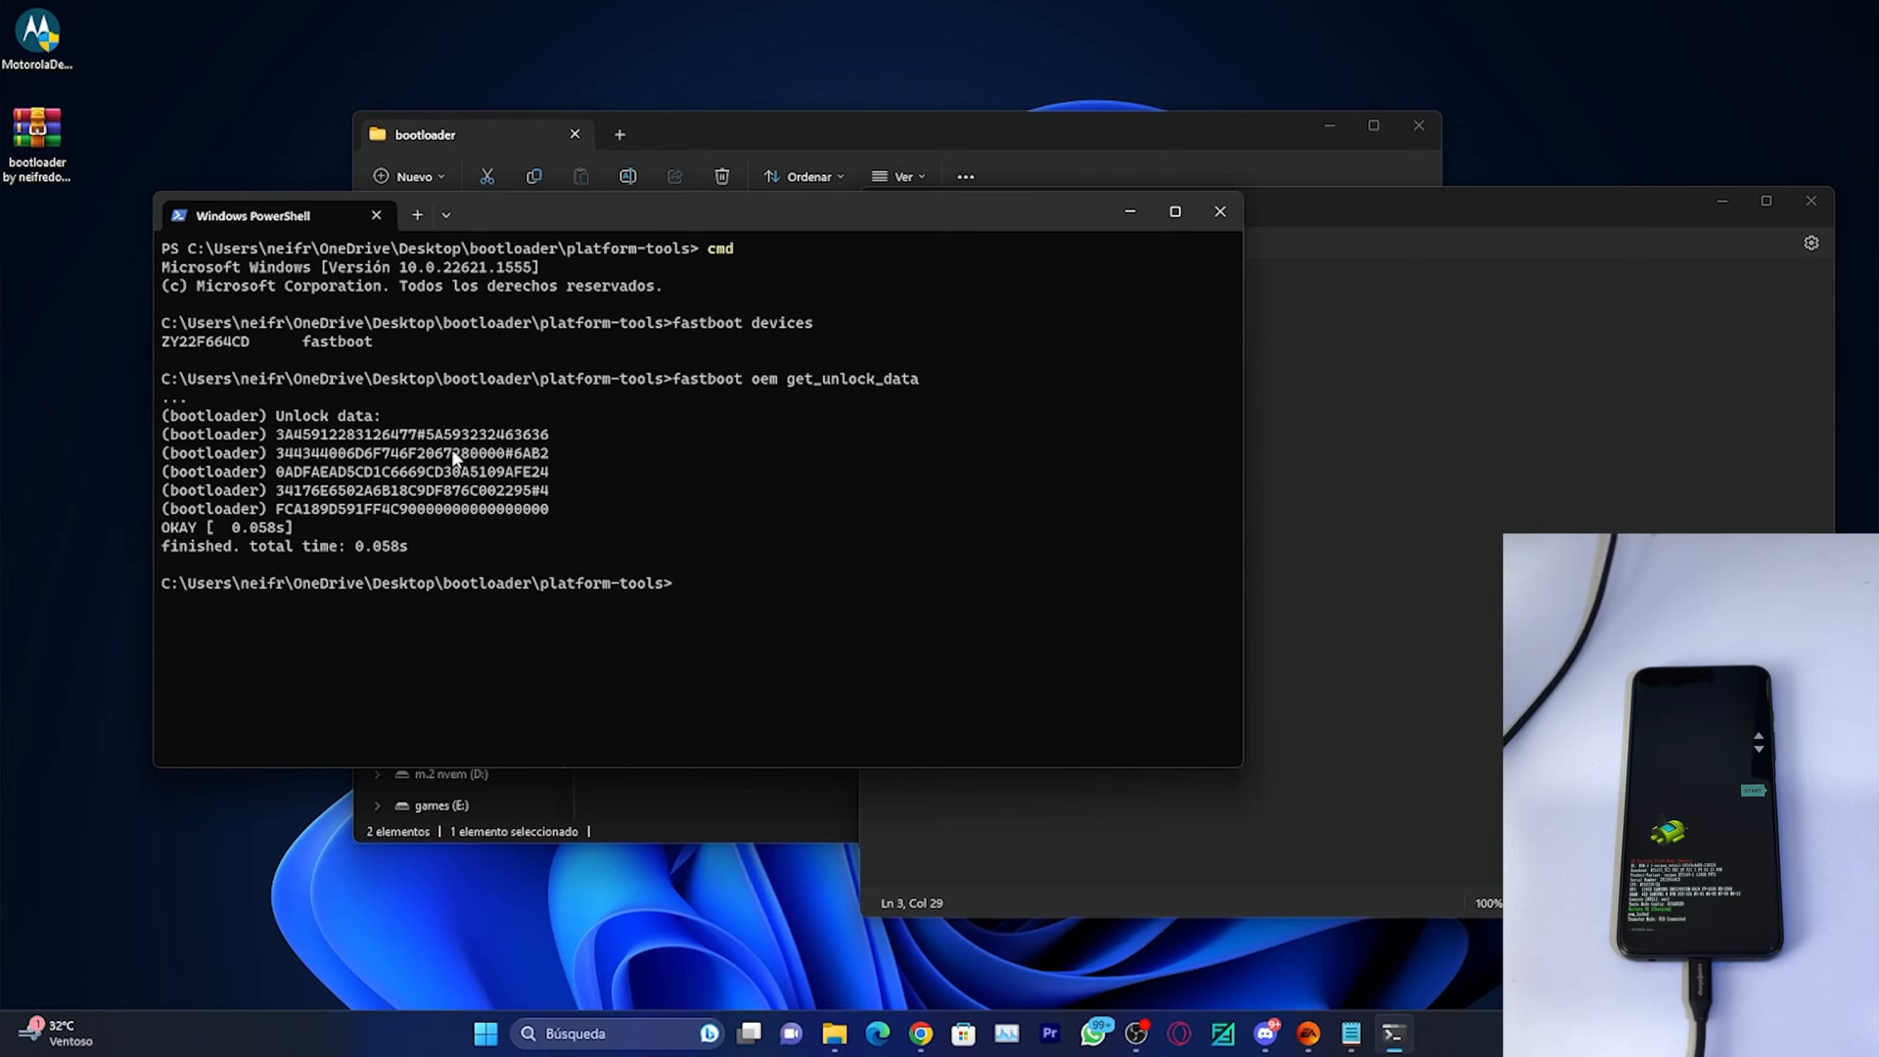
Select the returned unlock data and enter it in Notepad as one string ending '#6AB2'.
double_click(413, 434)
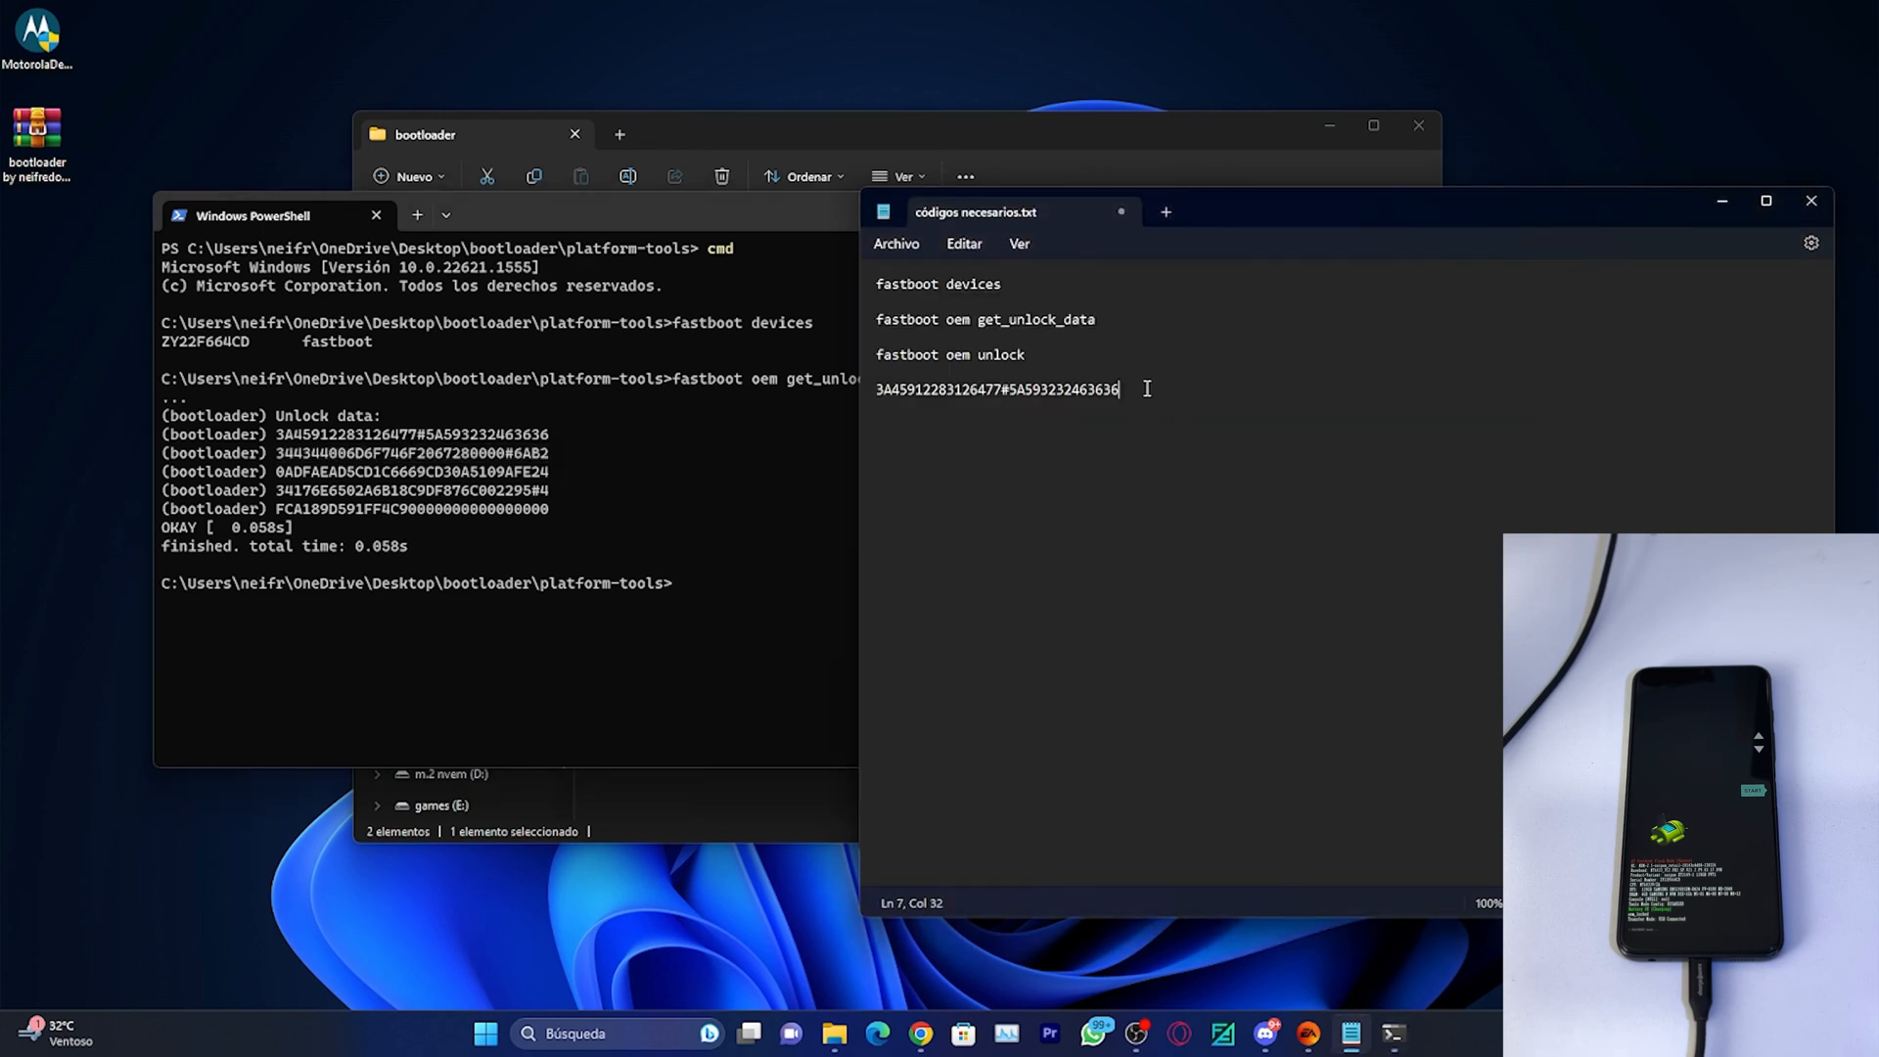
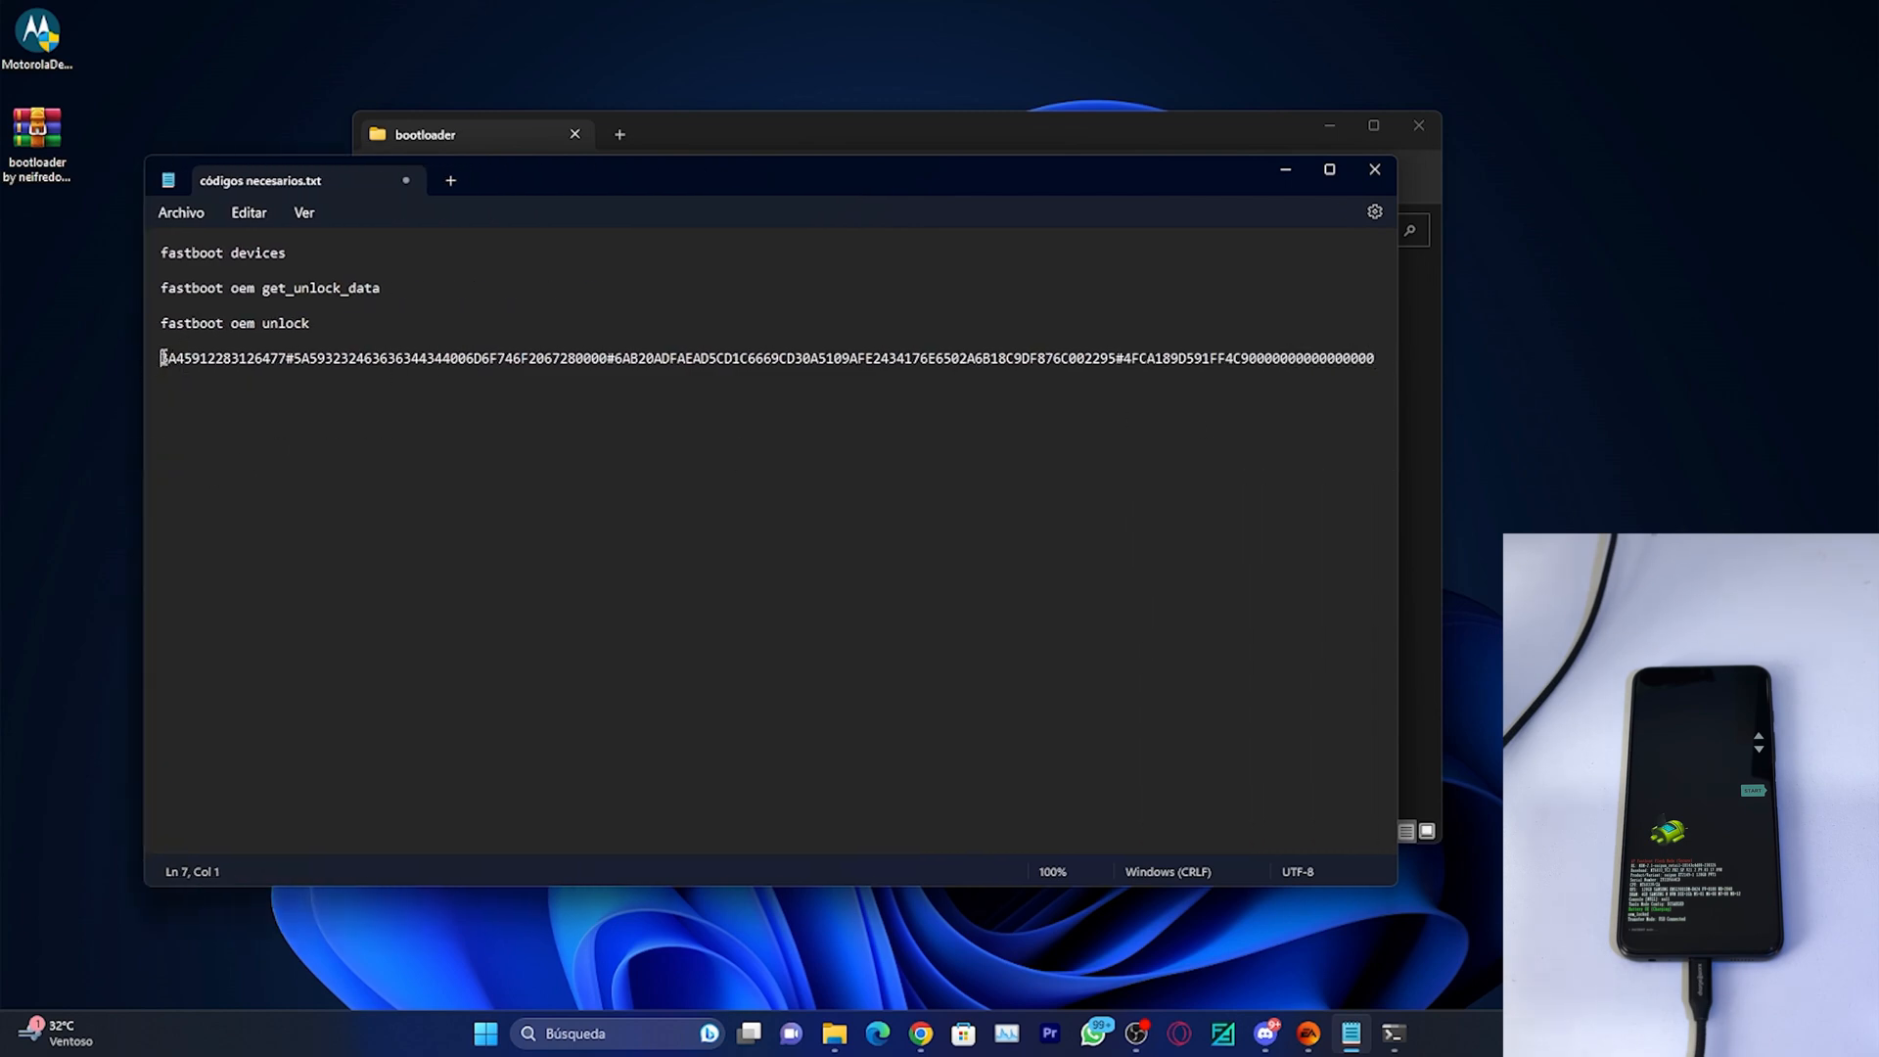
Bring the PowerShell unlock data output back to compare with the joined string.
click(354, 401)
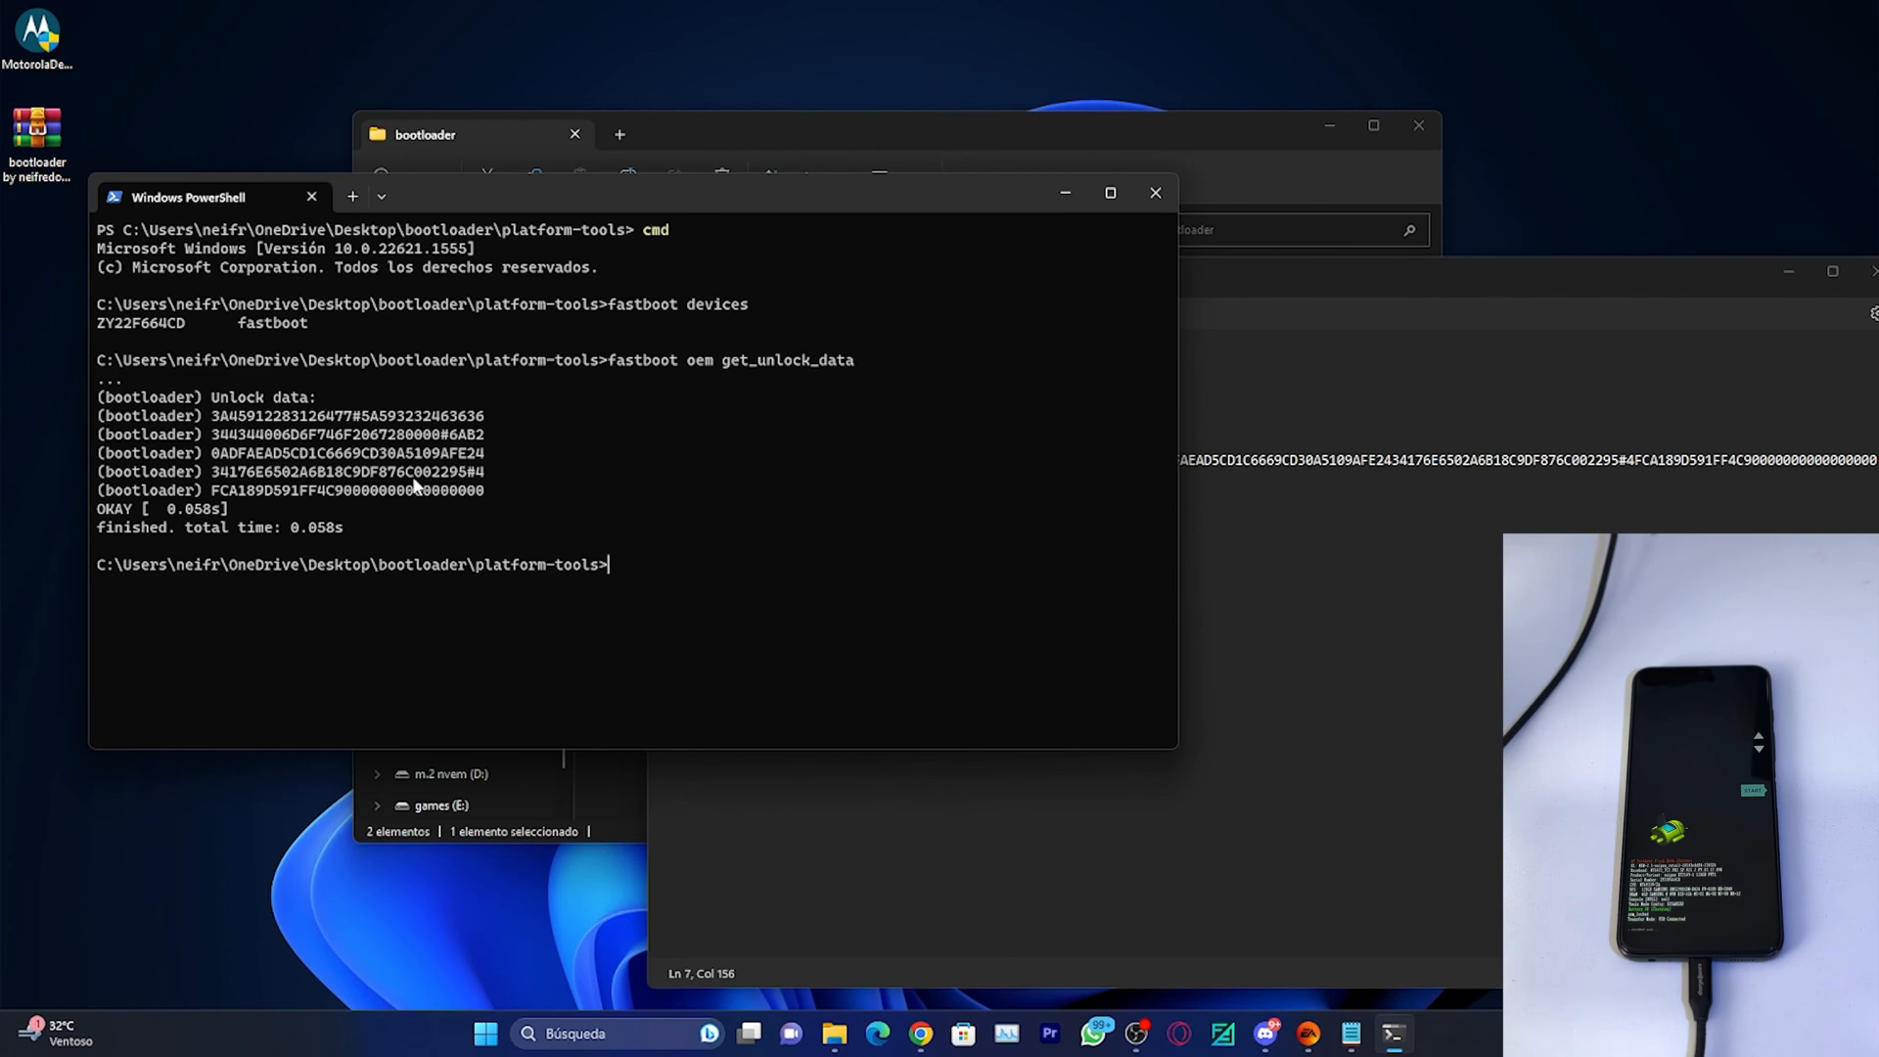
mouse_move(471, 492)
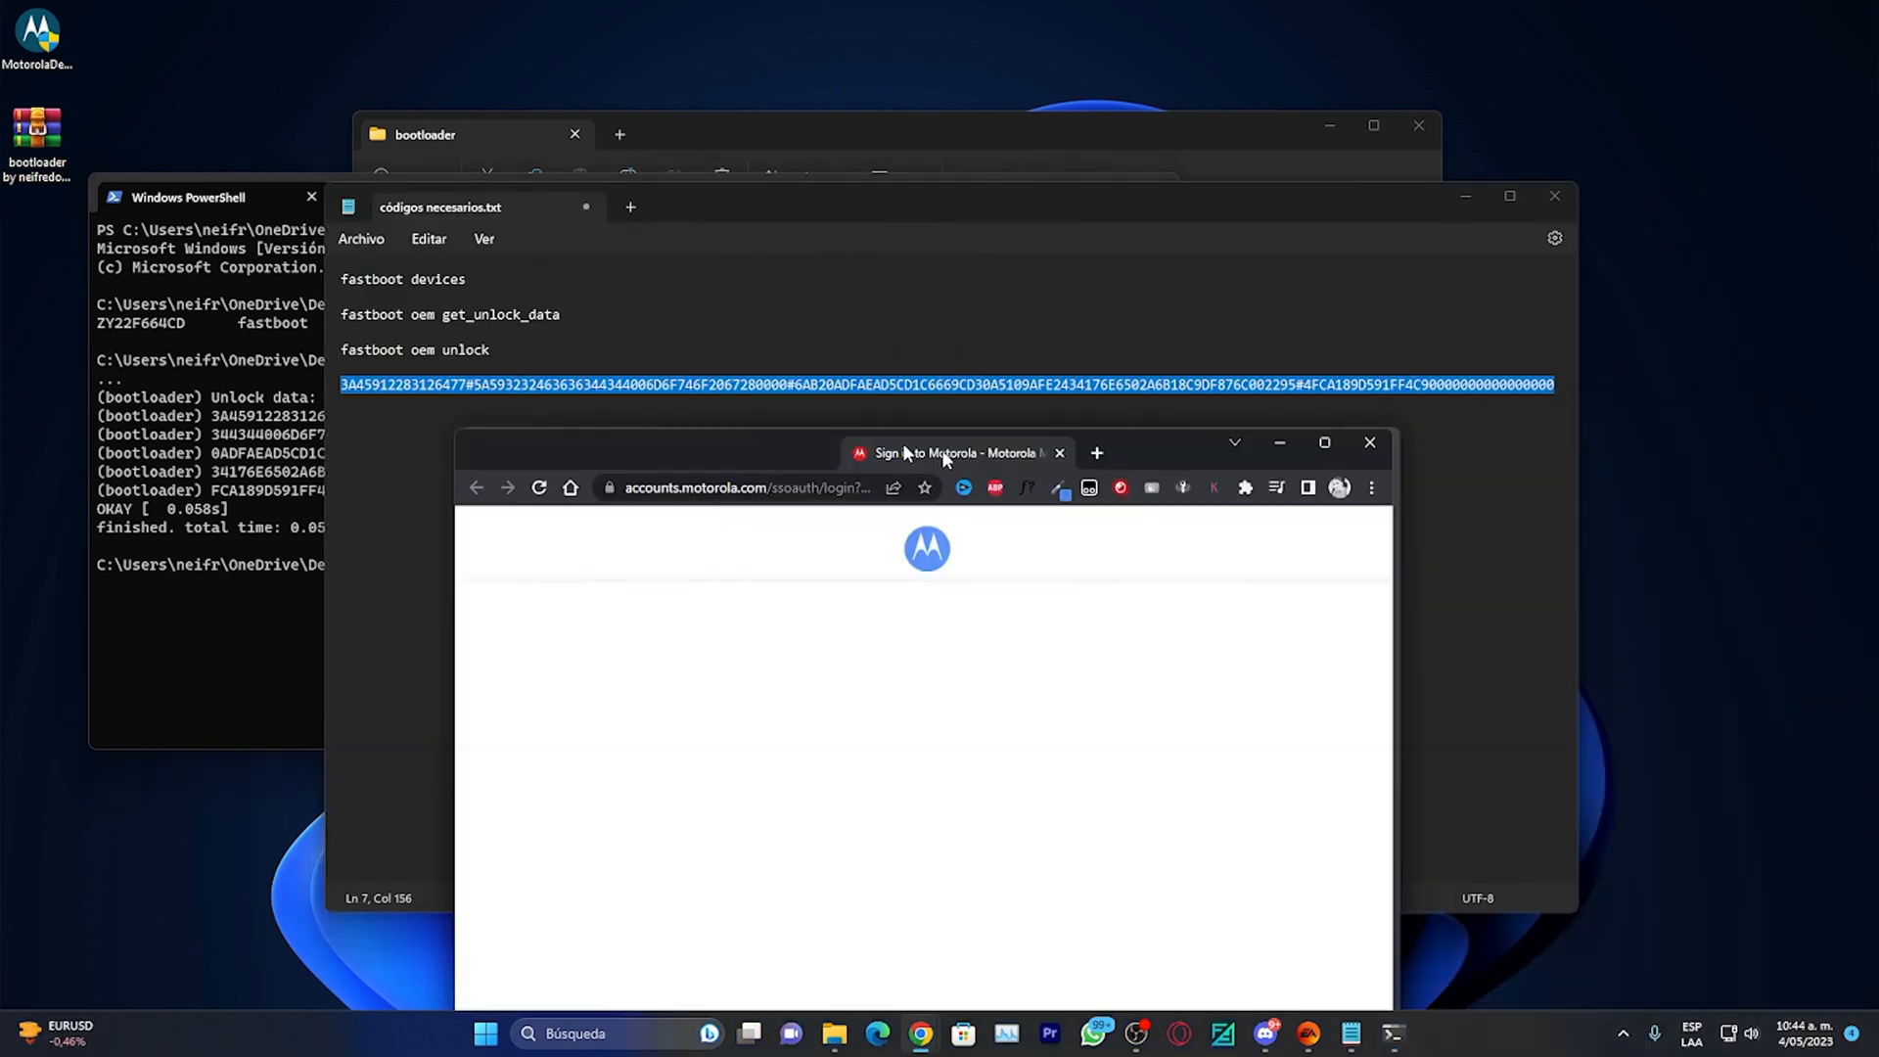
Maximize the Motorola sign-in page and sign in with a Google account.
click(1324, 442)
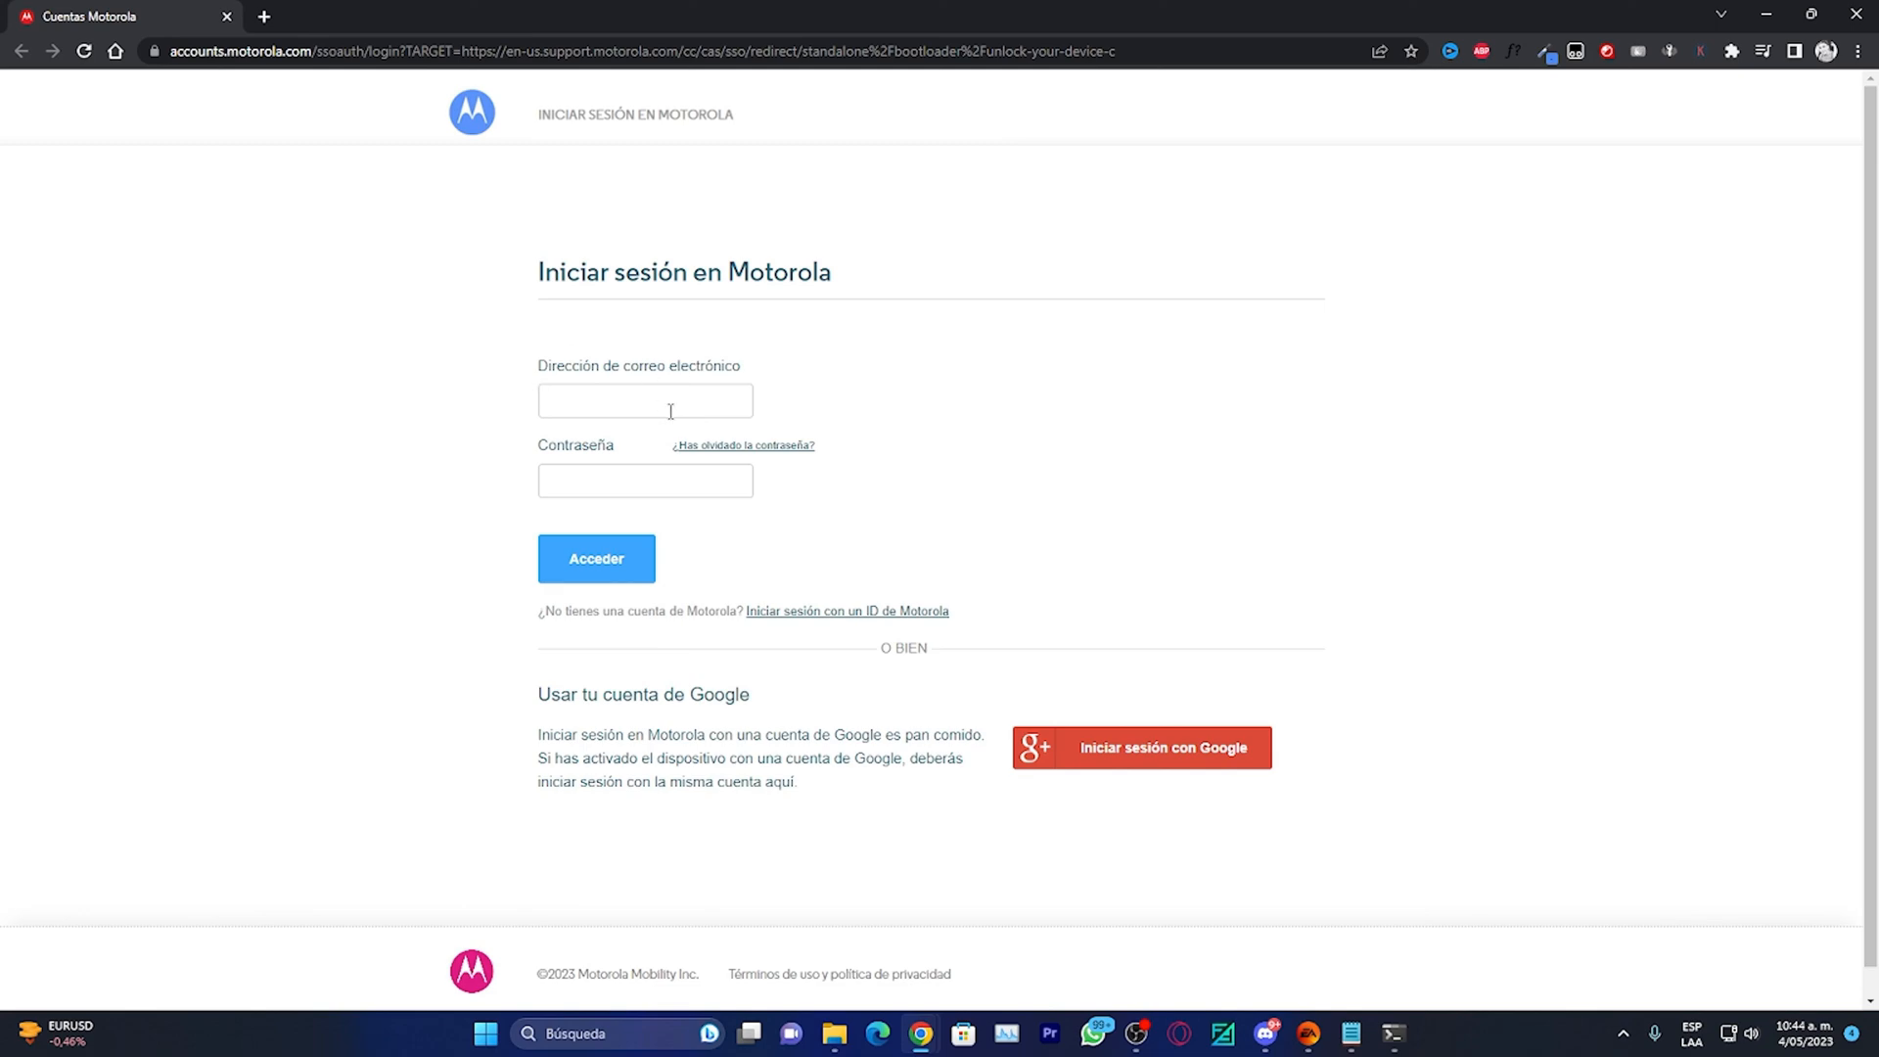
mouse_move(1225, 763)
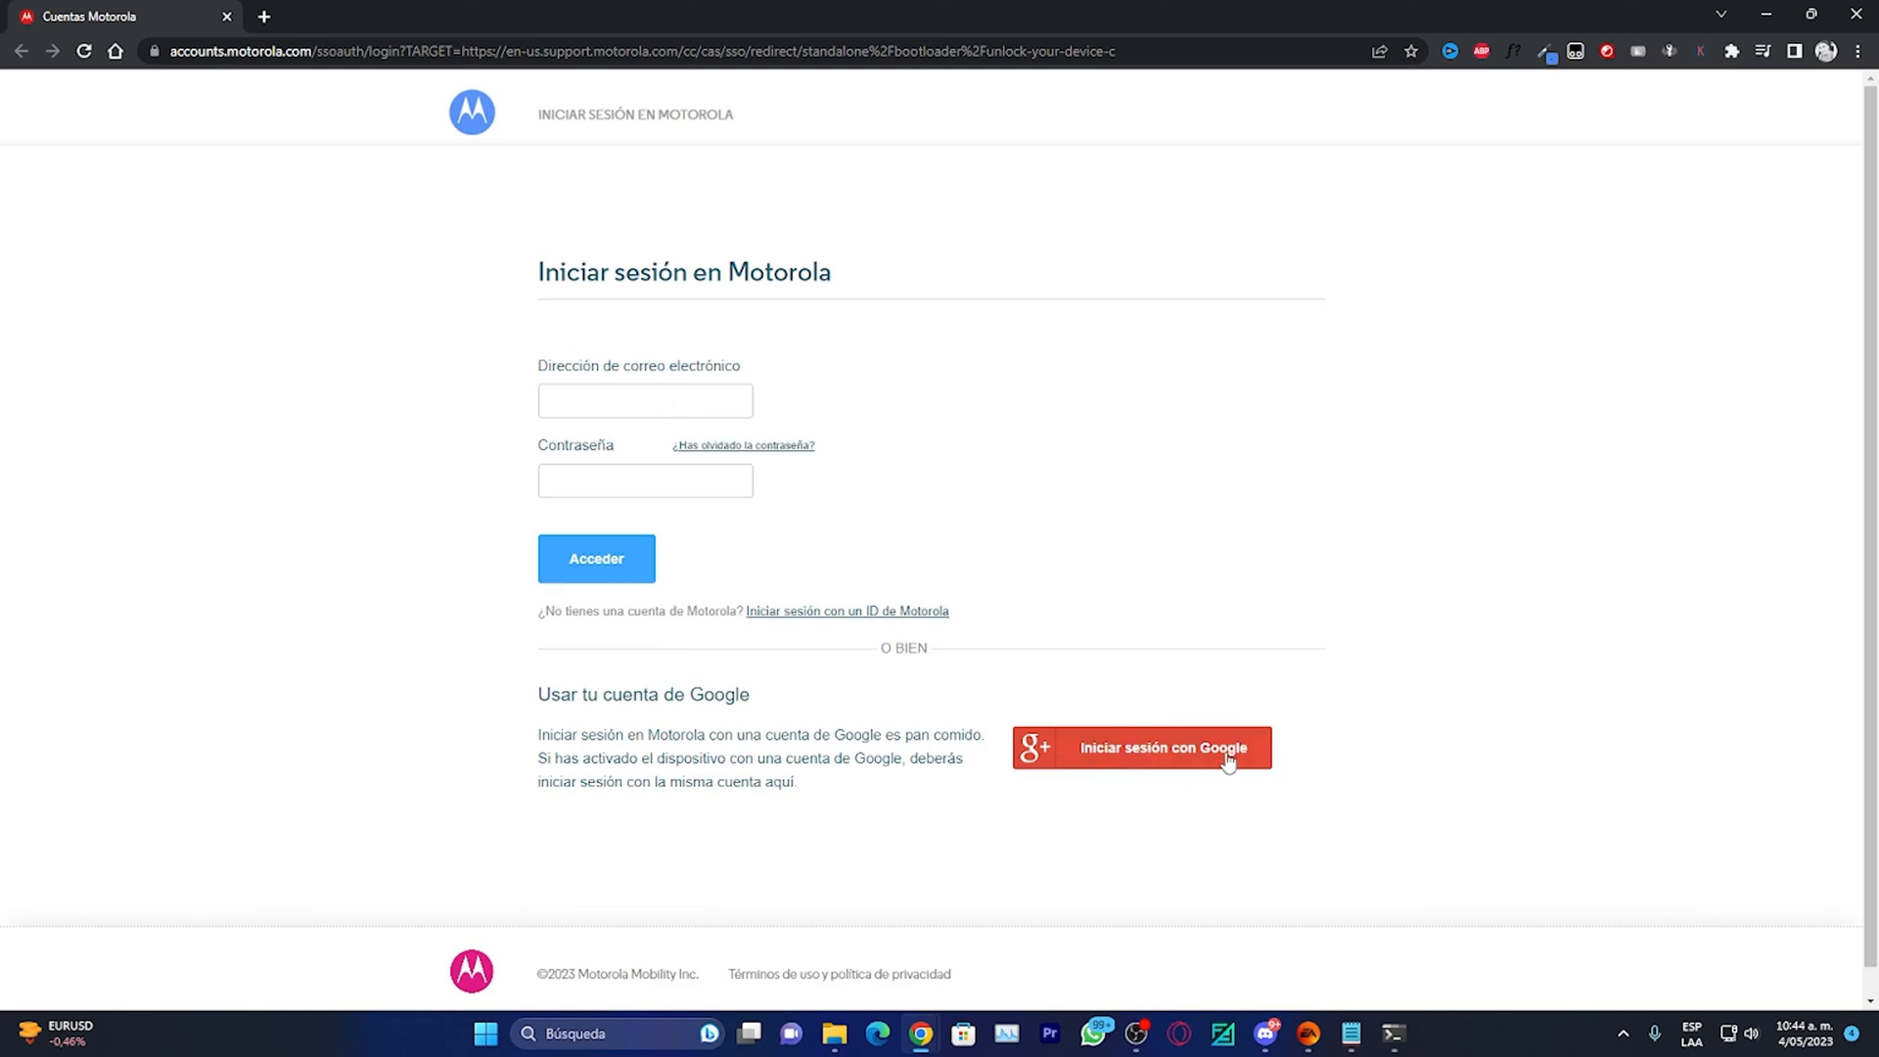
click(1140, 746)
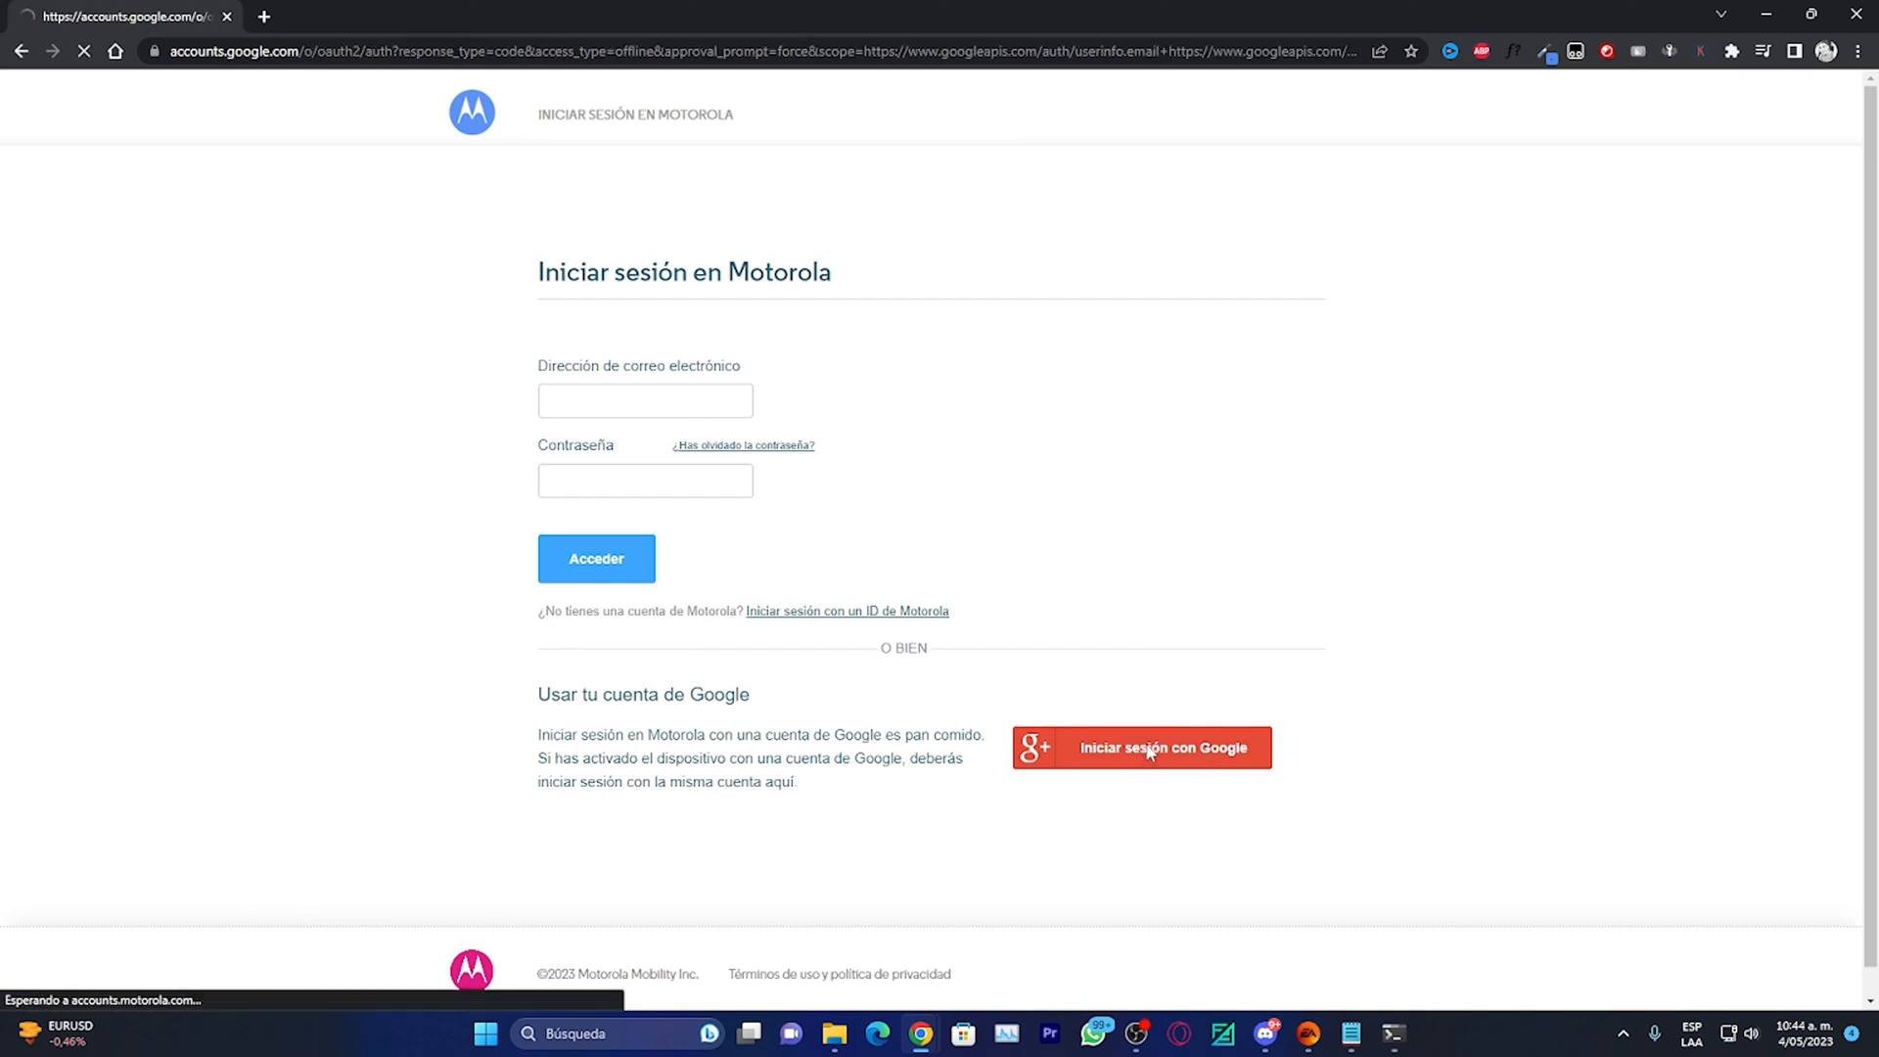
click(1140, 748)
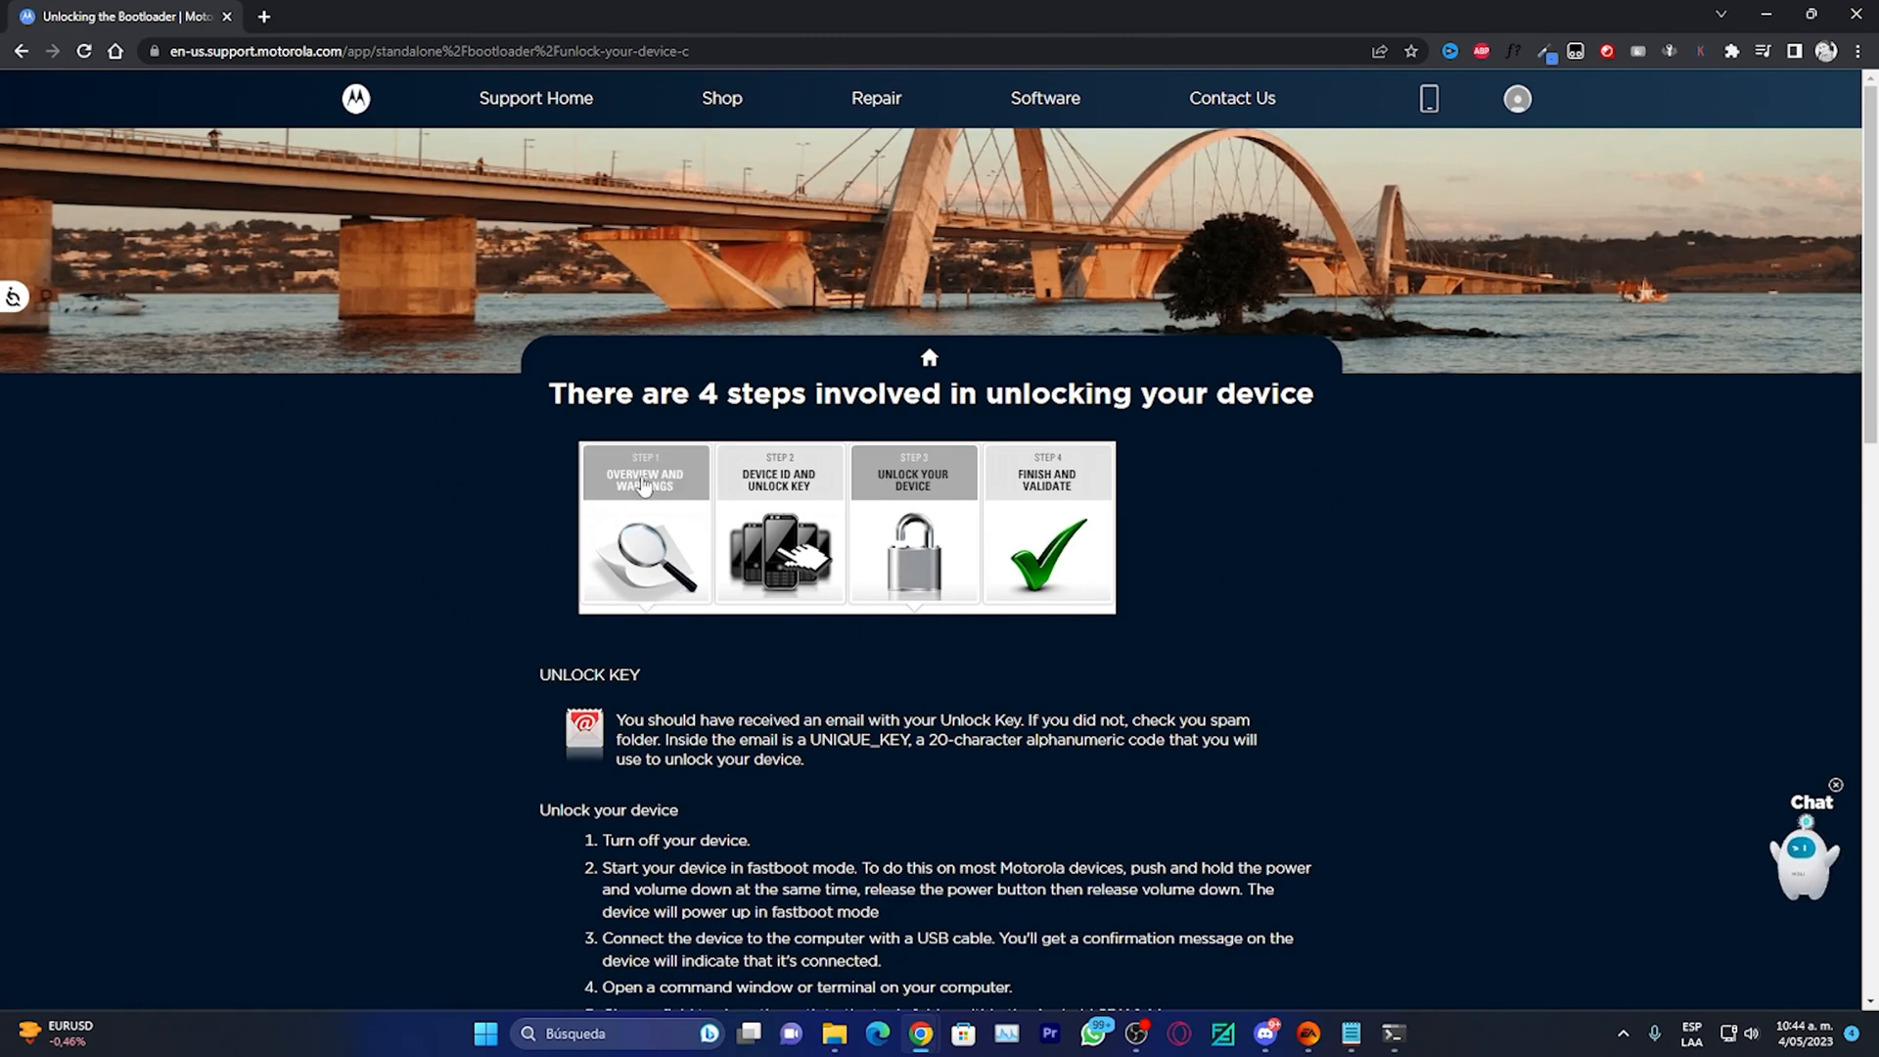
Open the Device ID and Unlock Key step and scroll to the unlockability check field.
scroll(down, 3)
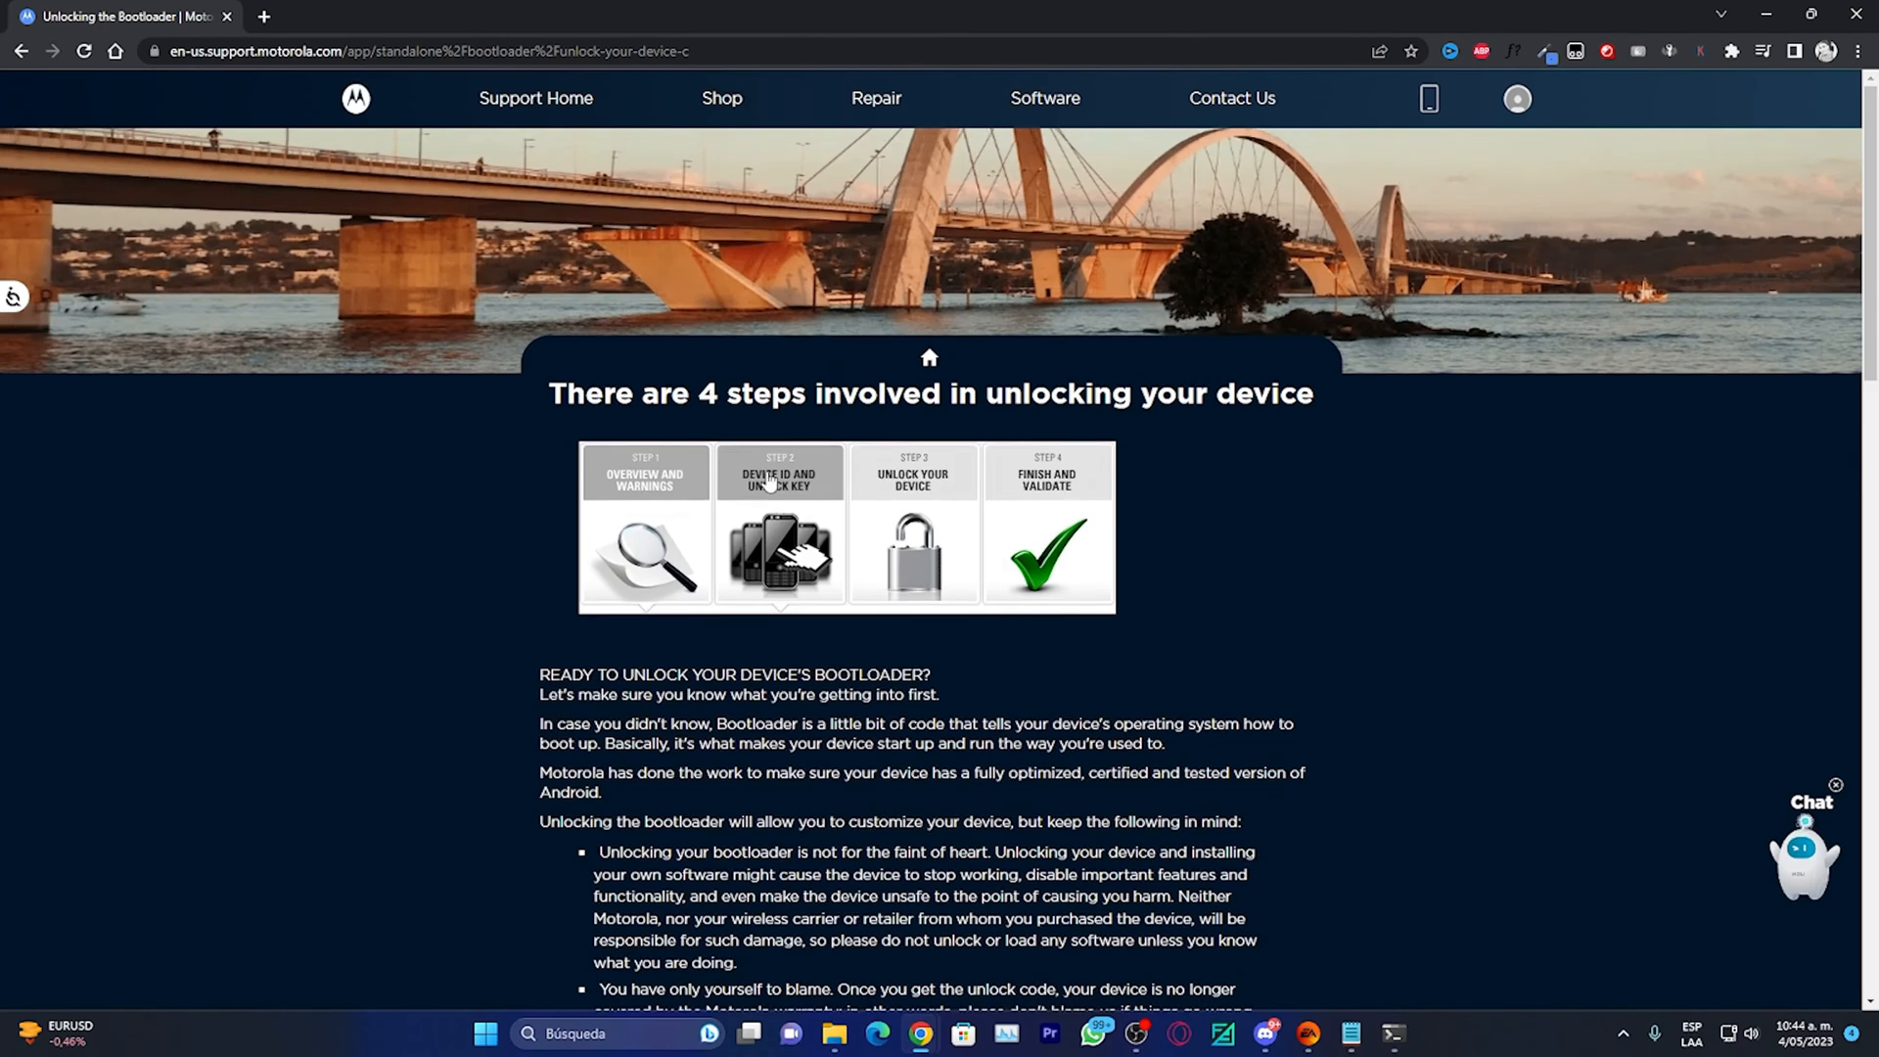
click(779, 524)
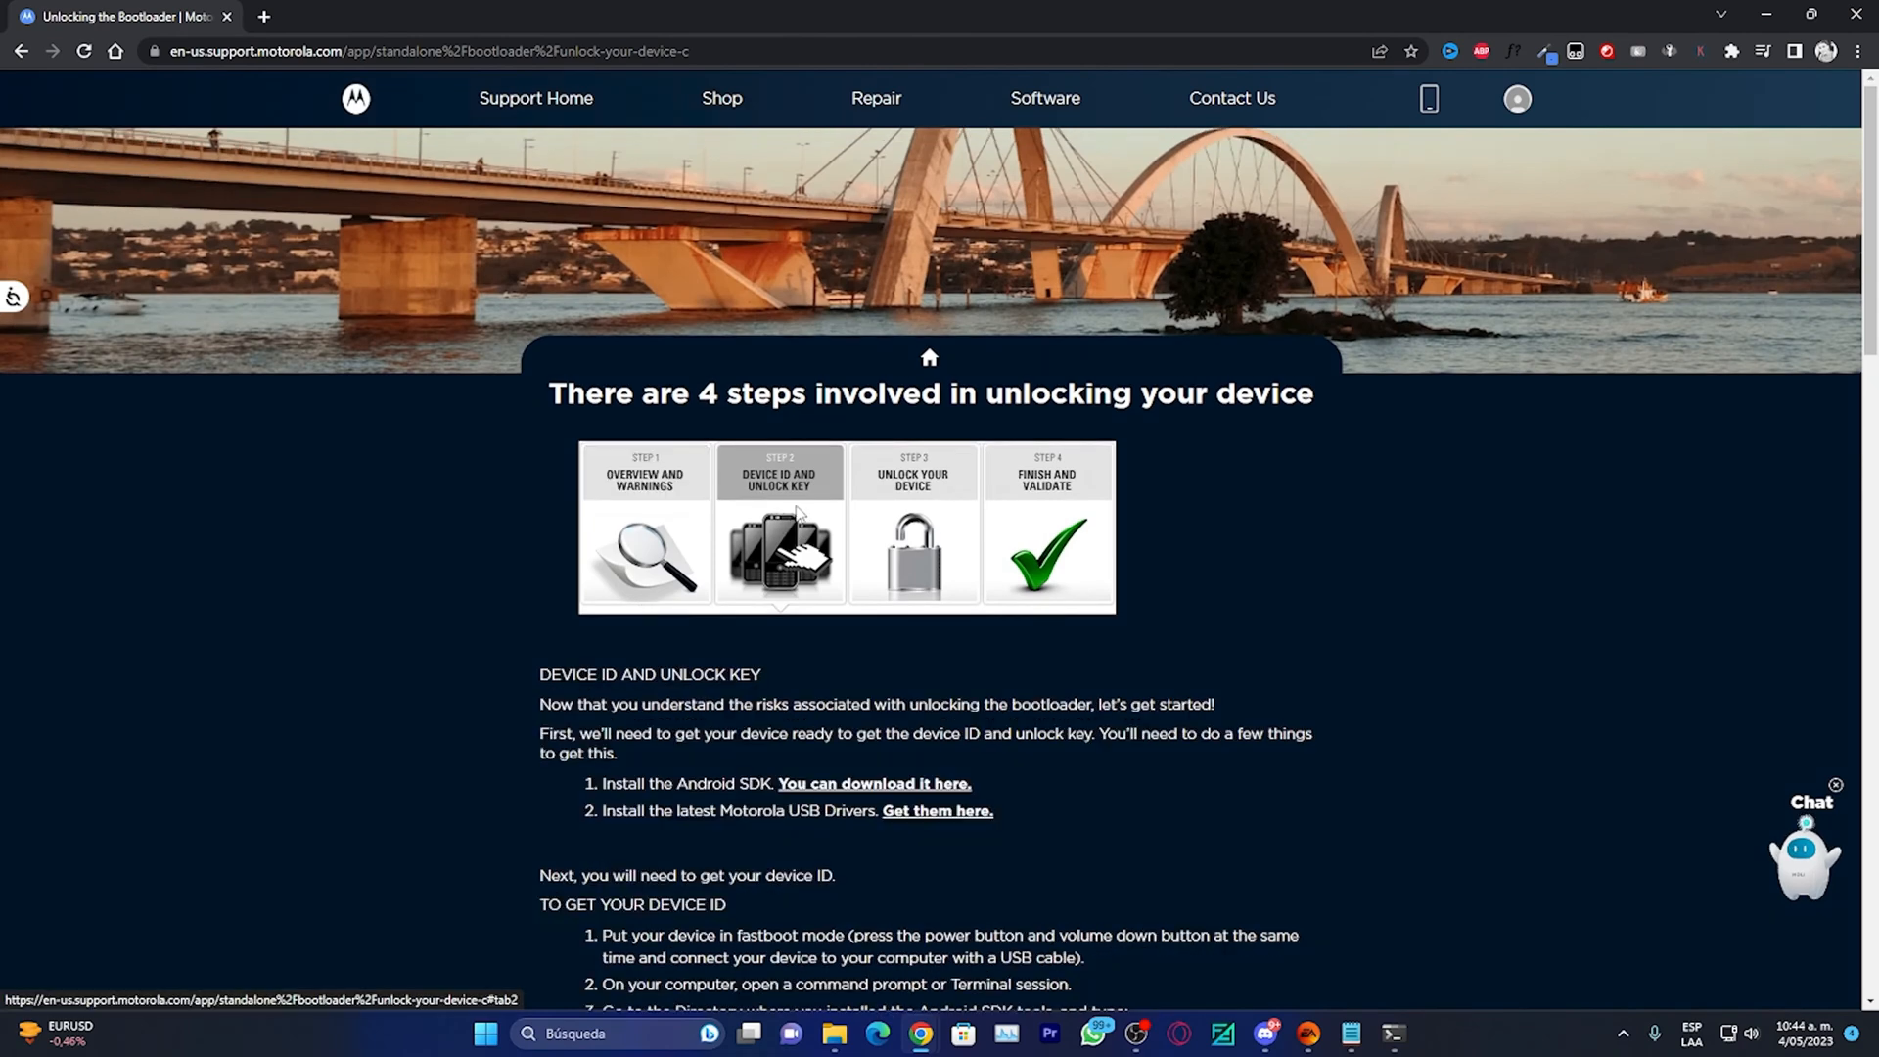
scroll(down, 3)
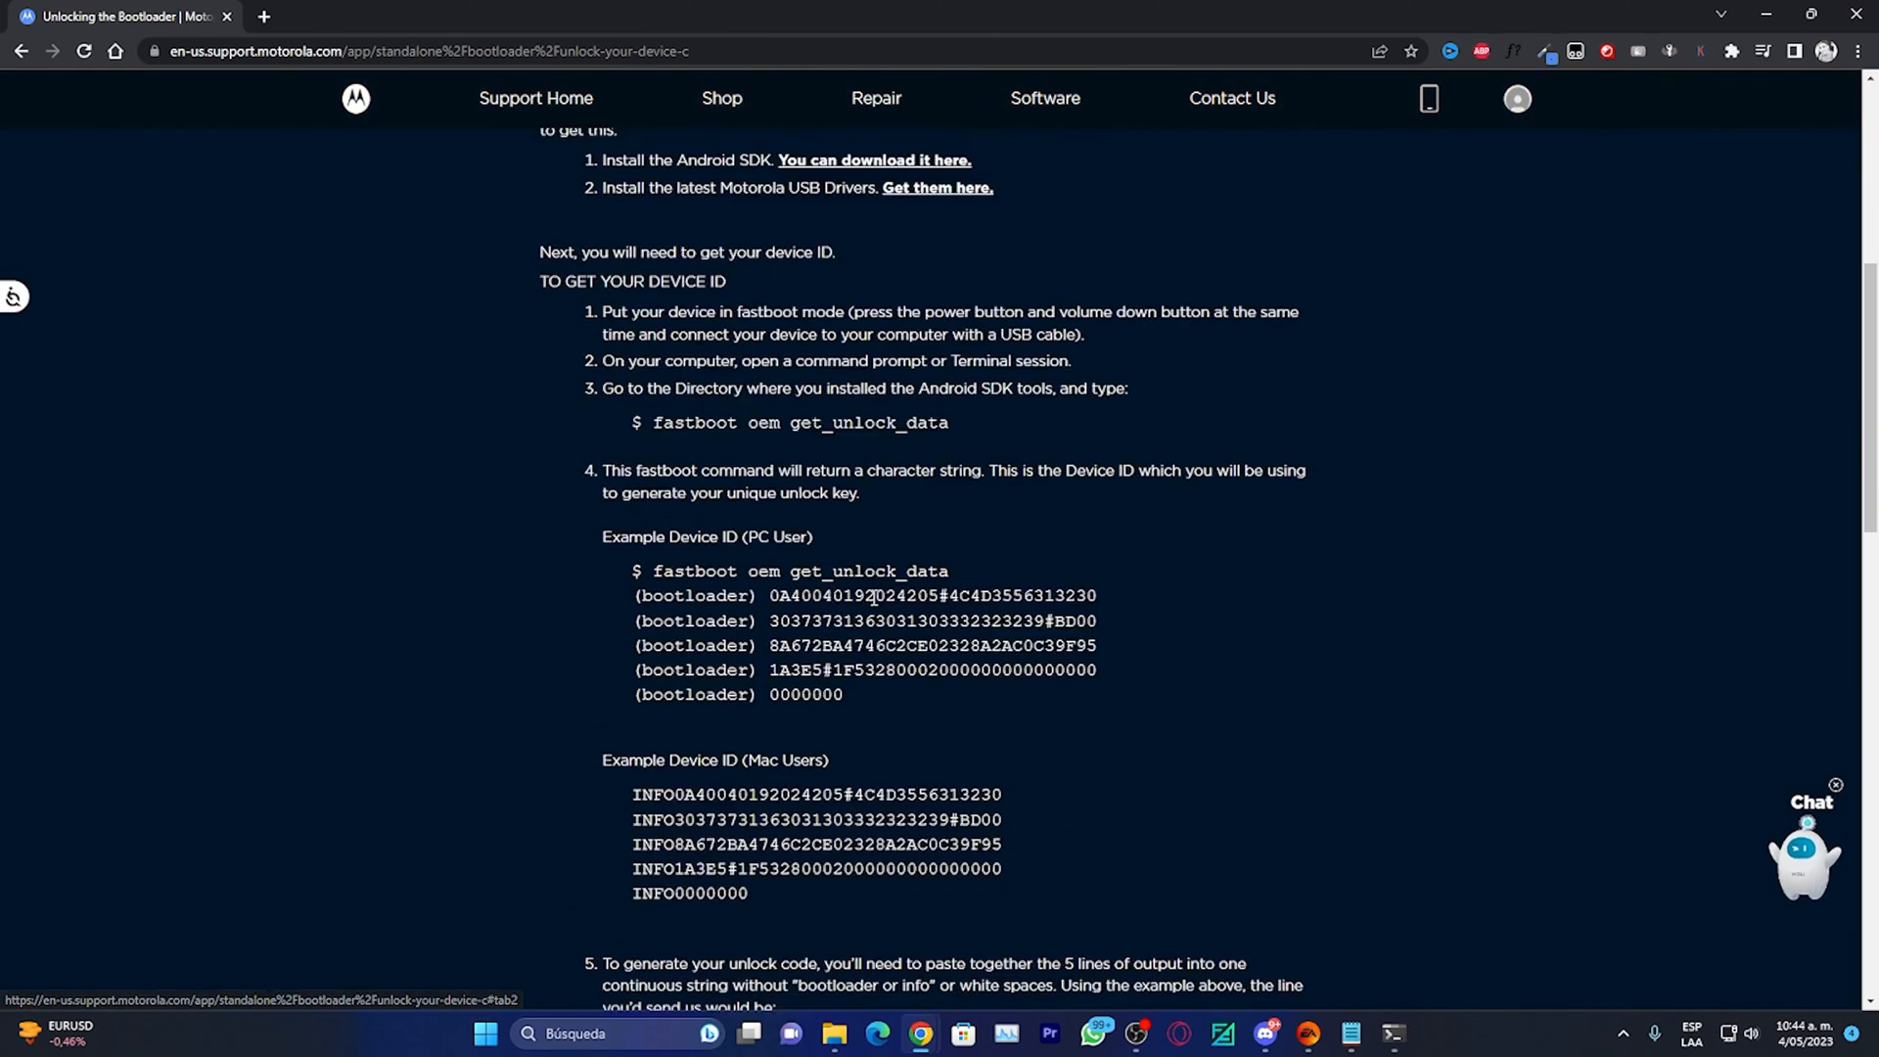
scroll(down, 3)
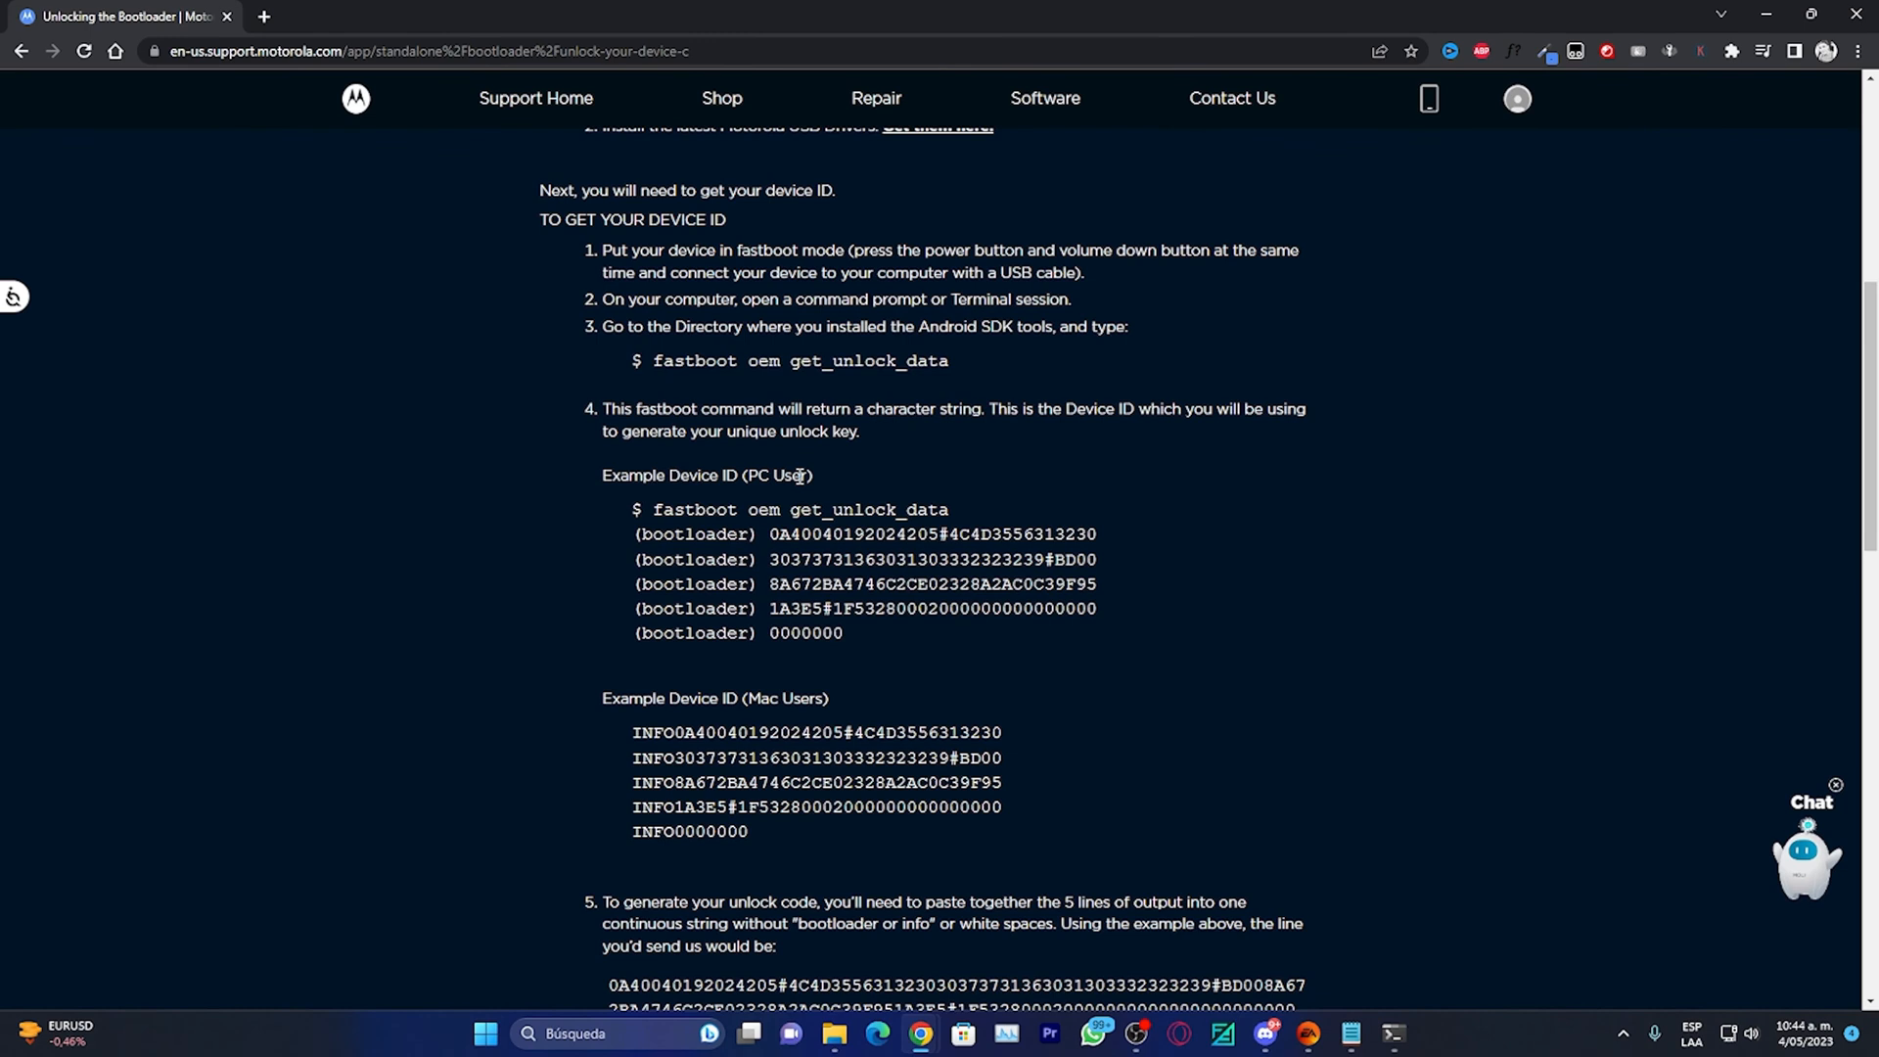
scroll(down, 3)
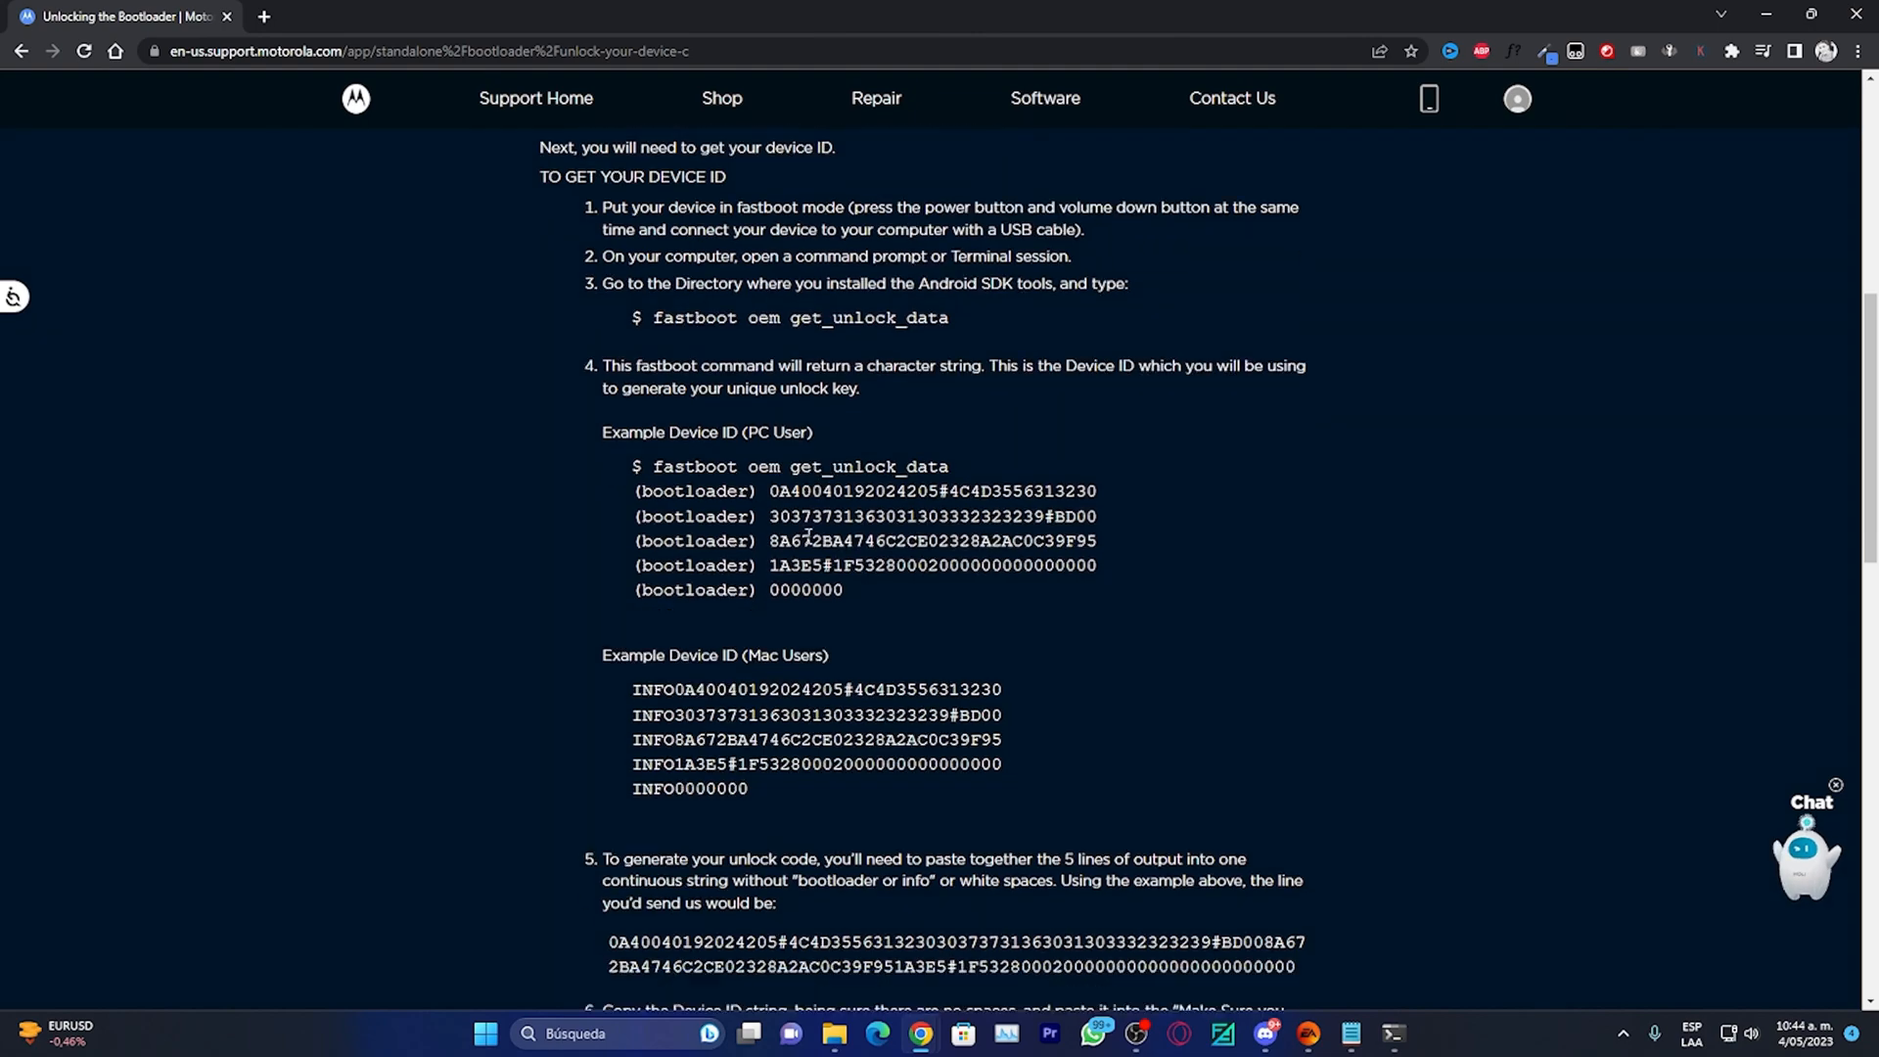
scroll(down, 3)
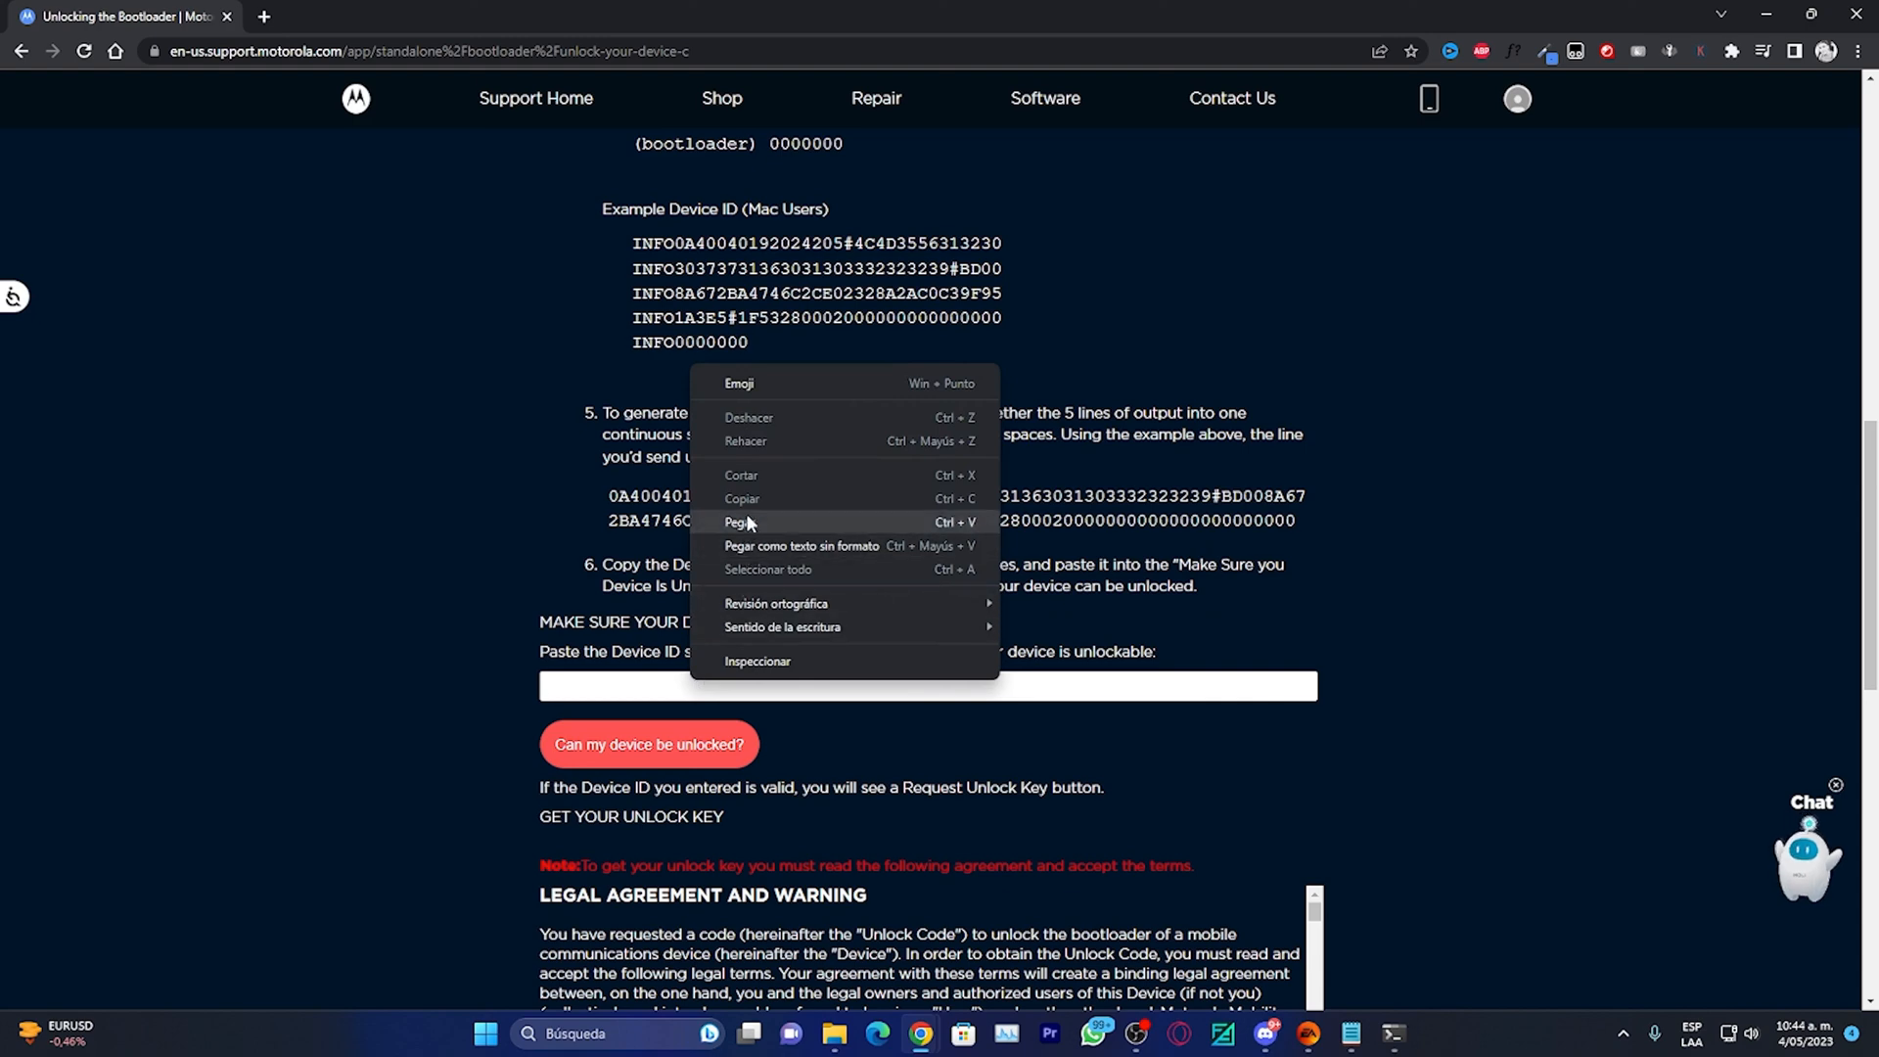
Paste the Device ID, submit 'Can my device be unlocked?', and scroll to the legal agreement.
click(736, 521)
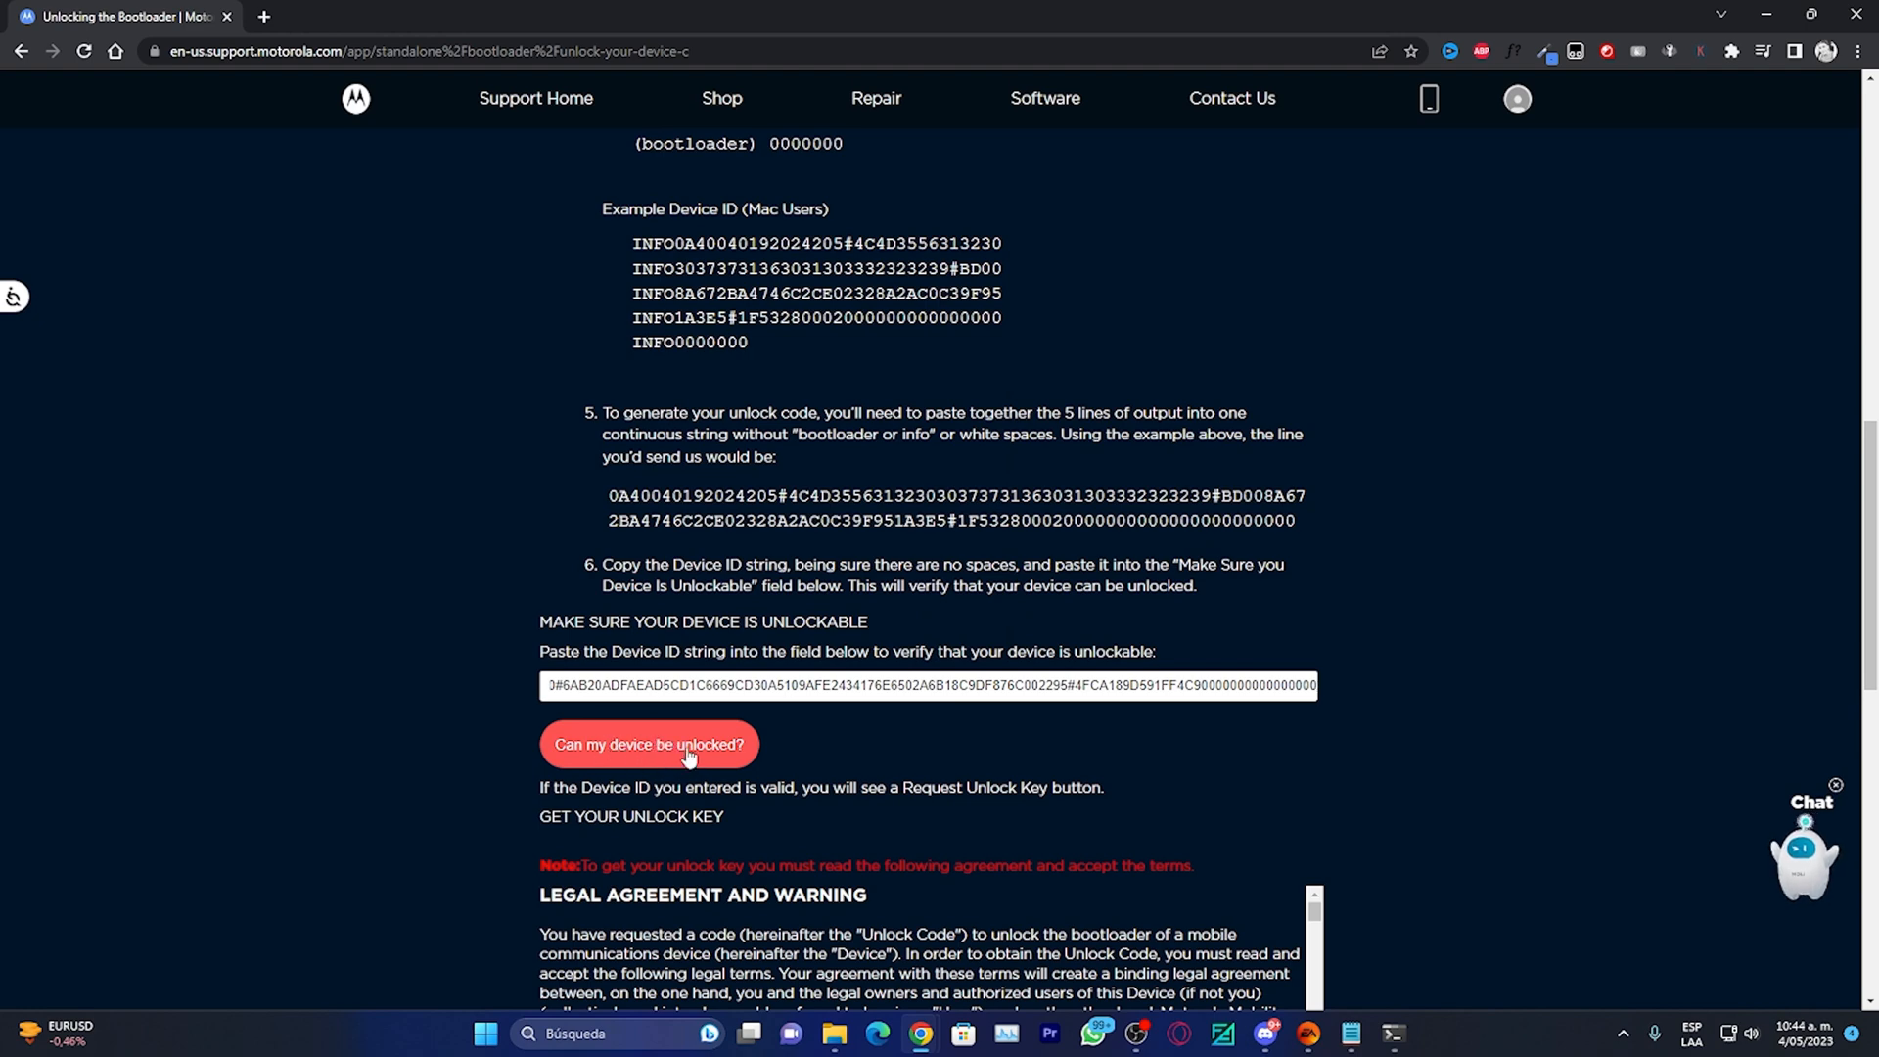
click(648, 744)
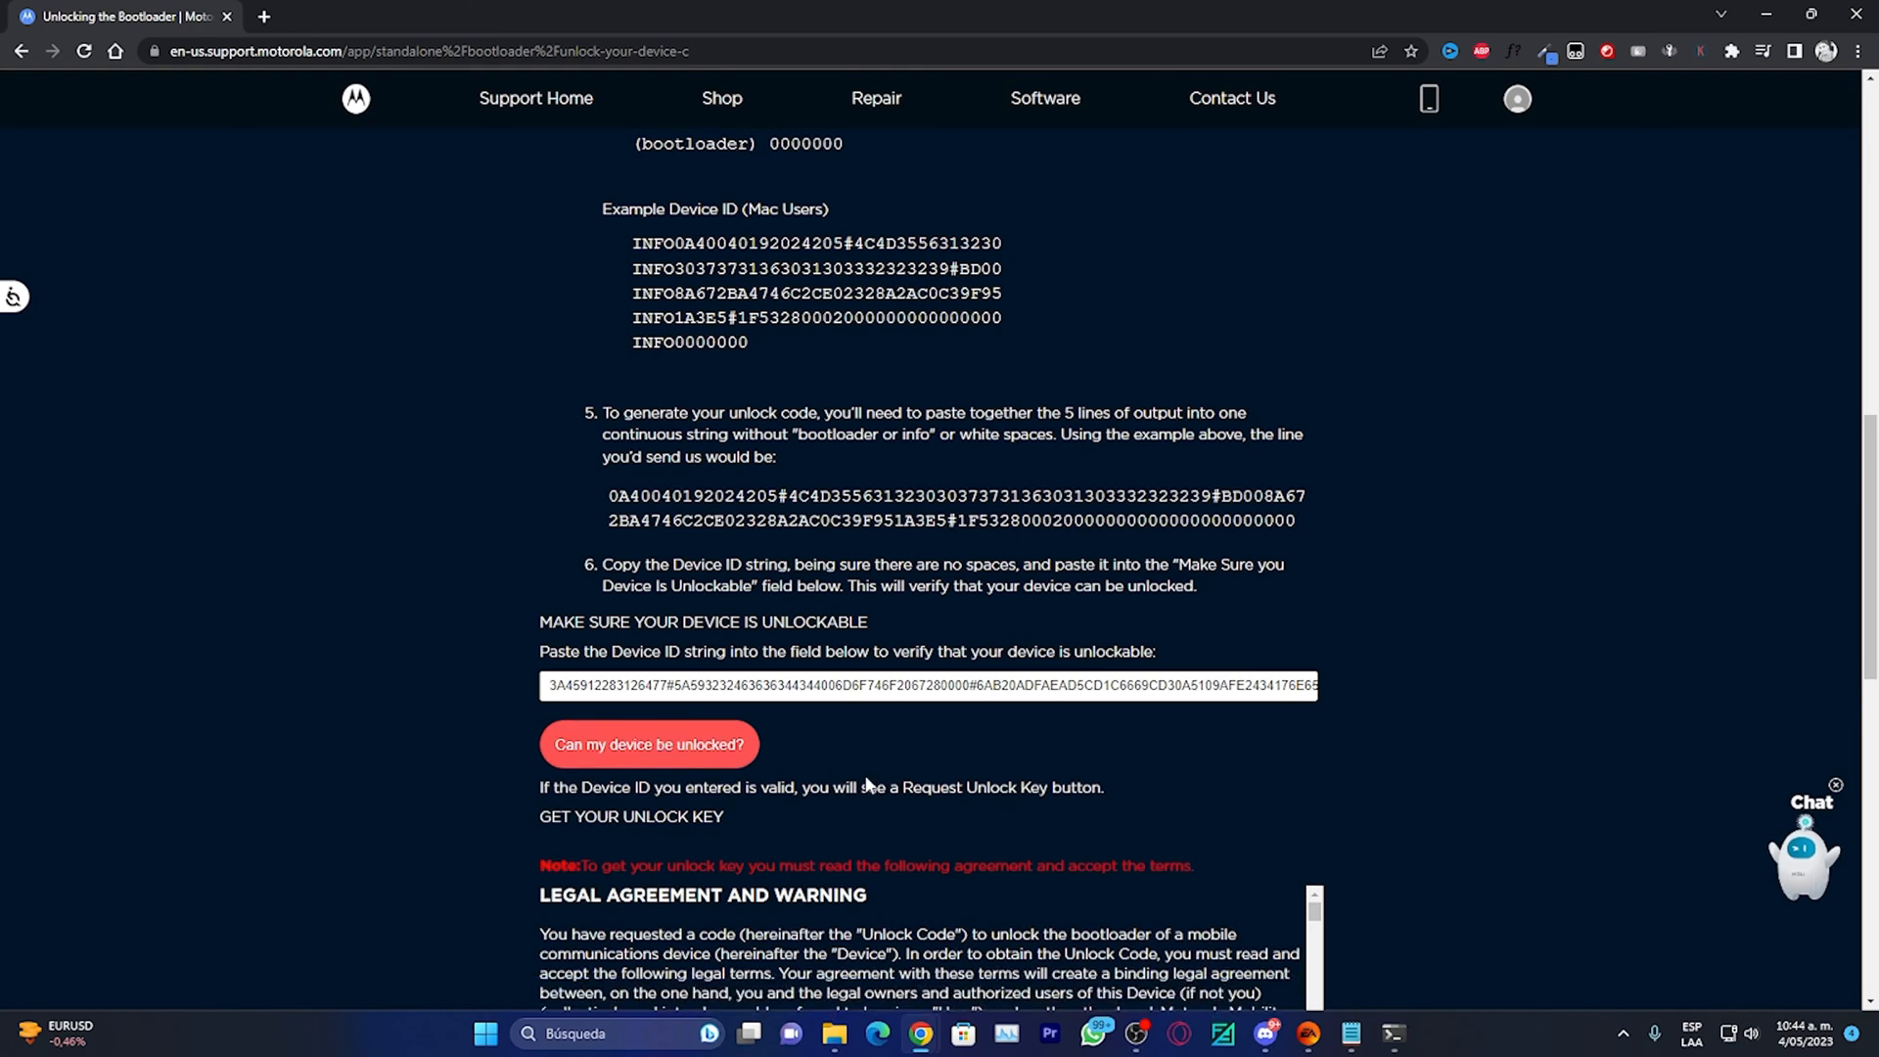
scroll(down, 3)
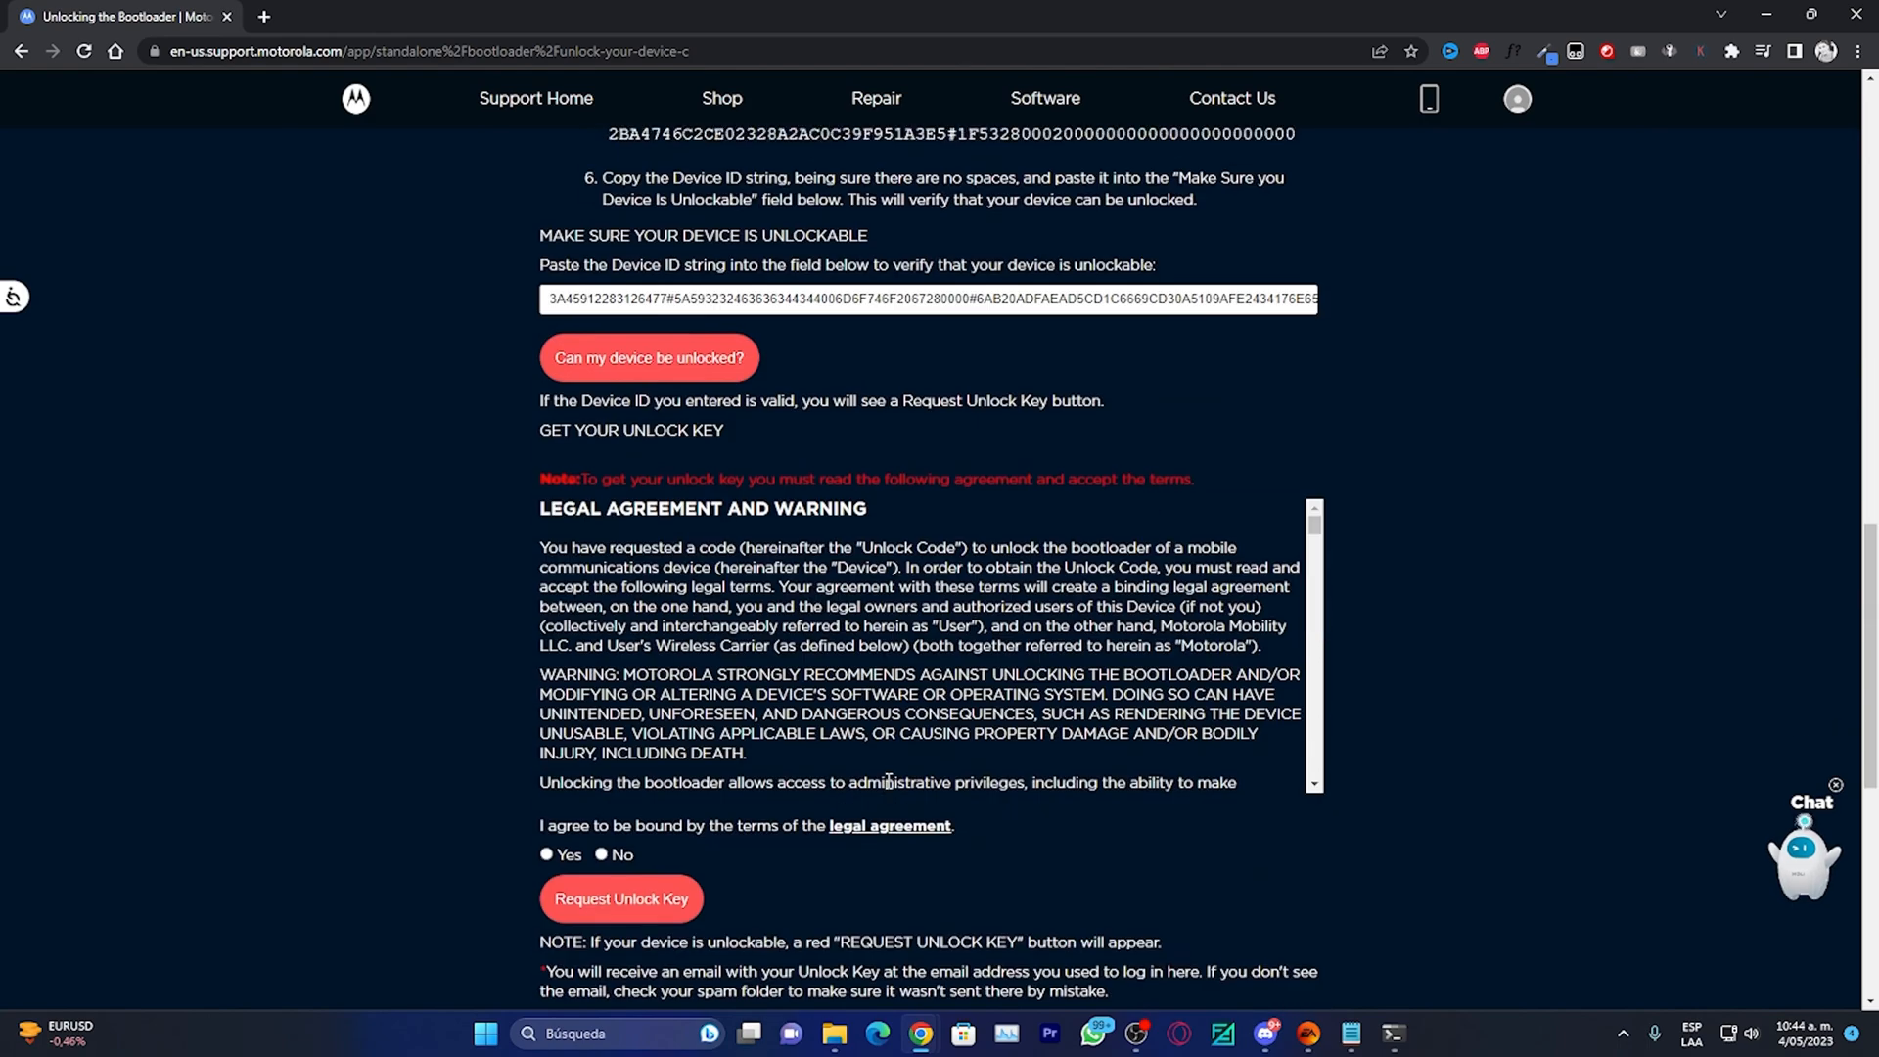
scroll(down, 3)
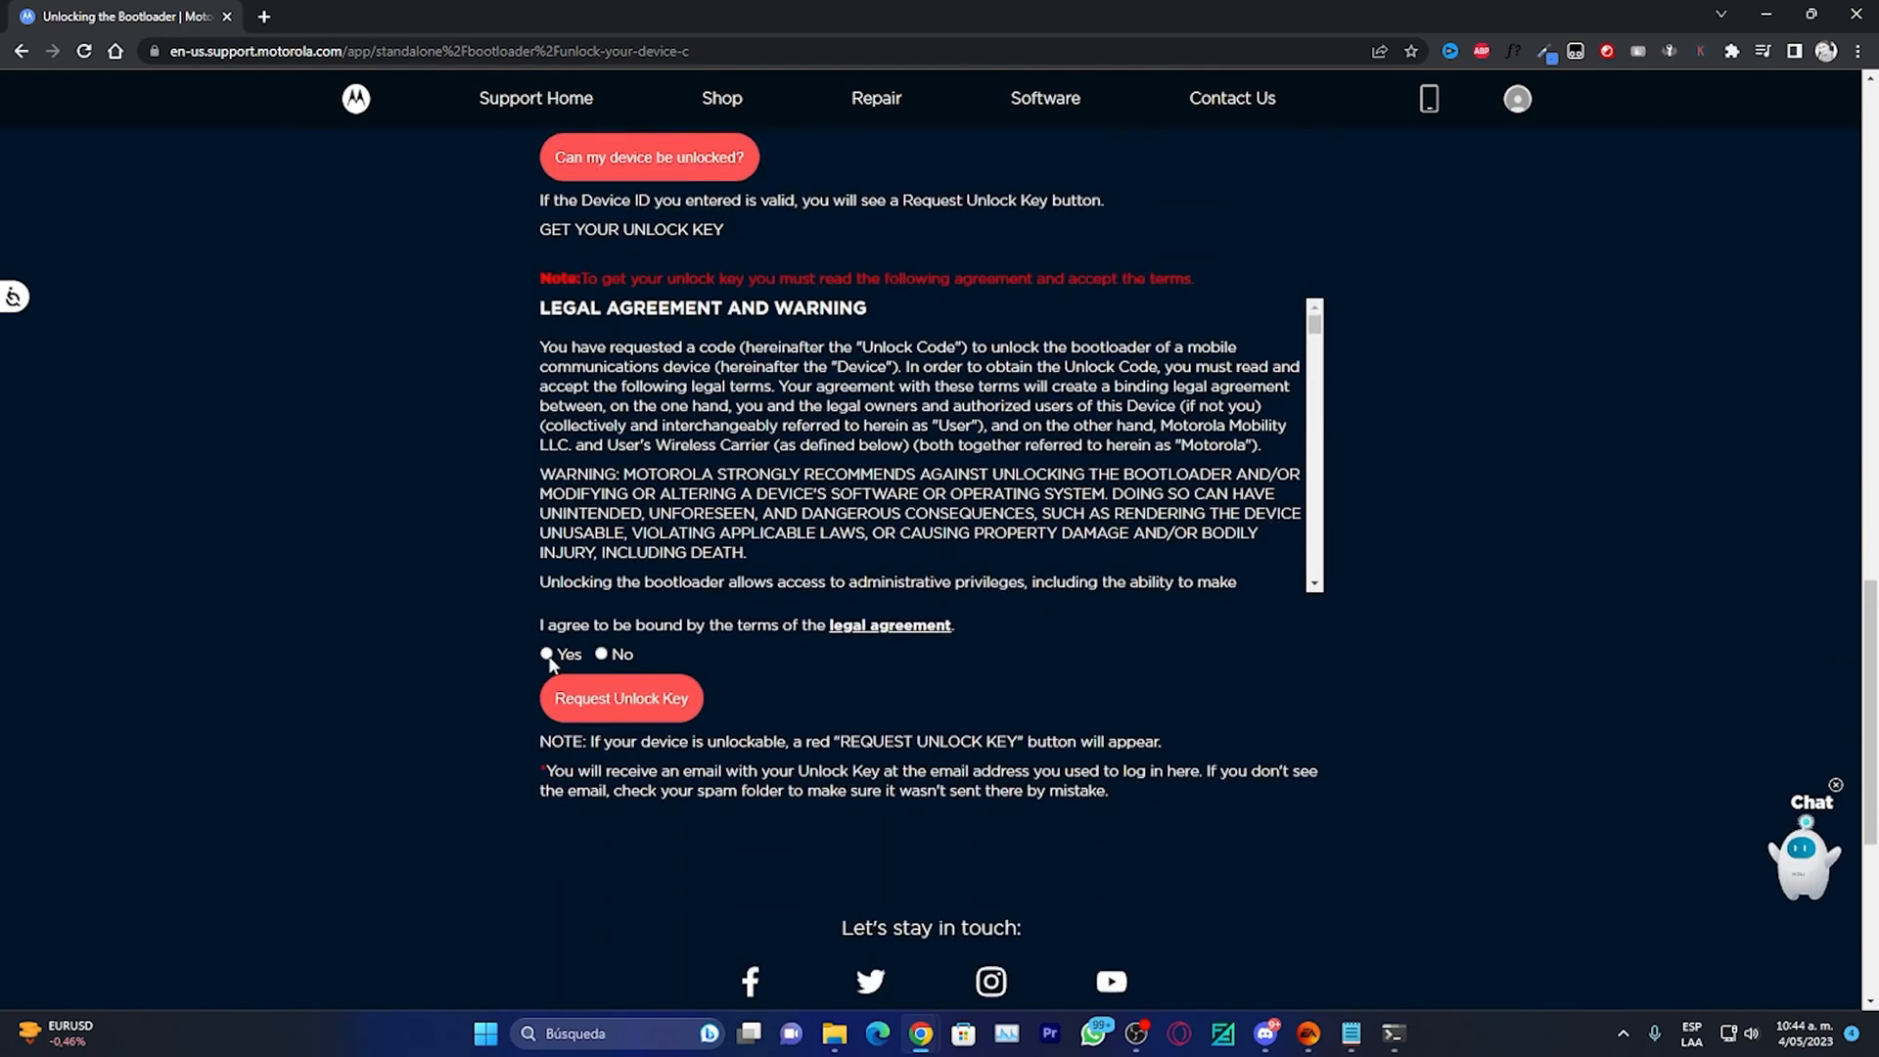
Agree to the legal terms, request the unlock key, and accept the warranty warning.
click(545, 655)
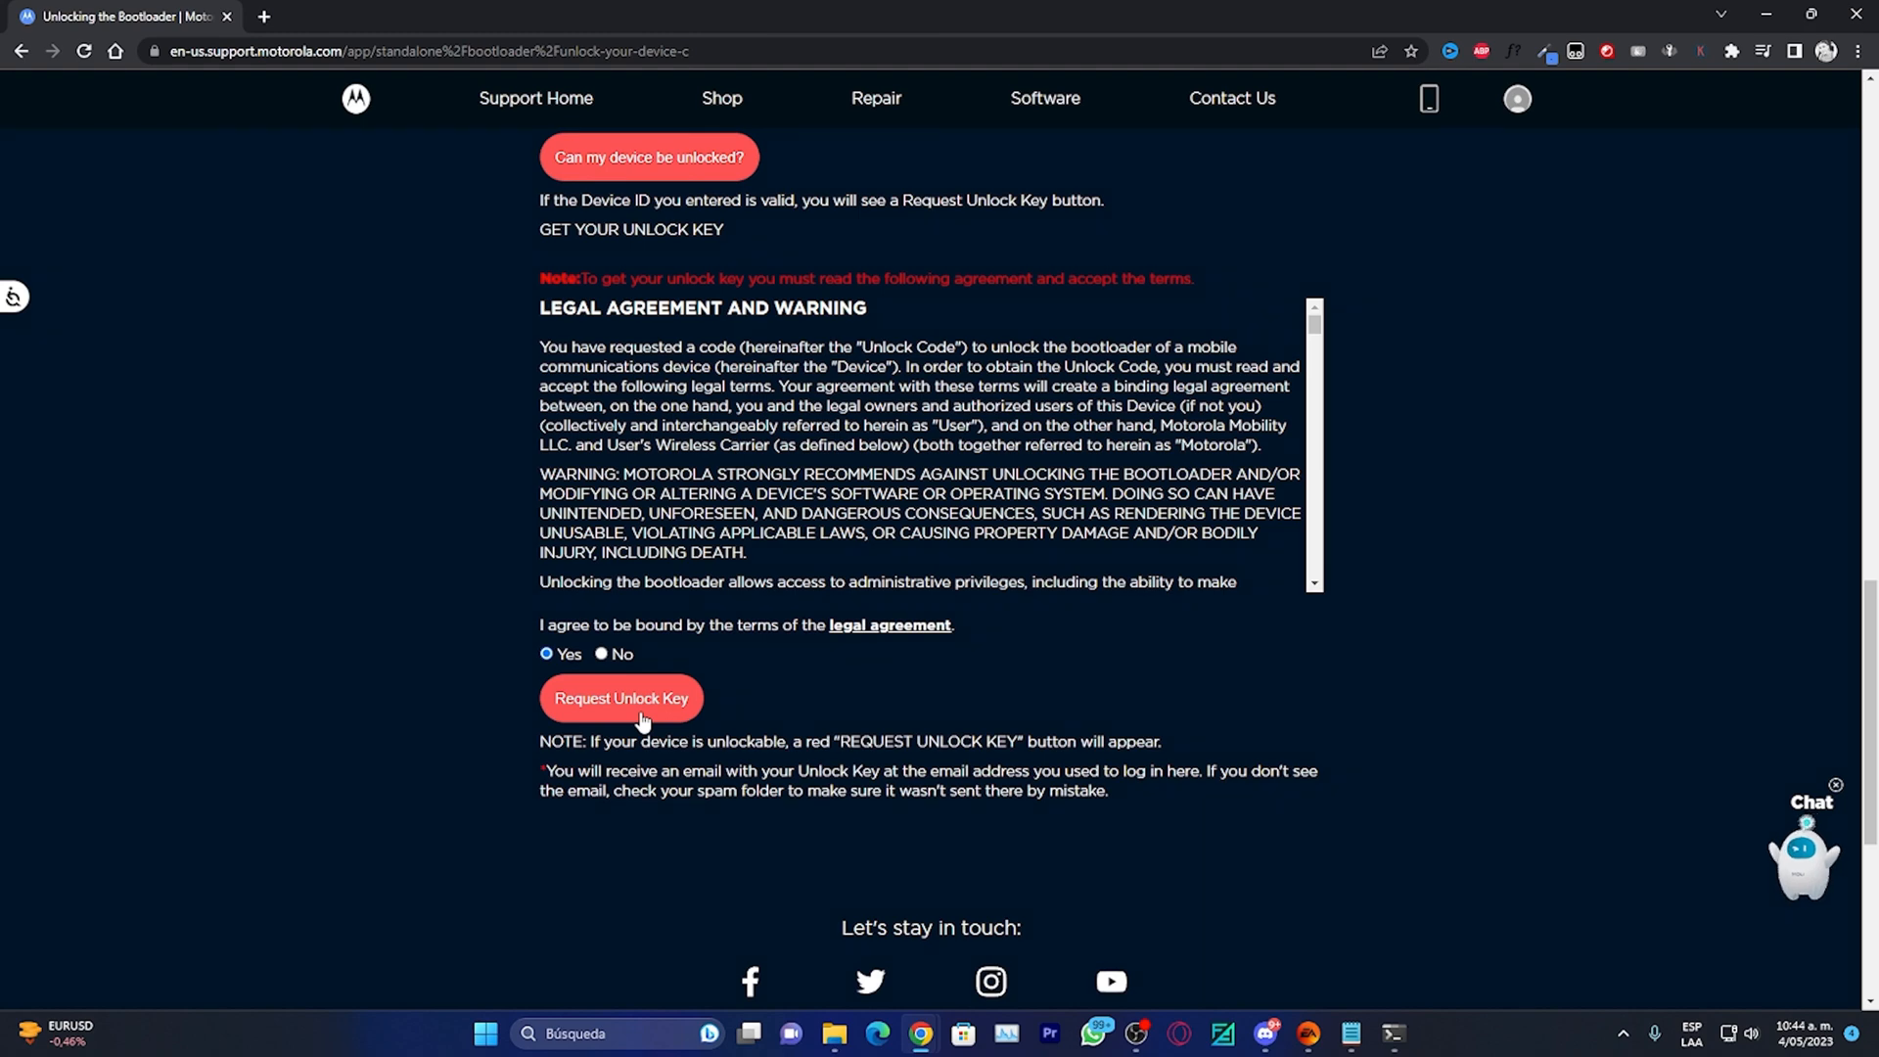
click(620, 697)
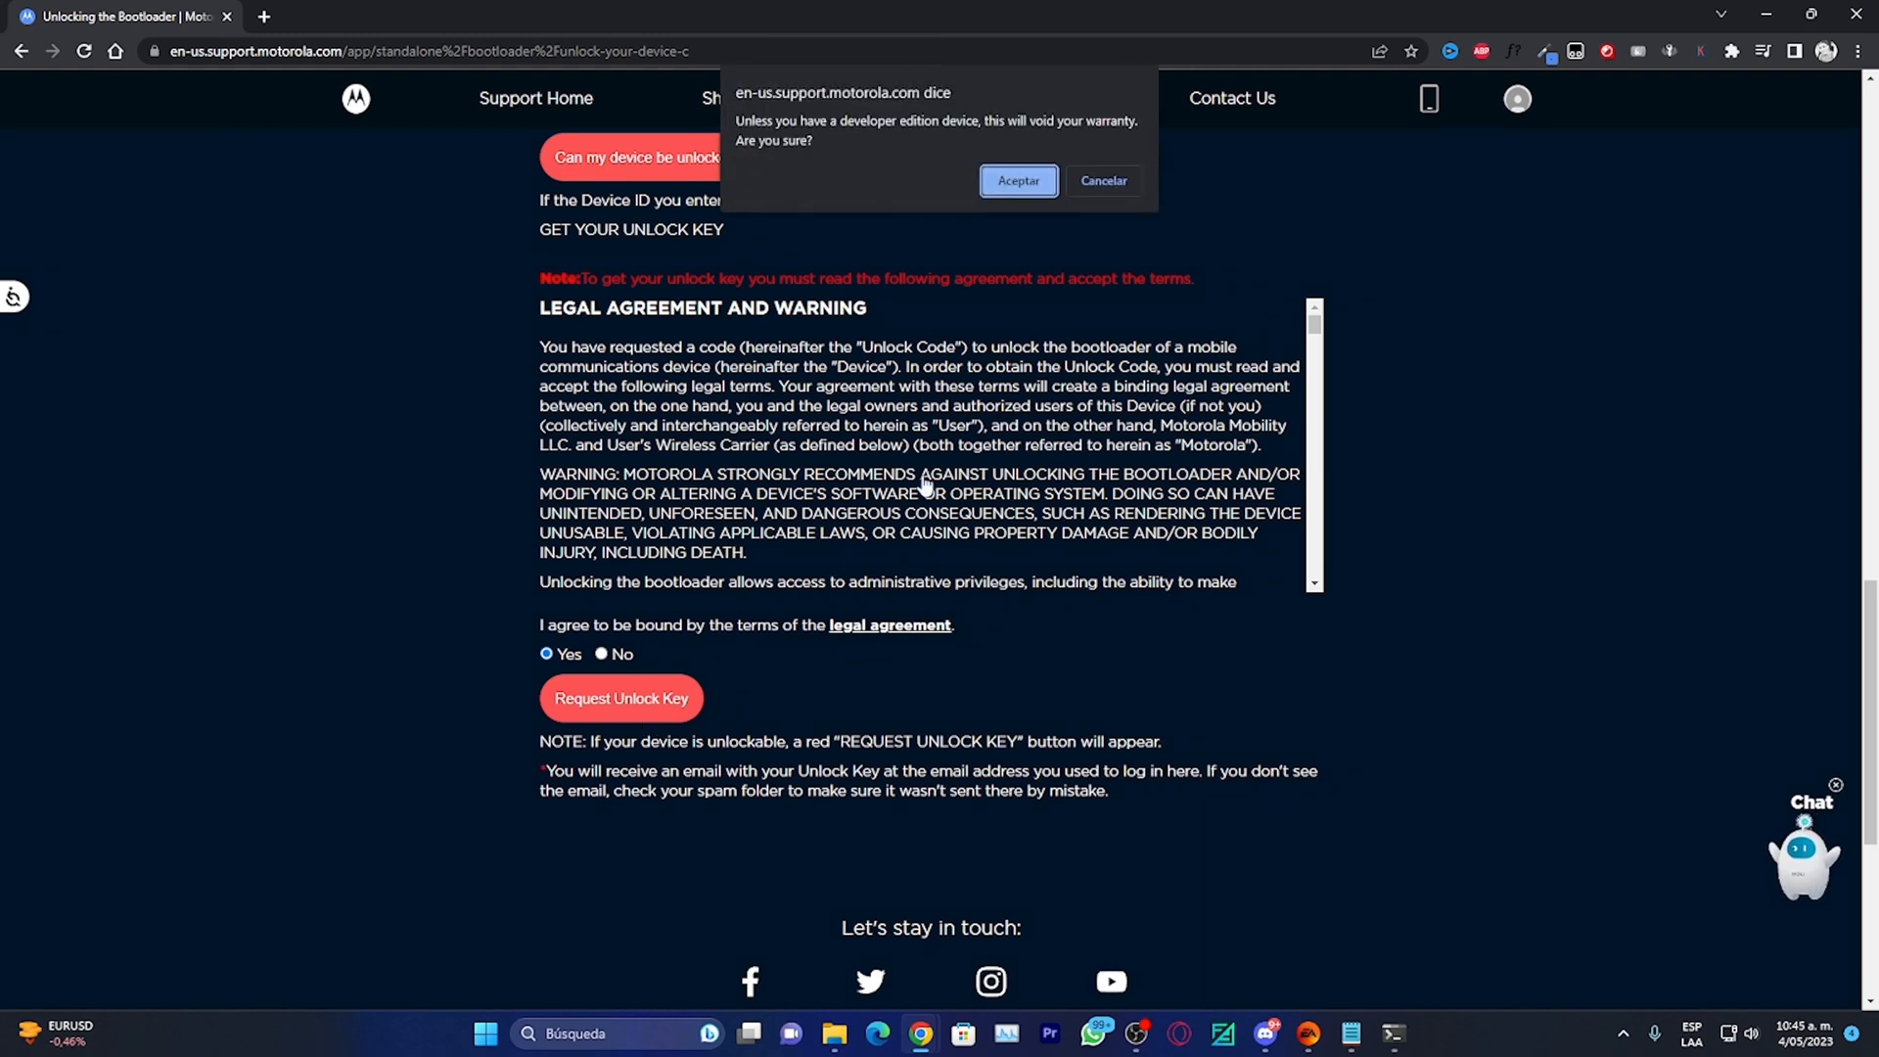
click(1015, 181)
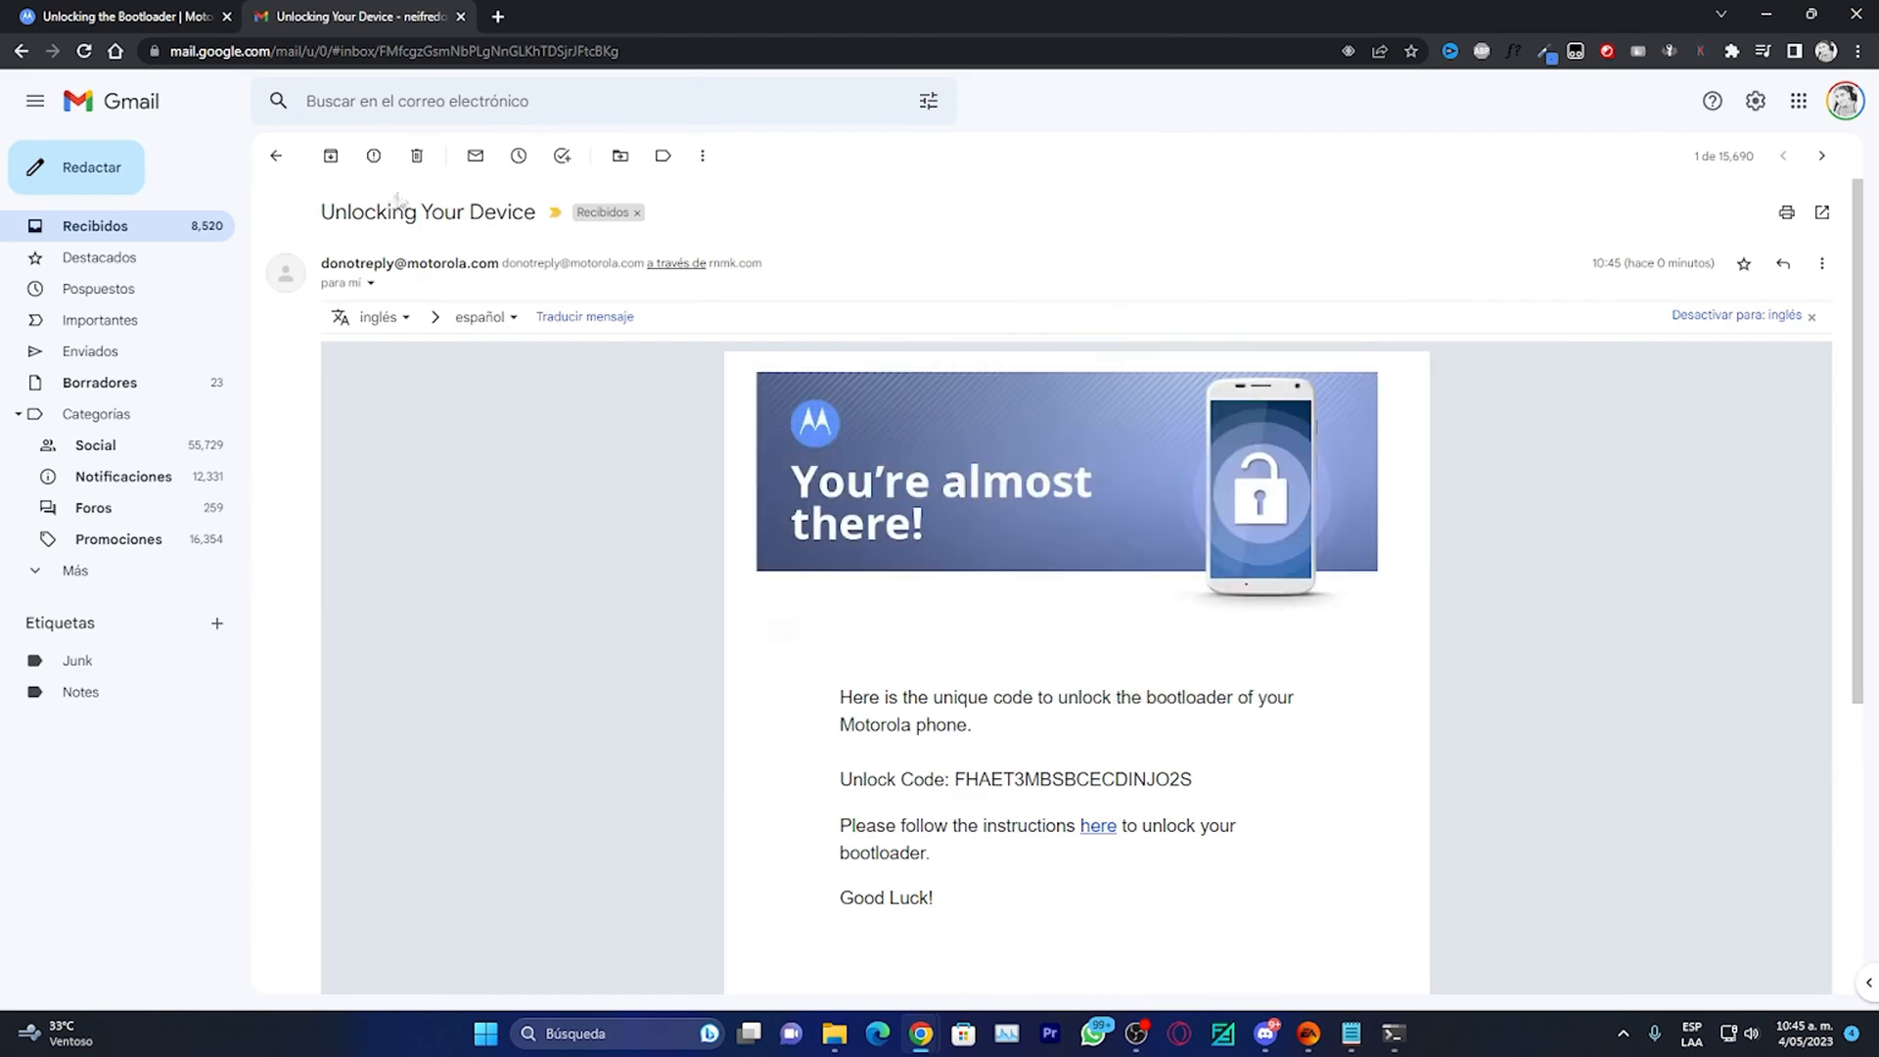
scroll(down, 3)
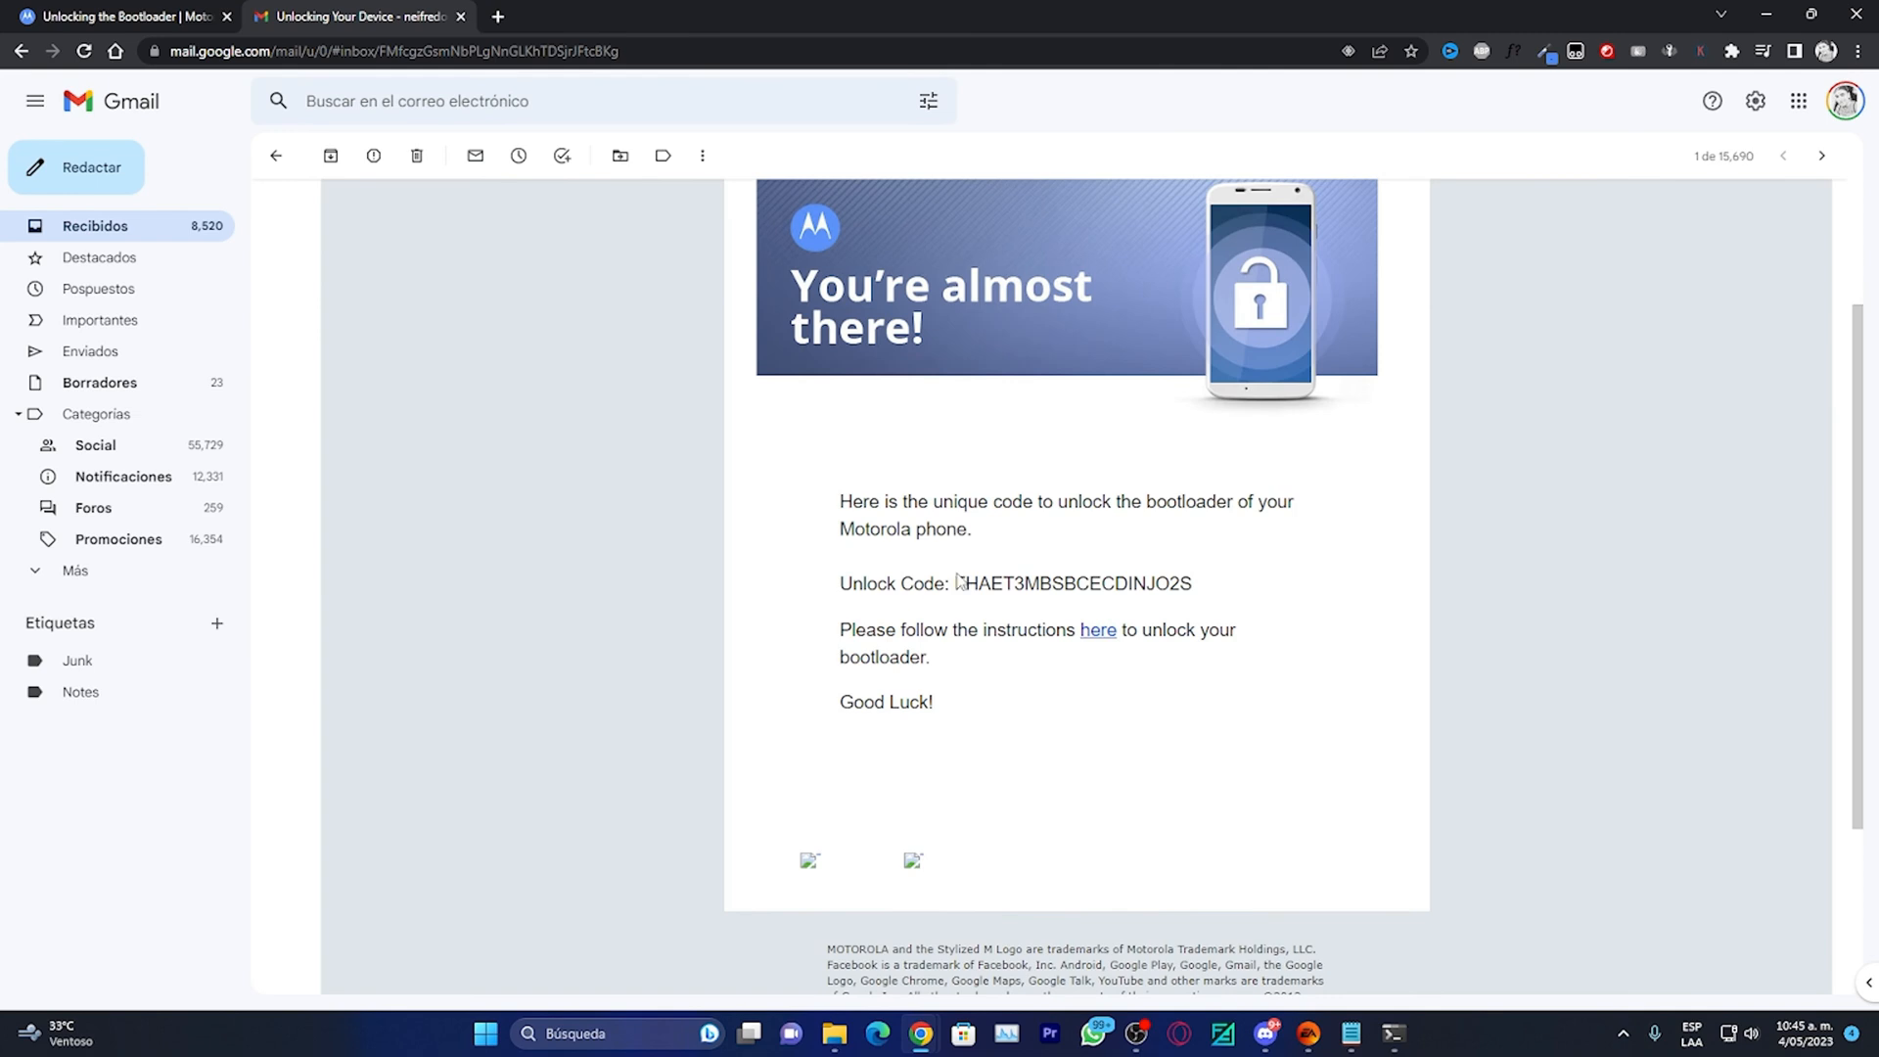
double_click(1072, 583)
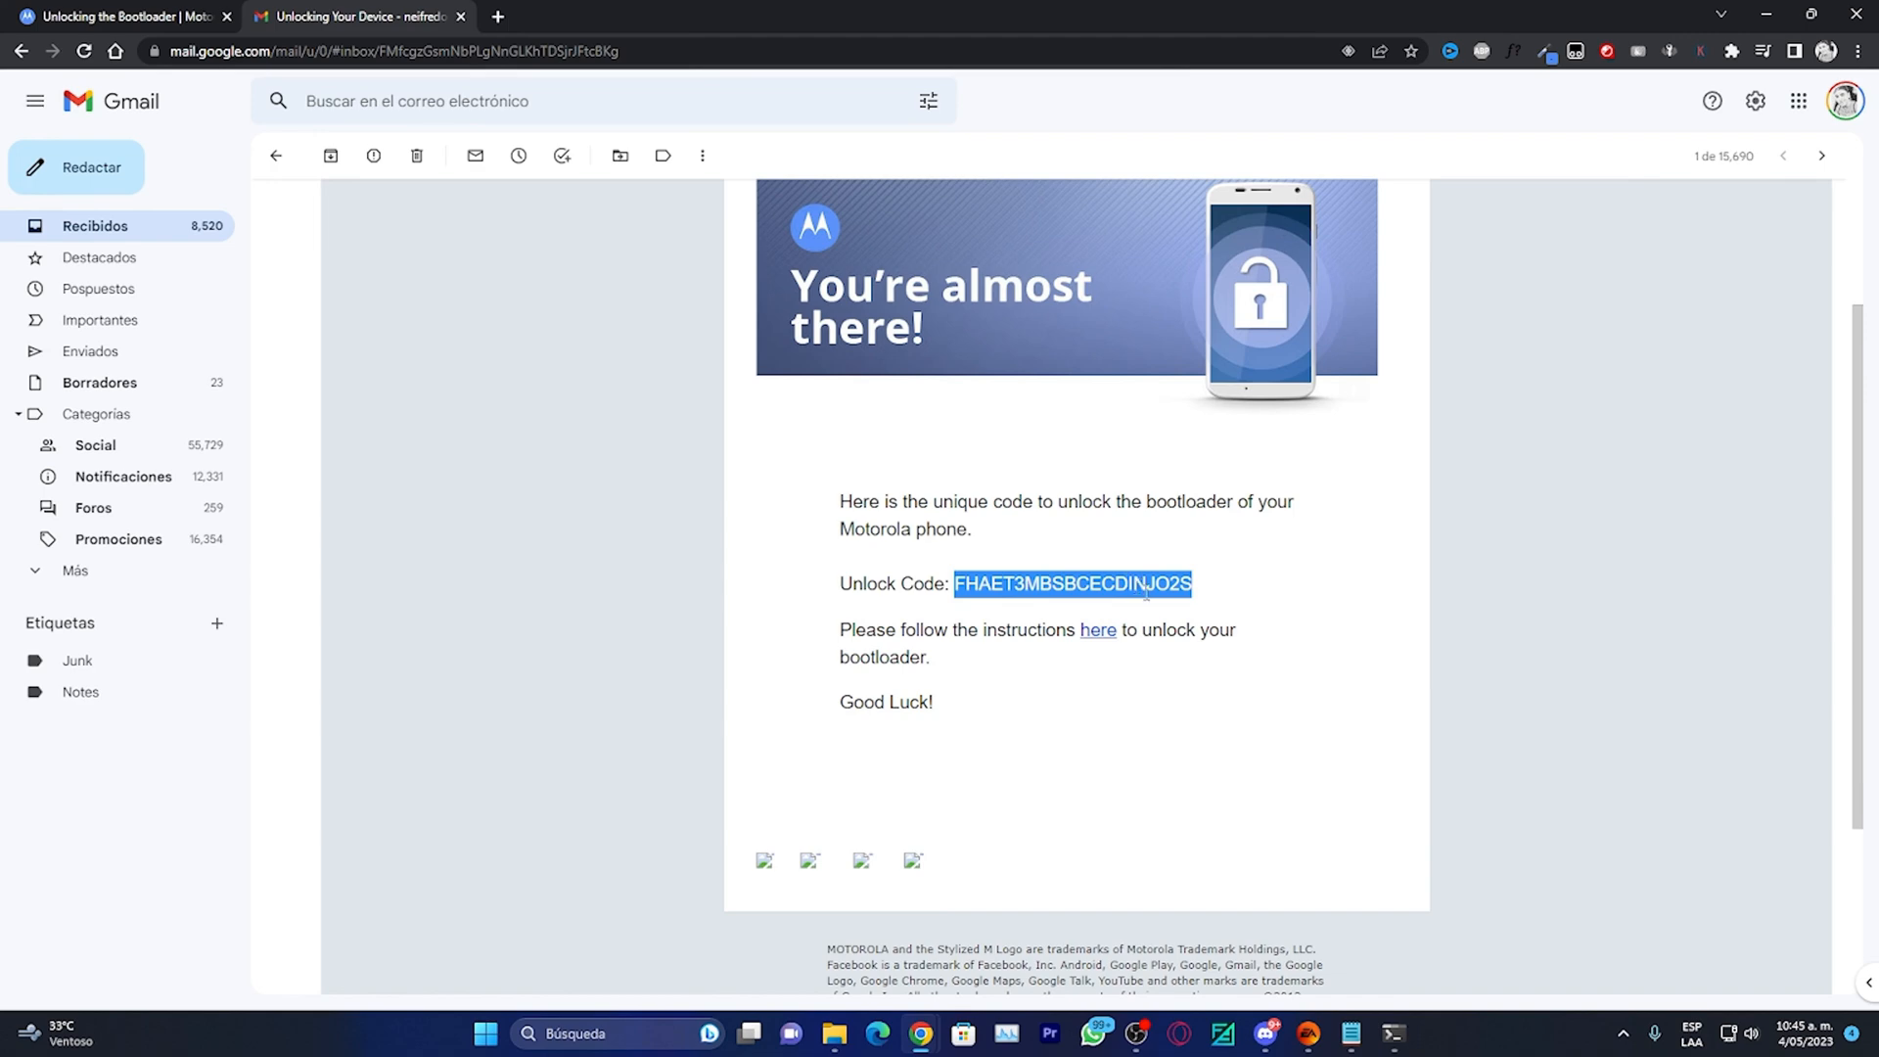
mouse_move(1205, 603)
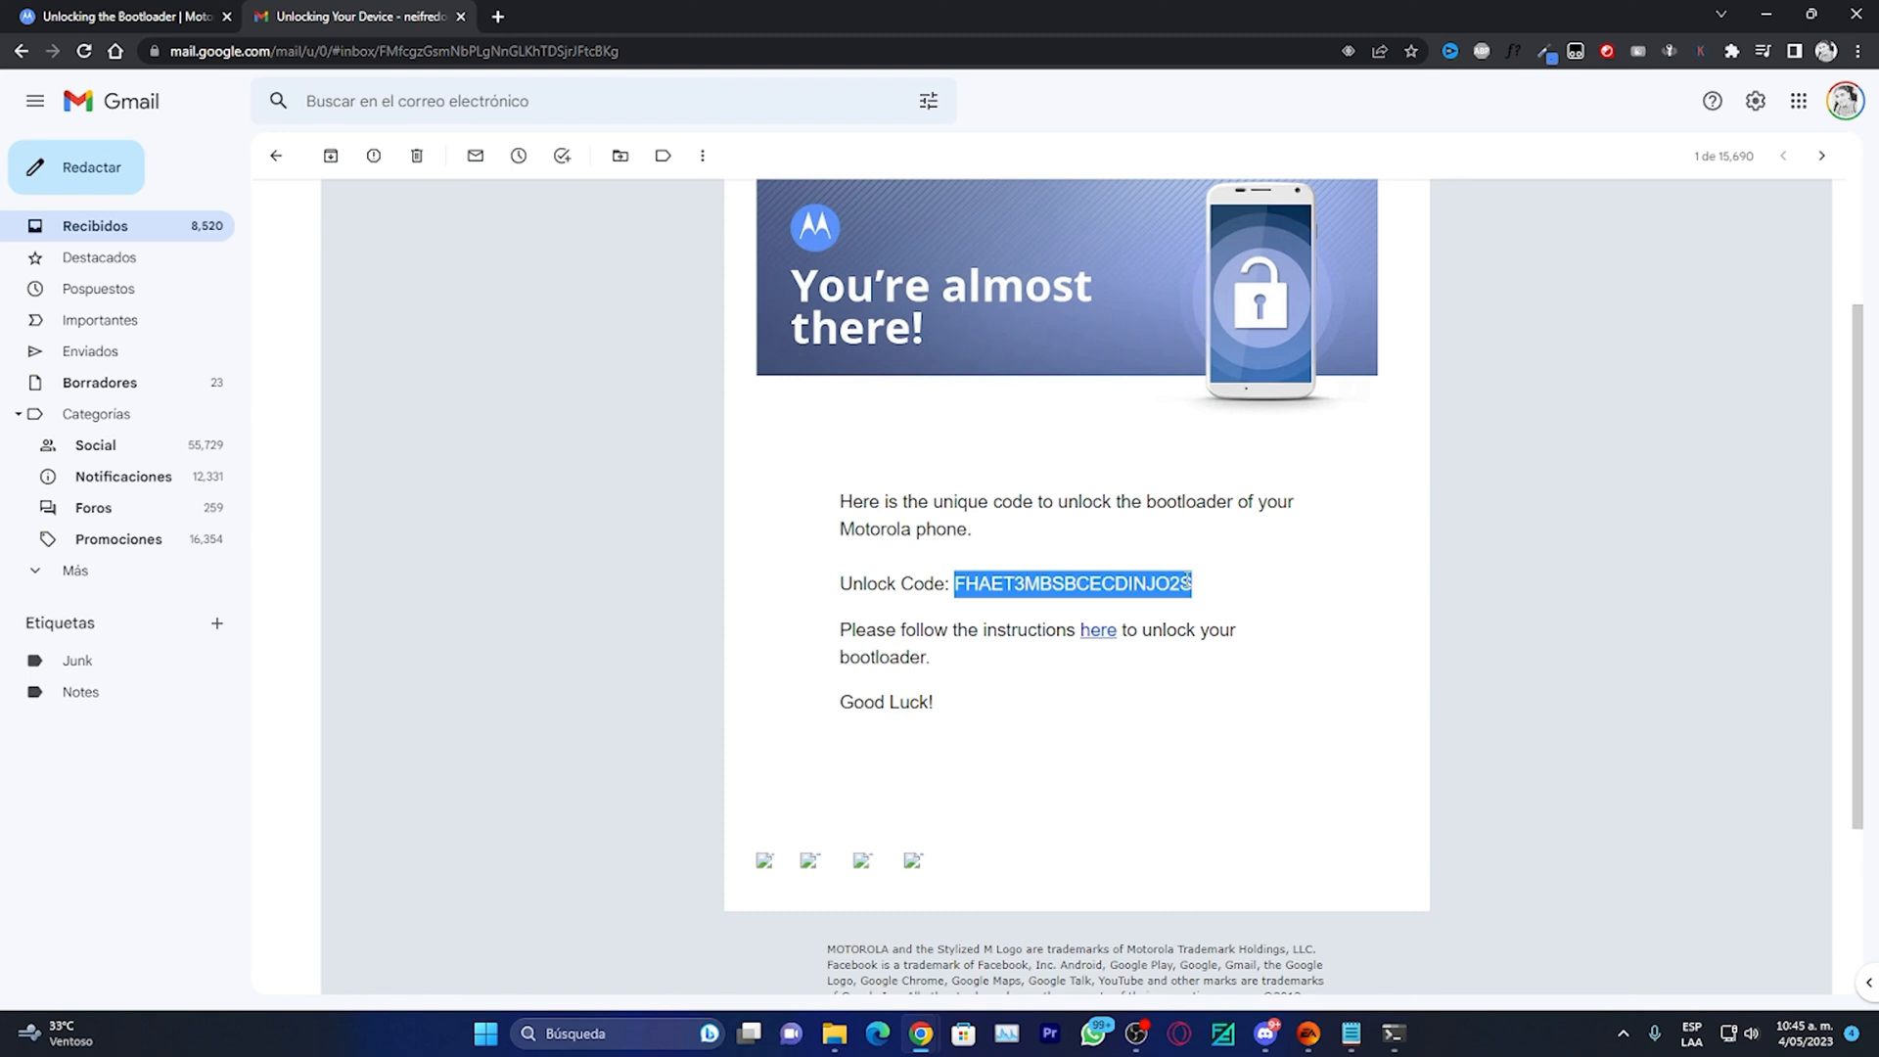
right_click(1073, 584)
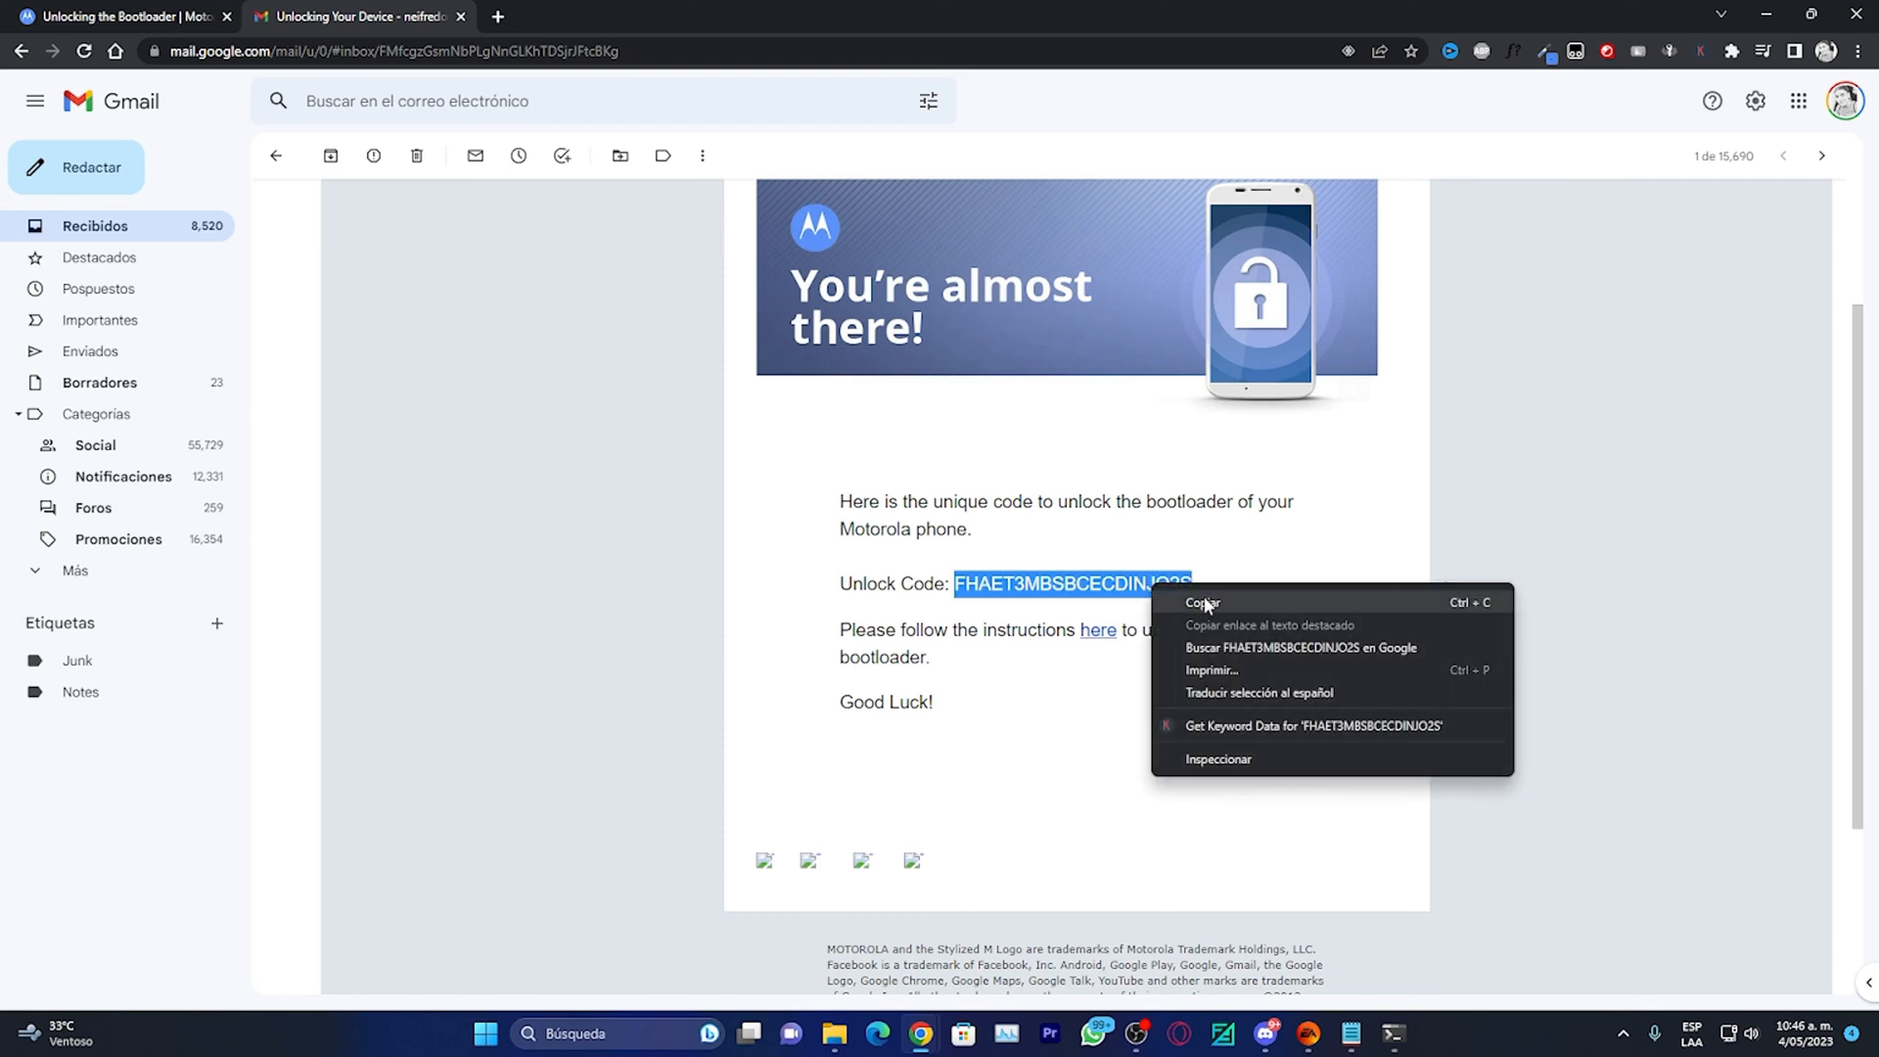
click(1202, 602)
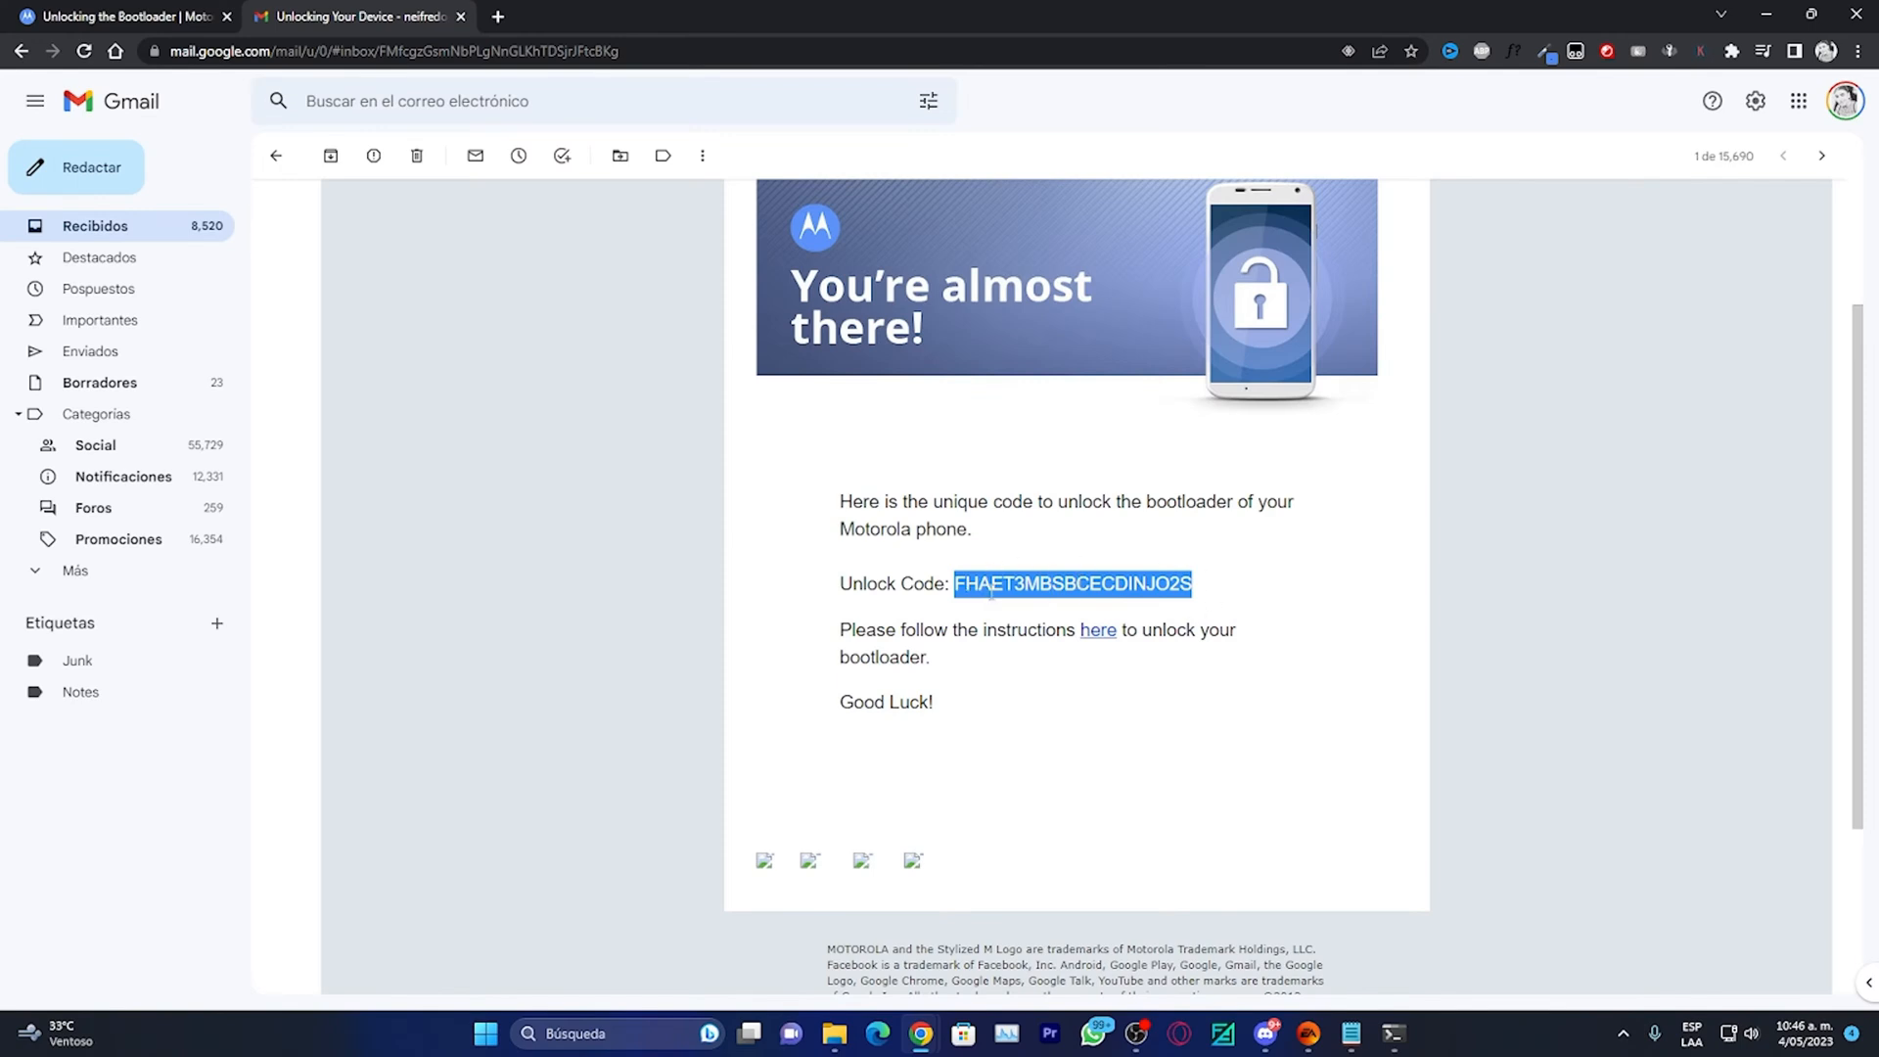
mouse_move(1227, 656)
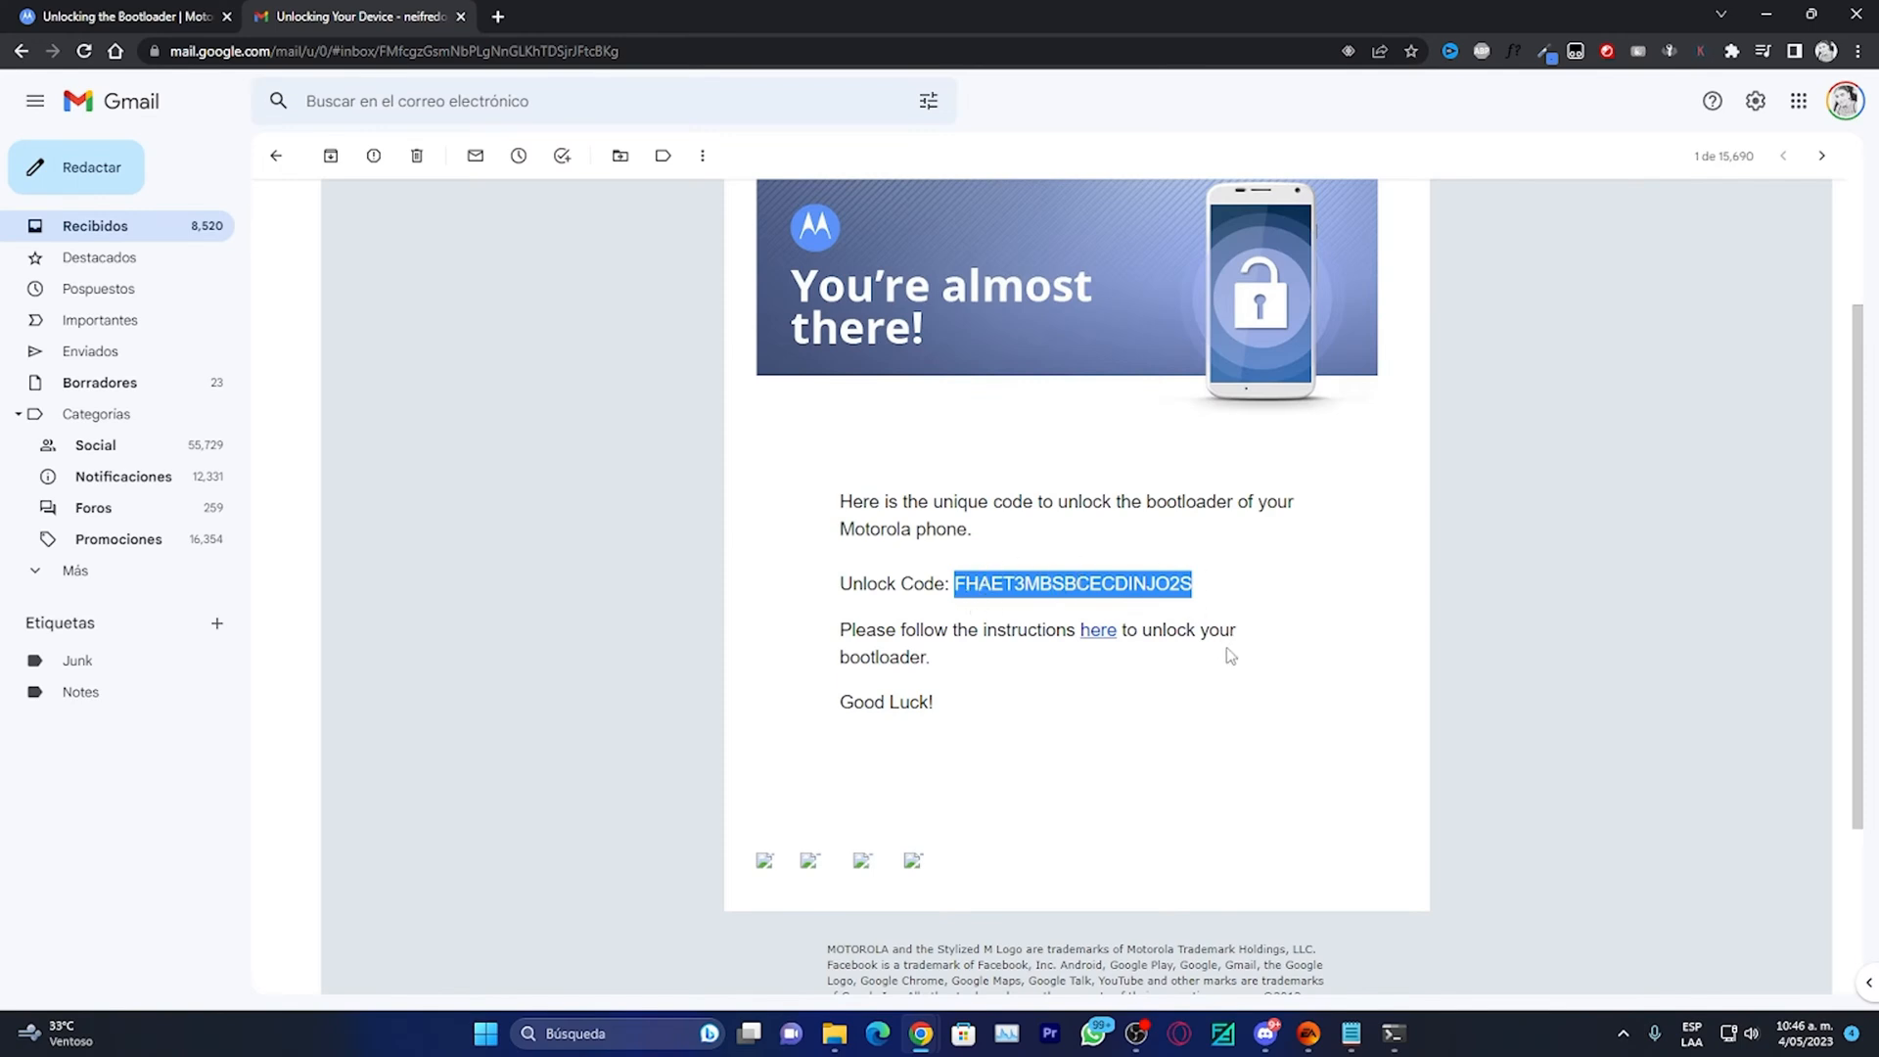
mouse_move(1674, 123)
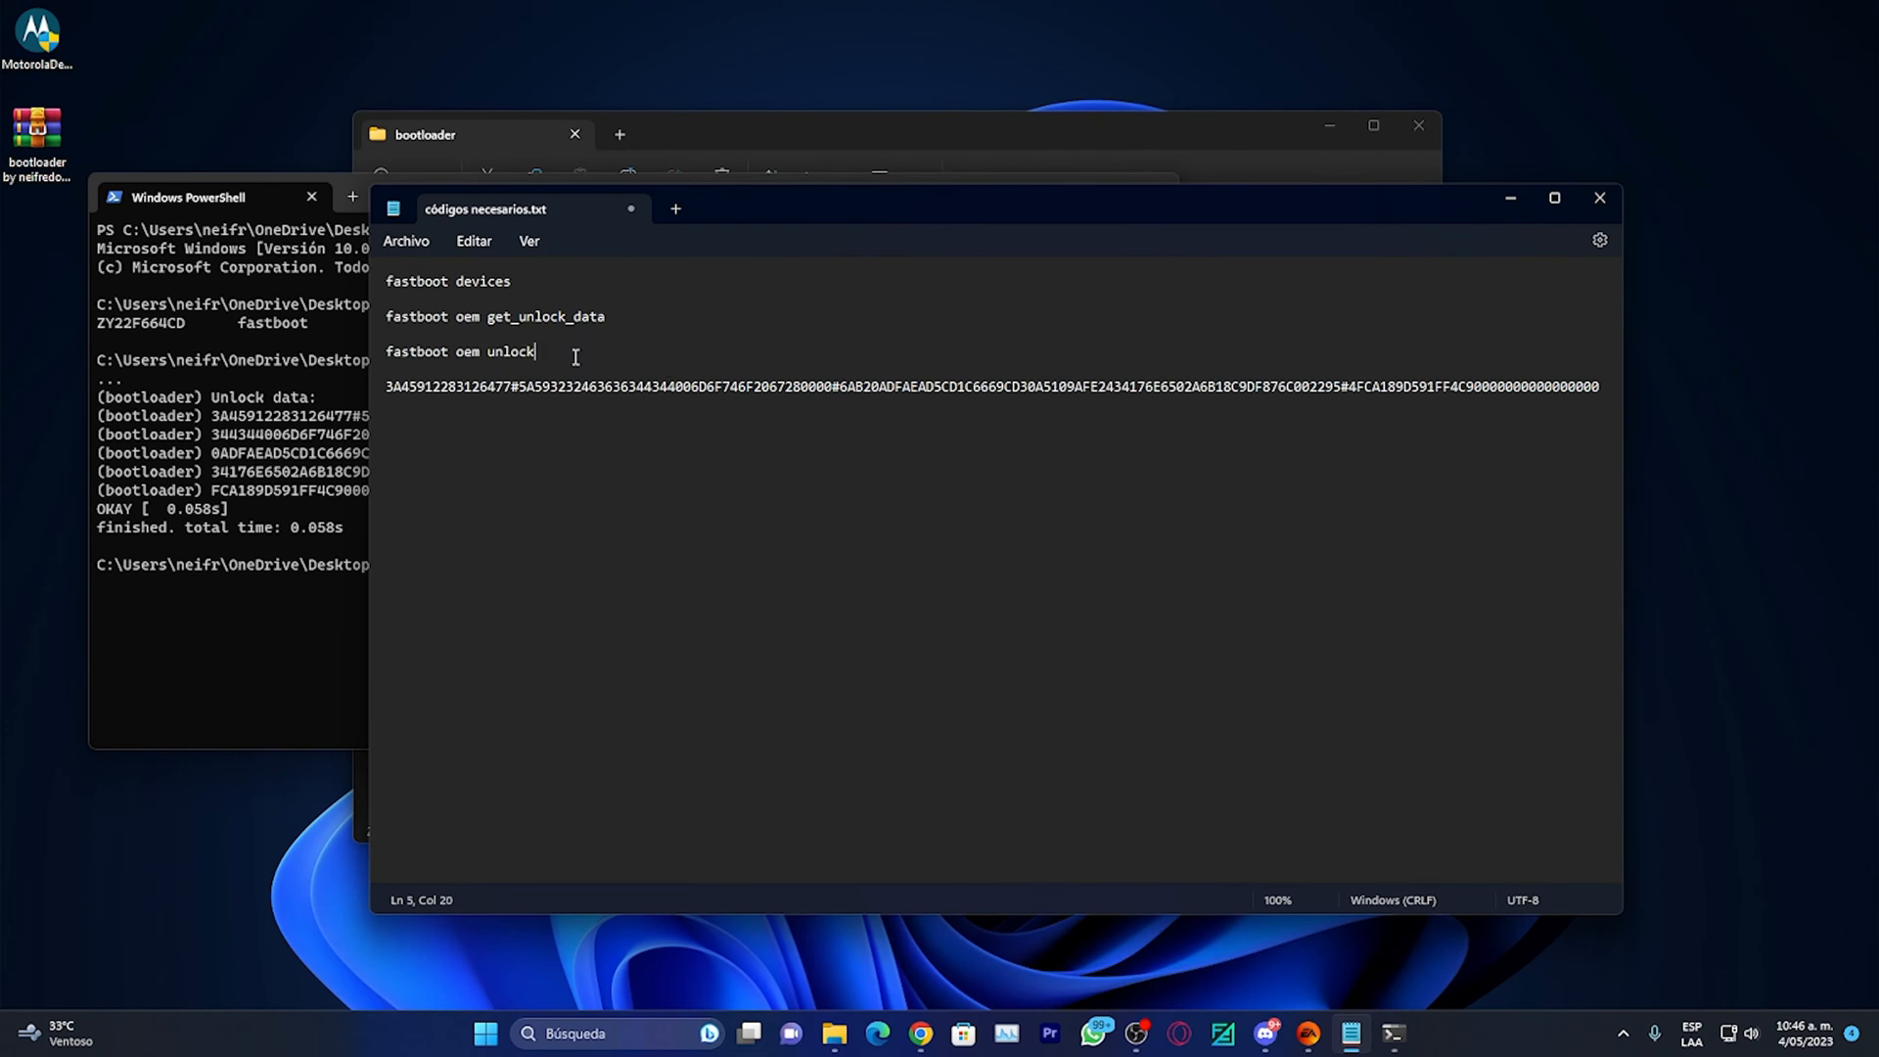
Append the unlock code to 'fastboot oem unlock', copy the line, and paste it into PowerShell.
right_click(575, 356)
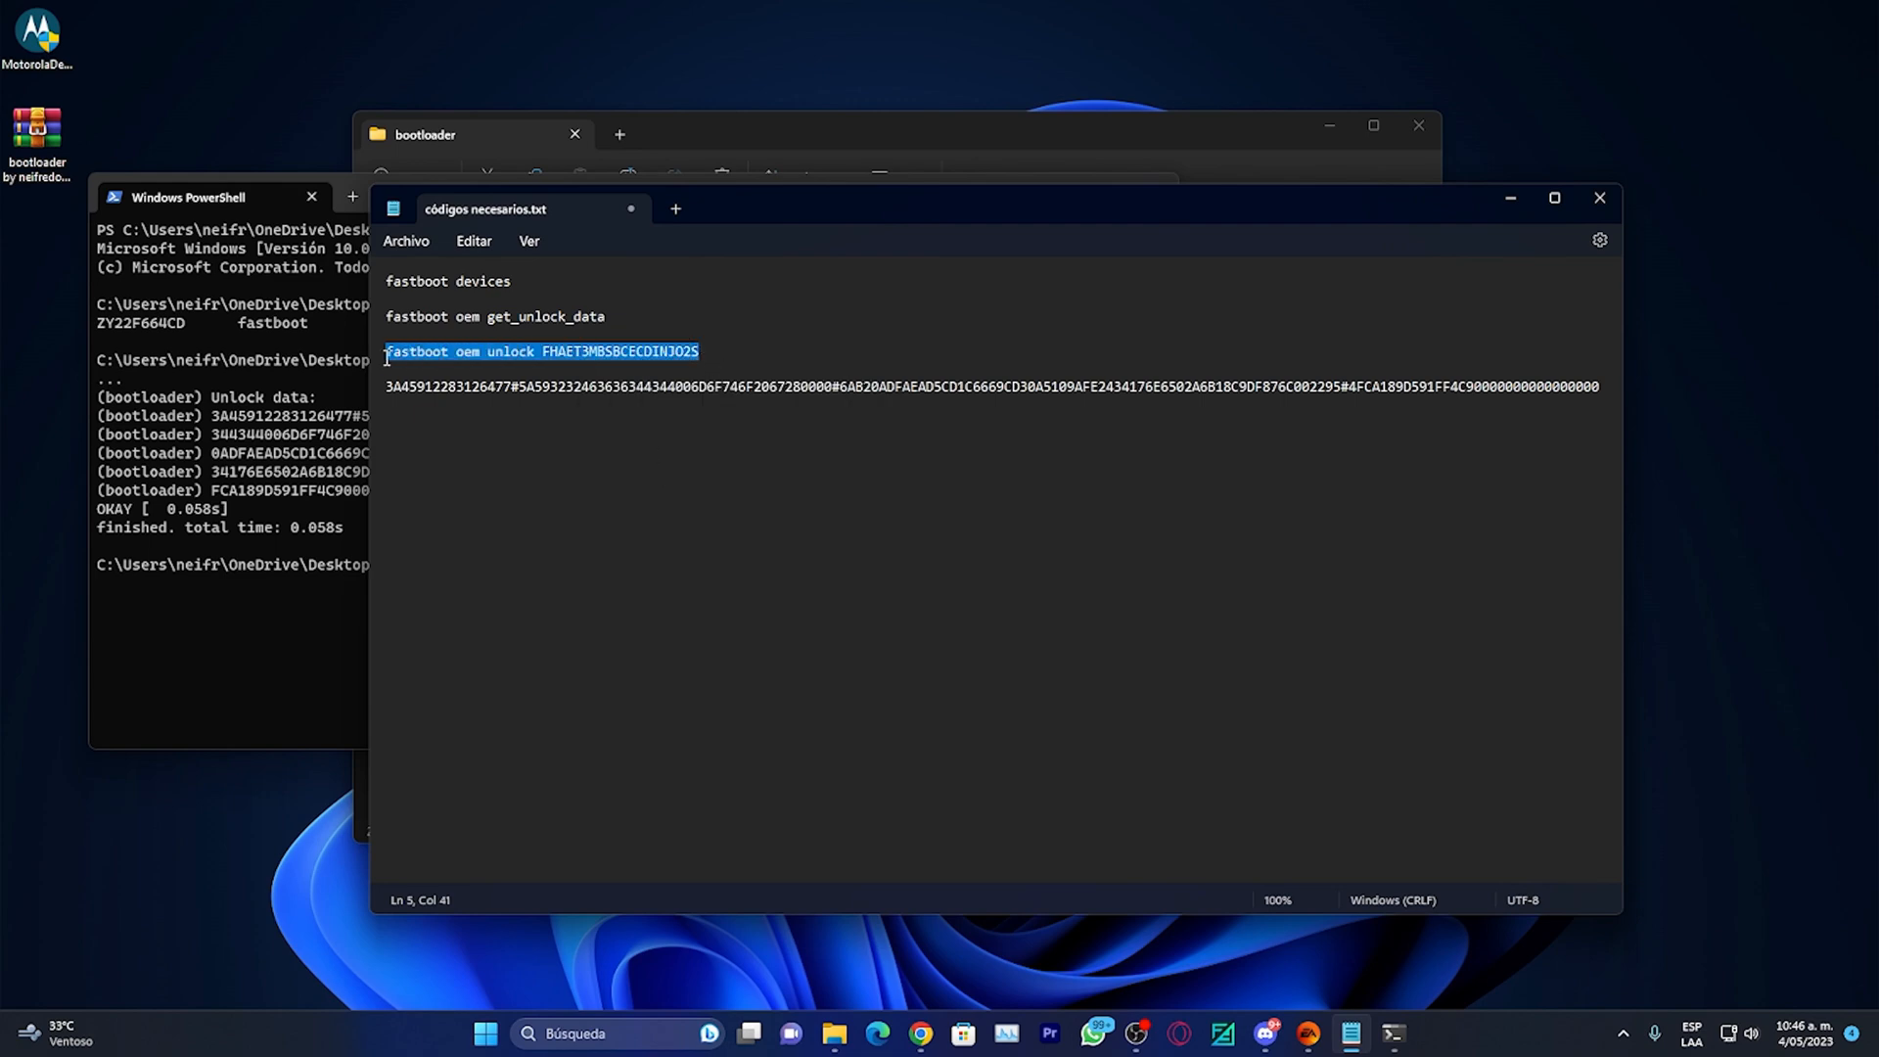
right_click(517, 352)
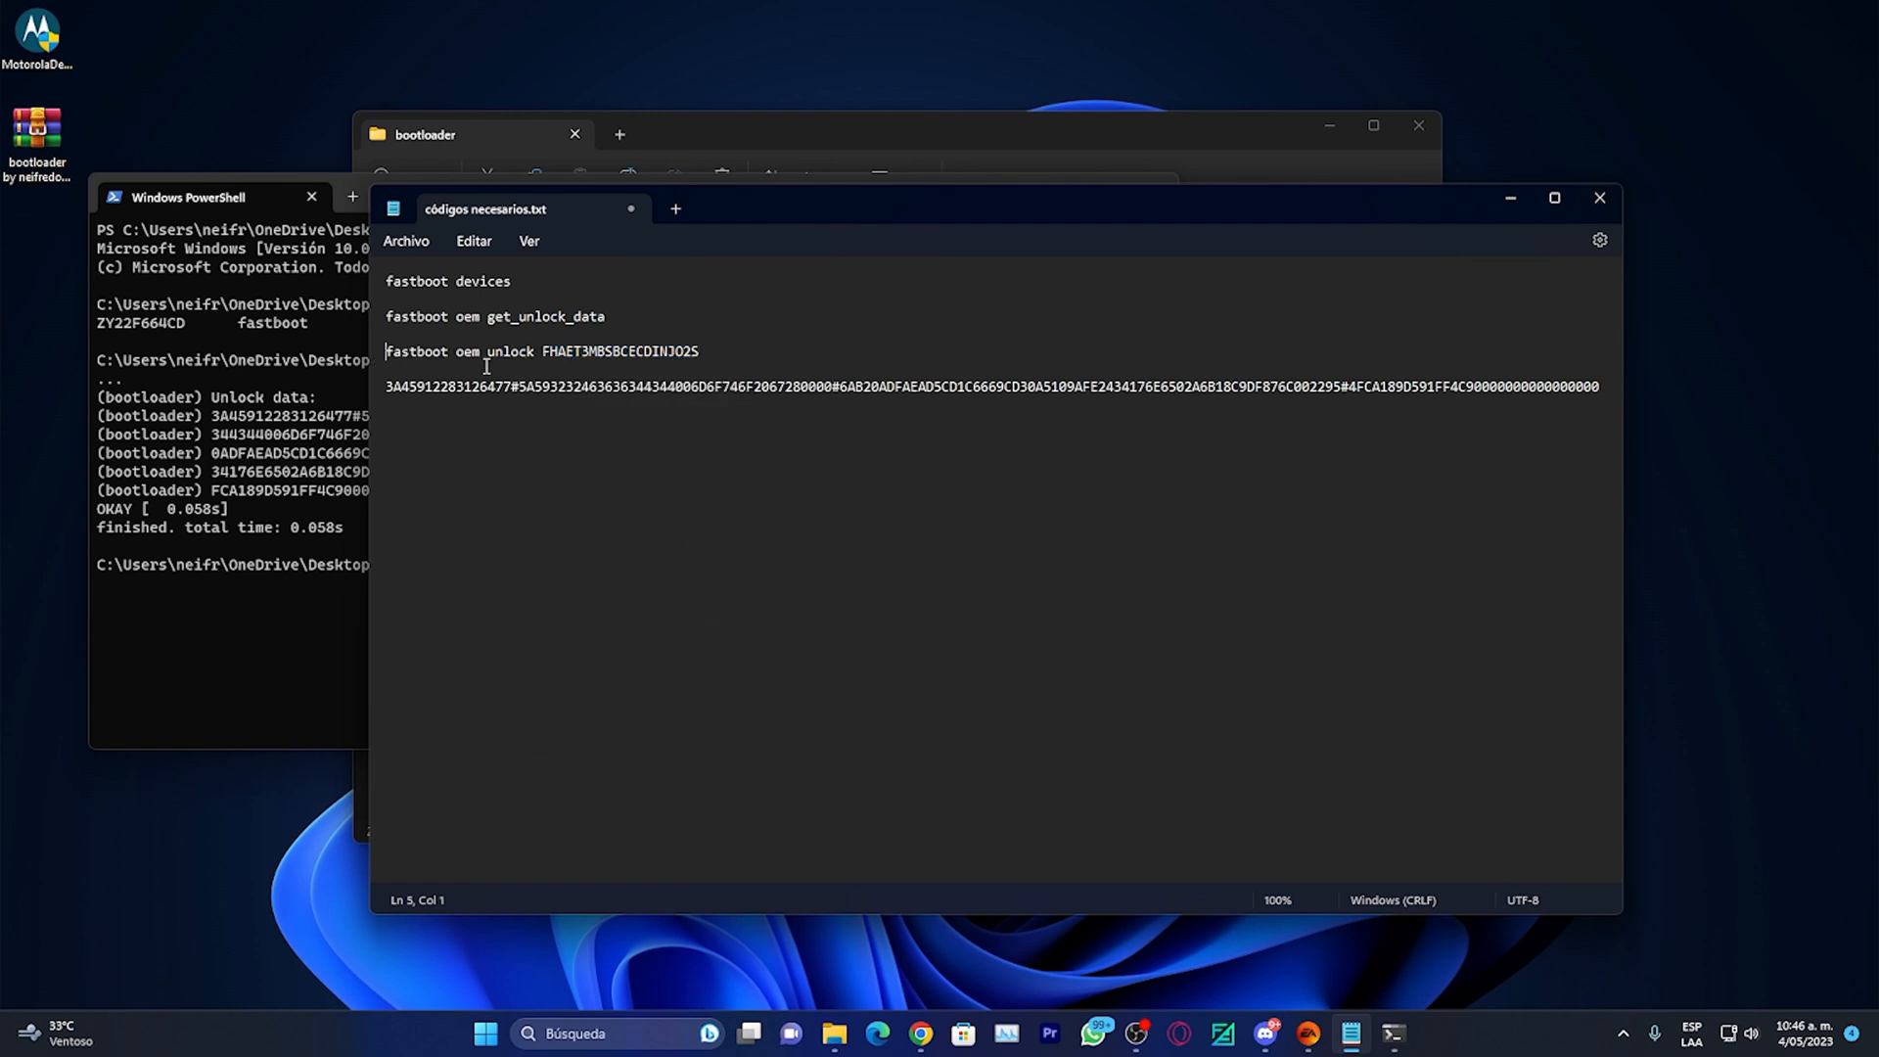
key(ctrl+c)
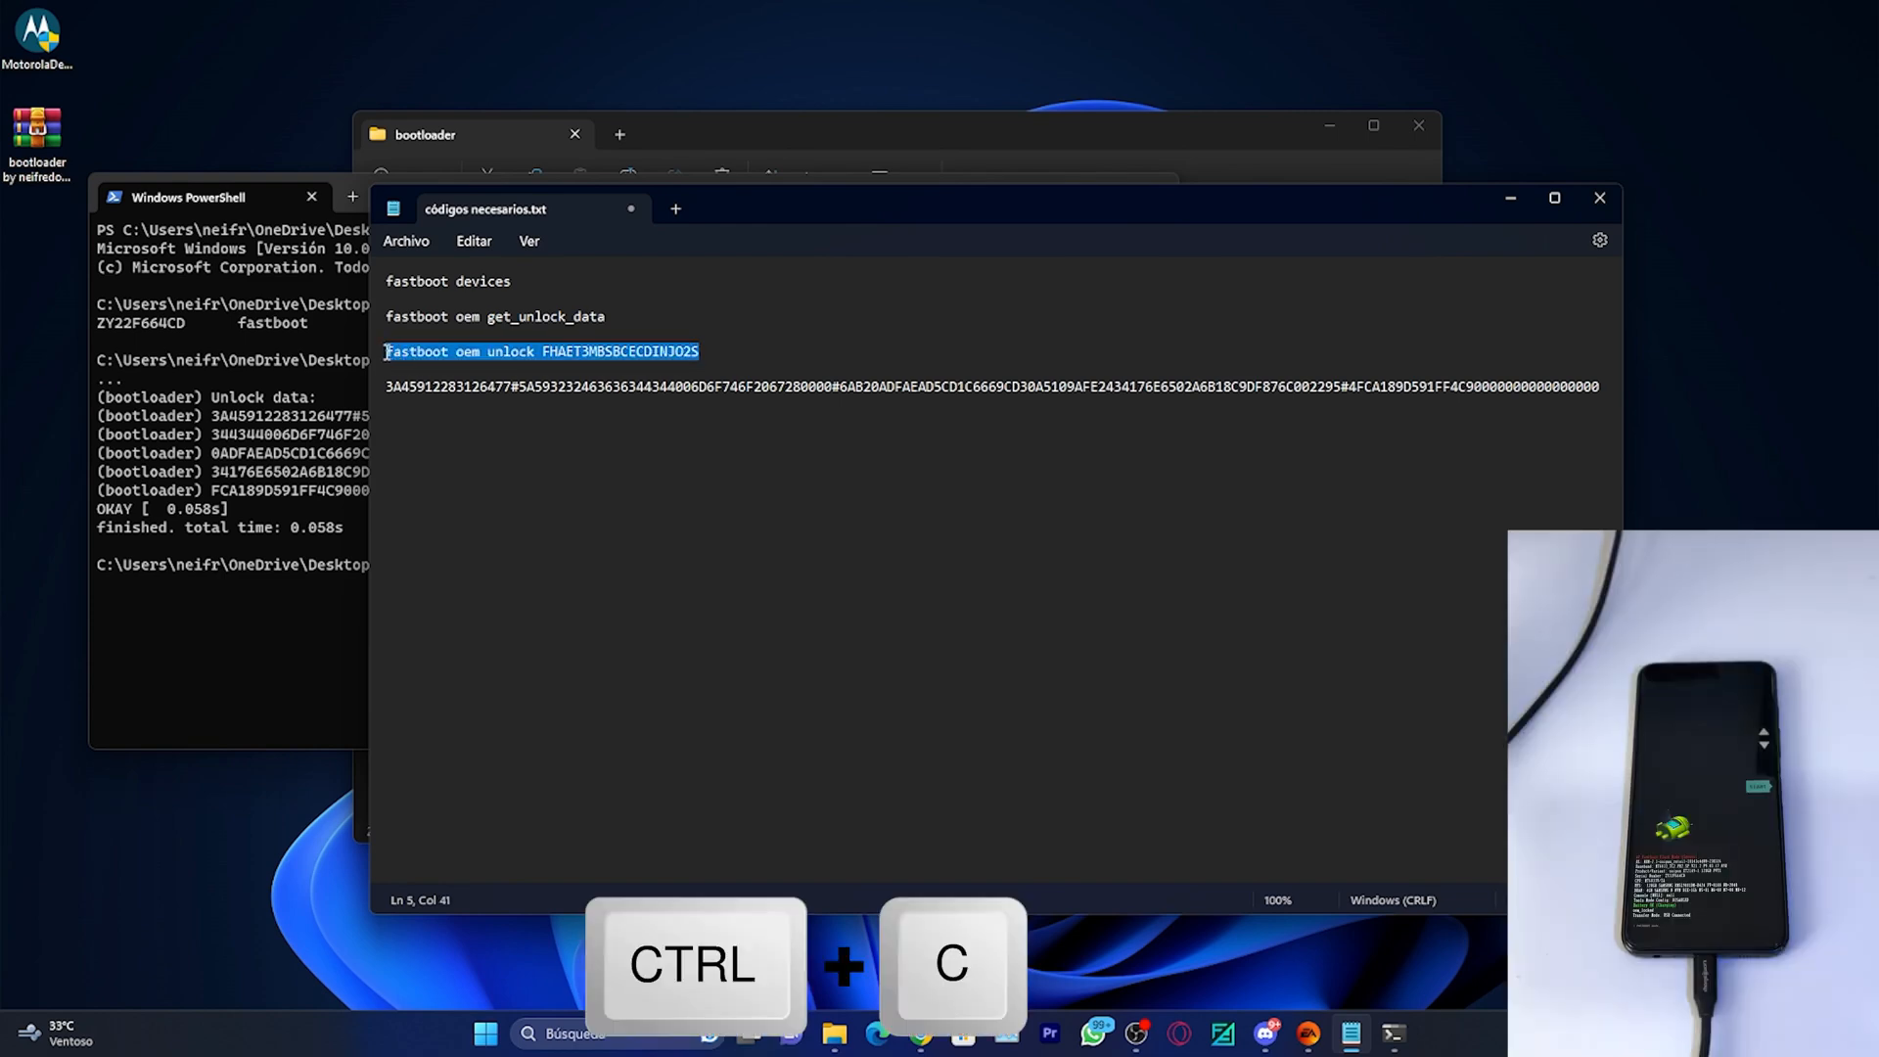
key(ctrl+c)
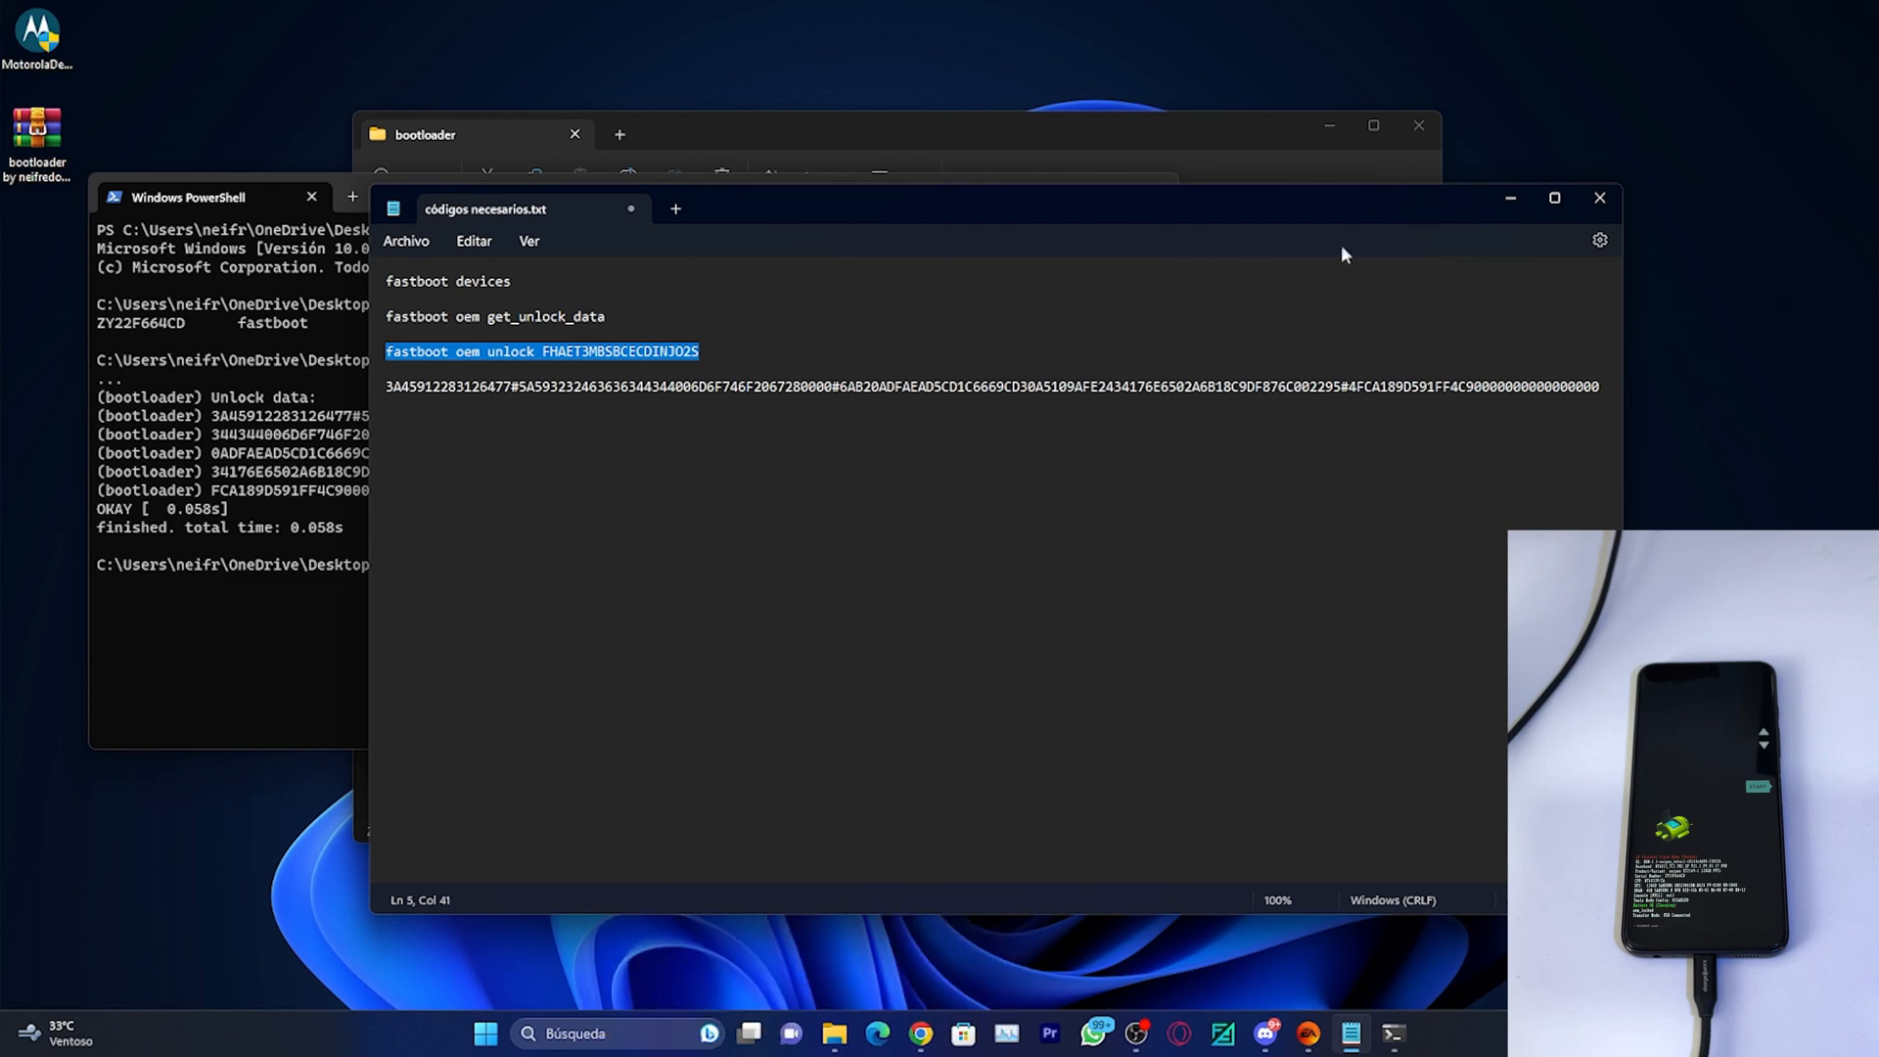
key(ctrl+v)
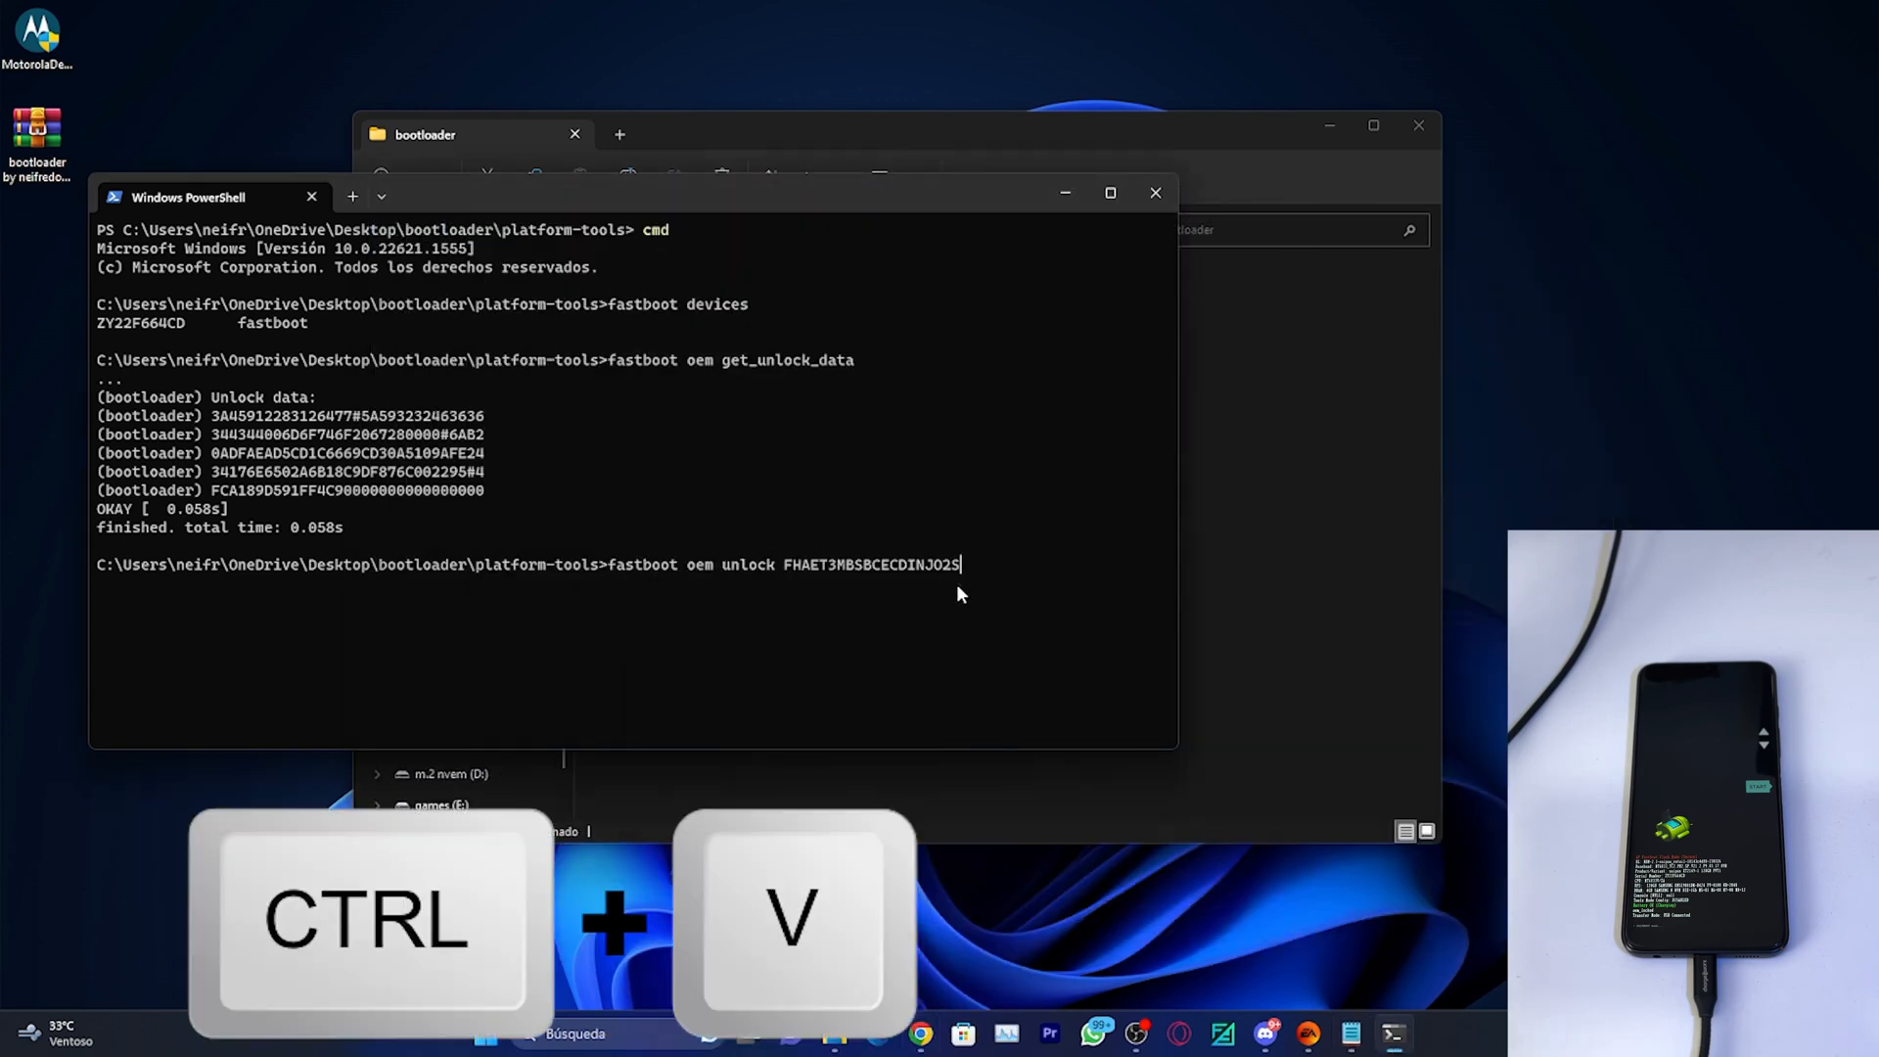
Run fastboot oem unlock with the code and wait for the phone's ¡Hola! setup screen.
key(ctrl+v)
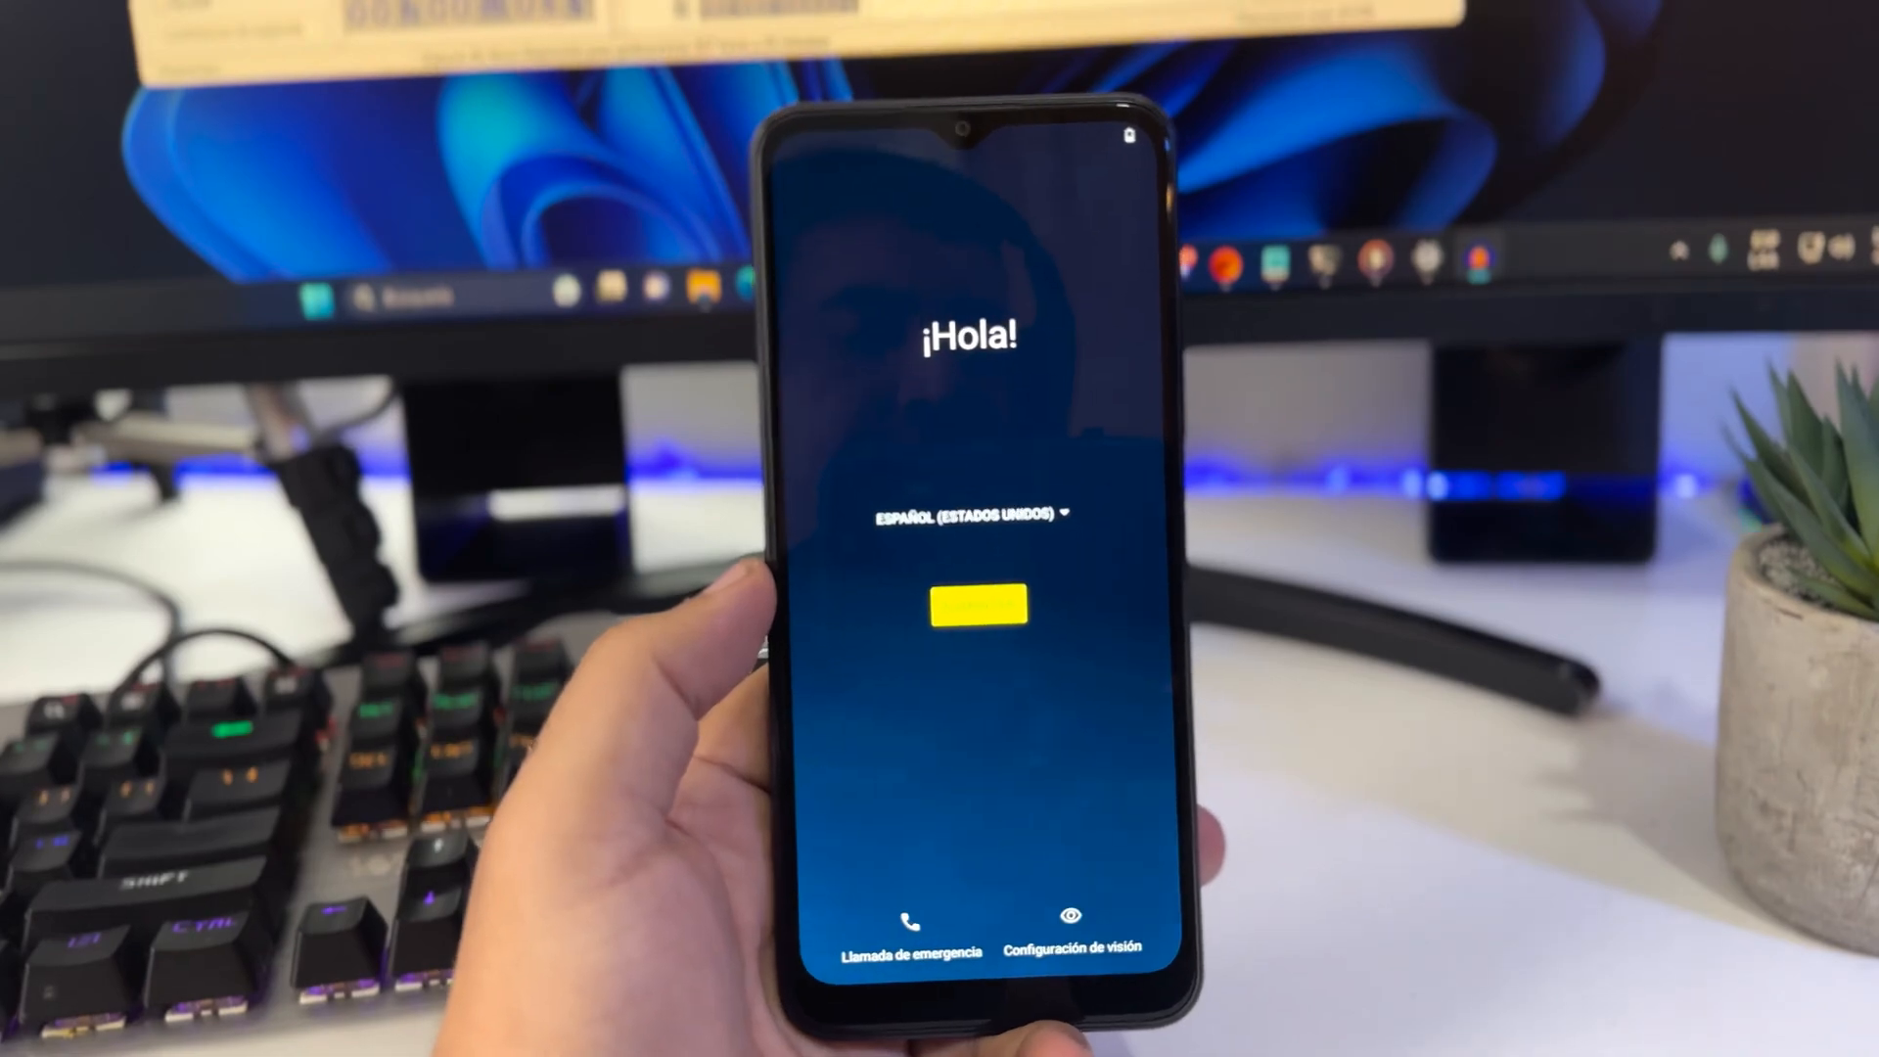
Start the rebooted Moto's setup from ¡Hola! and skip past the Motorola sign-up page.
click(975, 607)
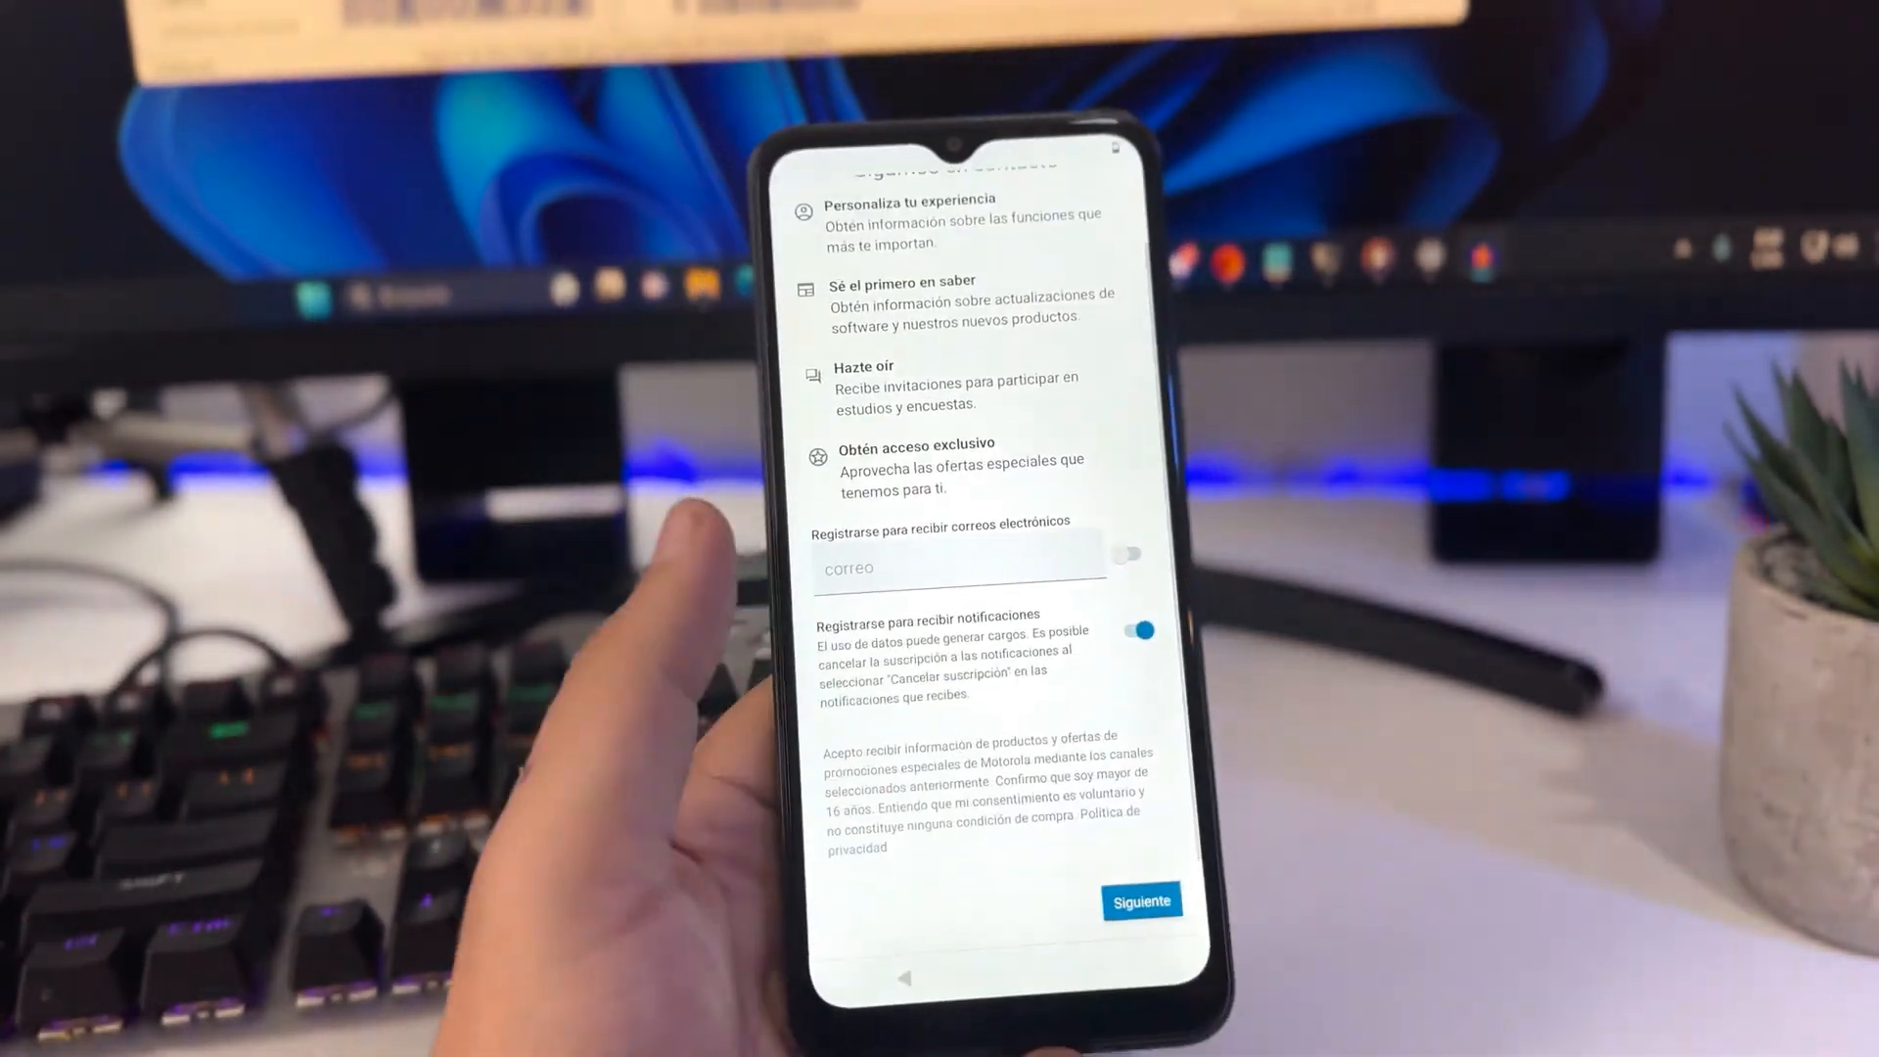
click(1140, 900)
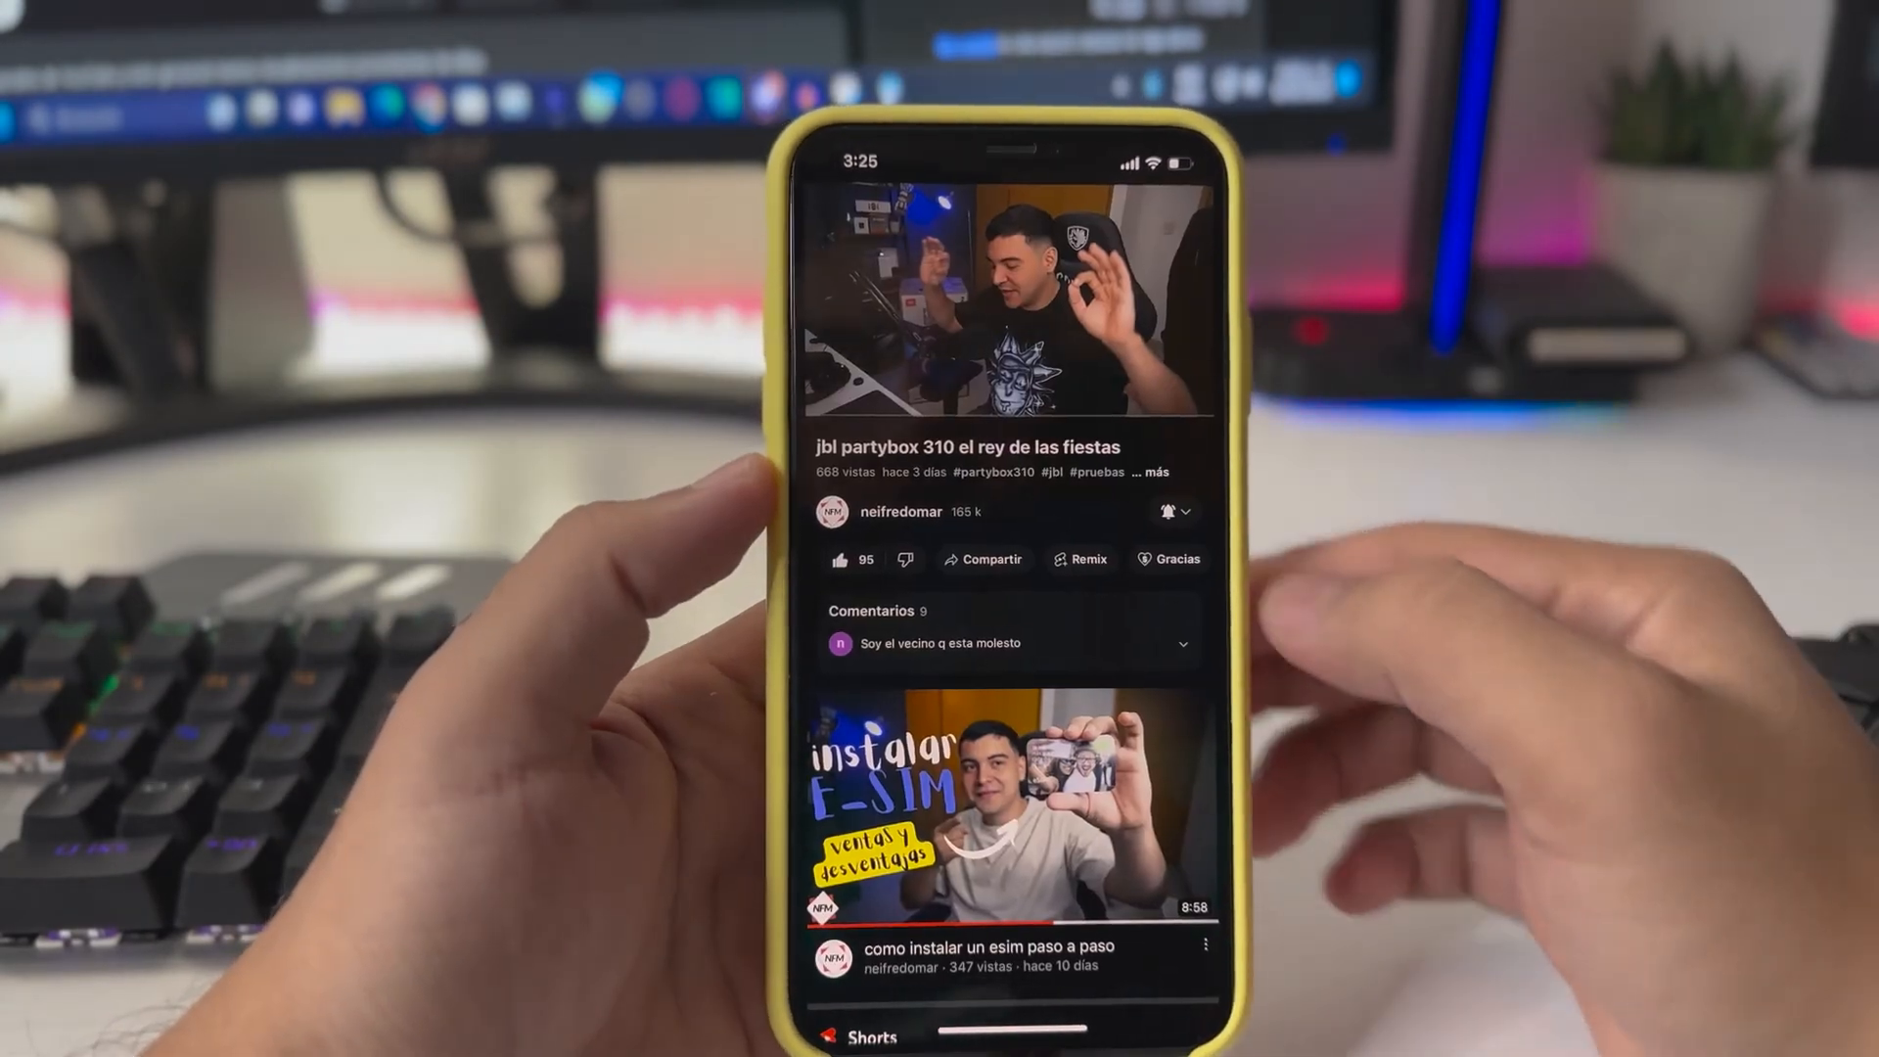
Set the channel's bell to receive all notifications on YouTube.
click(1174, 511)
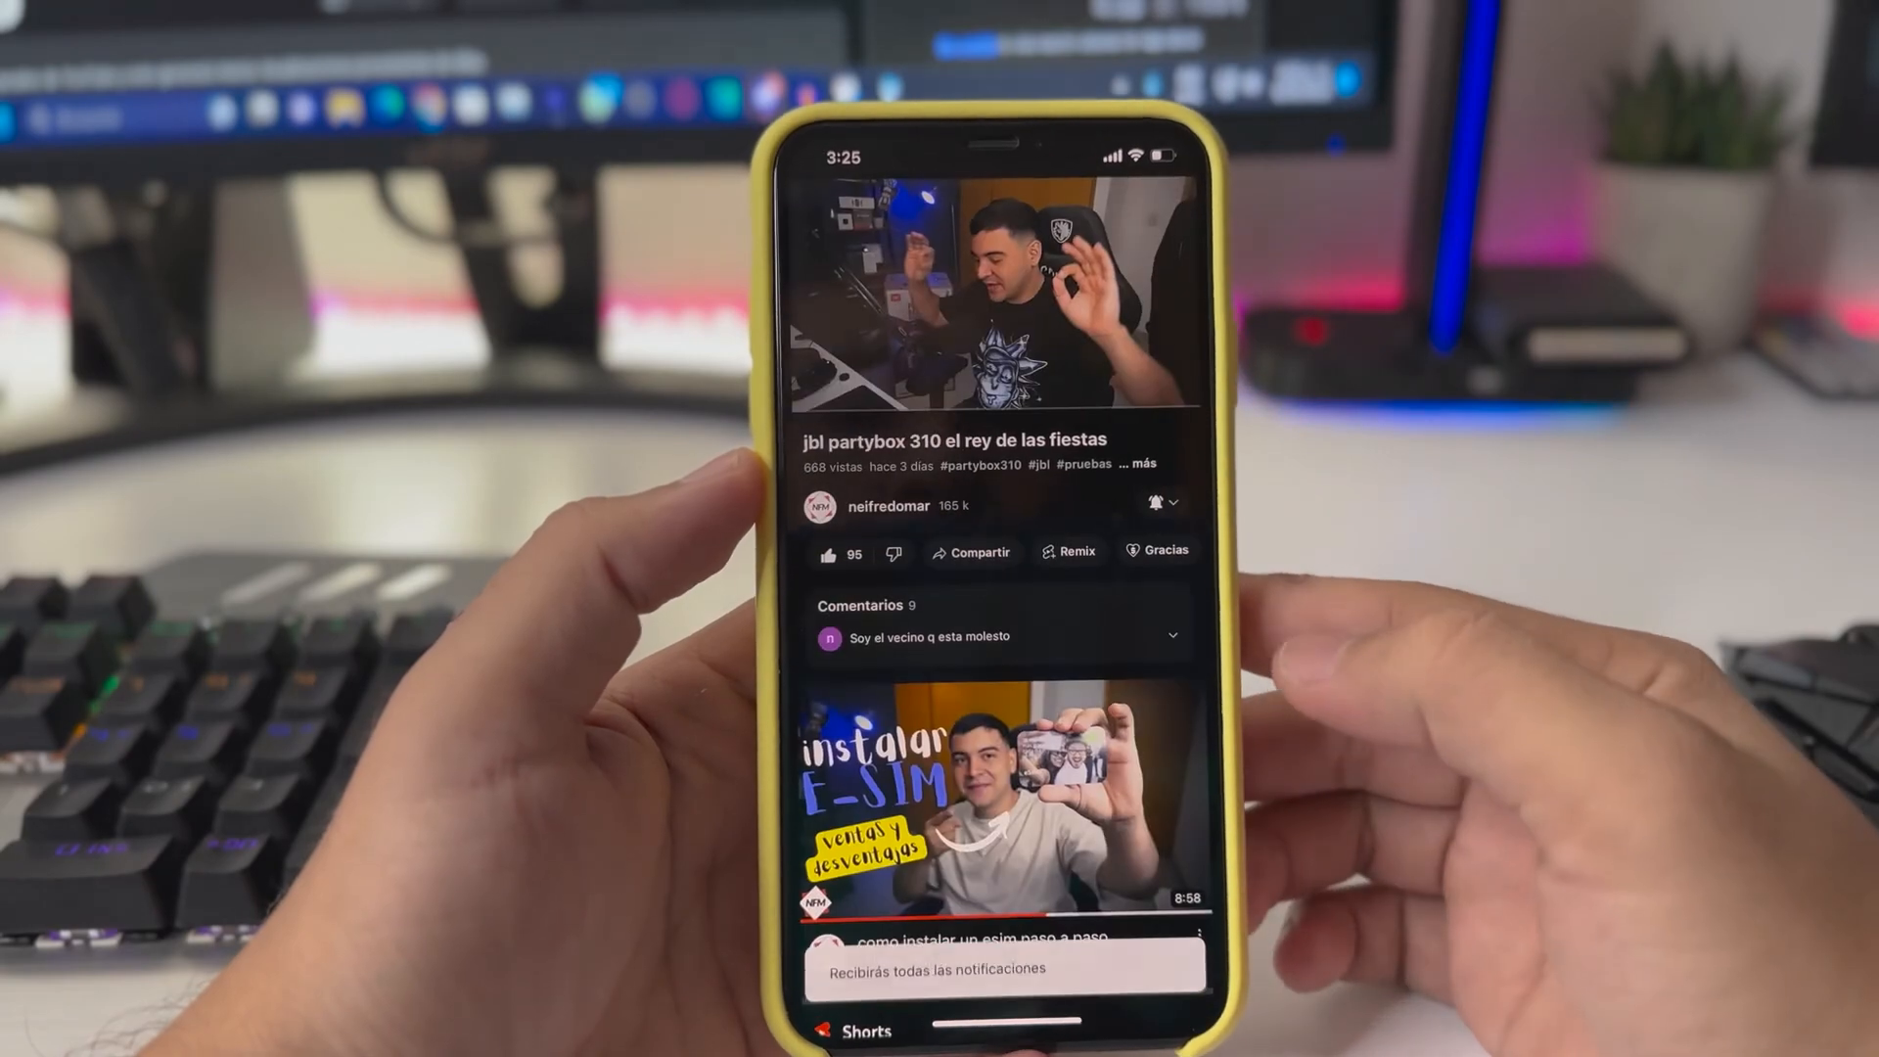